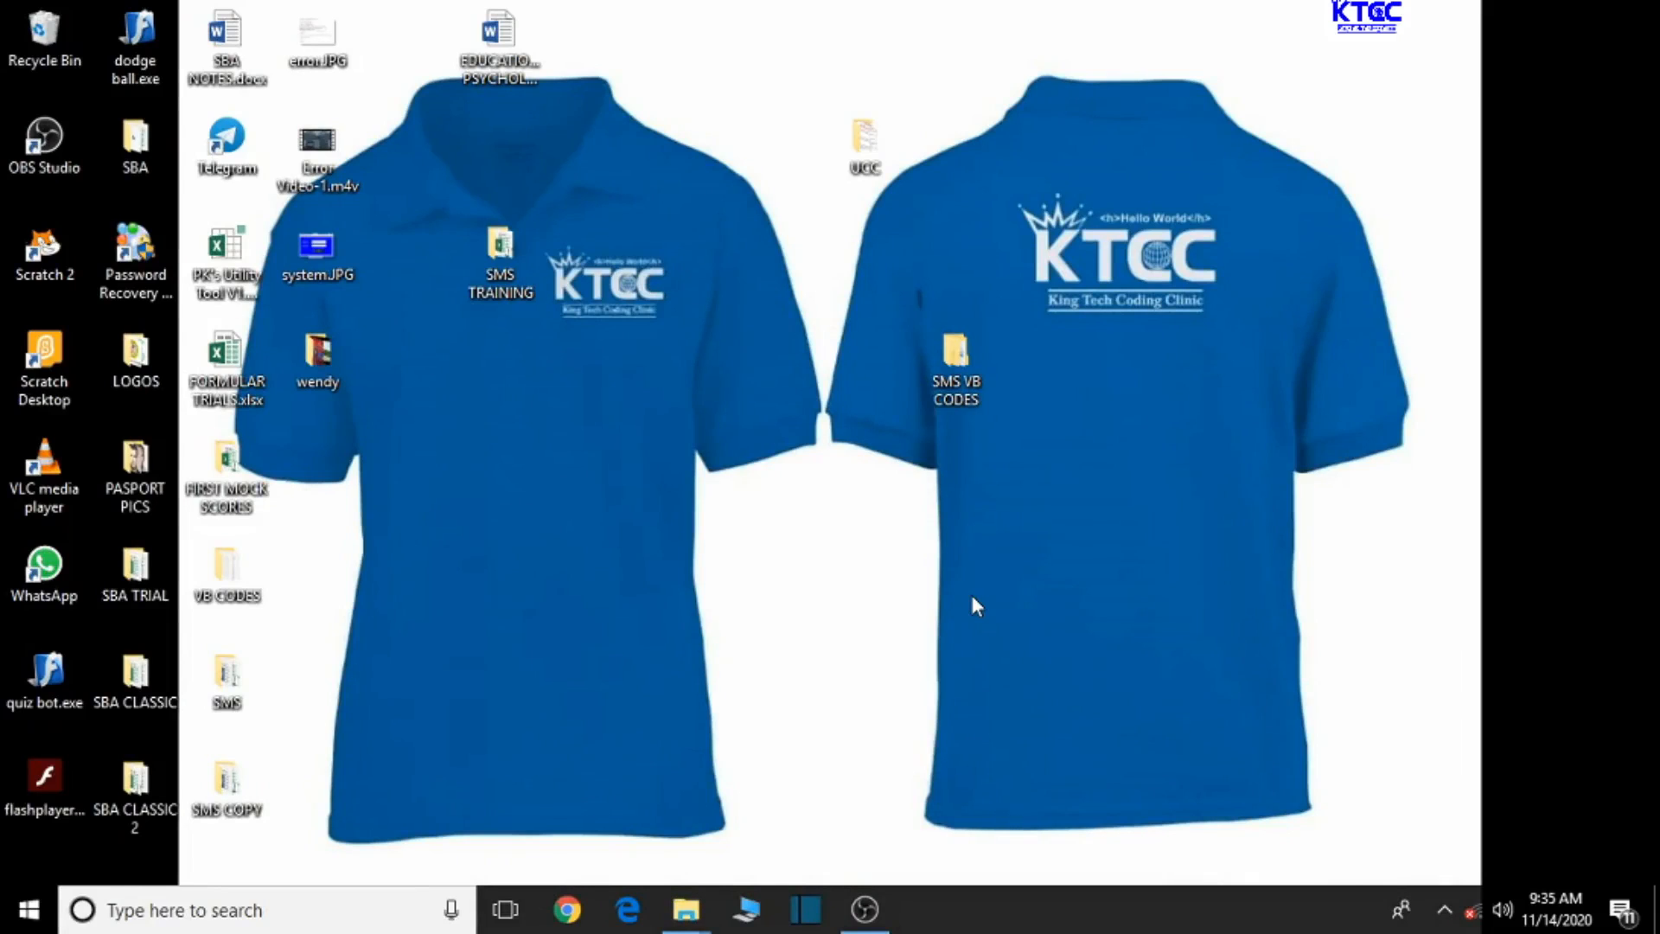
mouse_move(795, 659)
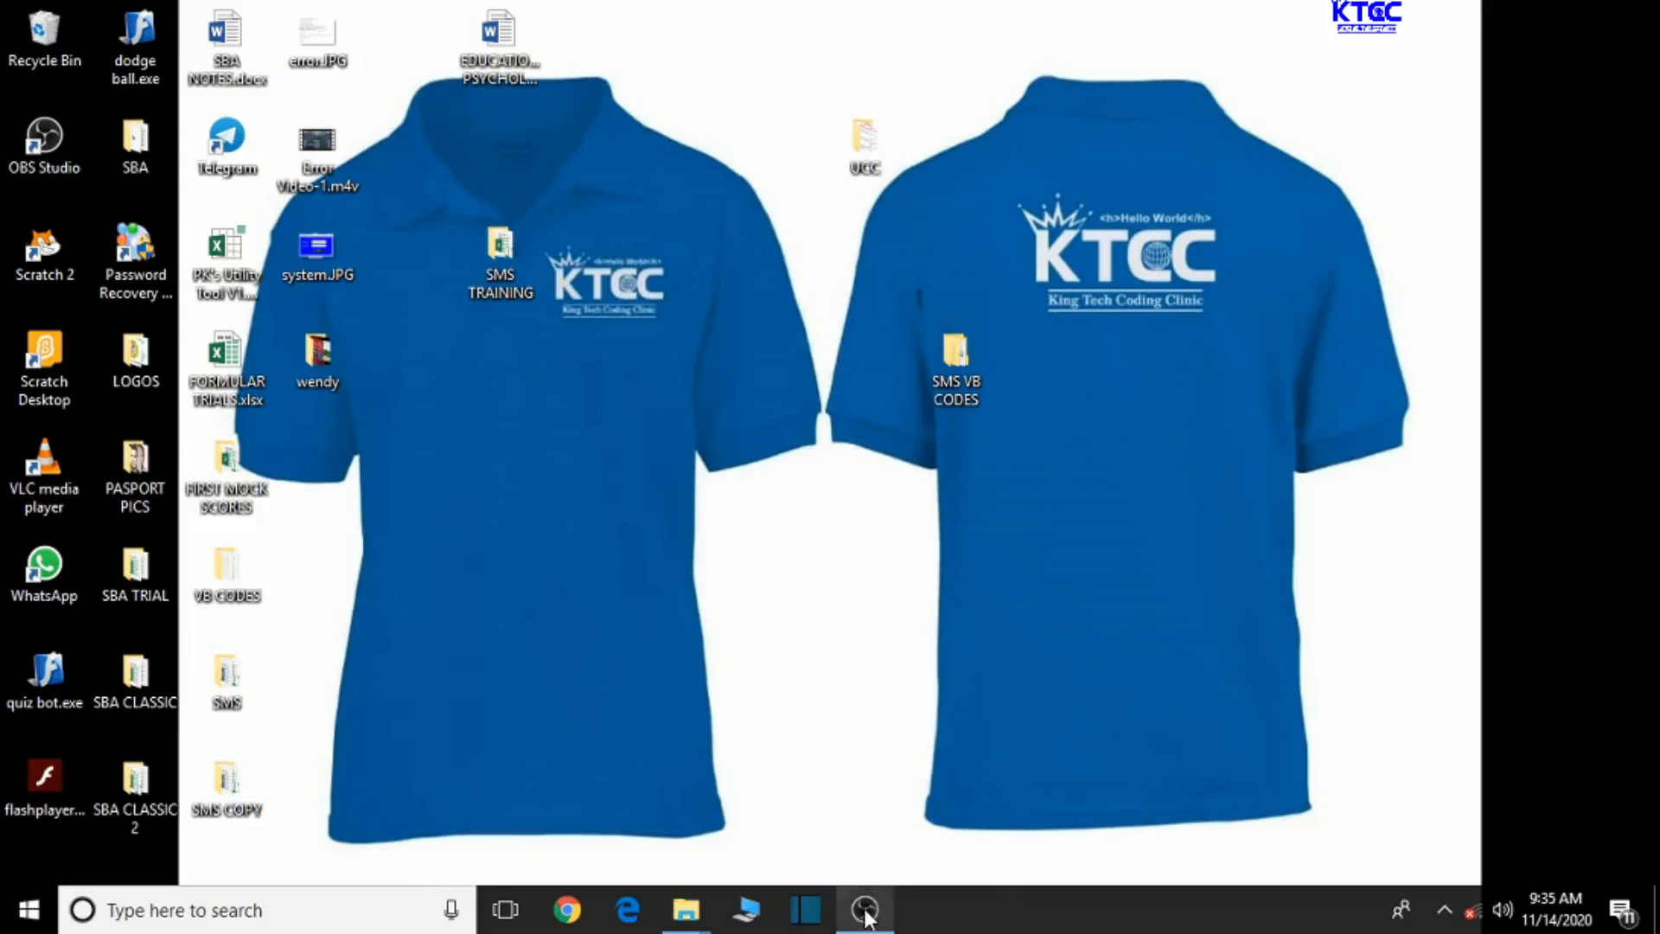
mouse_move(564, 309)
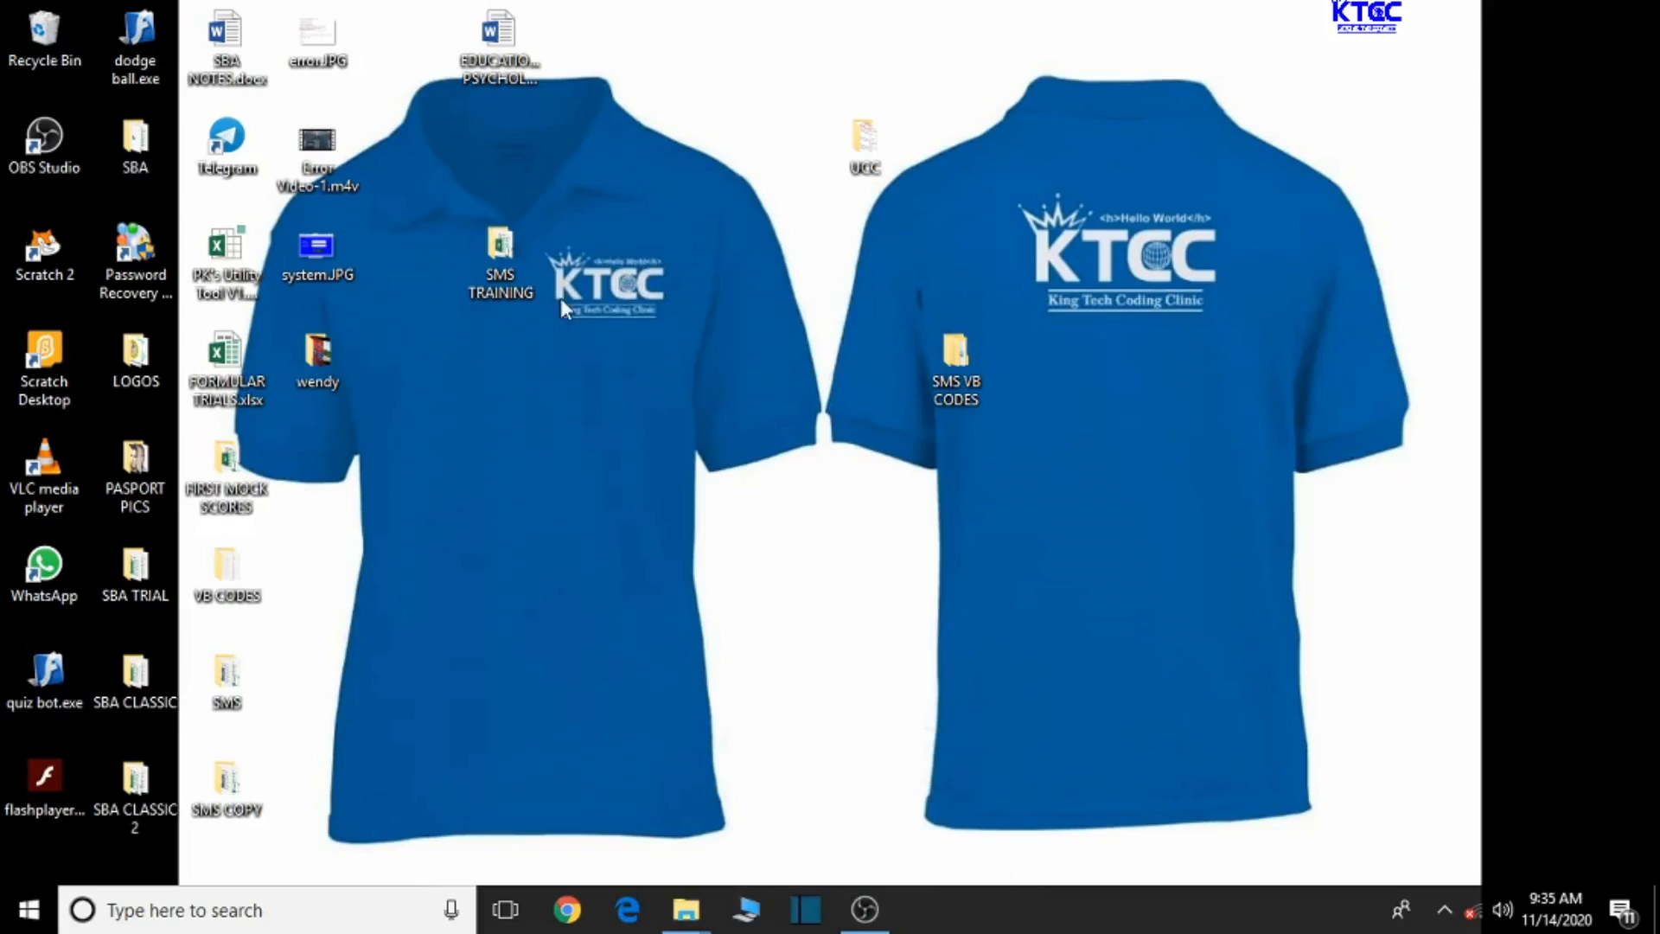
Create a new blank Microsoft Word document inside the SMS TRAINING folder.
double_click(500, 250)
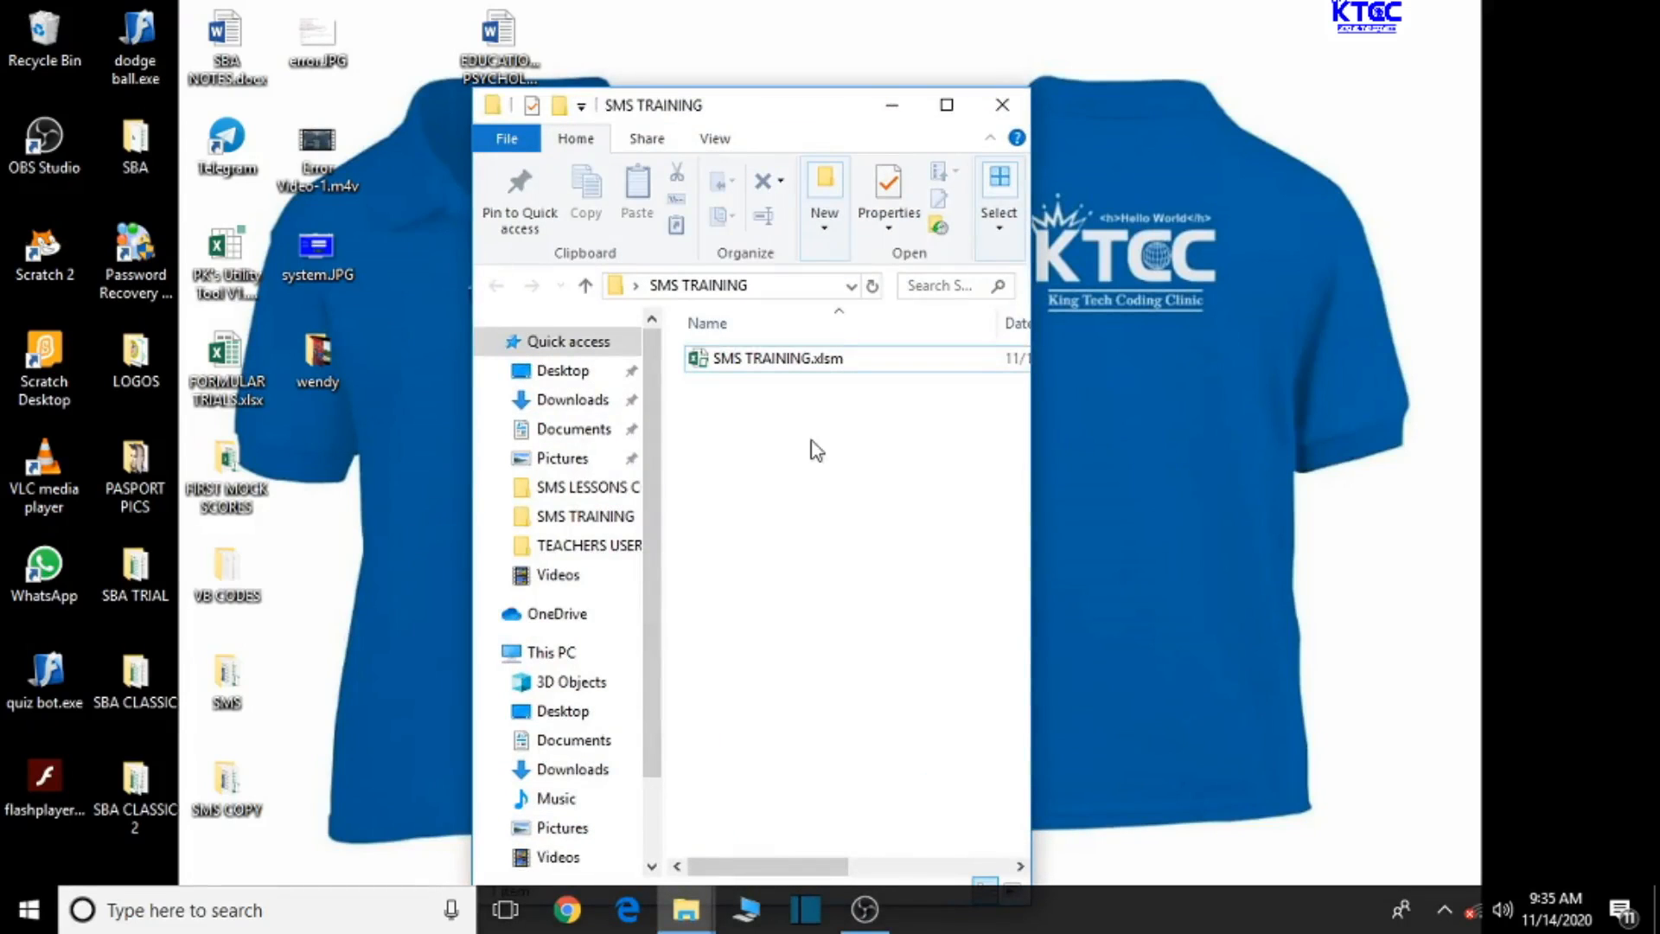
mouse_move(758, 450)
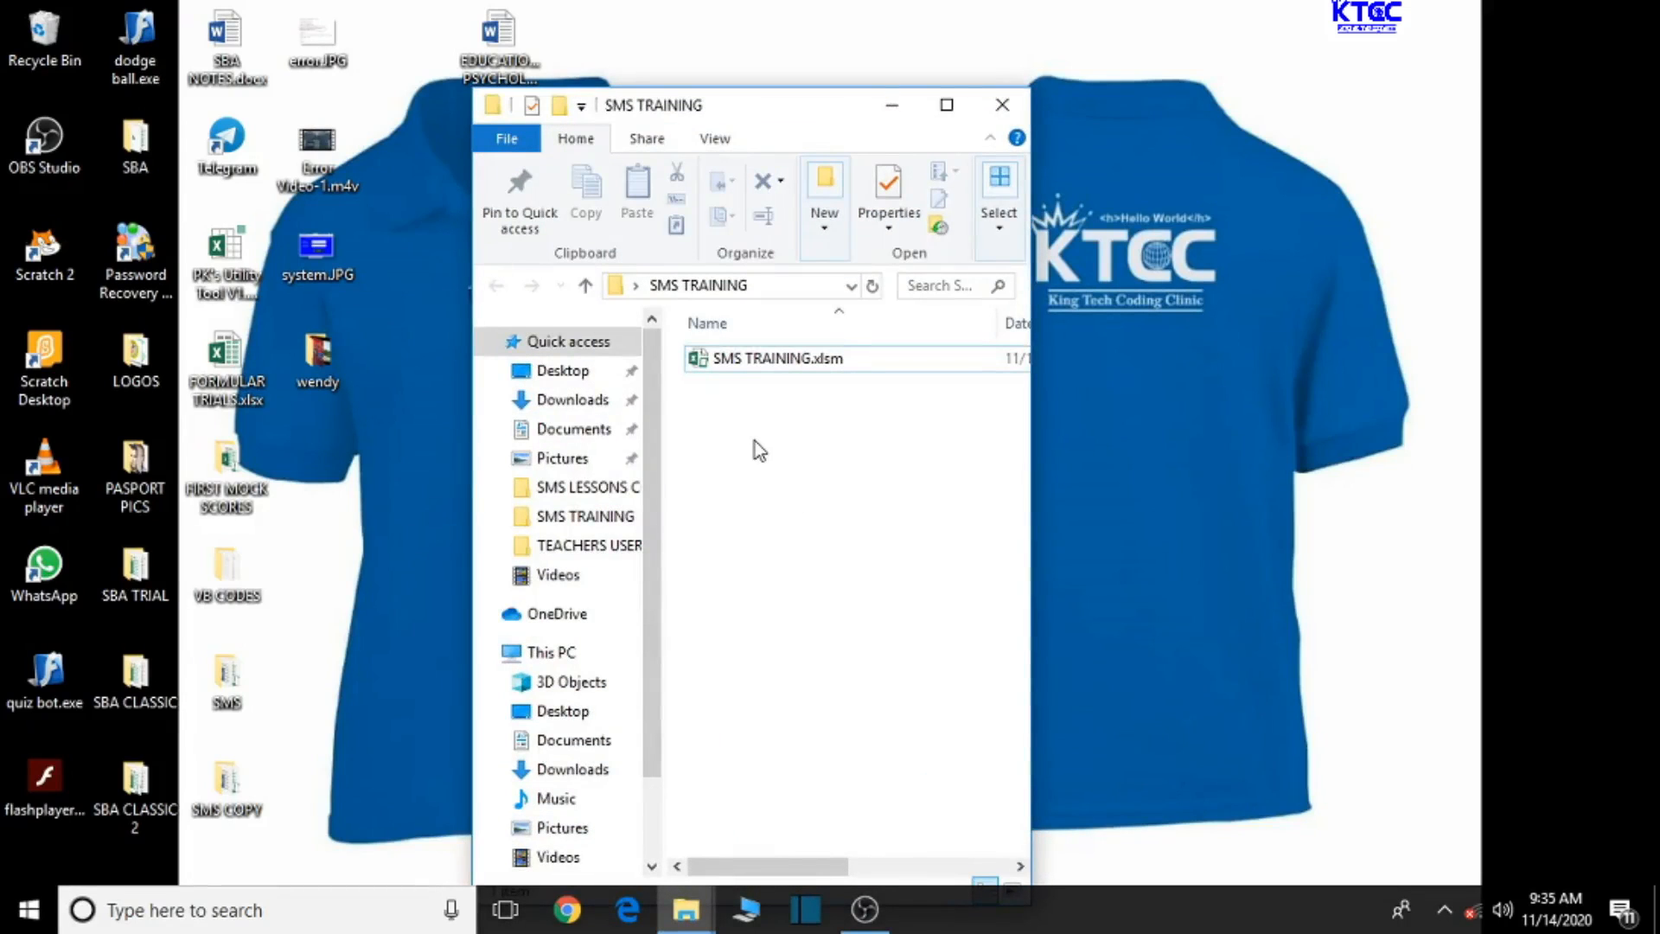
right_click(756, 450)
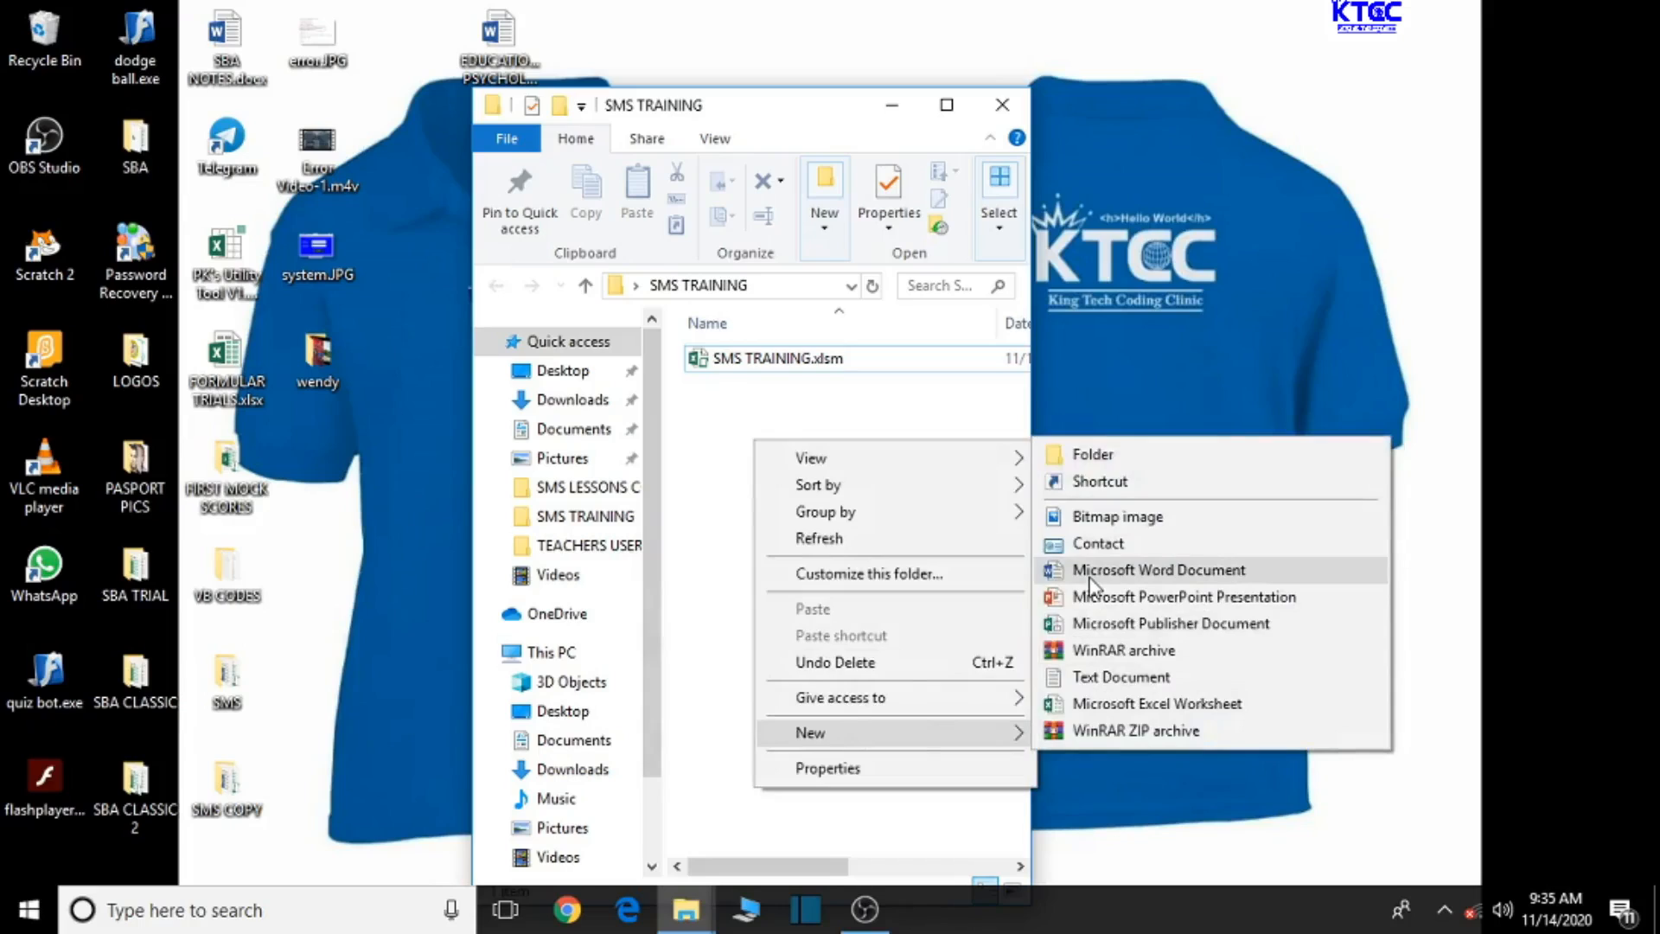
click(1159, 568)
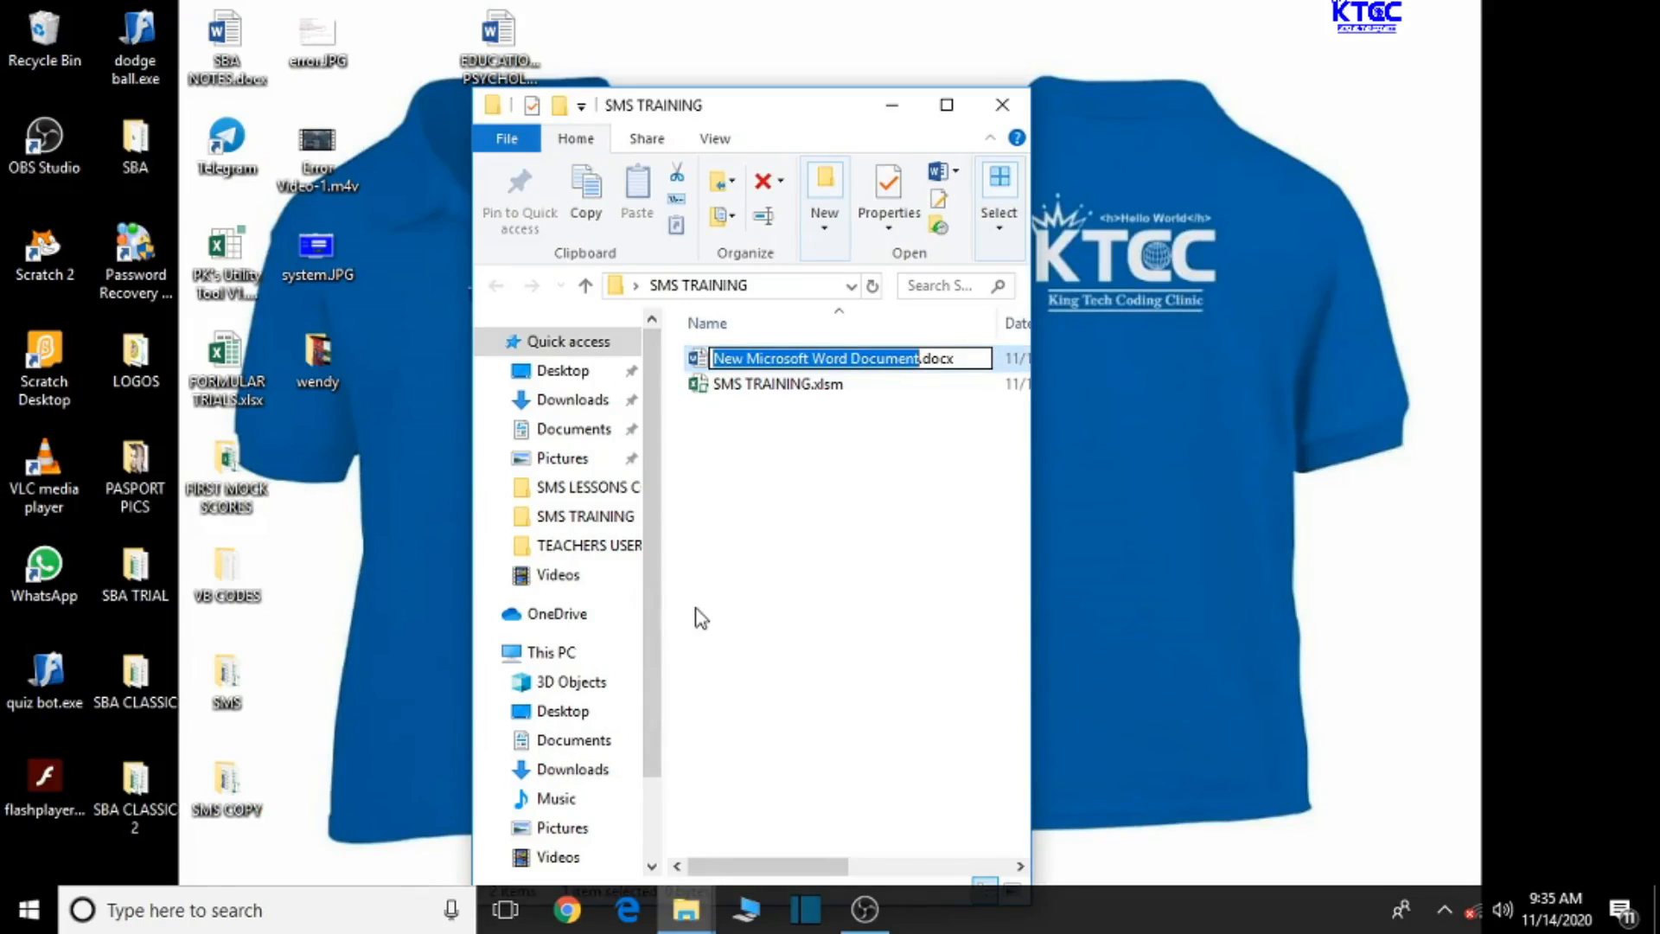
Name the new document STD EMIS INFO.
text(STD.docx)
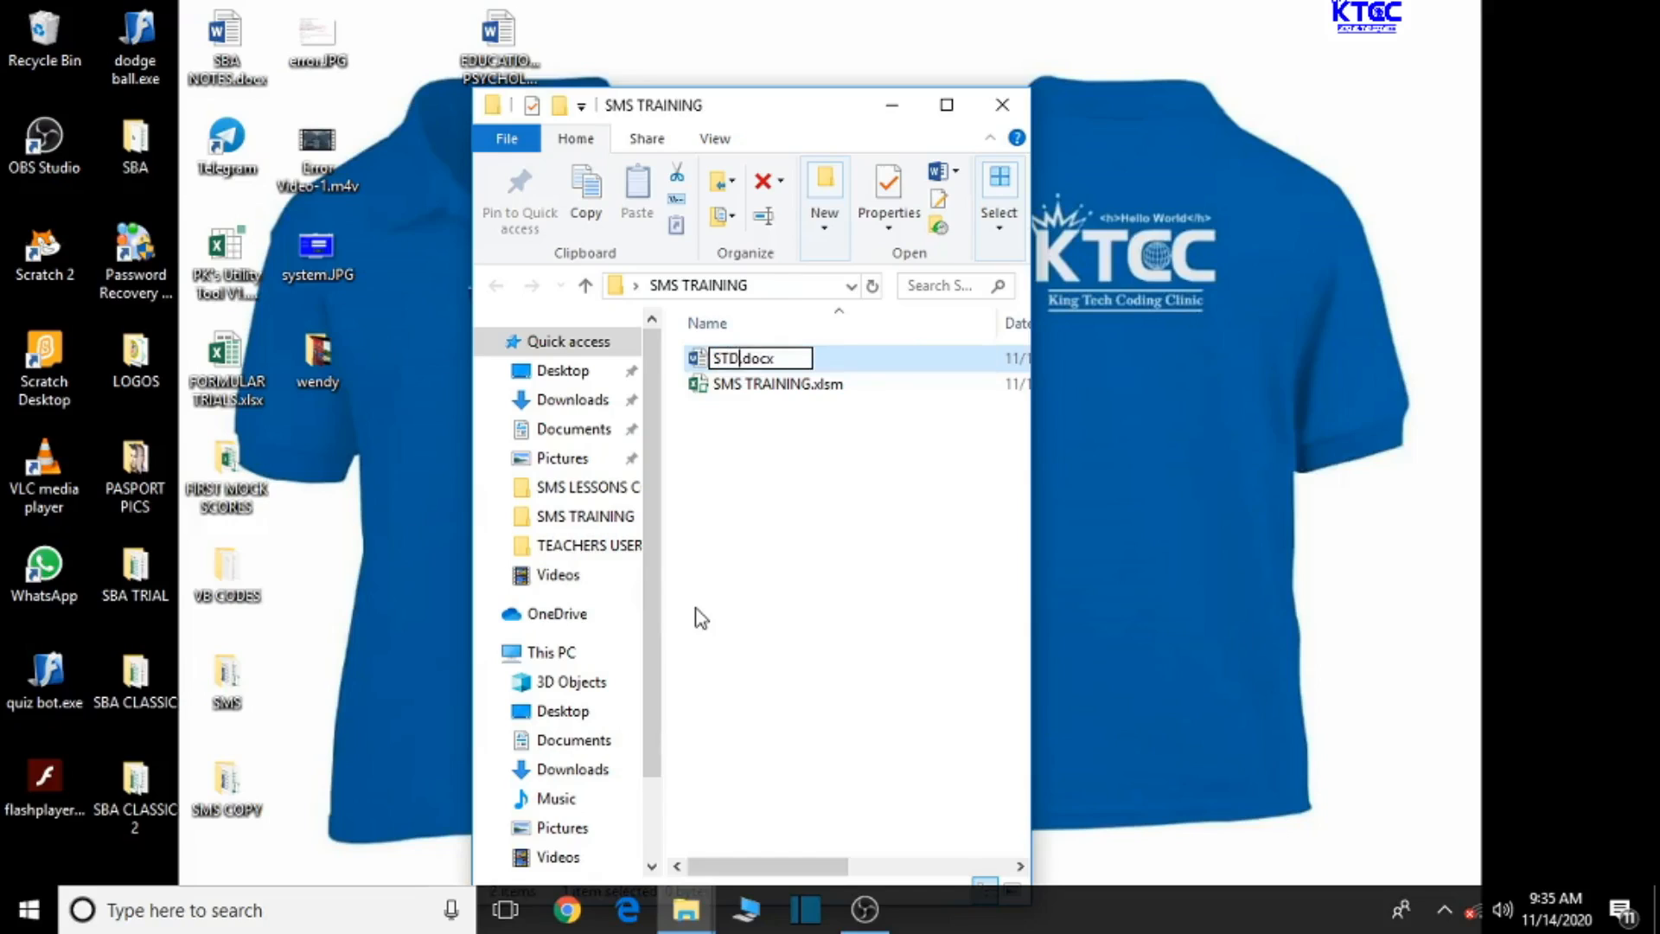
key(Backspace)
text( EMIS)
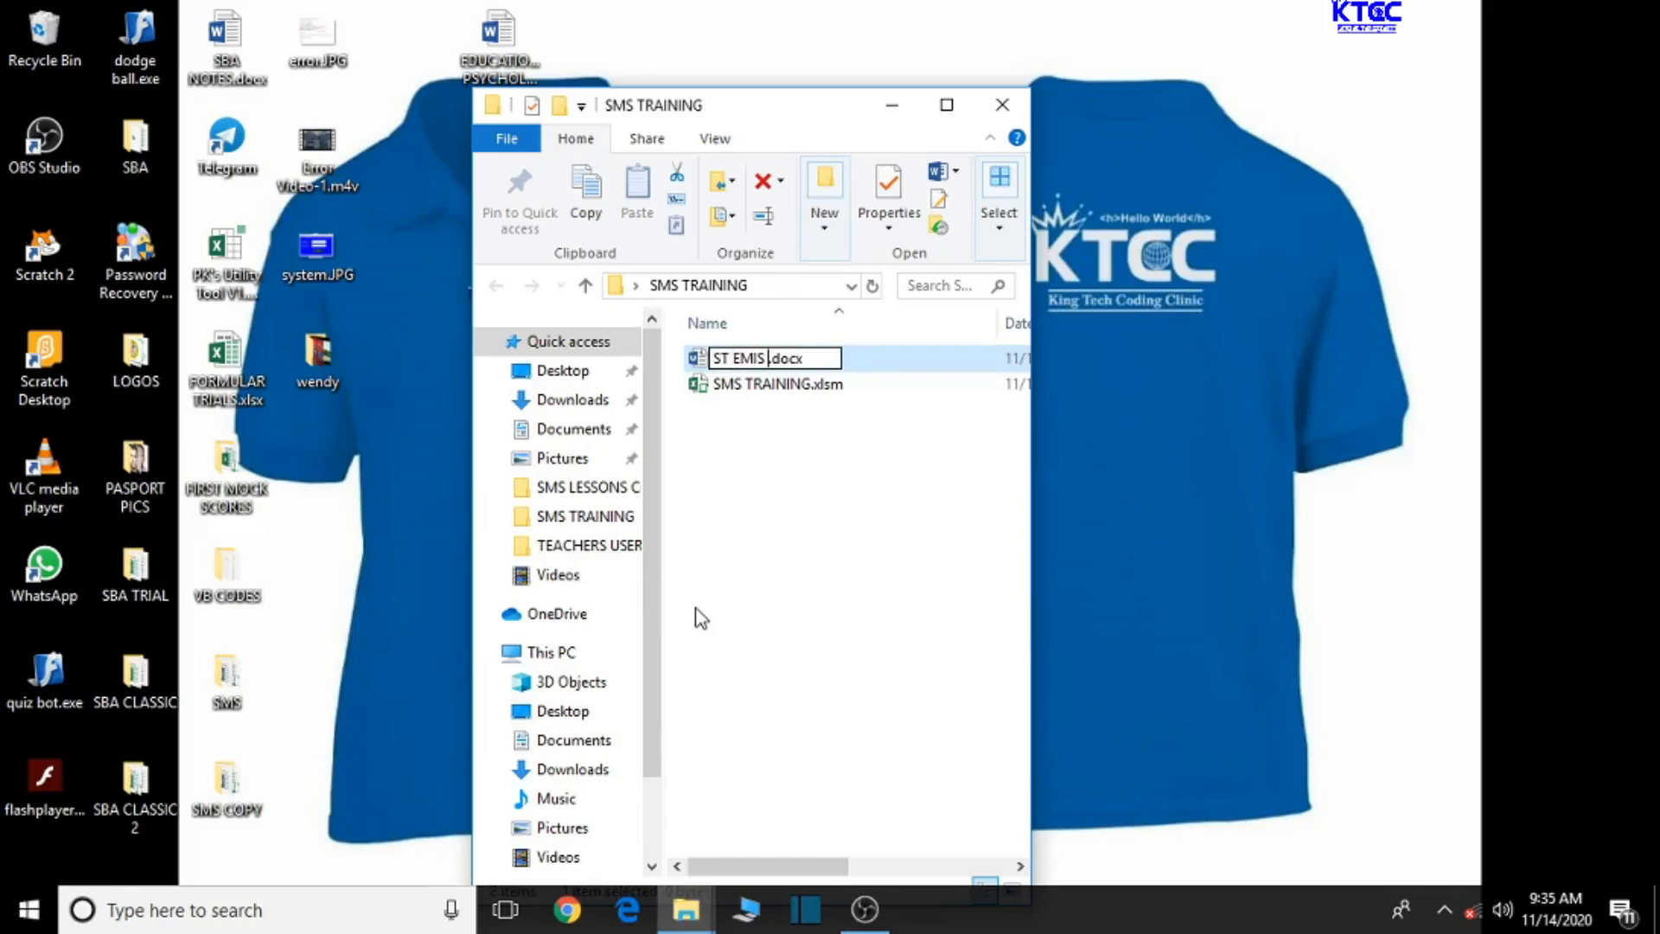
text(DA)
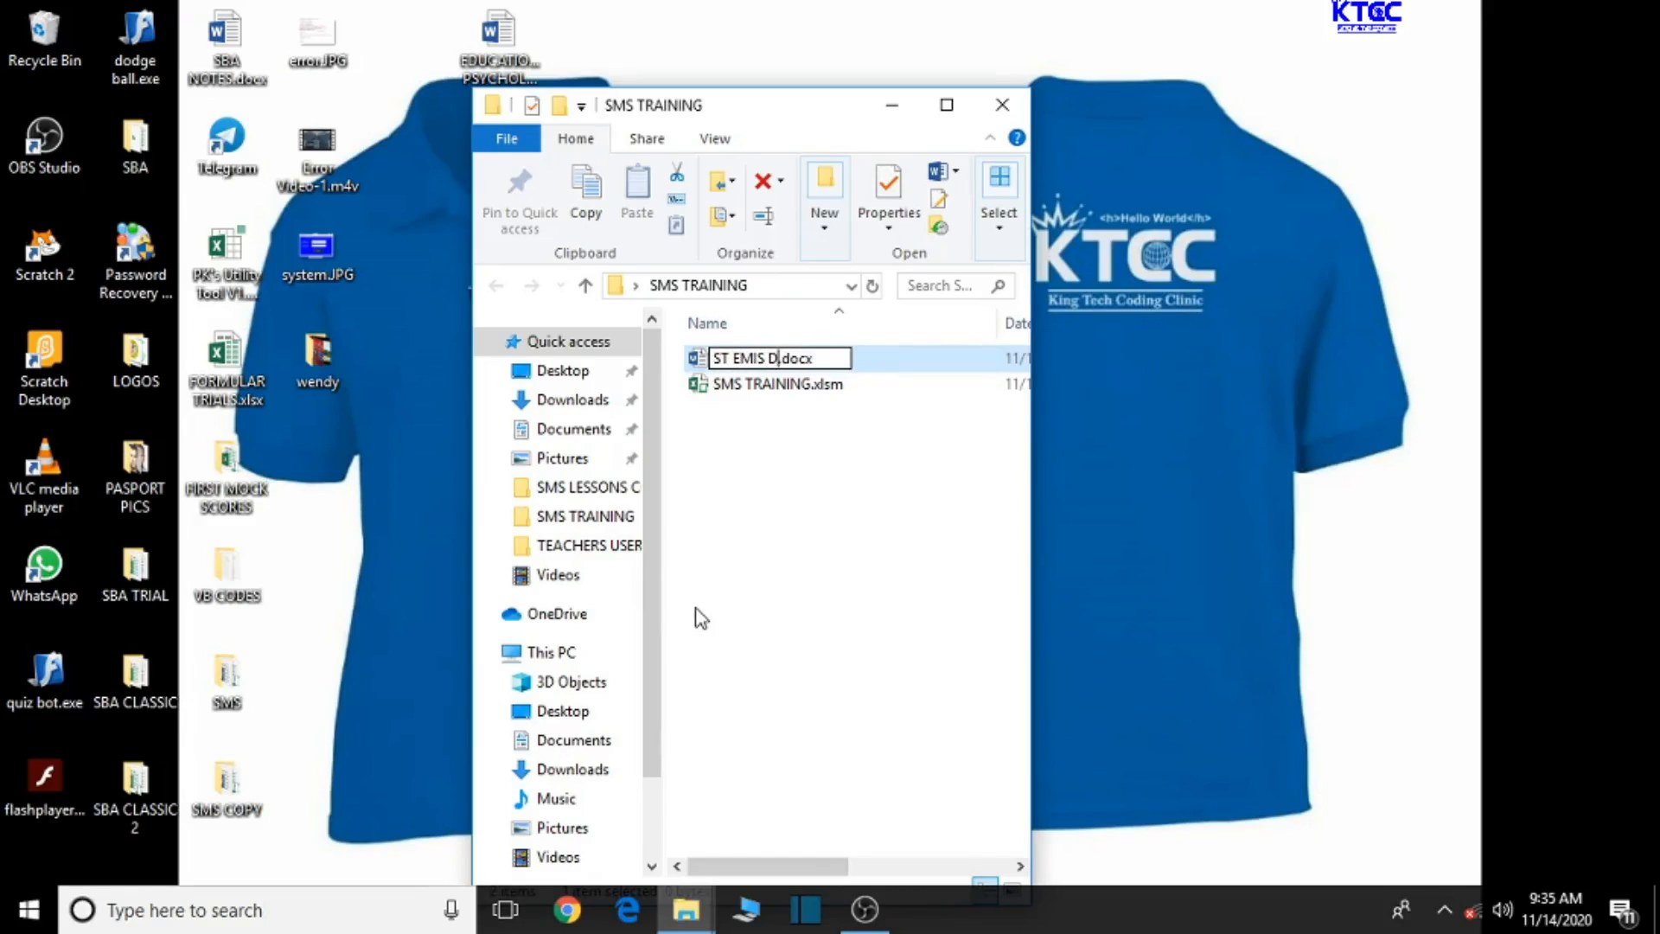
text(INF)
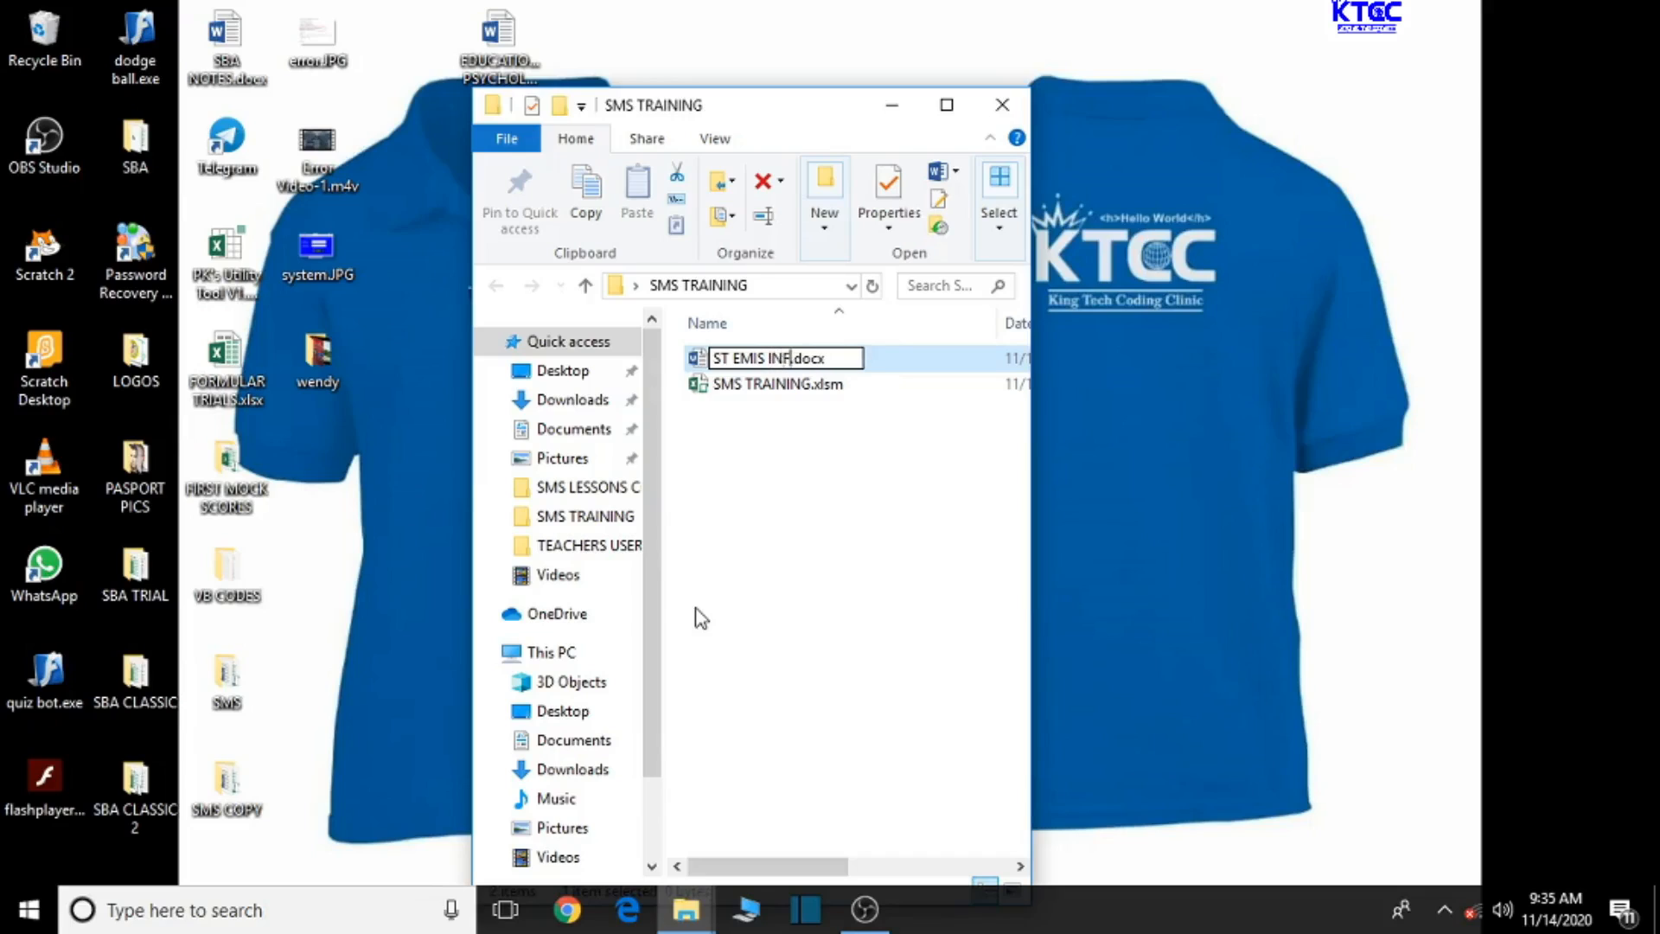
text(O)
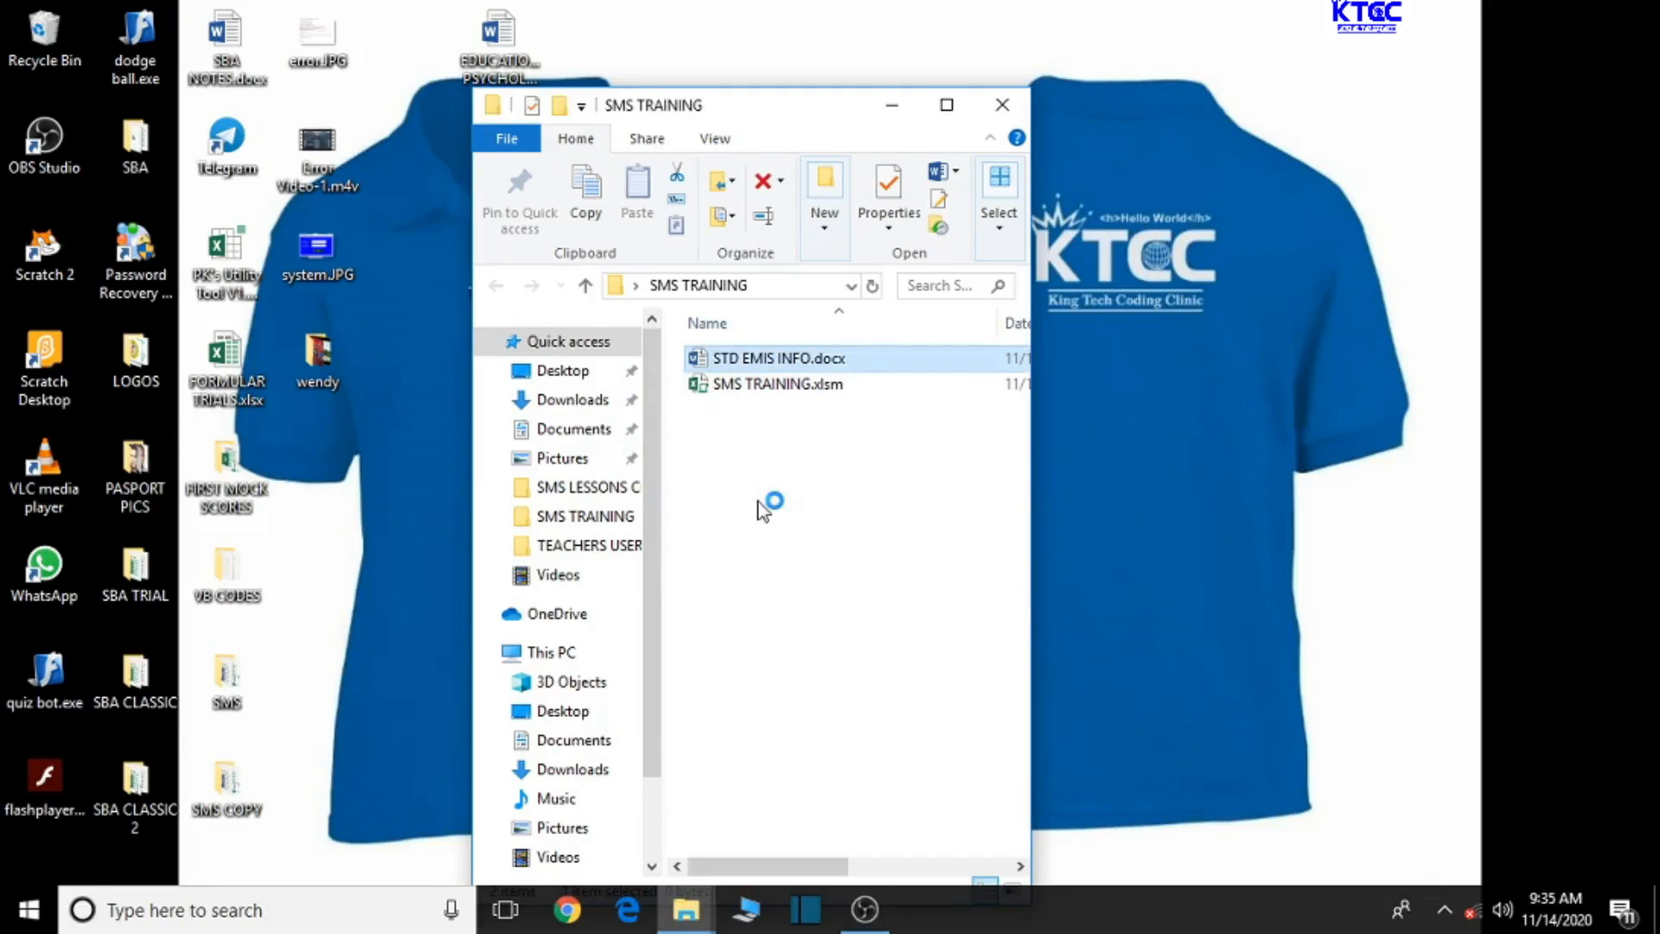
Open STD EMIS INFO.docx in Word, then minimize it and select the SMS TRAINING workbook.
double_click(779, 358)
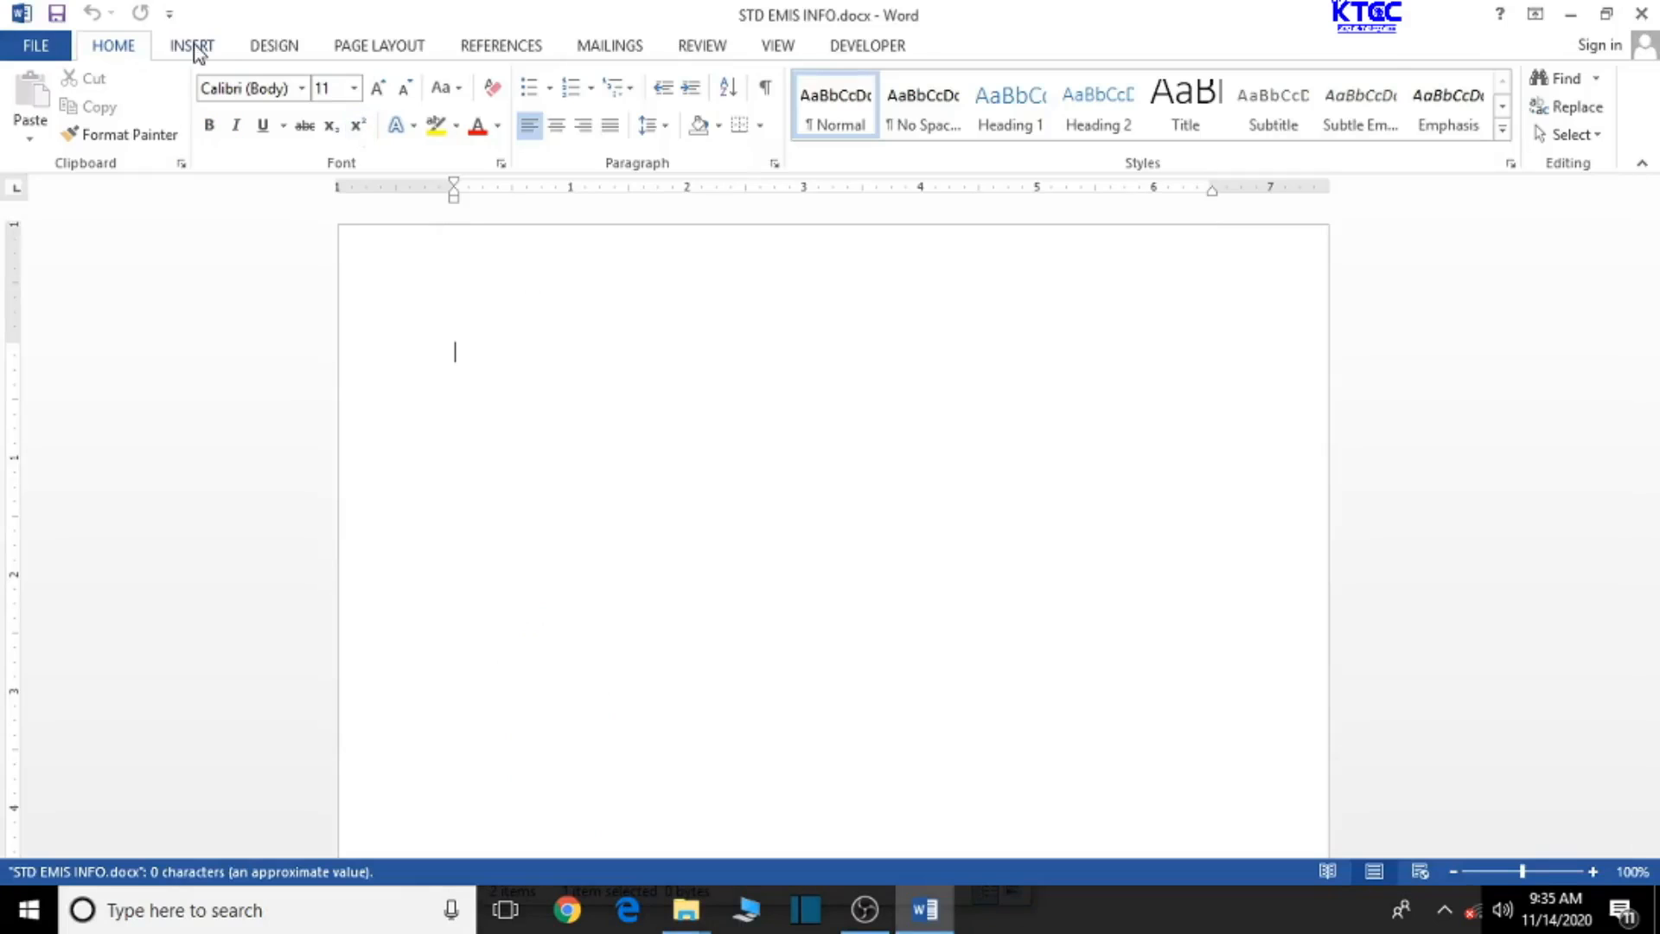
click(378, 45)
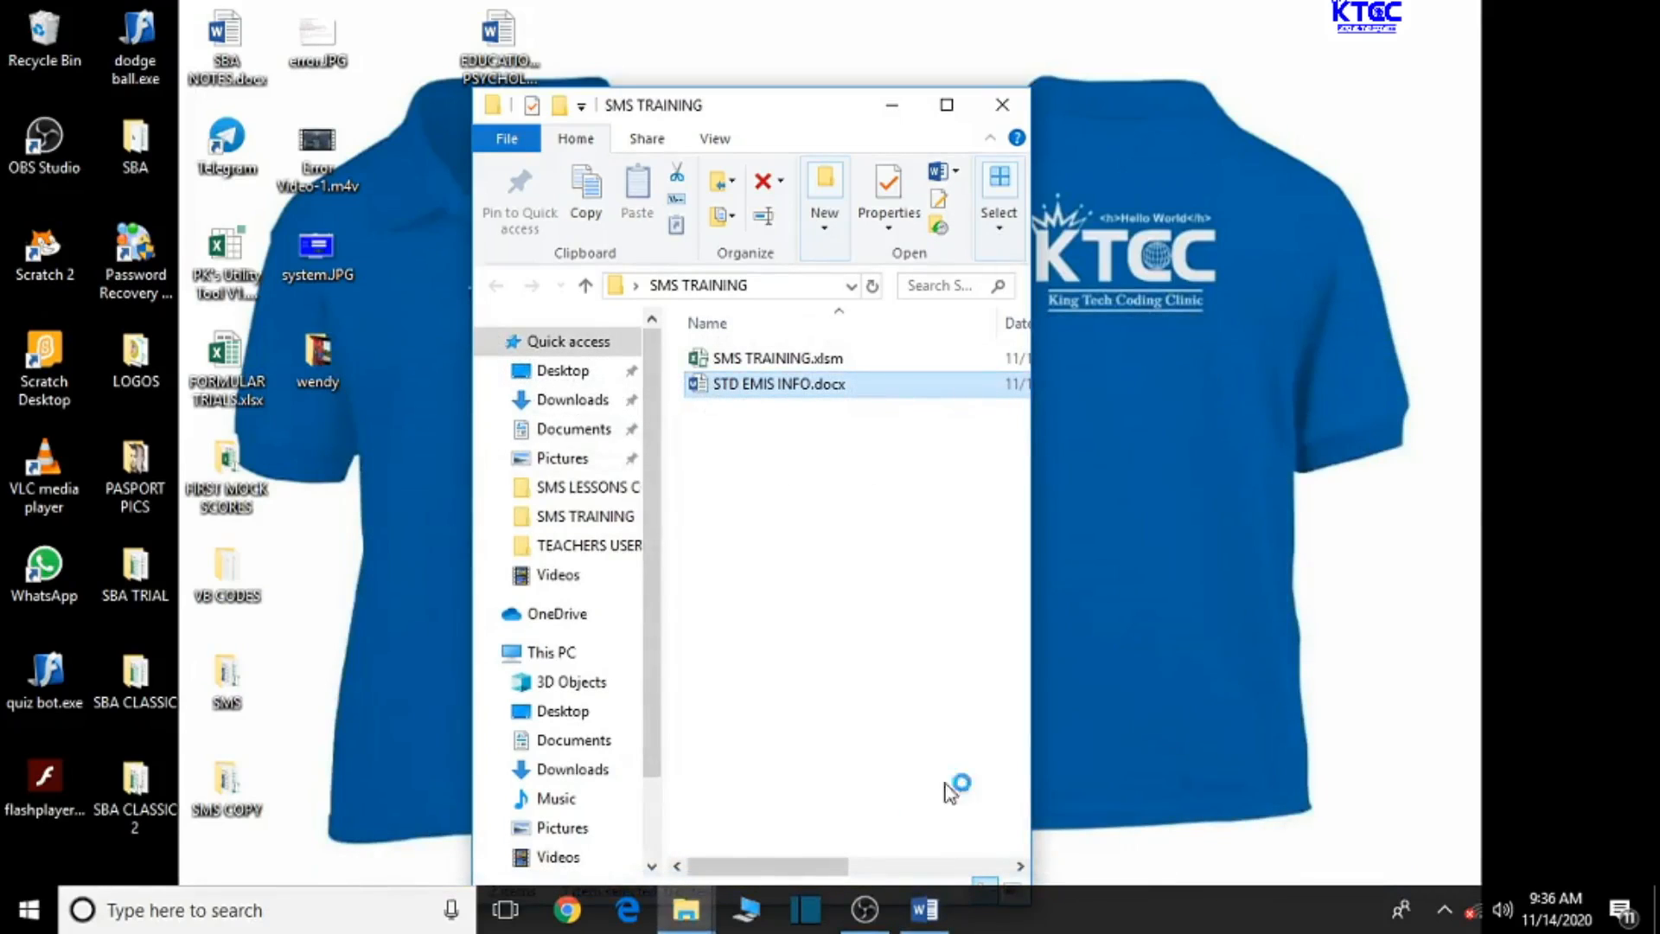
mouse_move(924, 908)
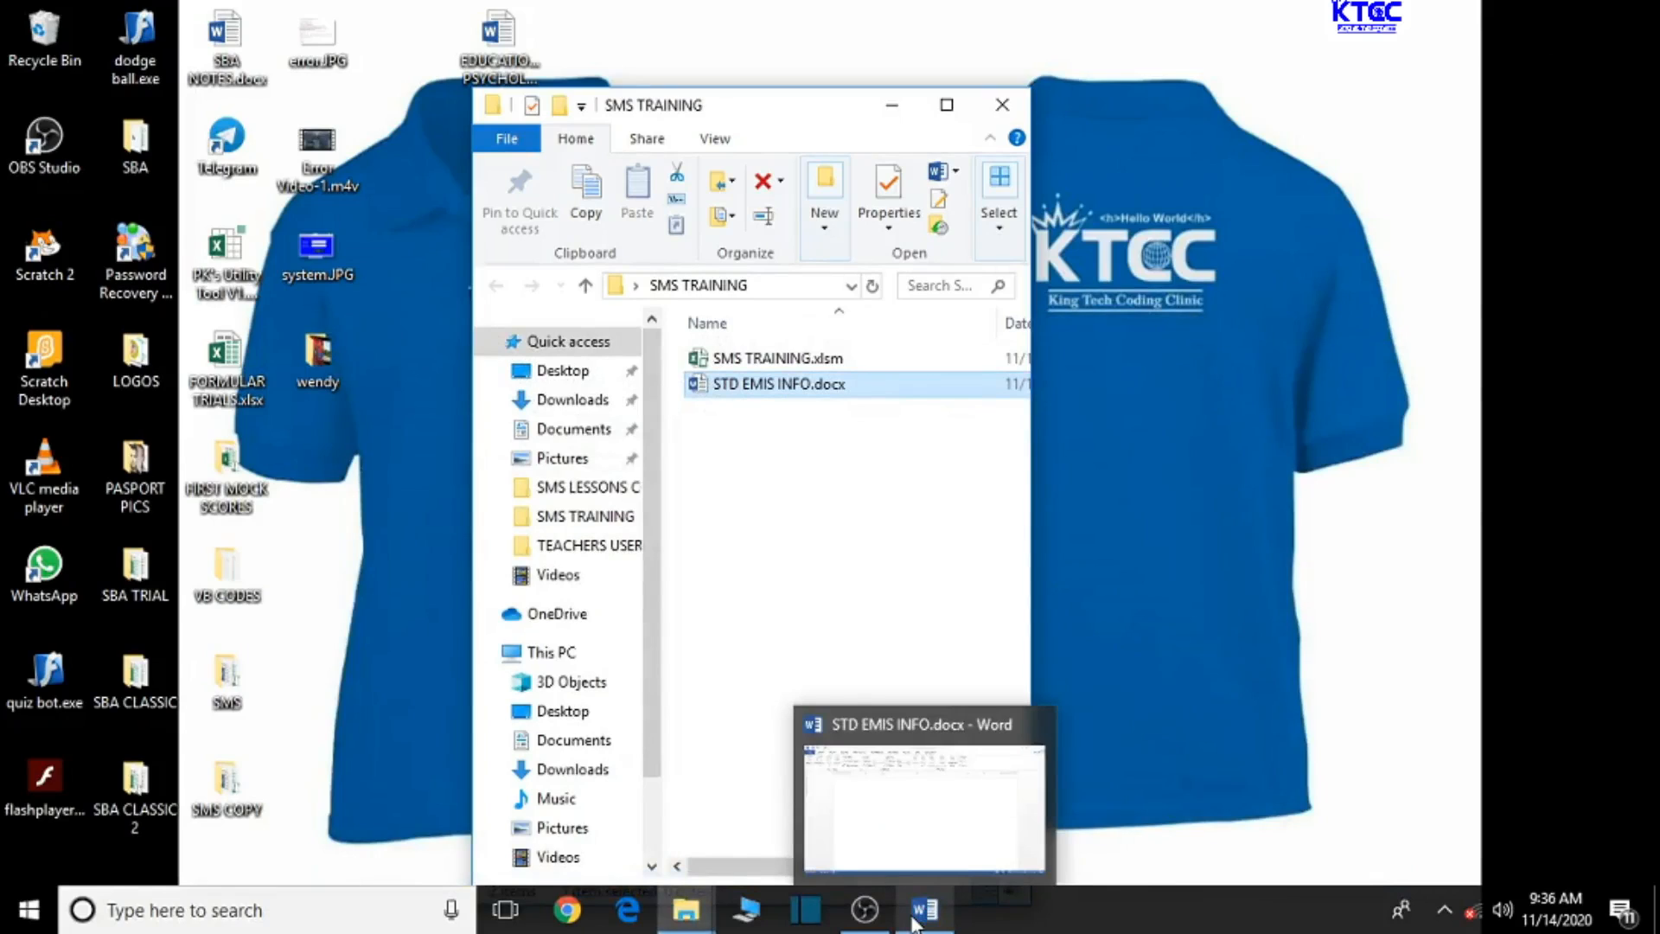
mouse_move(924, 910)
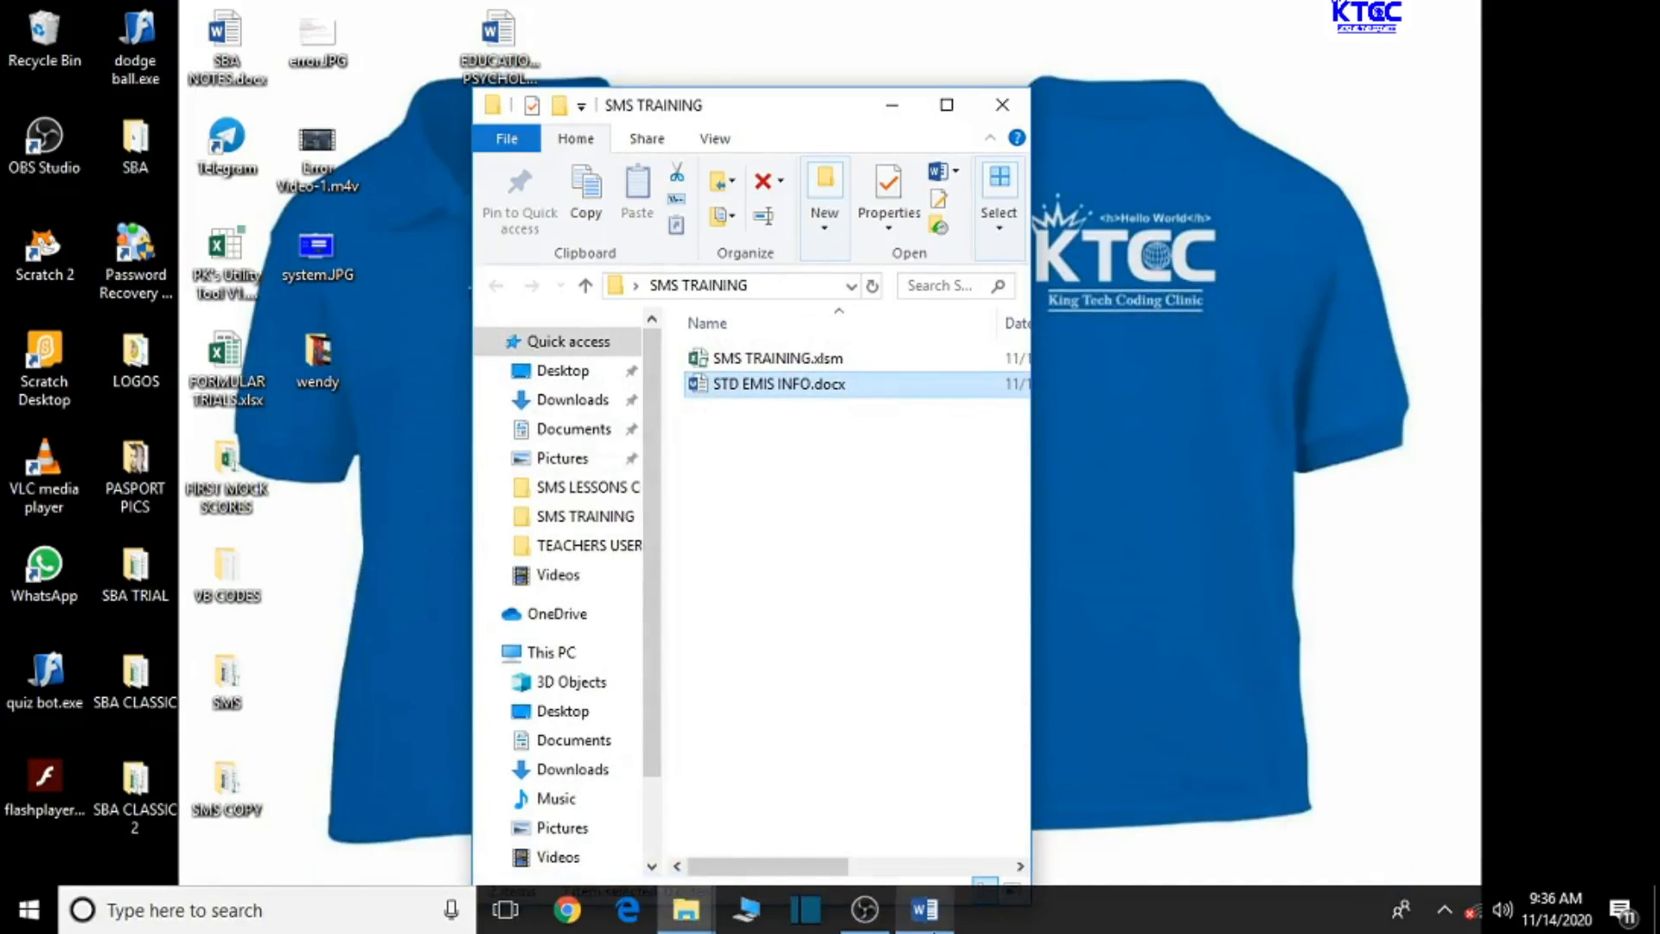
double_click(779, 384)
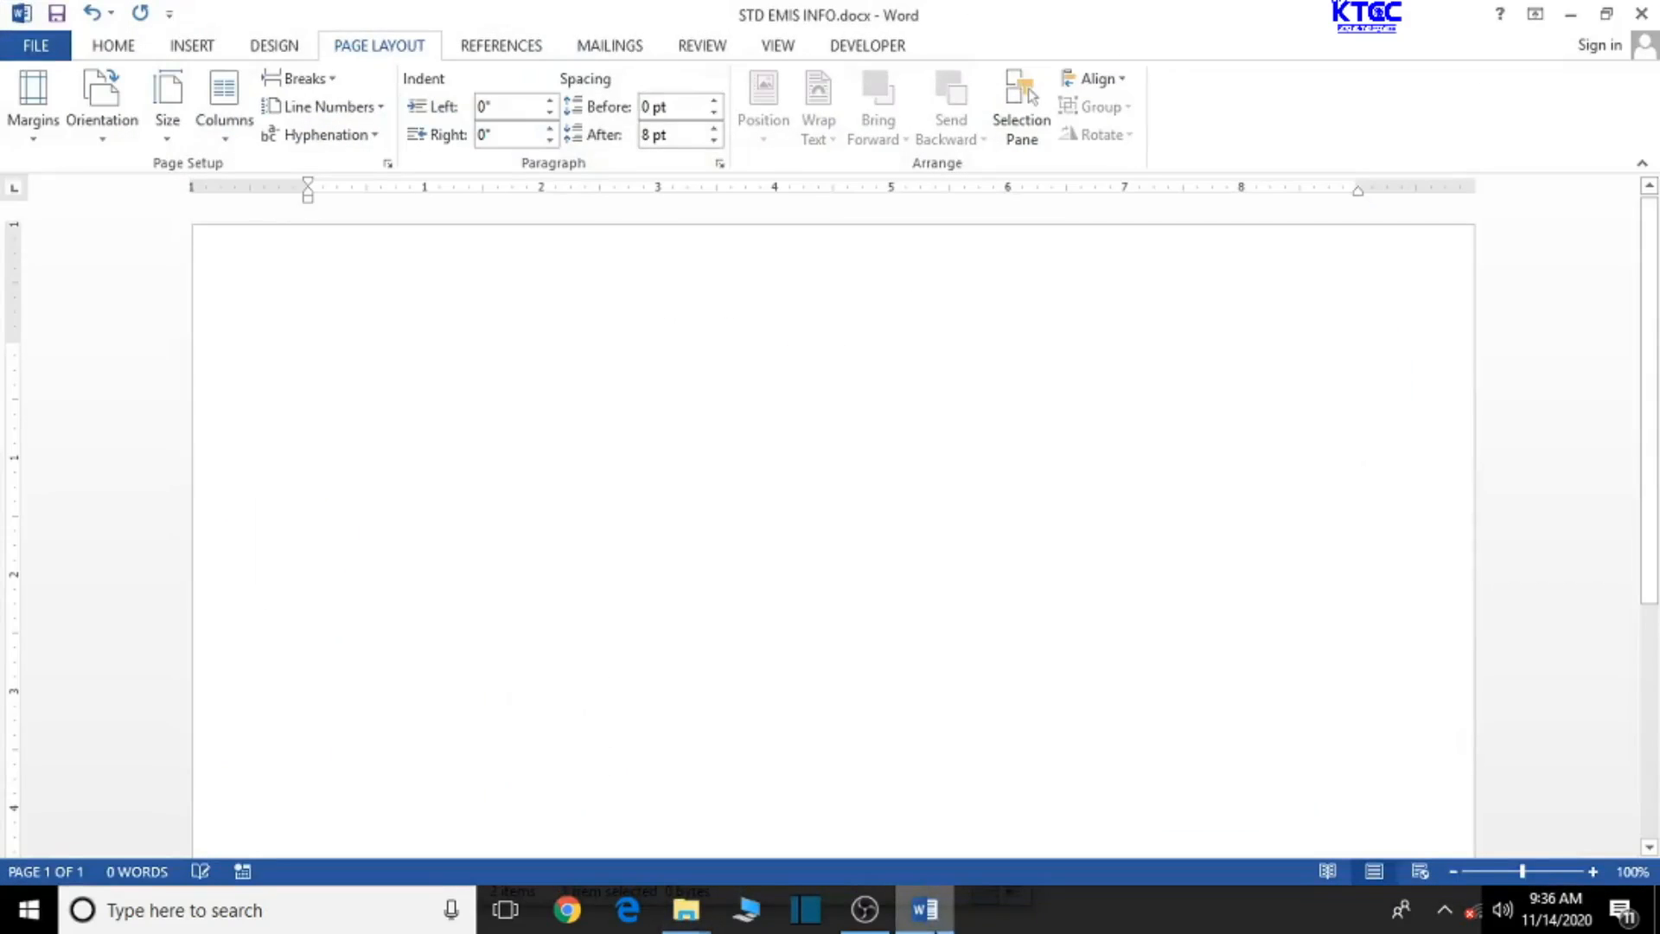
mouse_move(1574, 14)
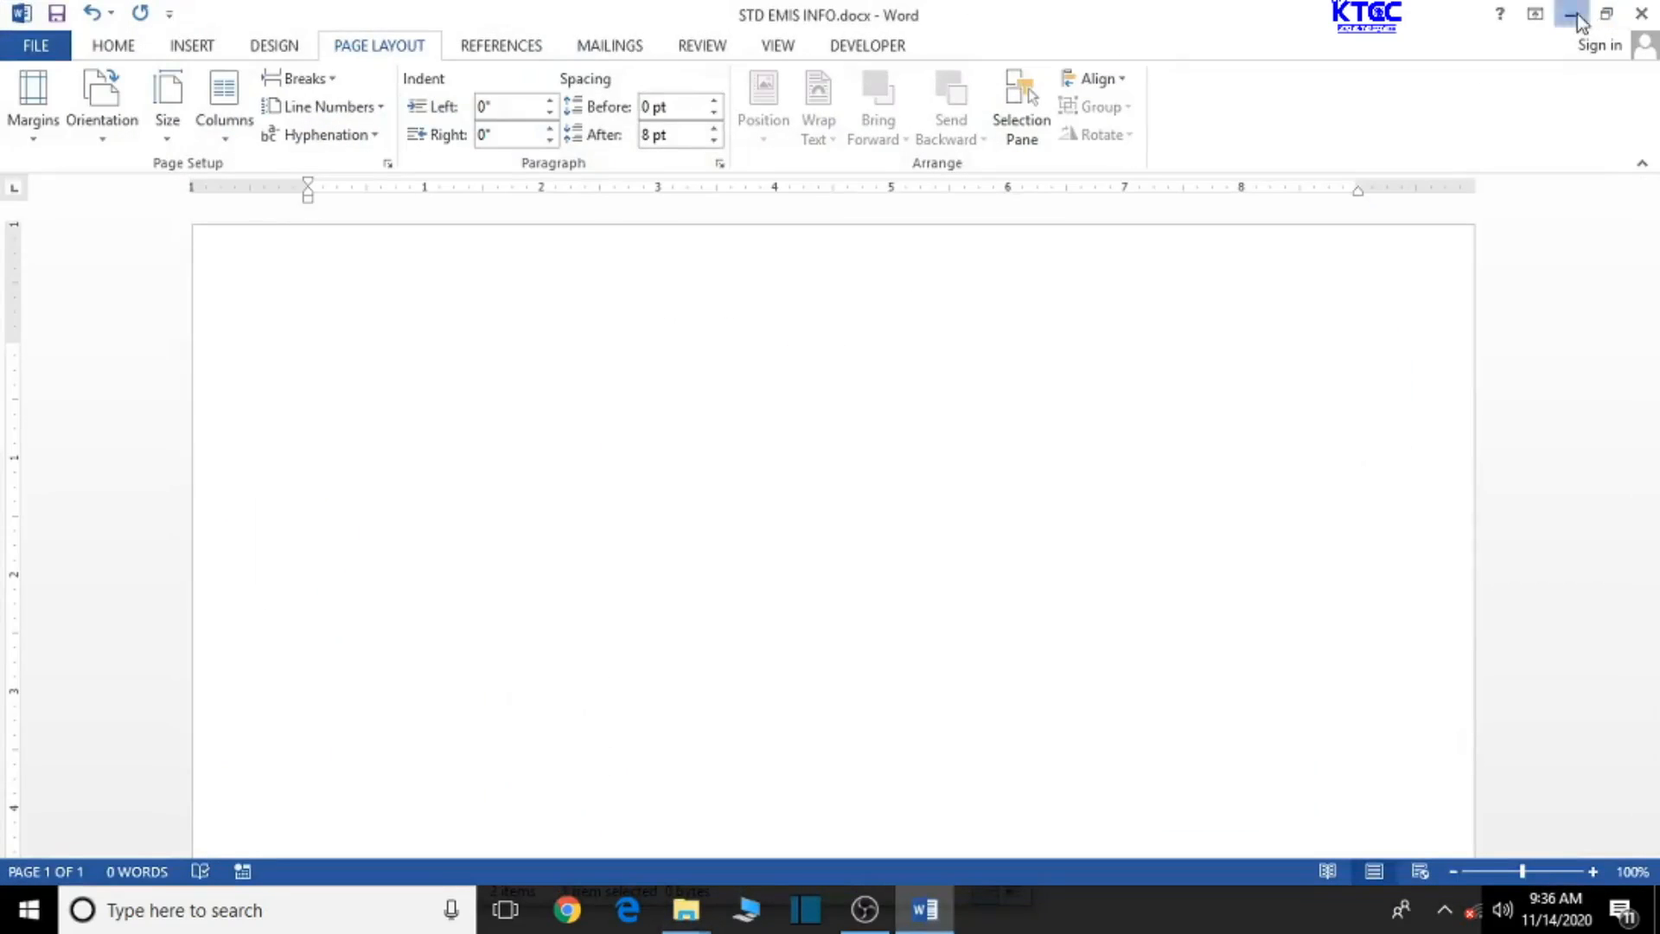
click(1572, 12)
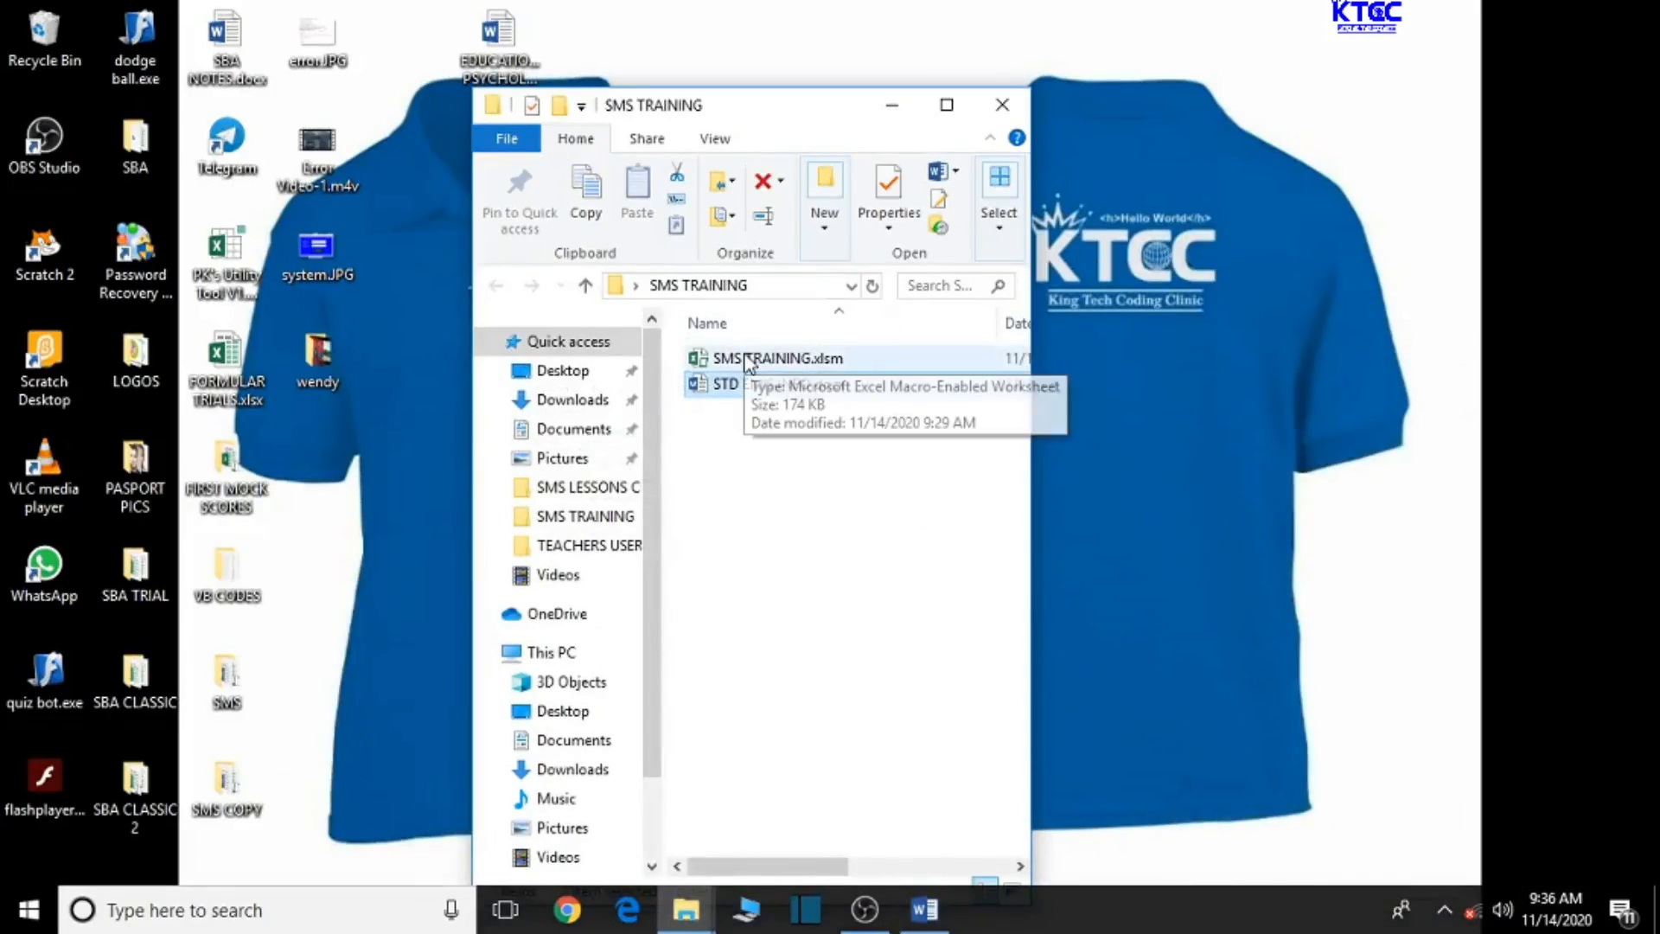
click(777, 358)
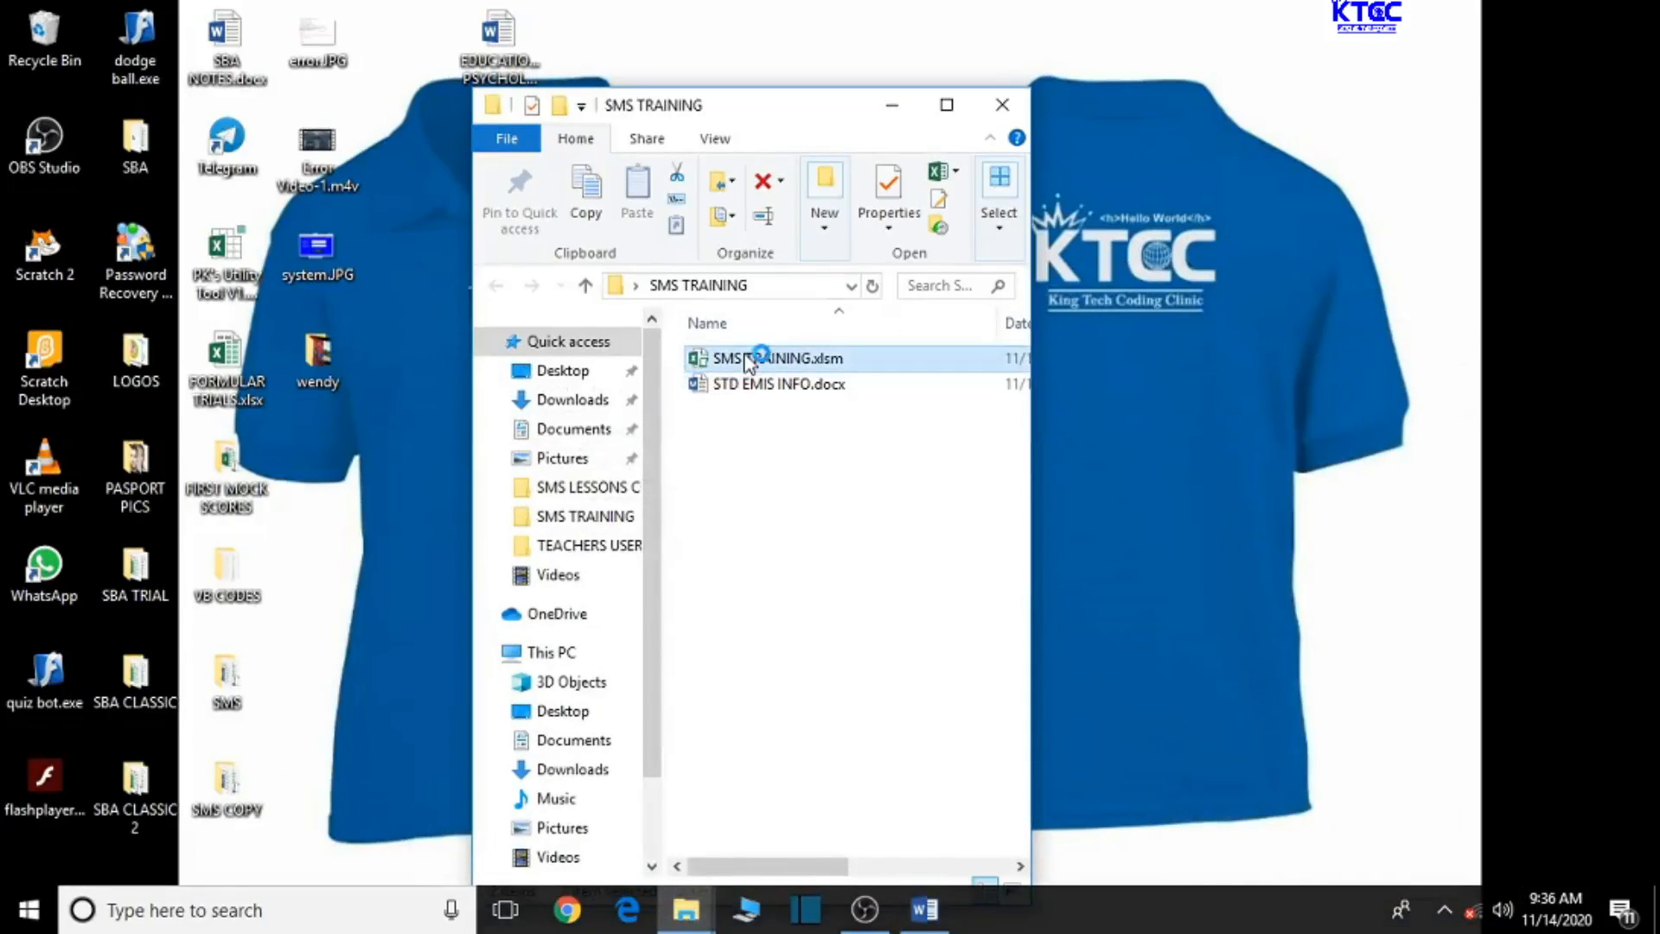
Open SMS TRAINING.xlsm, copy the STUD. EMIS TABLE sheet's table and minimize Excel.
double_click(777, 357)
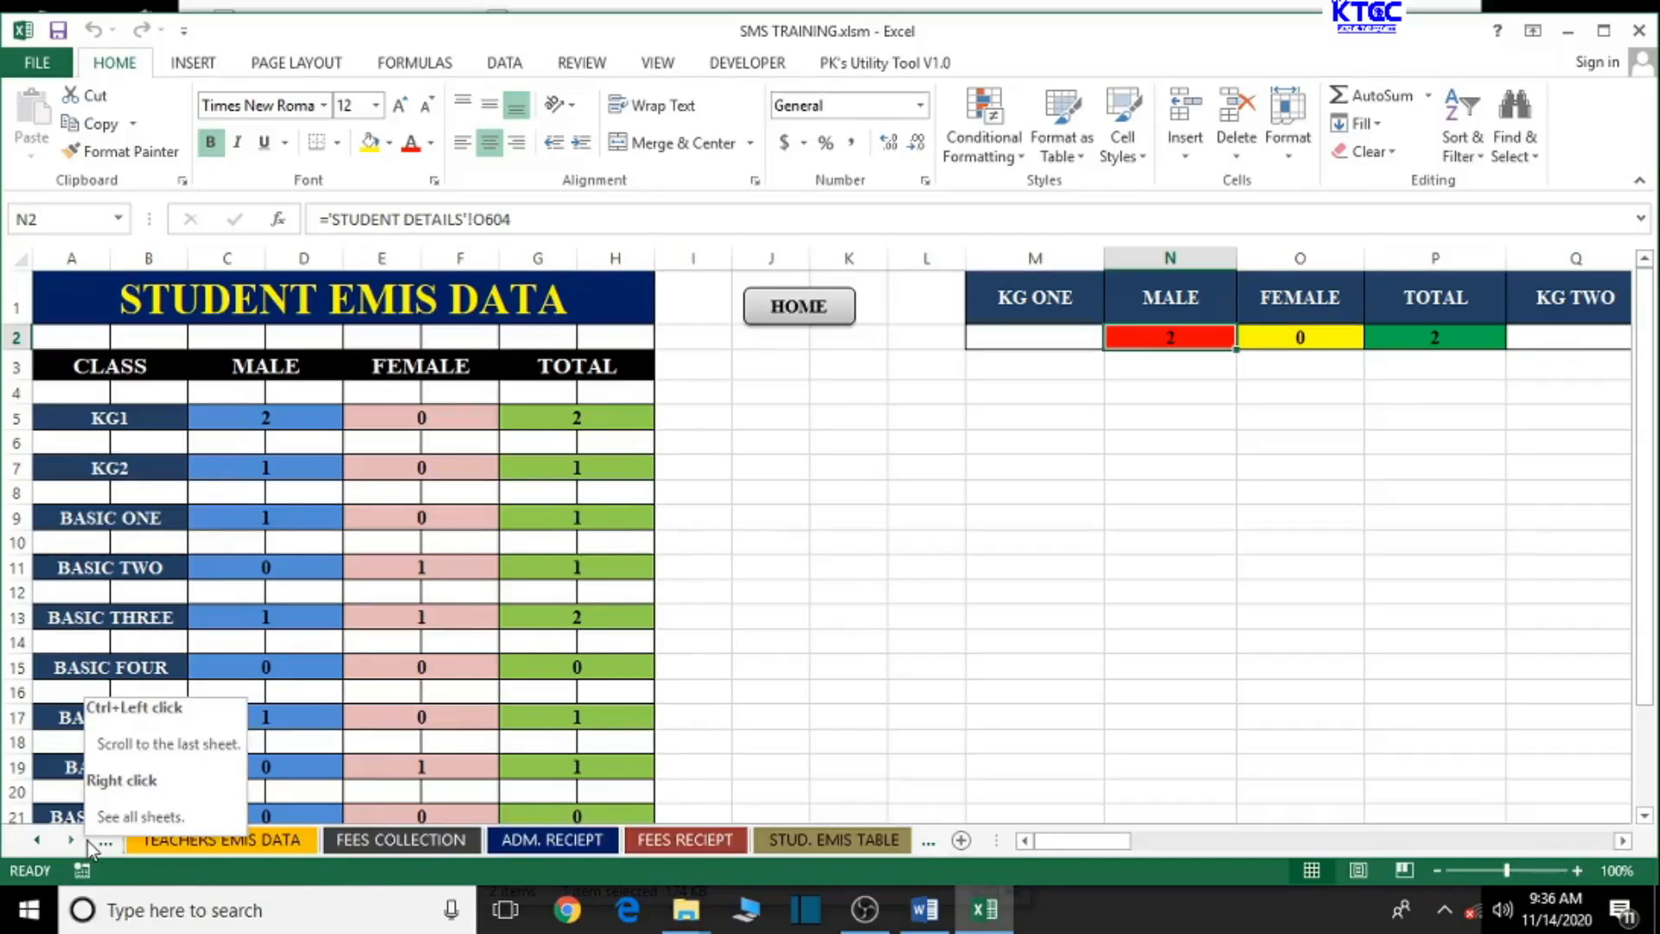
click(820, 840)
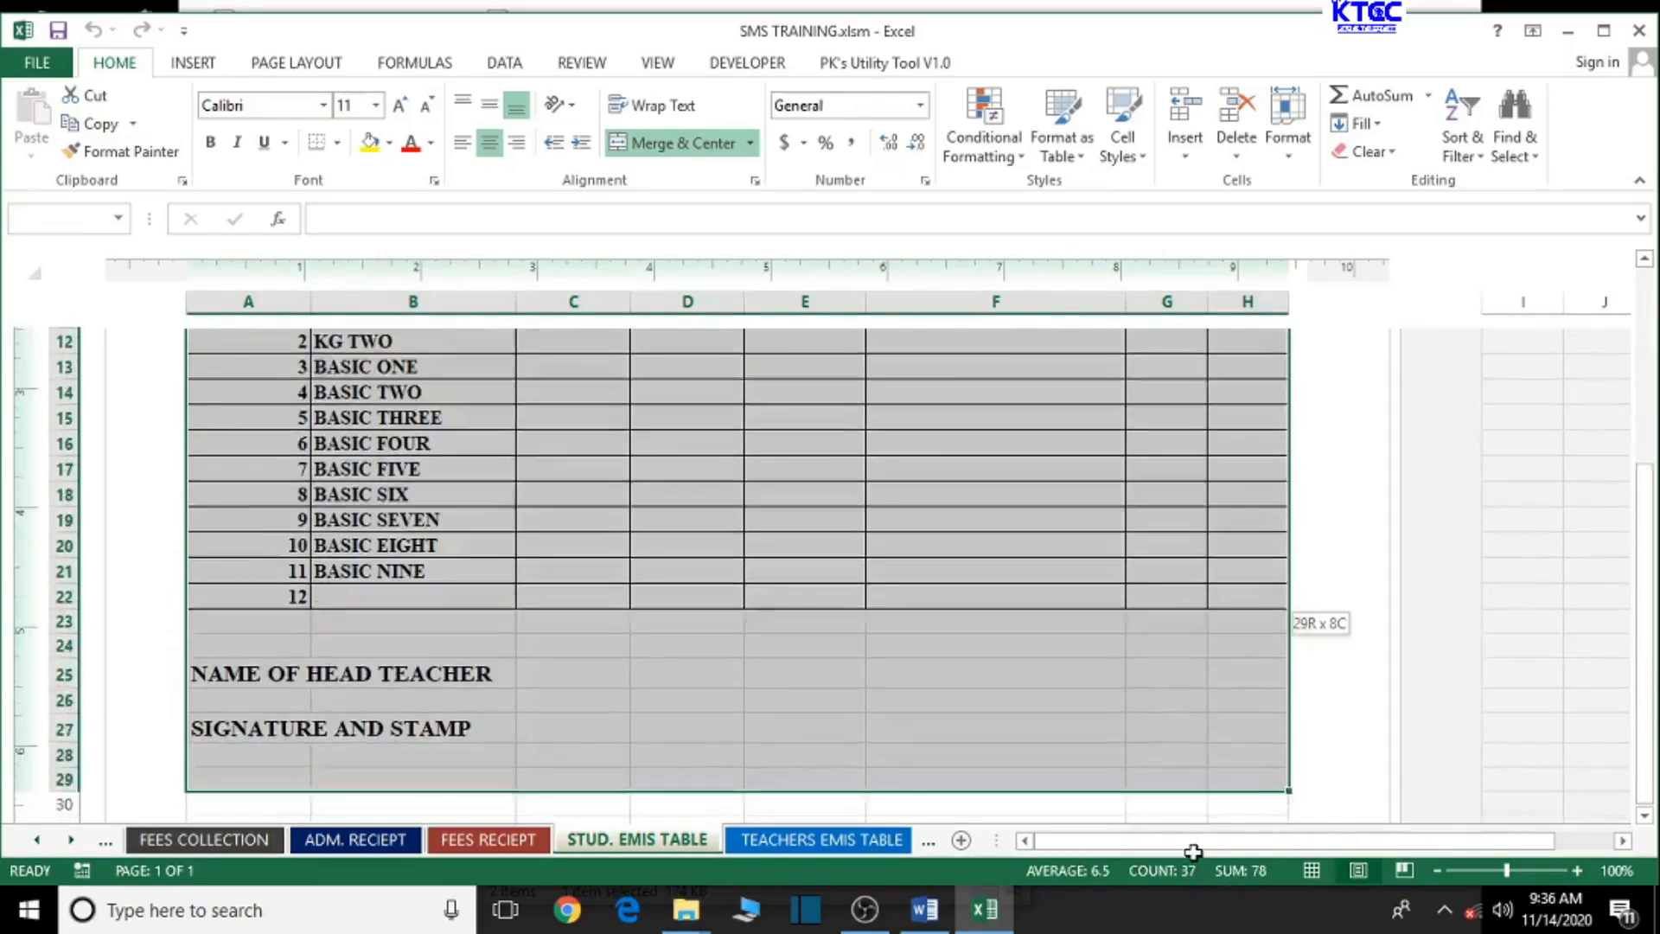
scroll(down, 3)
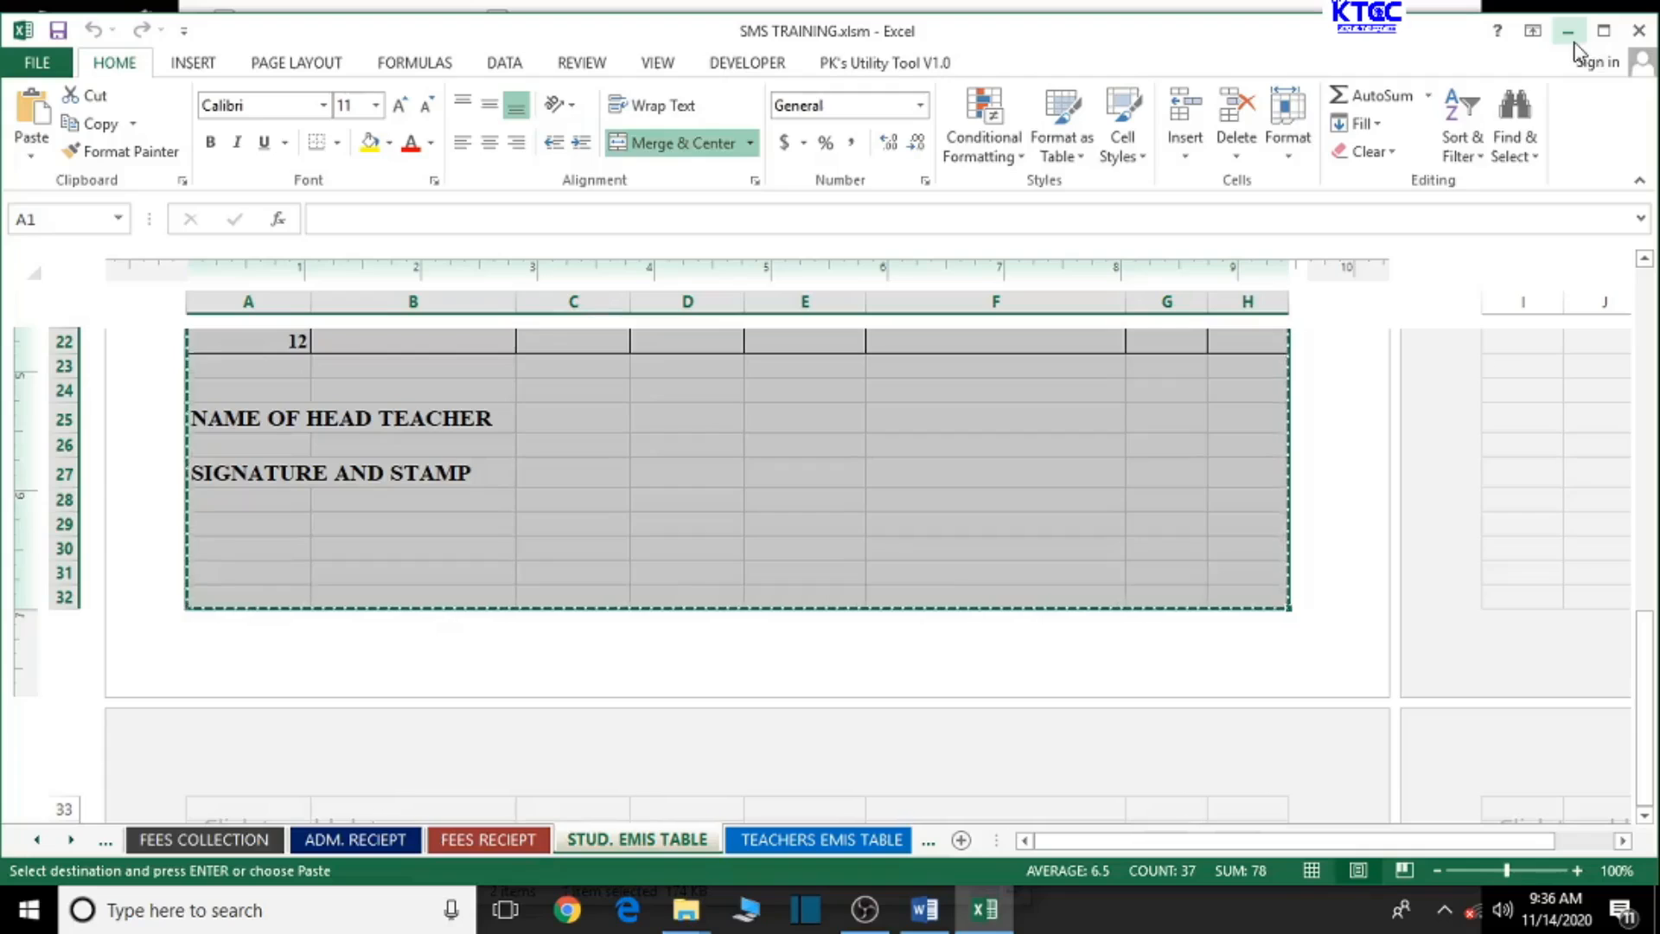
click(921, 910)
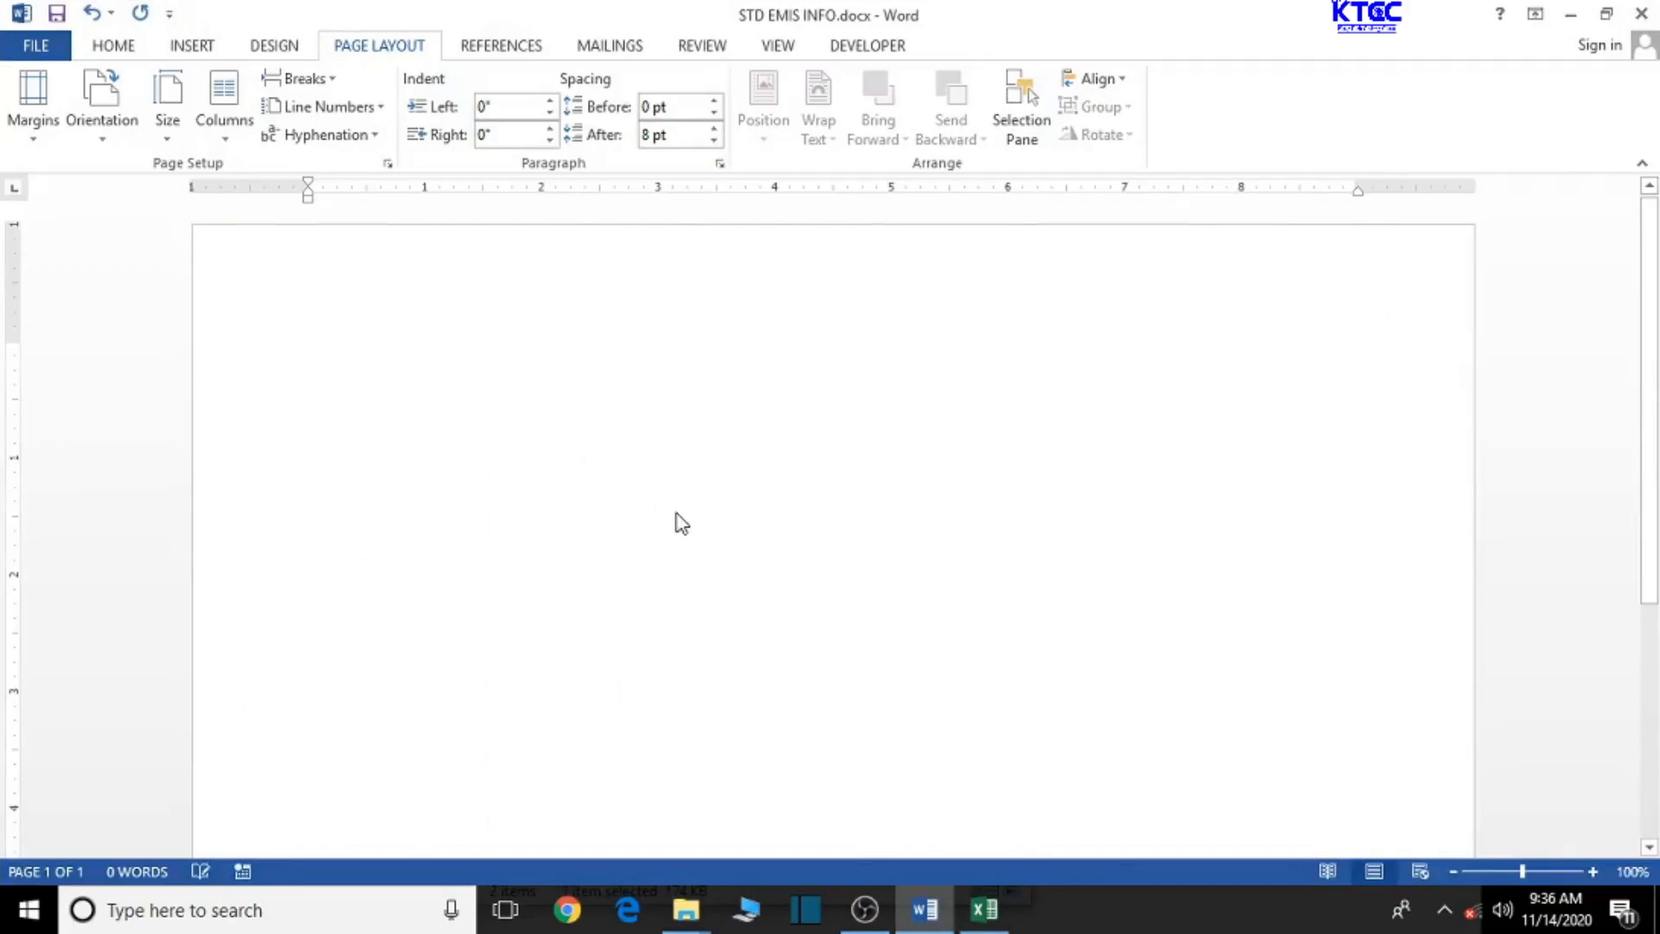
Clear Excel's copy marking, then return to Word to check the pasted enrollment table.
click(984, 909)
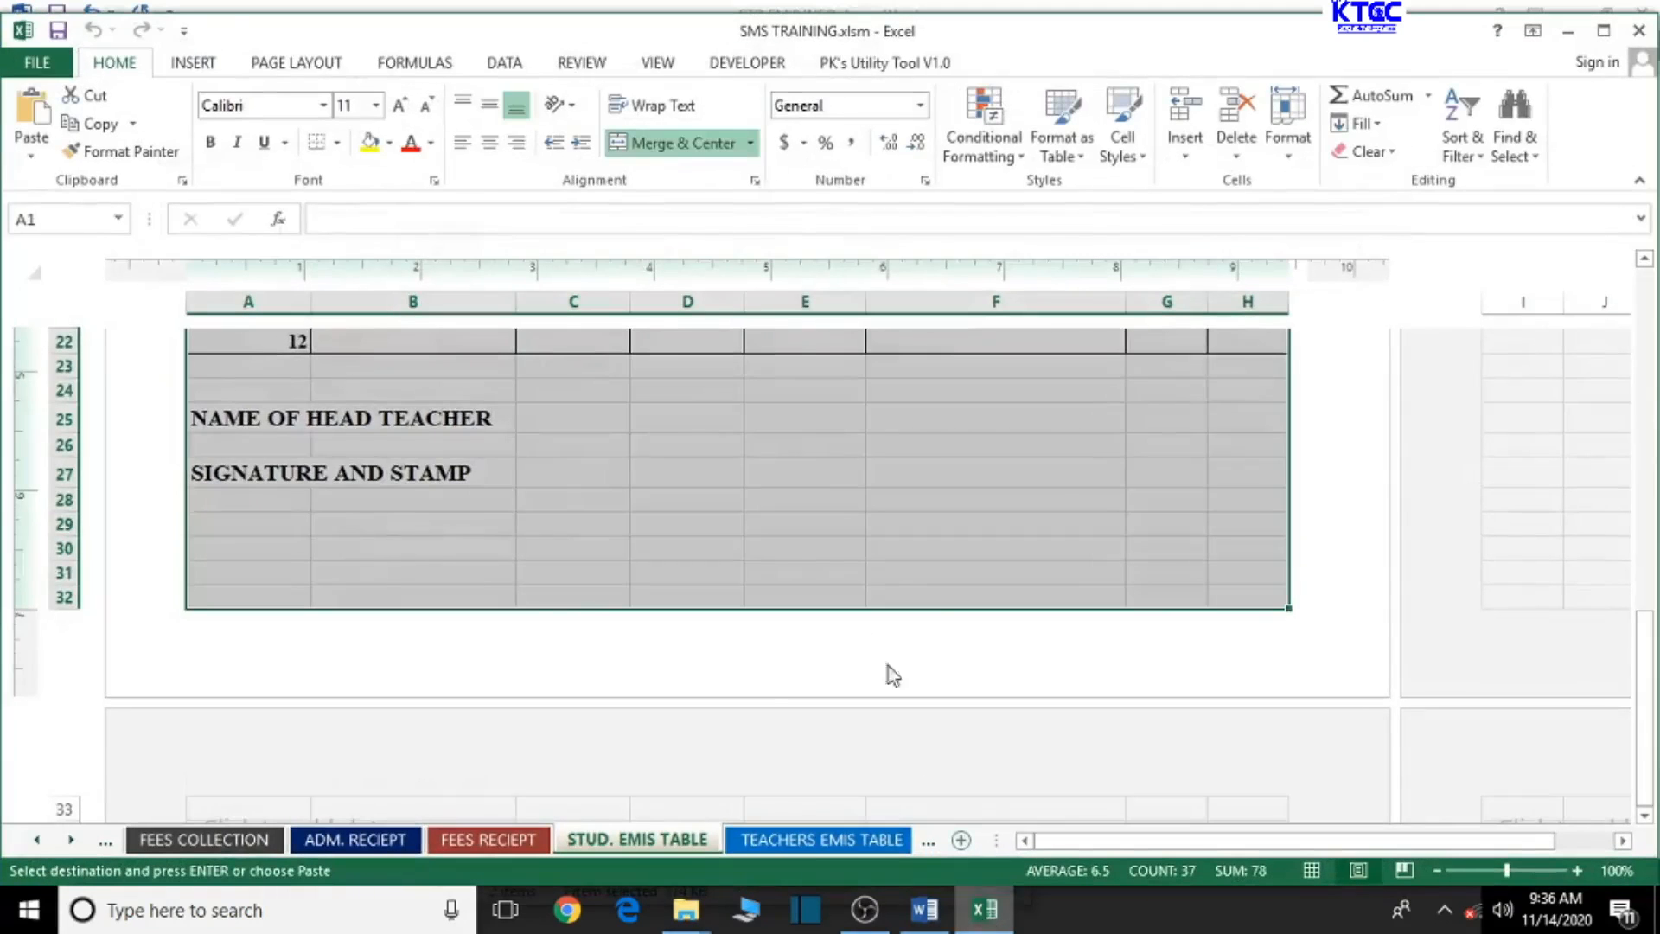
click(804, 548)
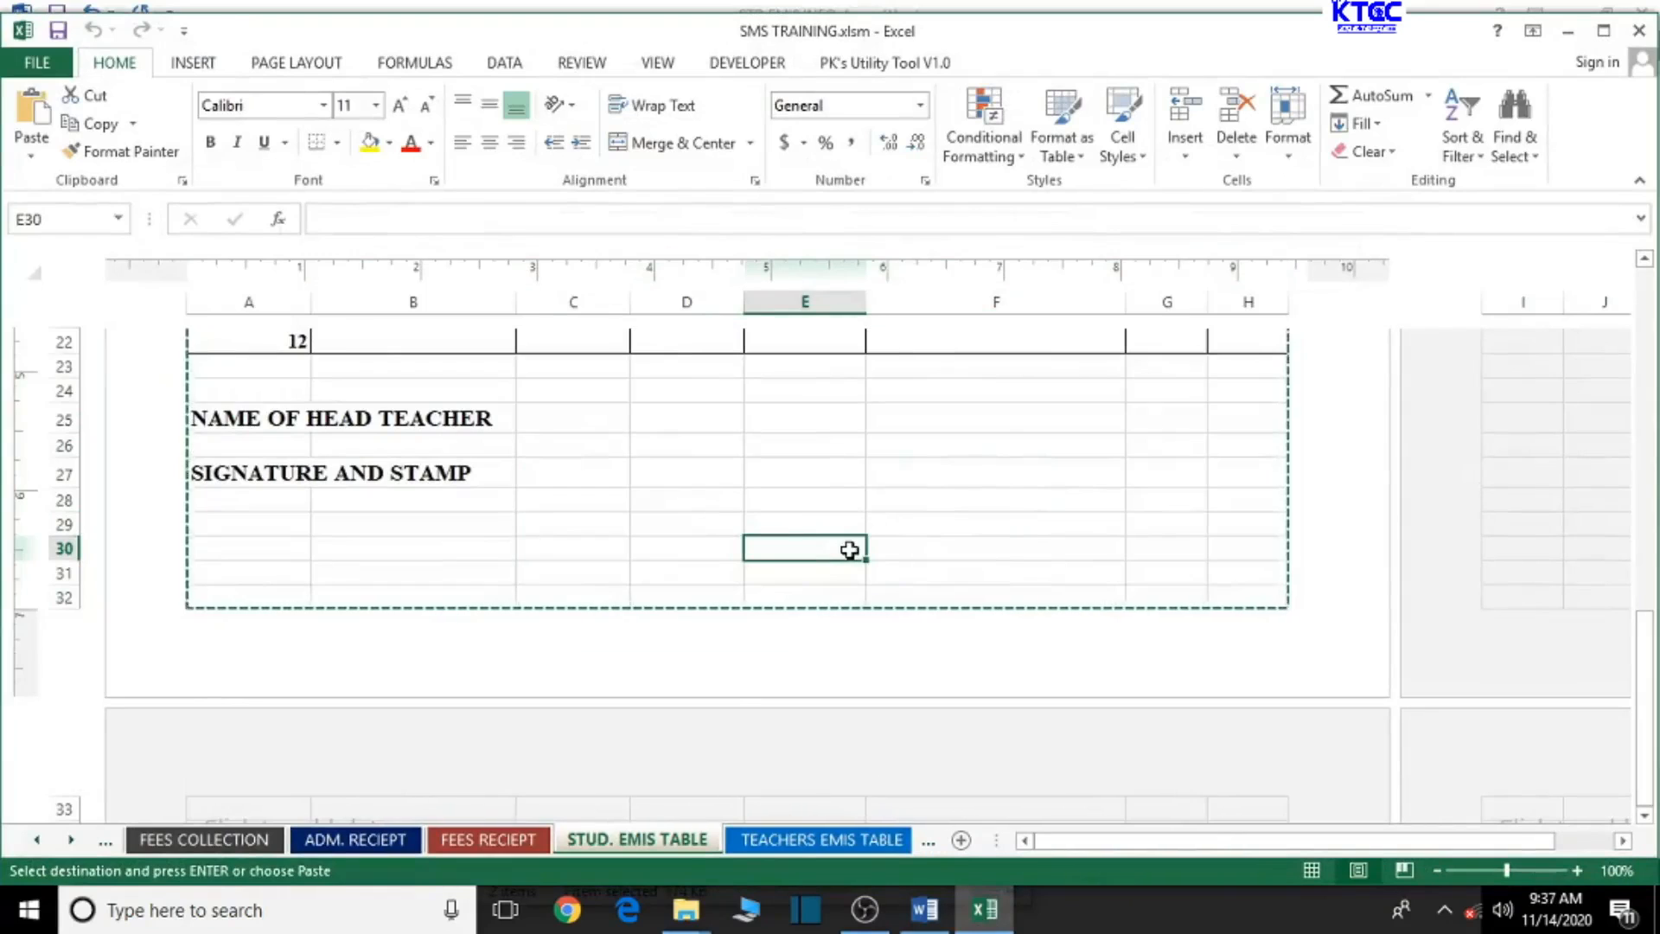
key(Escape)
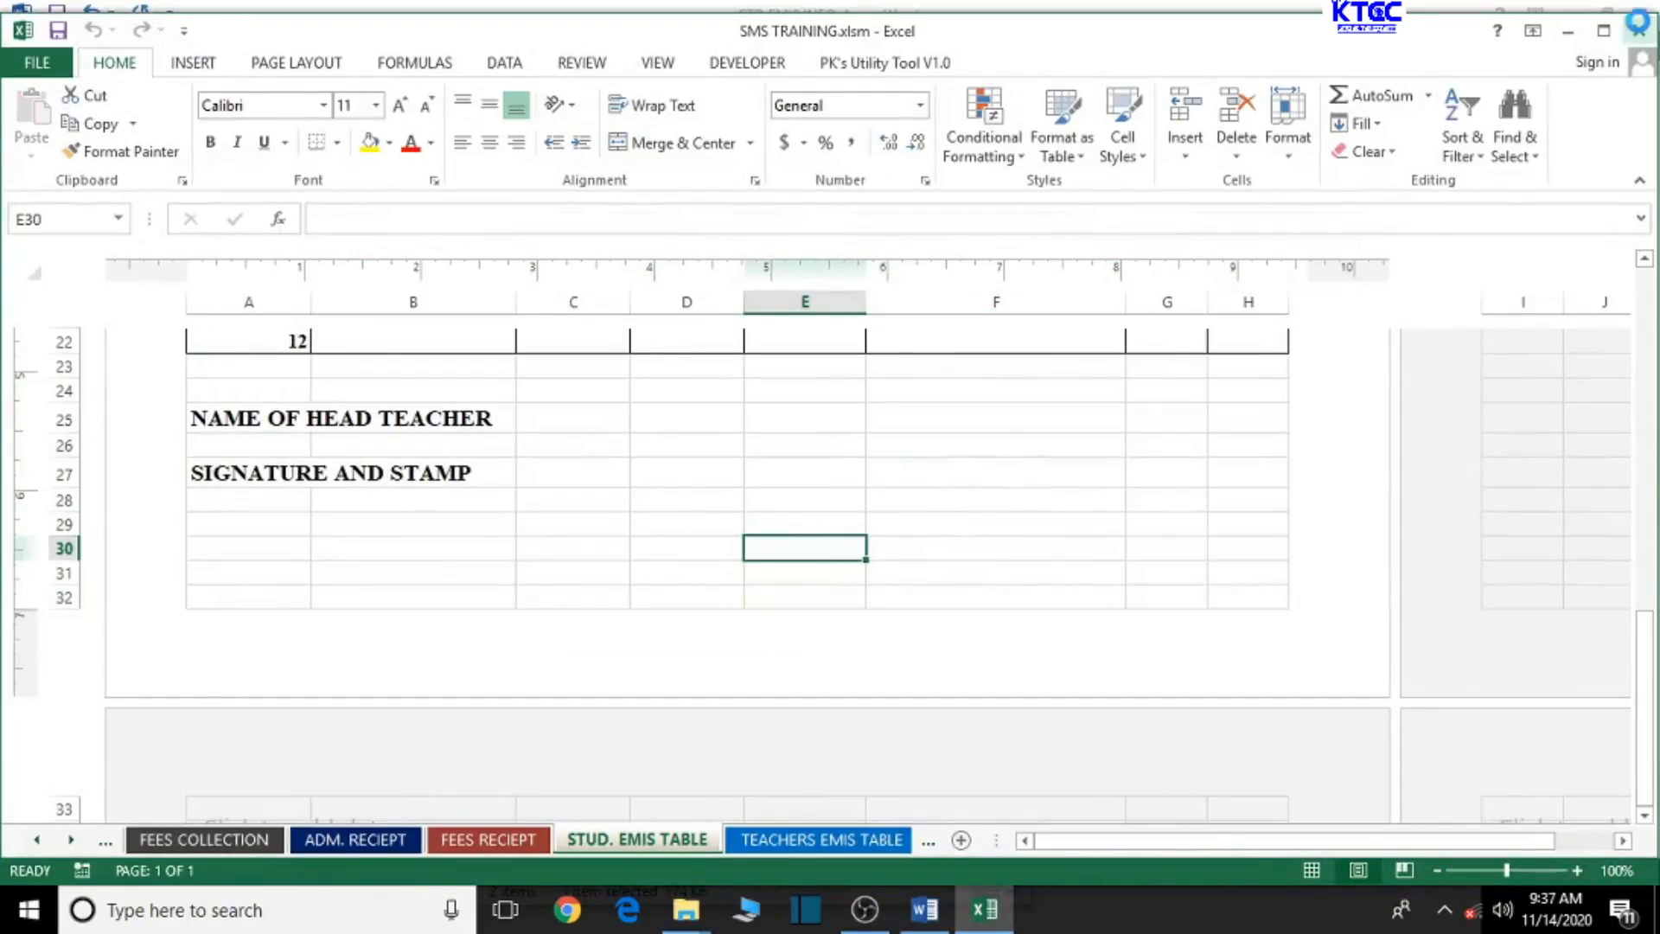
click(921, 910)
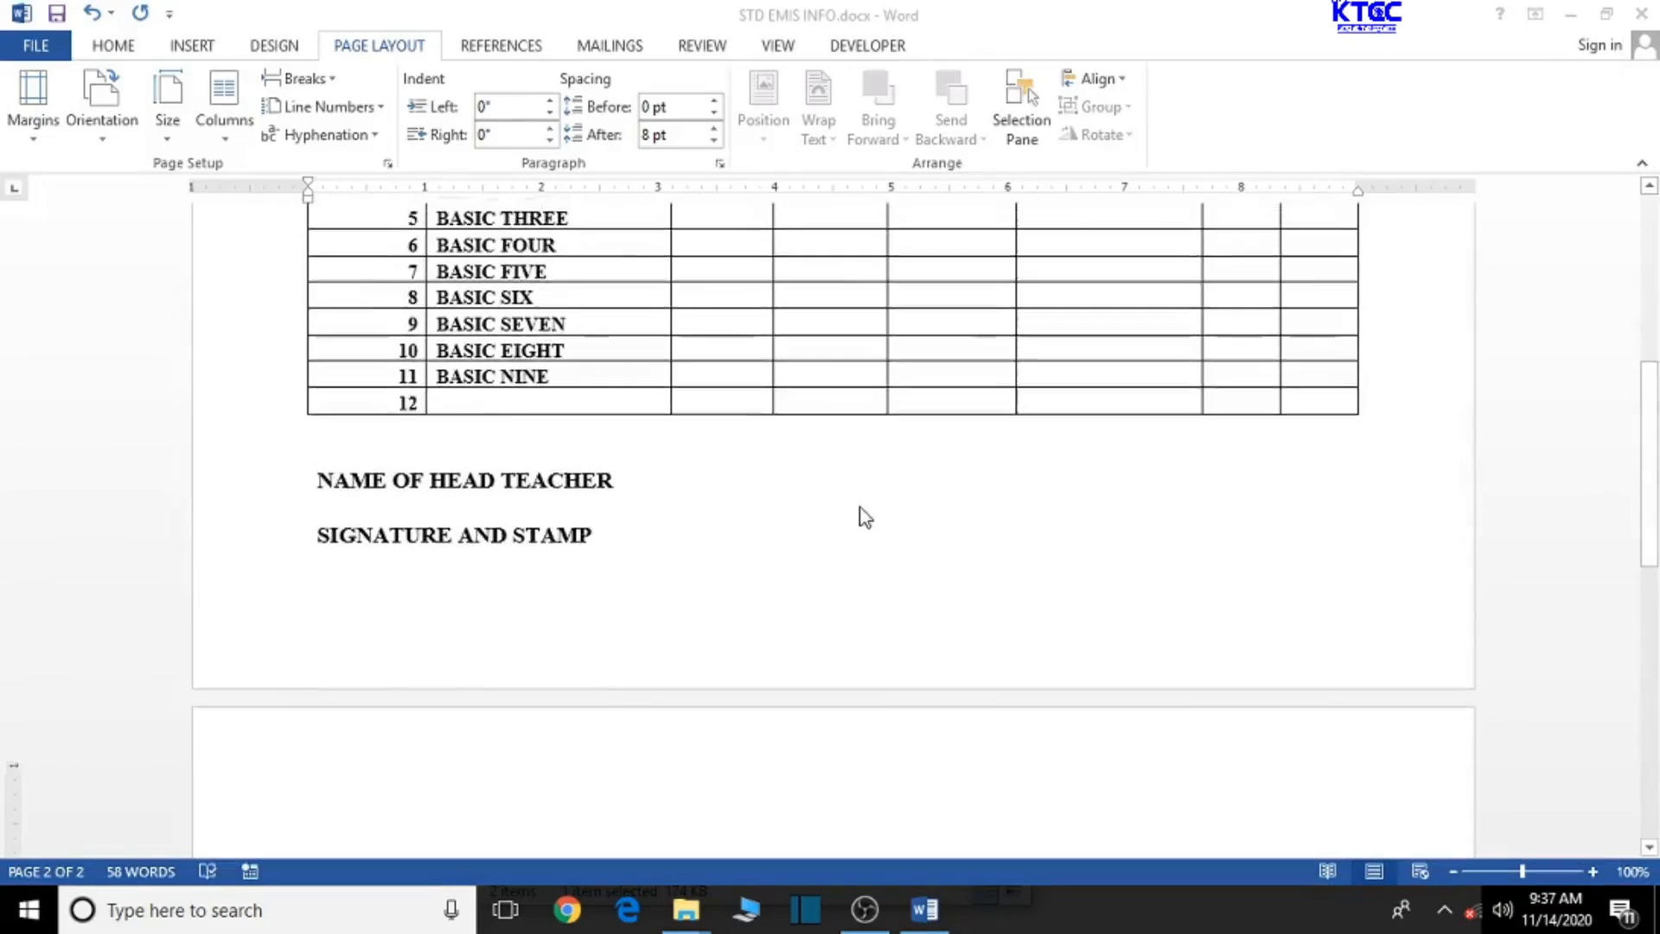
scroll(up, 3)
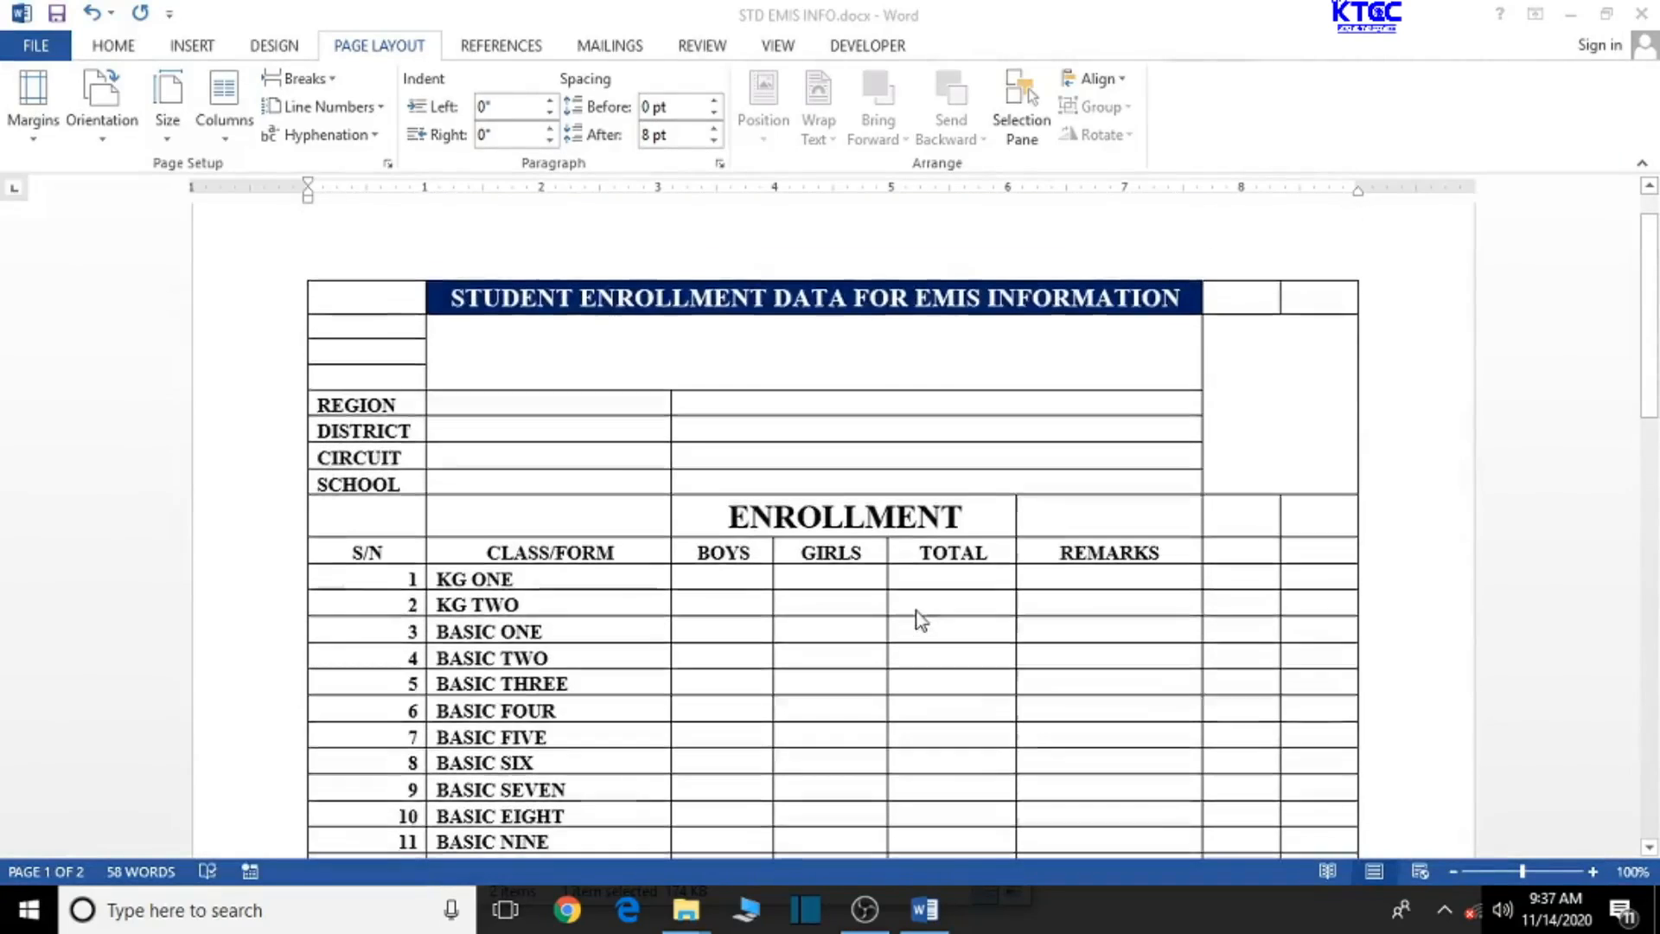
scroll(up, 3)
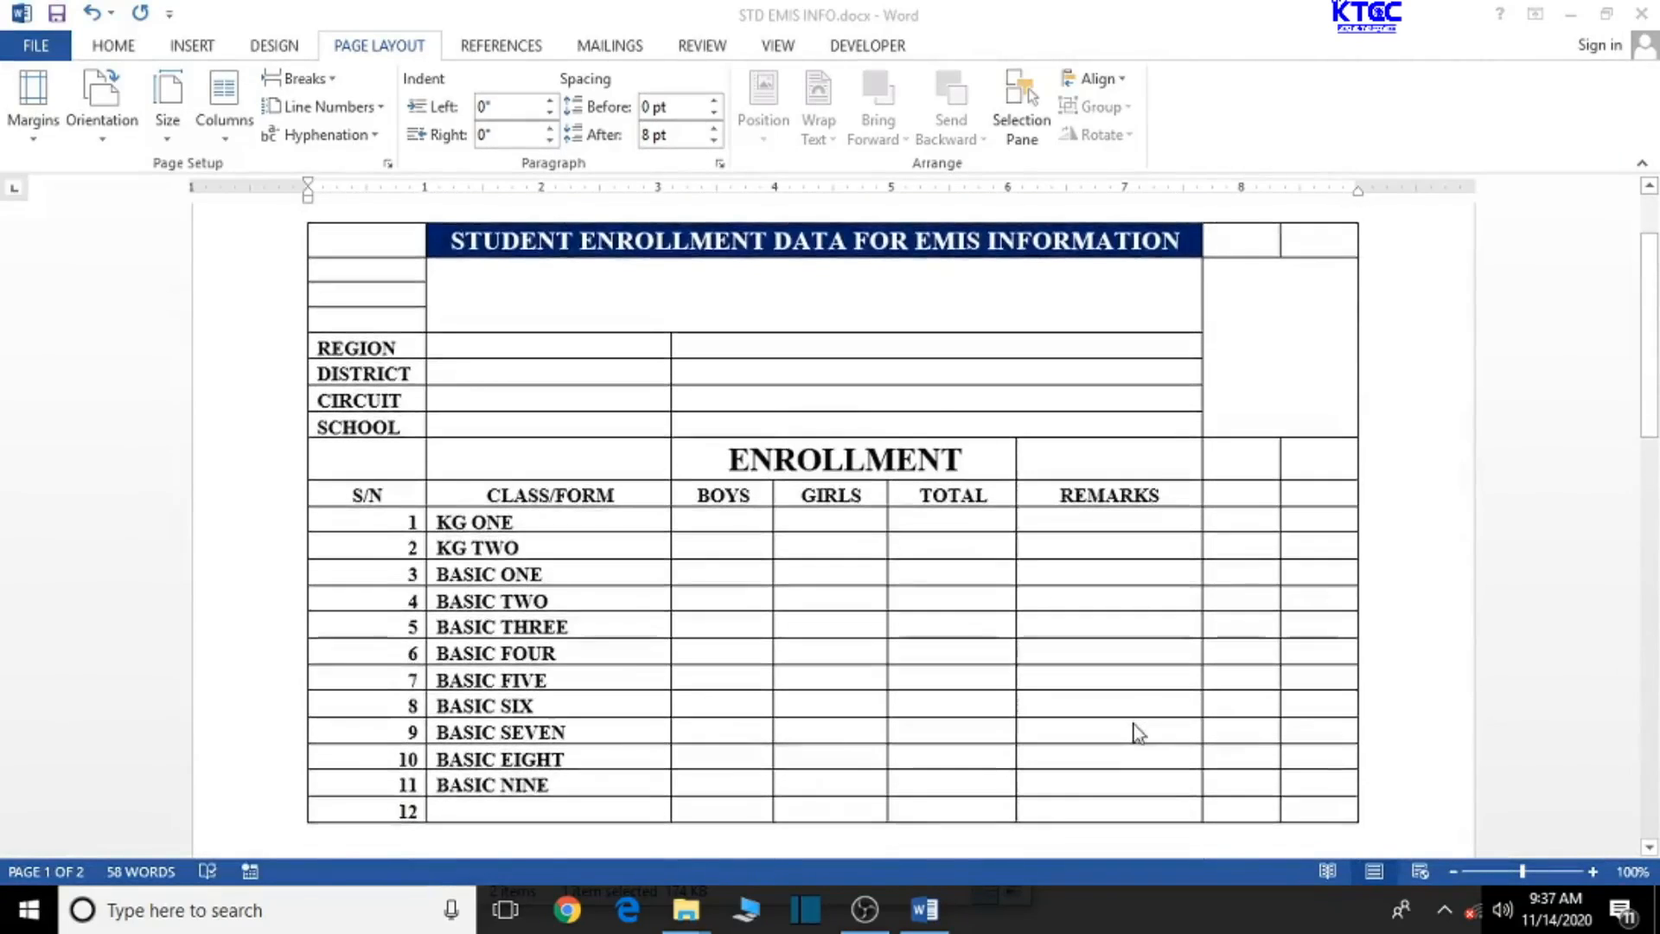
scroll(down, 3)
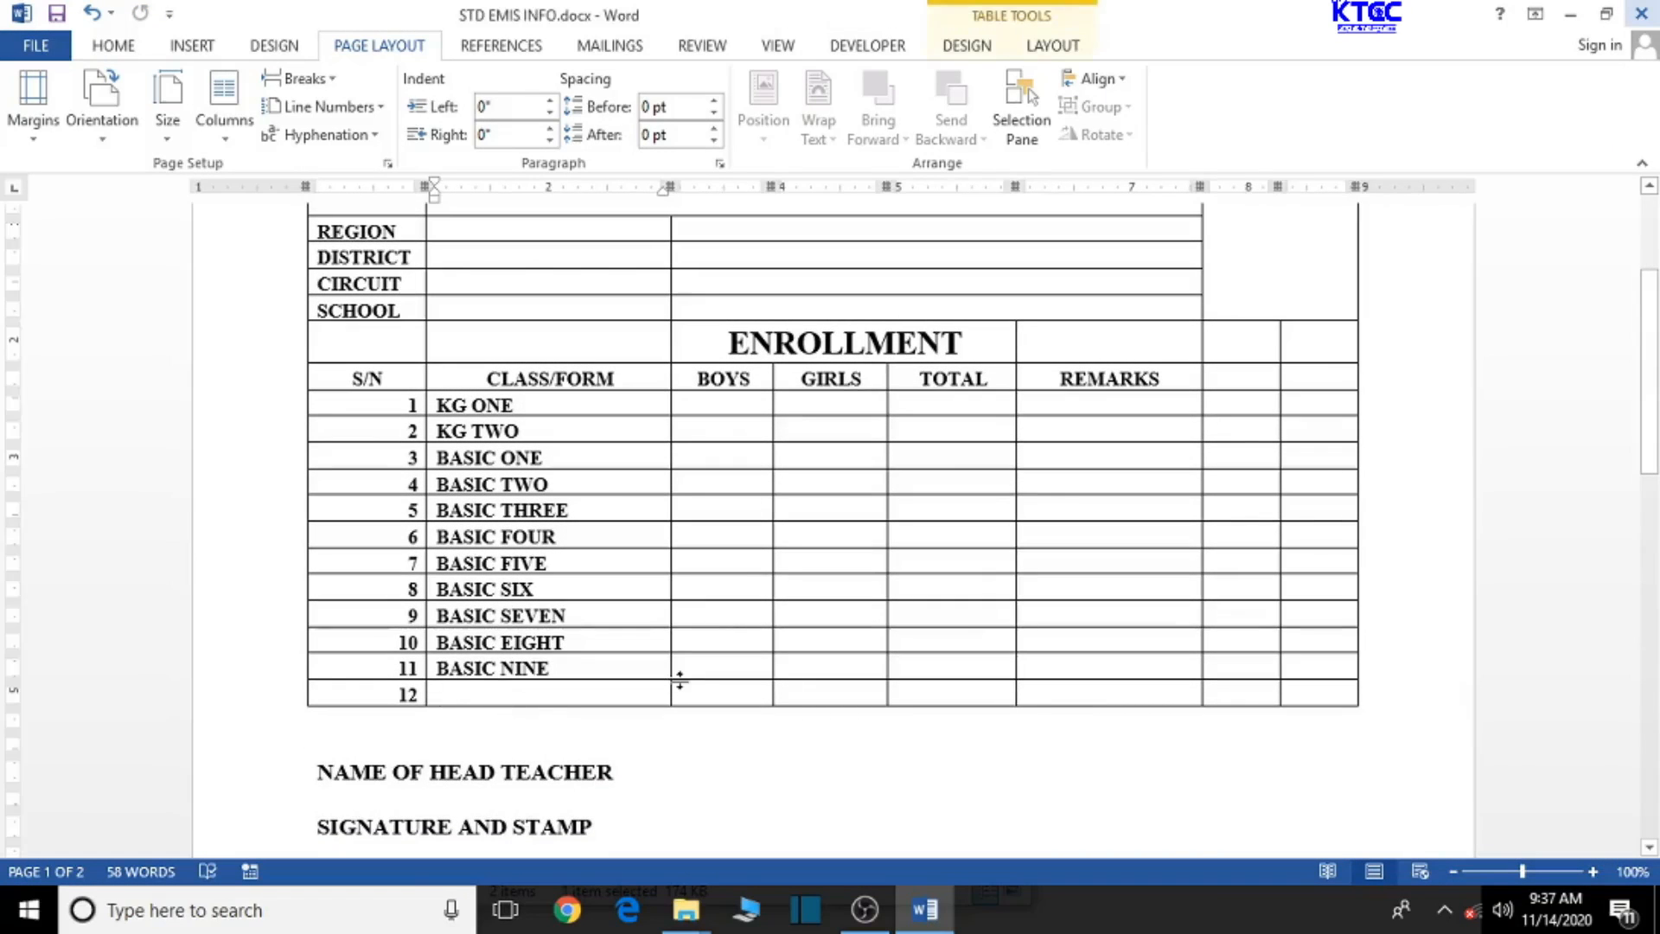
Label row 12 TOTAL and format it bold Times New Roman to match the class names.
text(TOT)
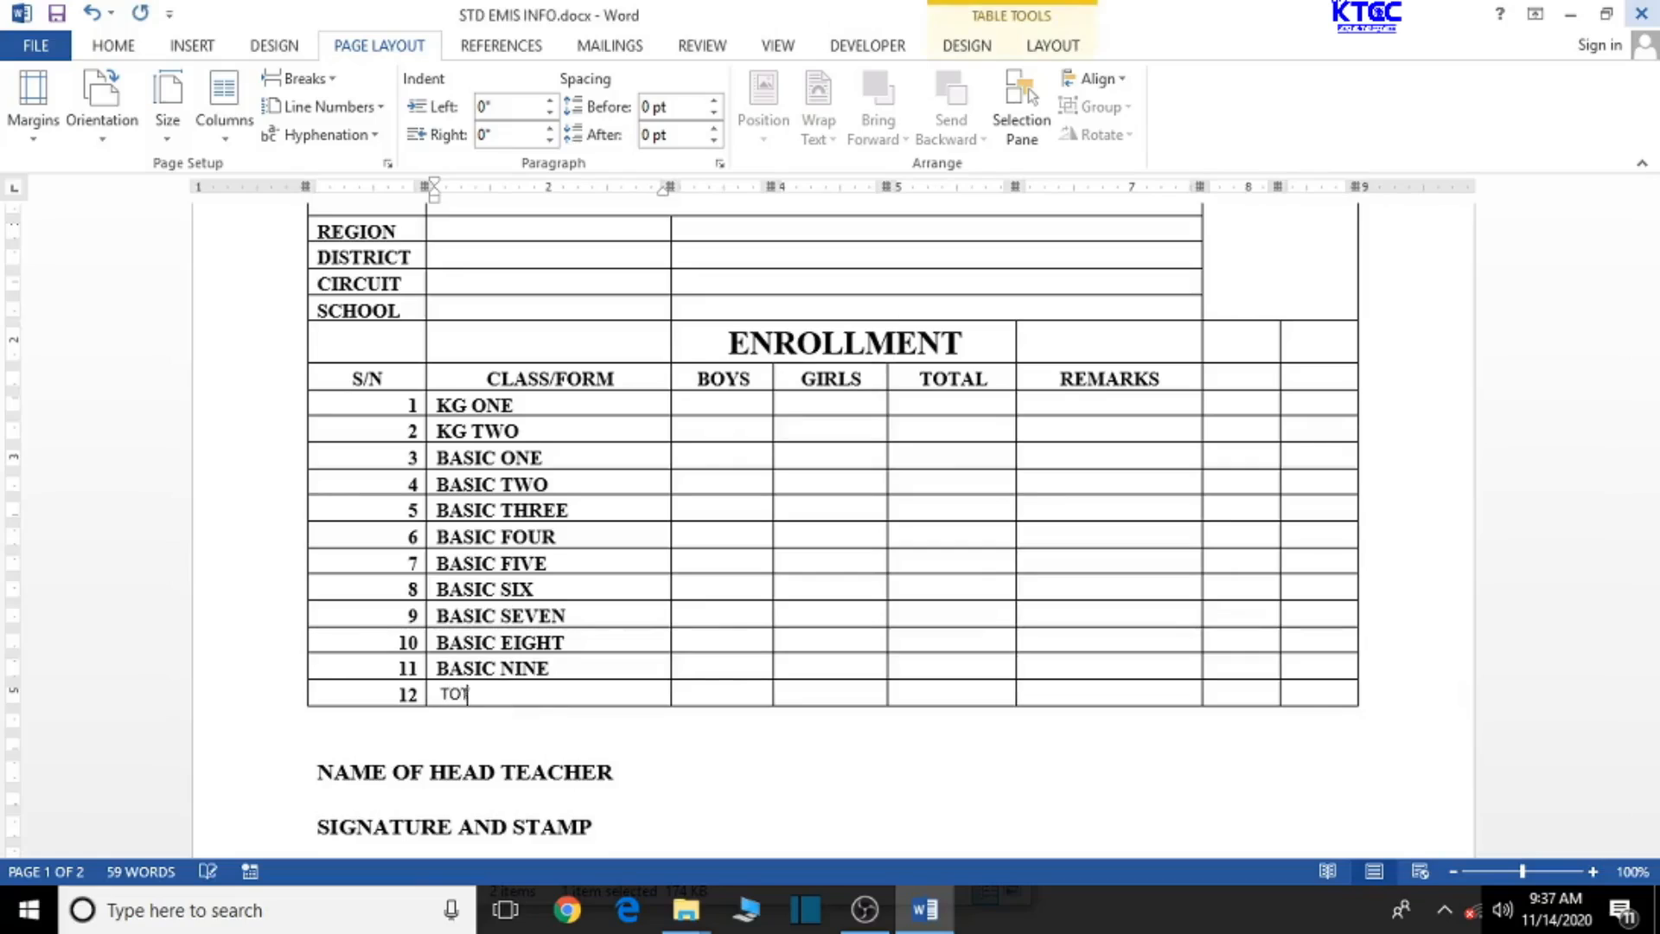
text(TAL)
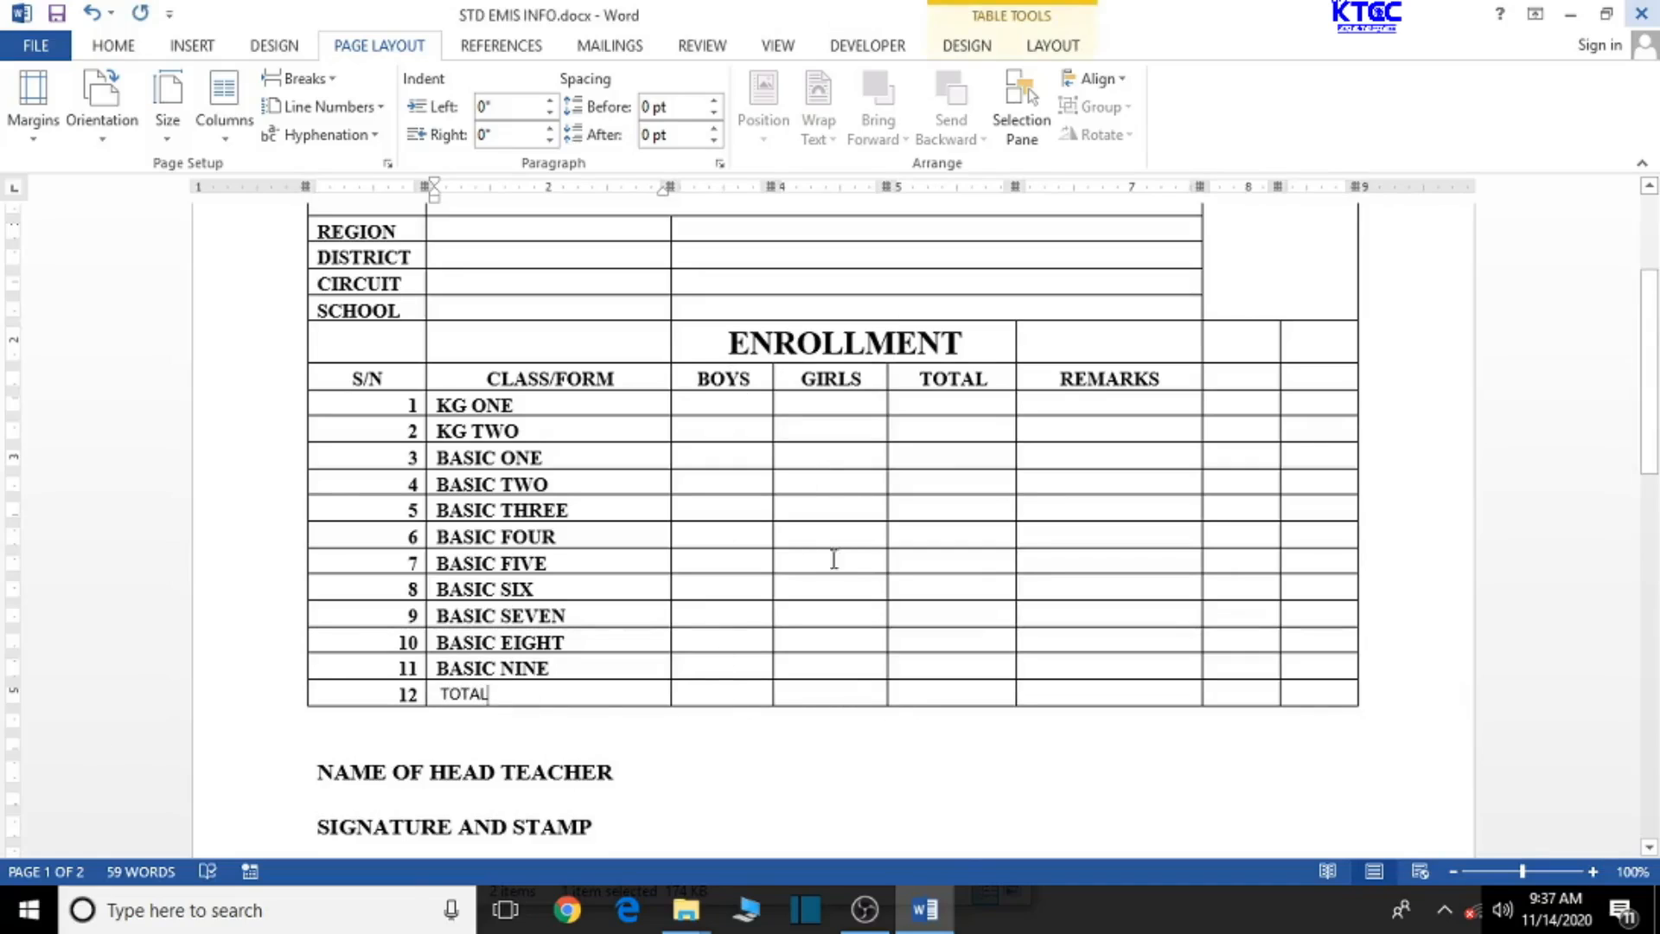
mouse_move(488, 702)
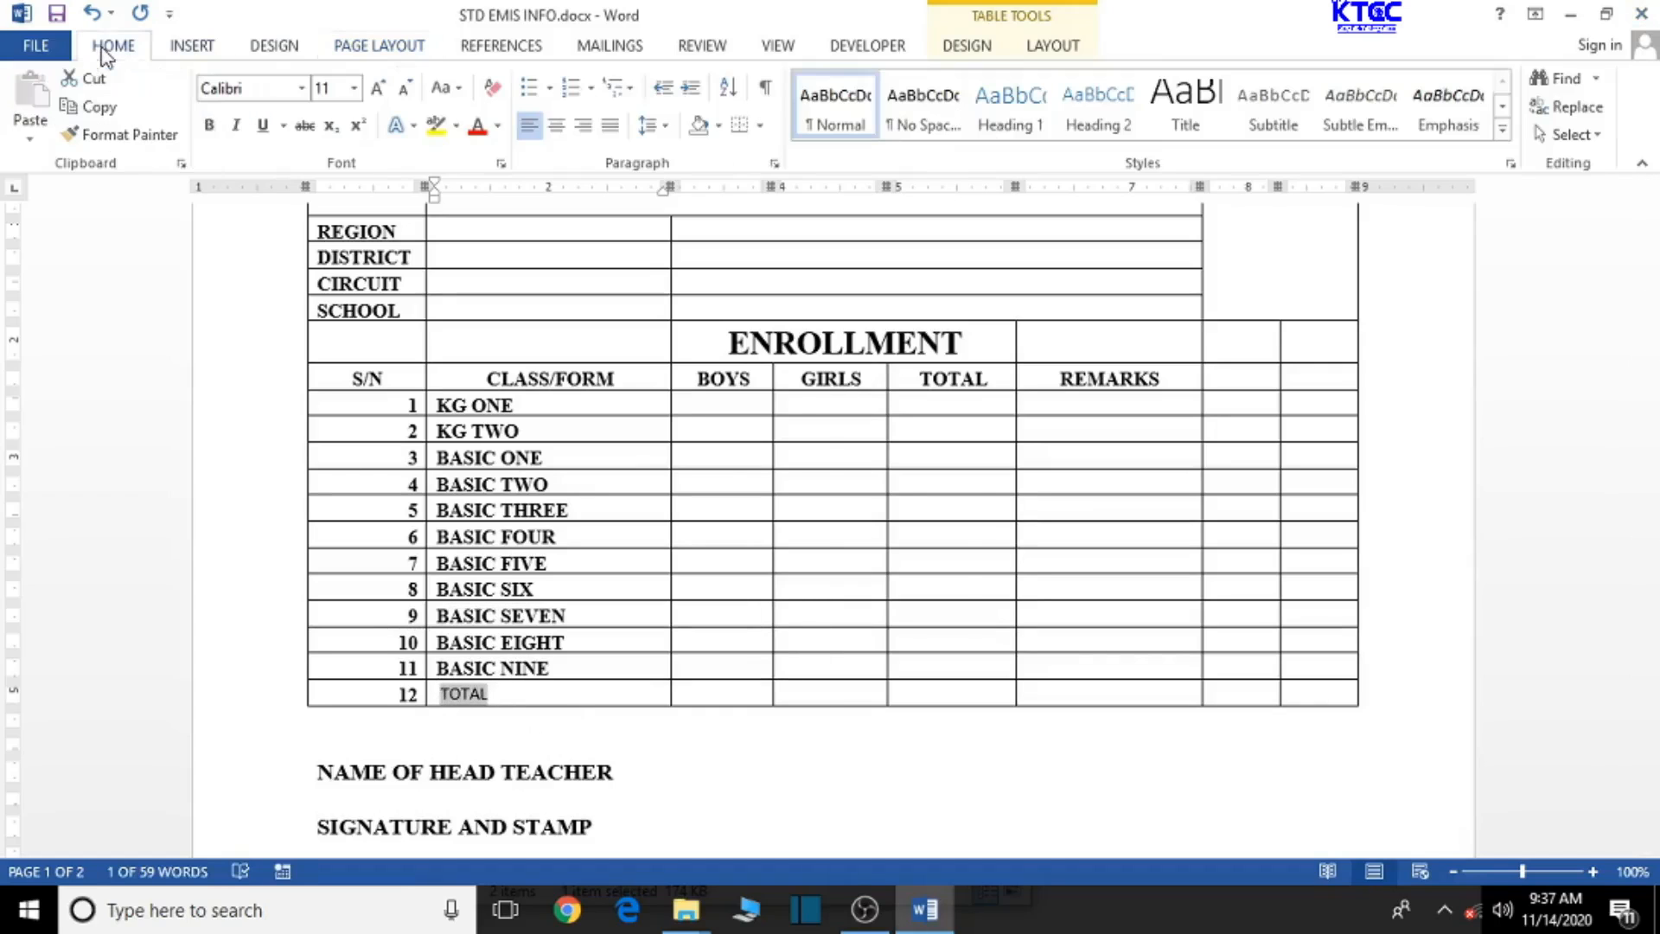
click(249, 88)
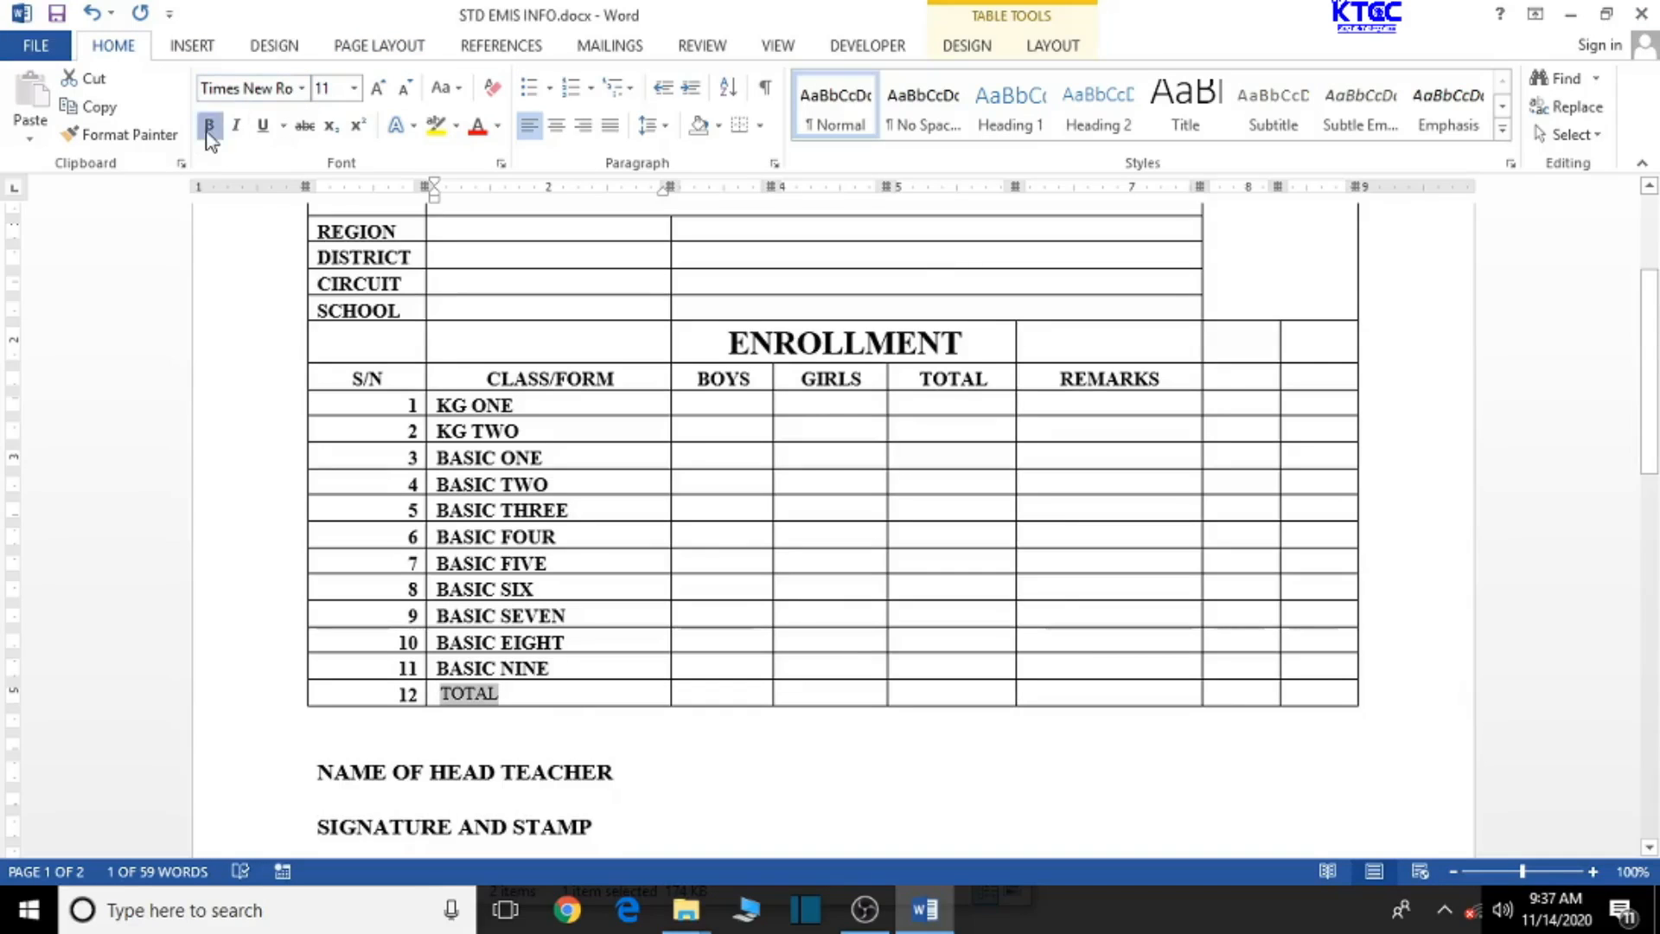
click(375, 88)
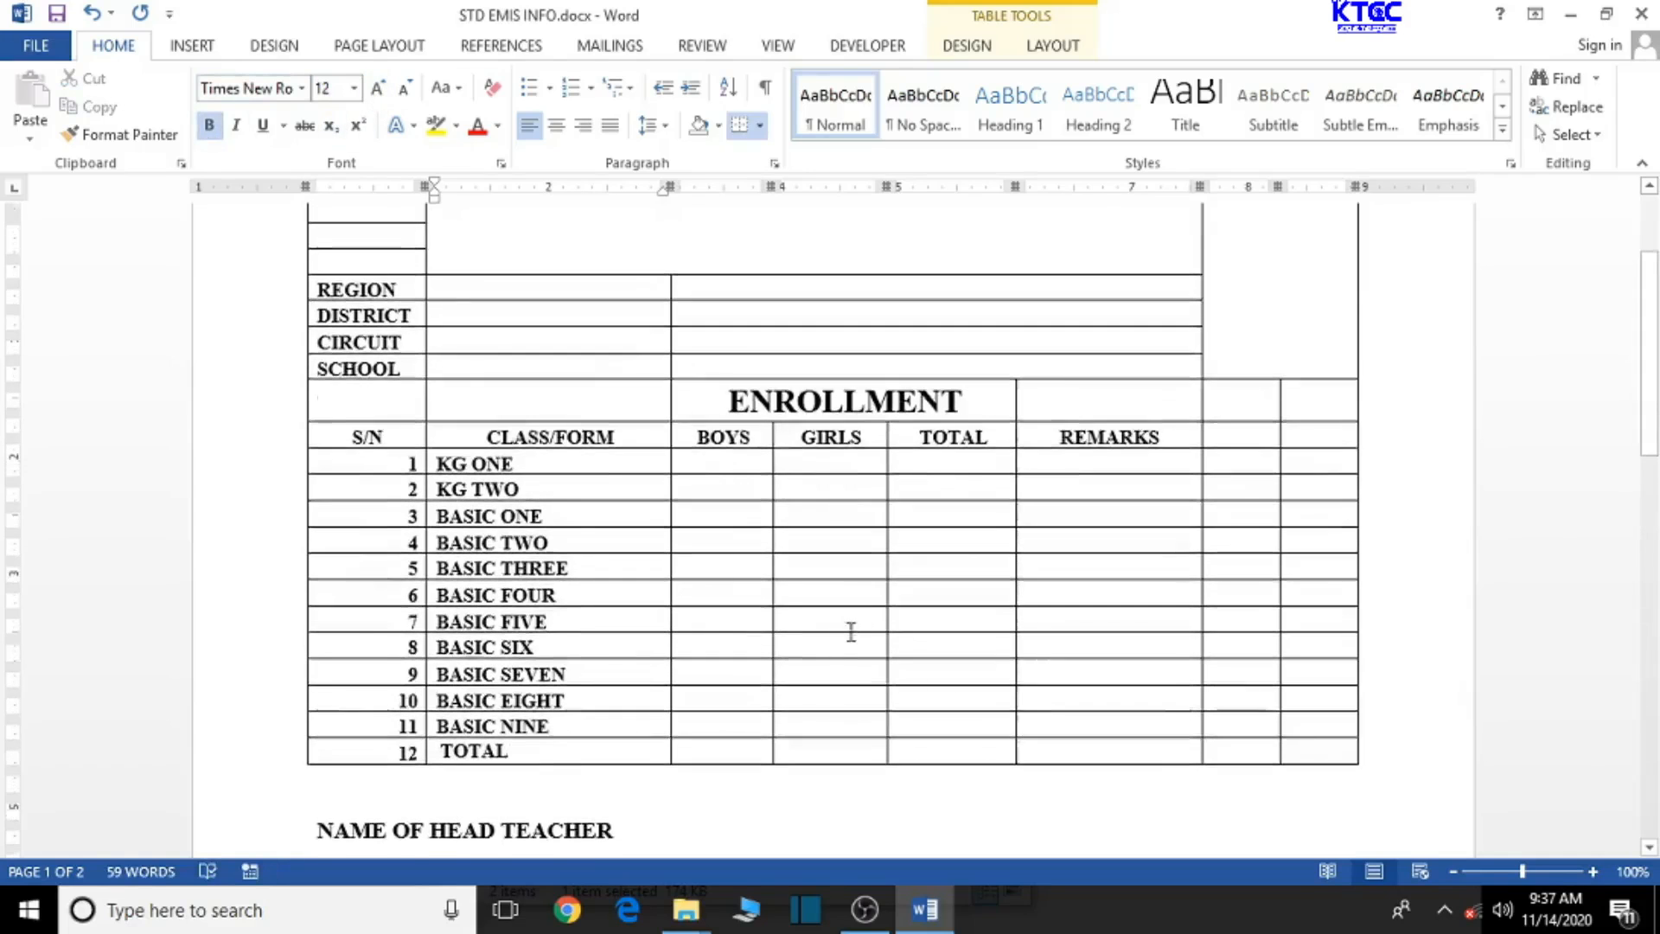
scroll(up, 3)
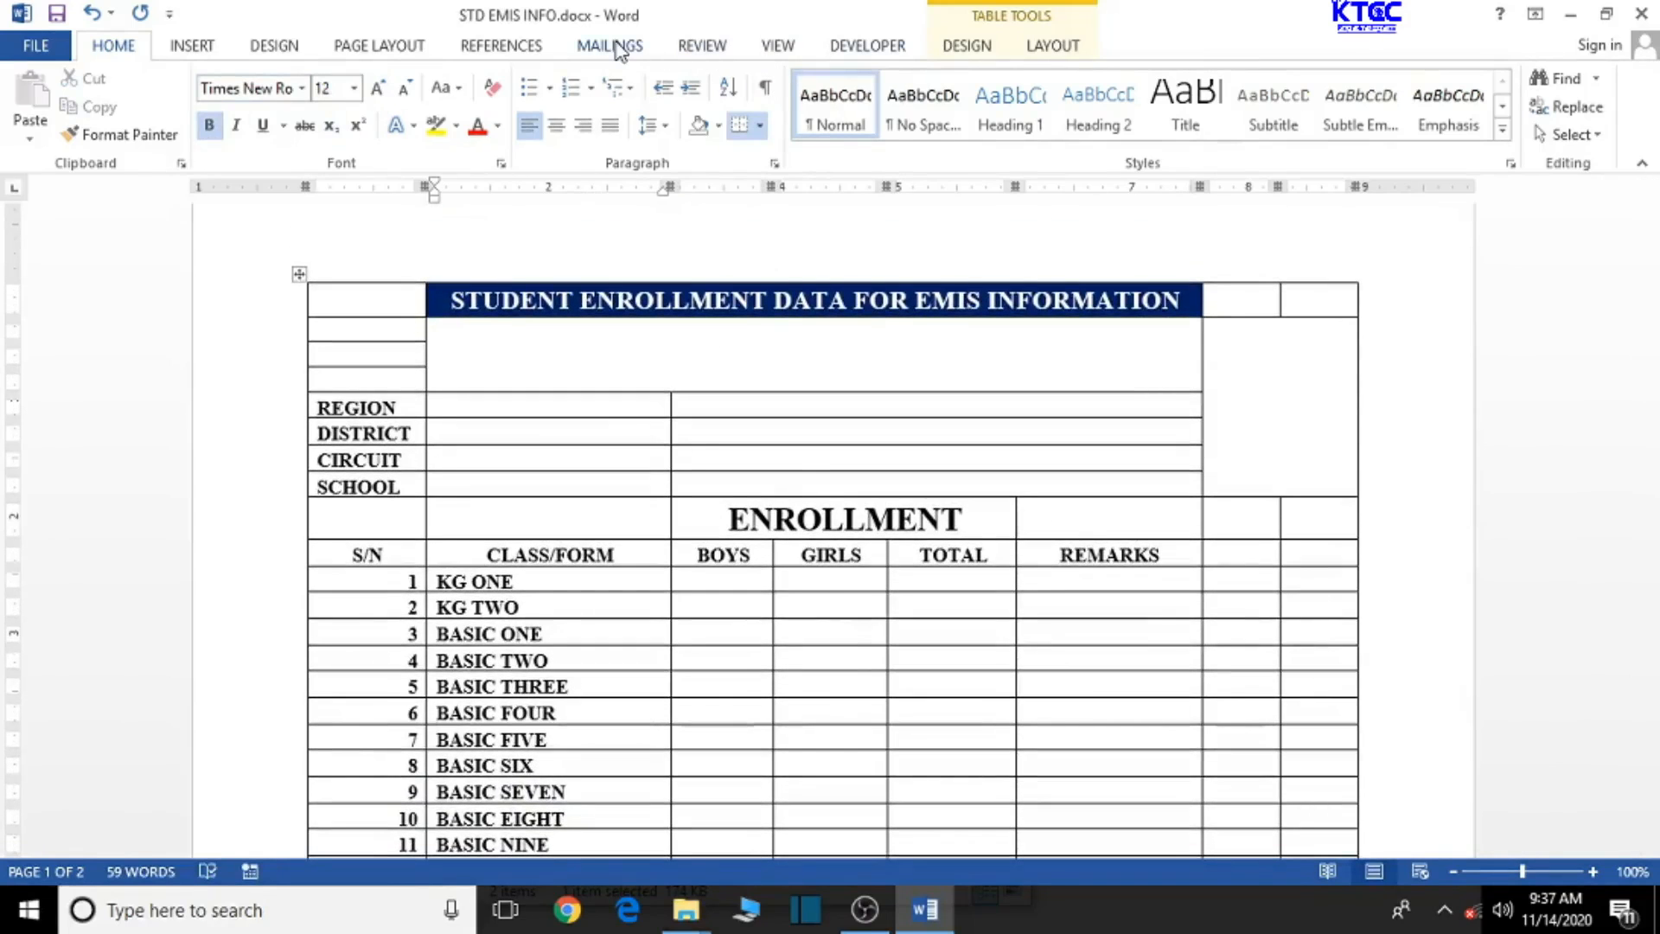
From Mailings, use an existing list and load SMS TRAINING.xlsm as the data source.
click(611, 45)
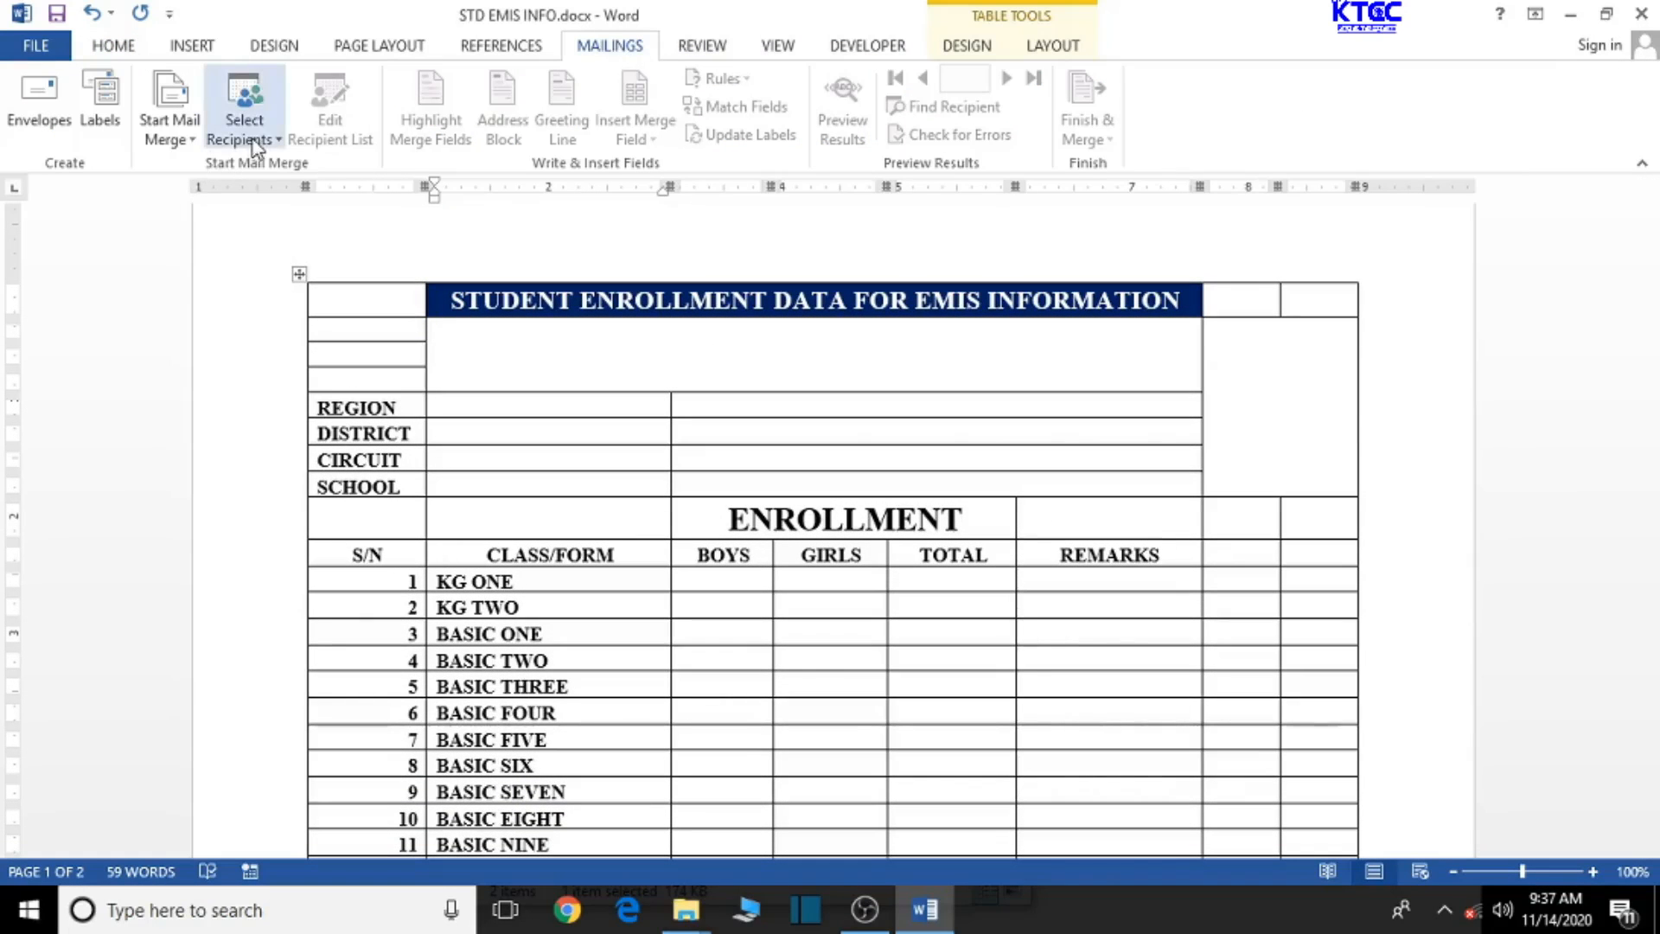
mouse_move(323, 205)
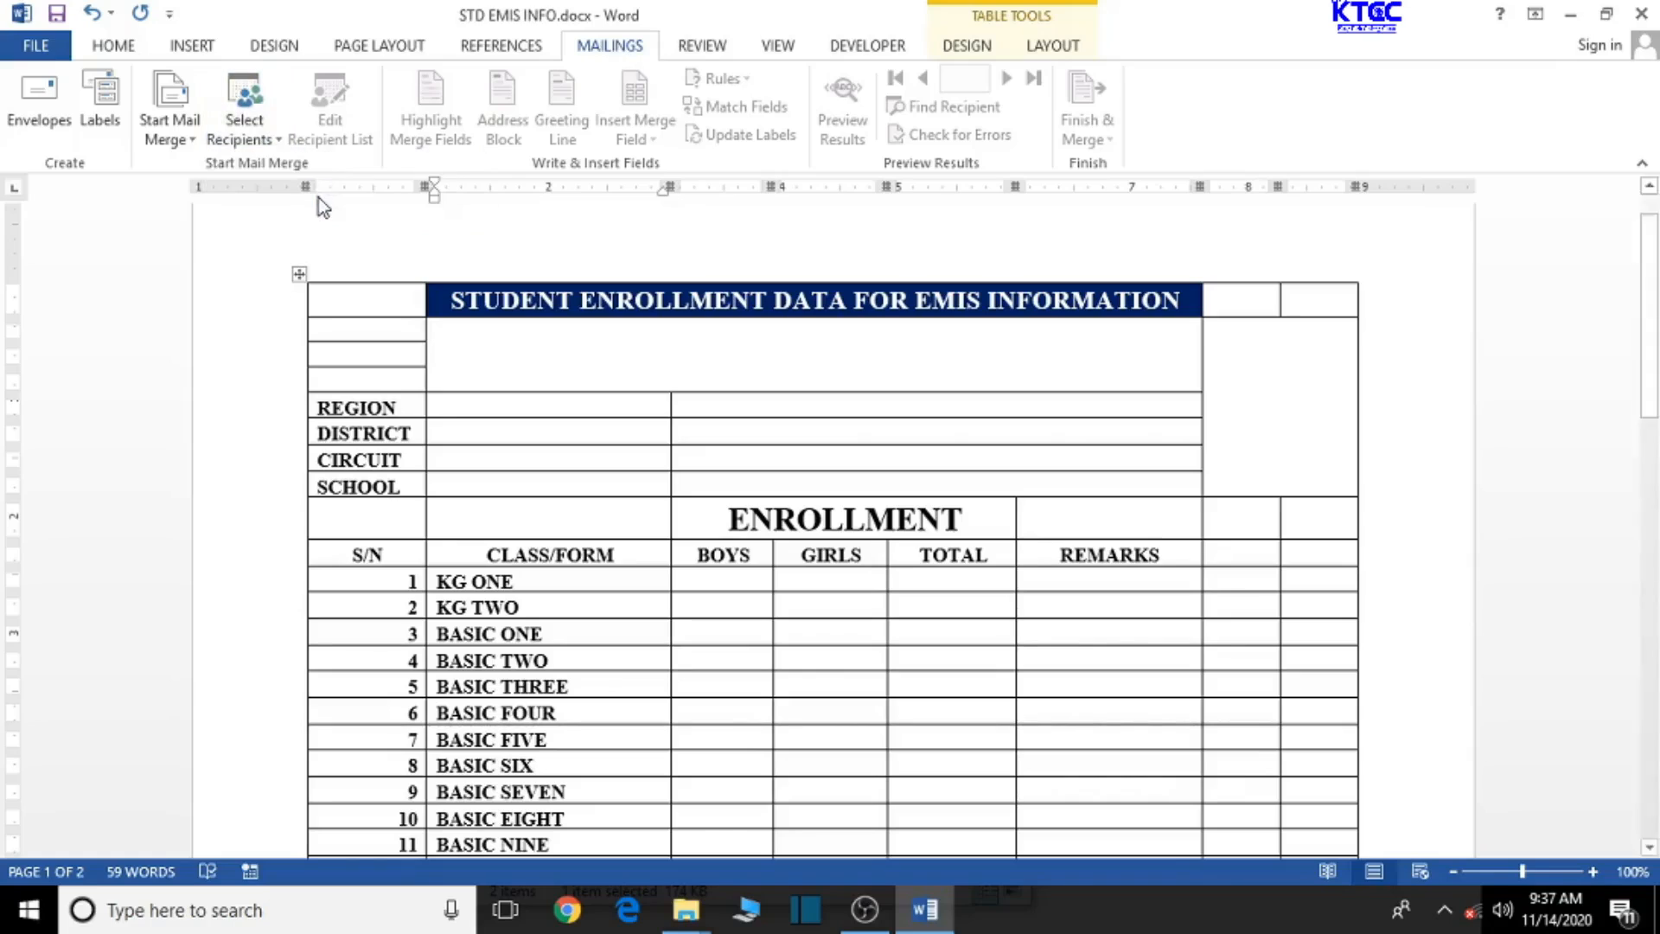
click(243, 105)
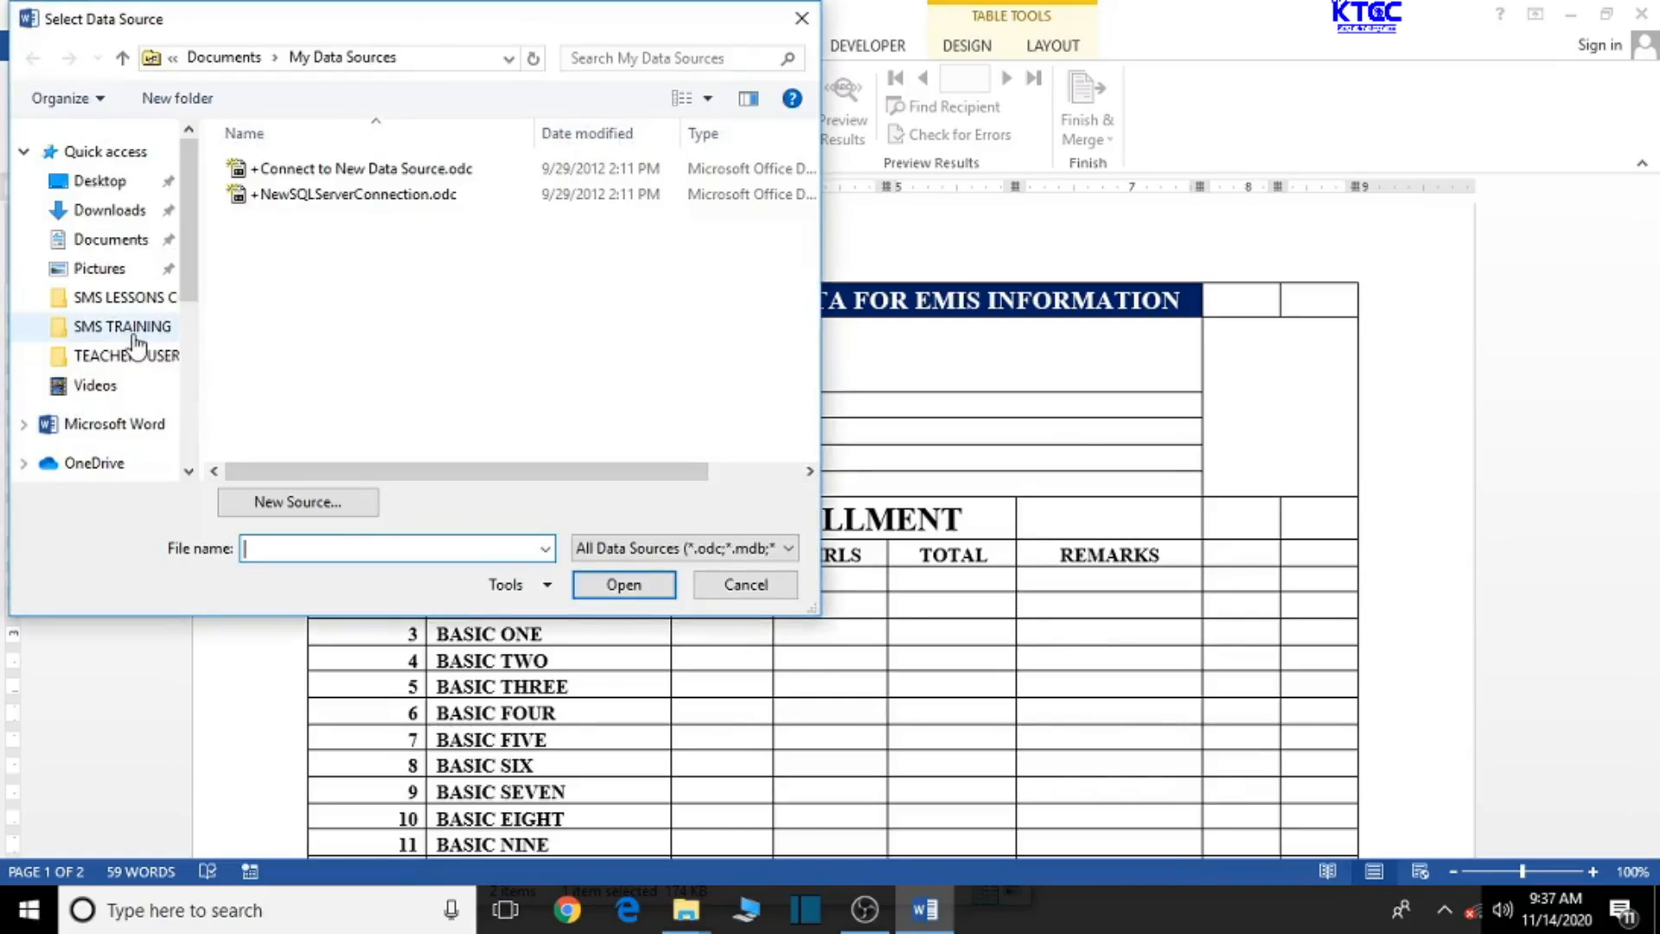
double_click(121, 327)
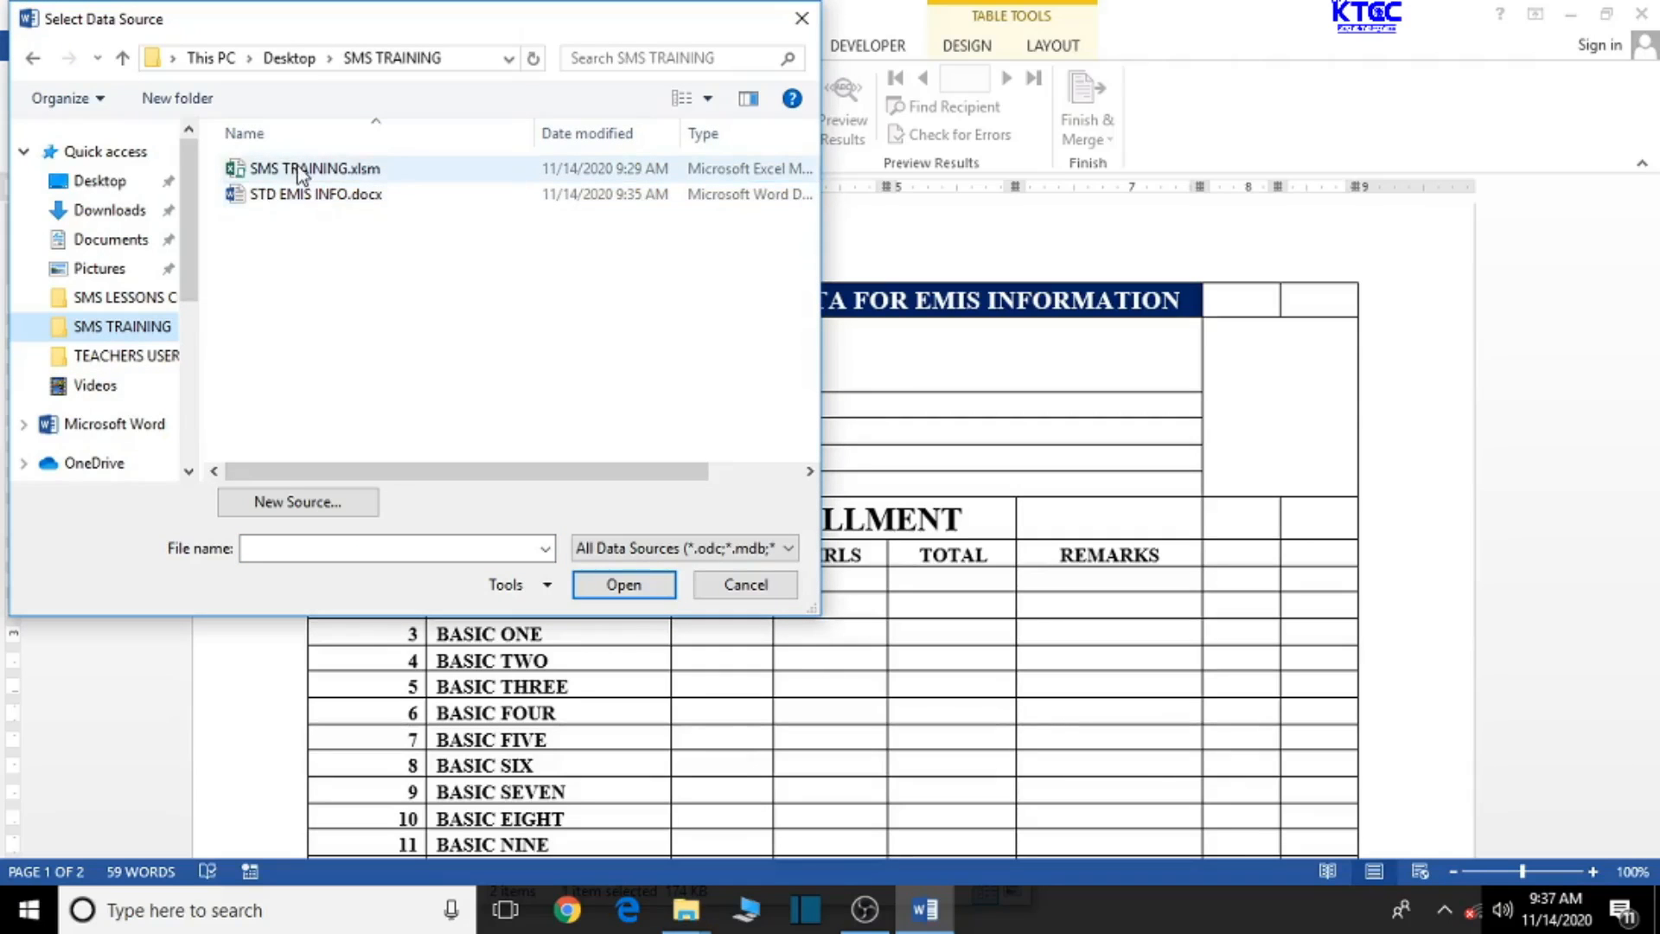
click(313, 168)
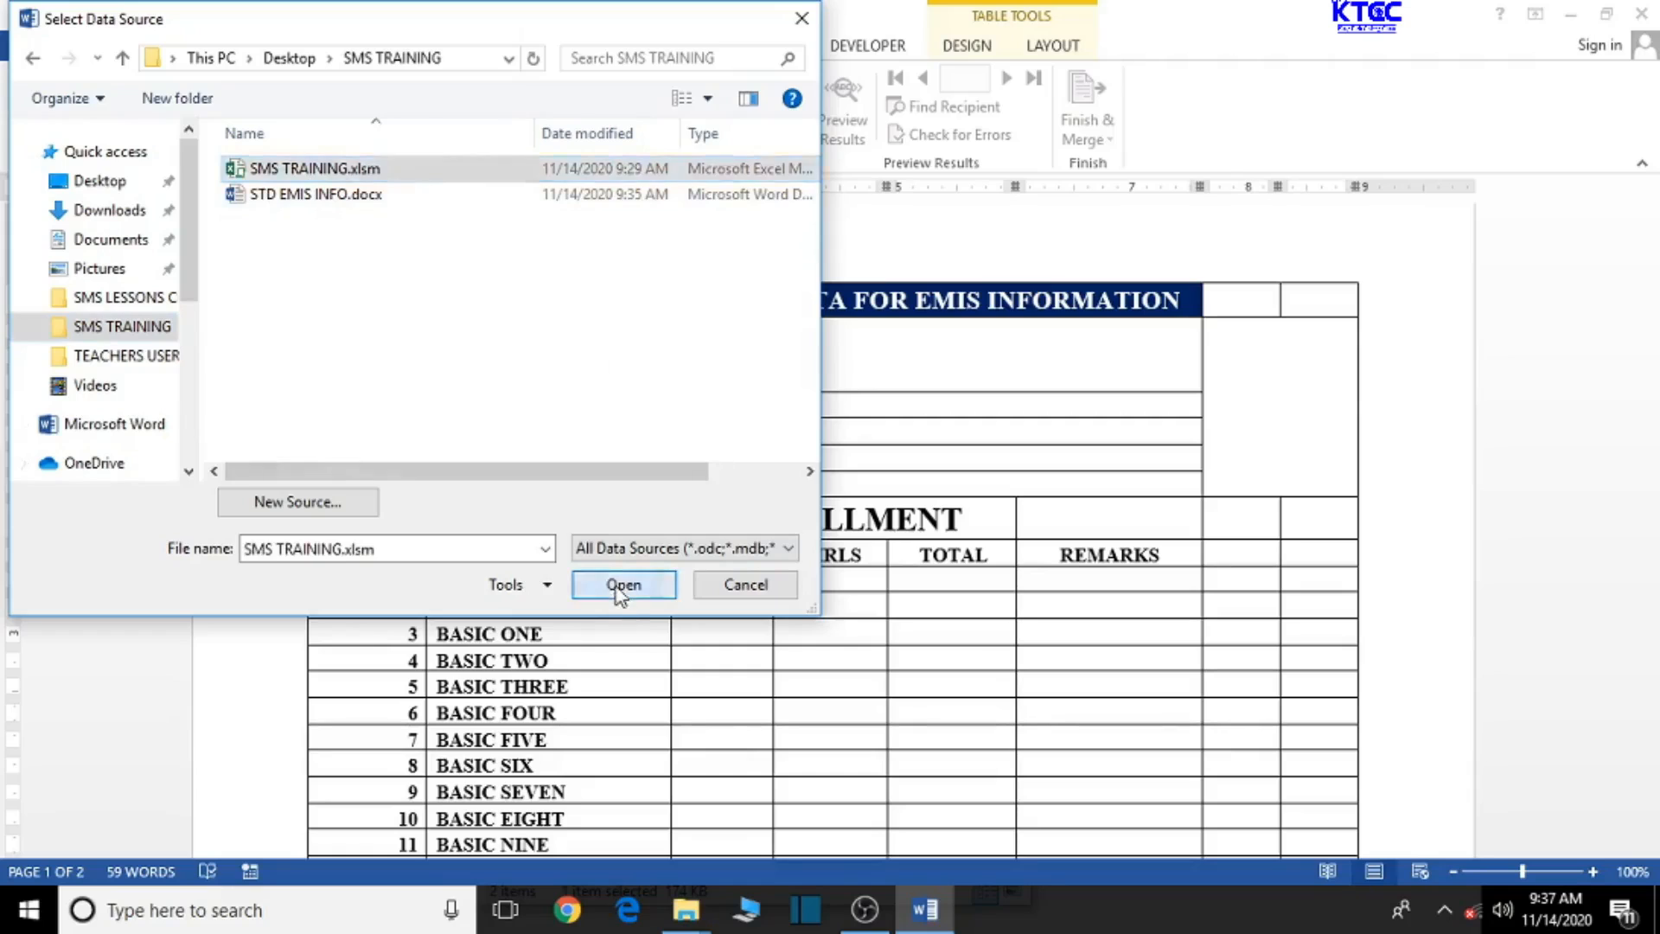
click(623, 585)
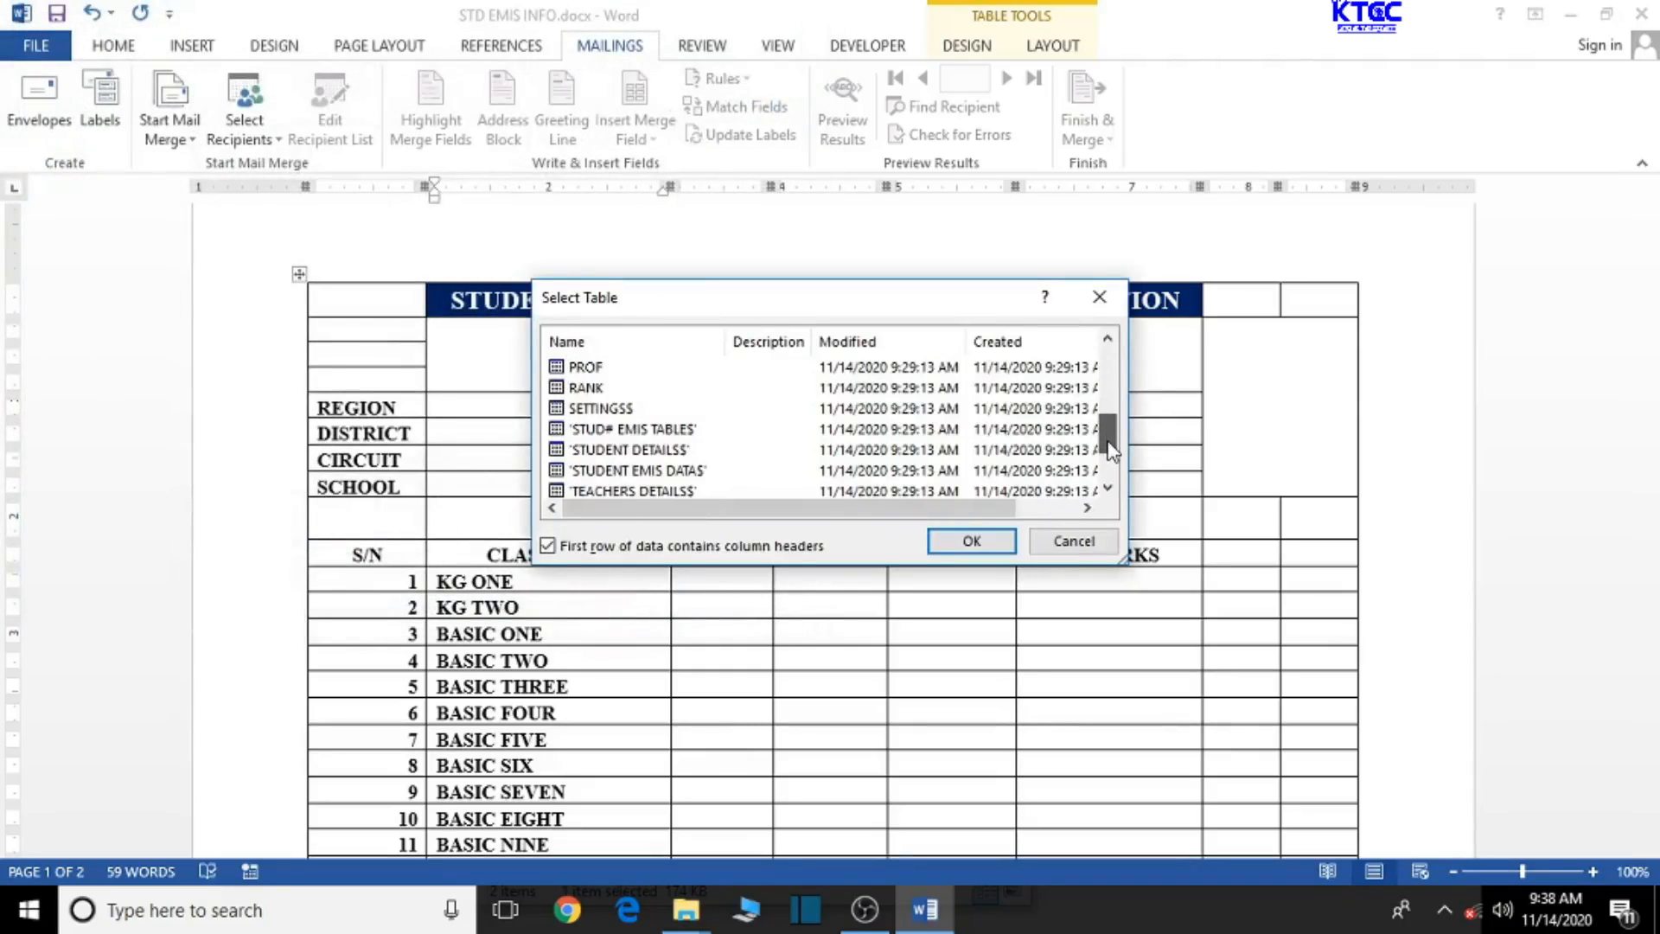
mouse_move(630, 483)
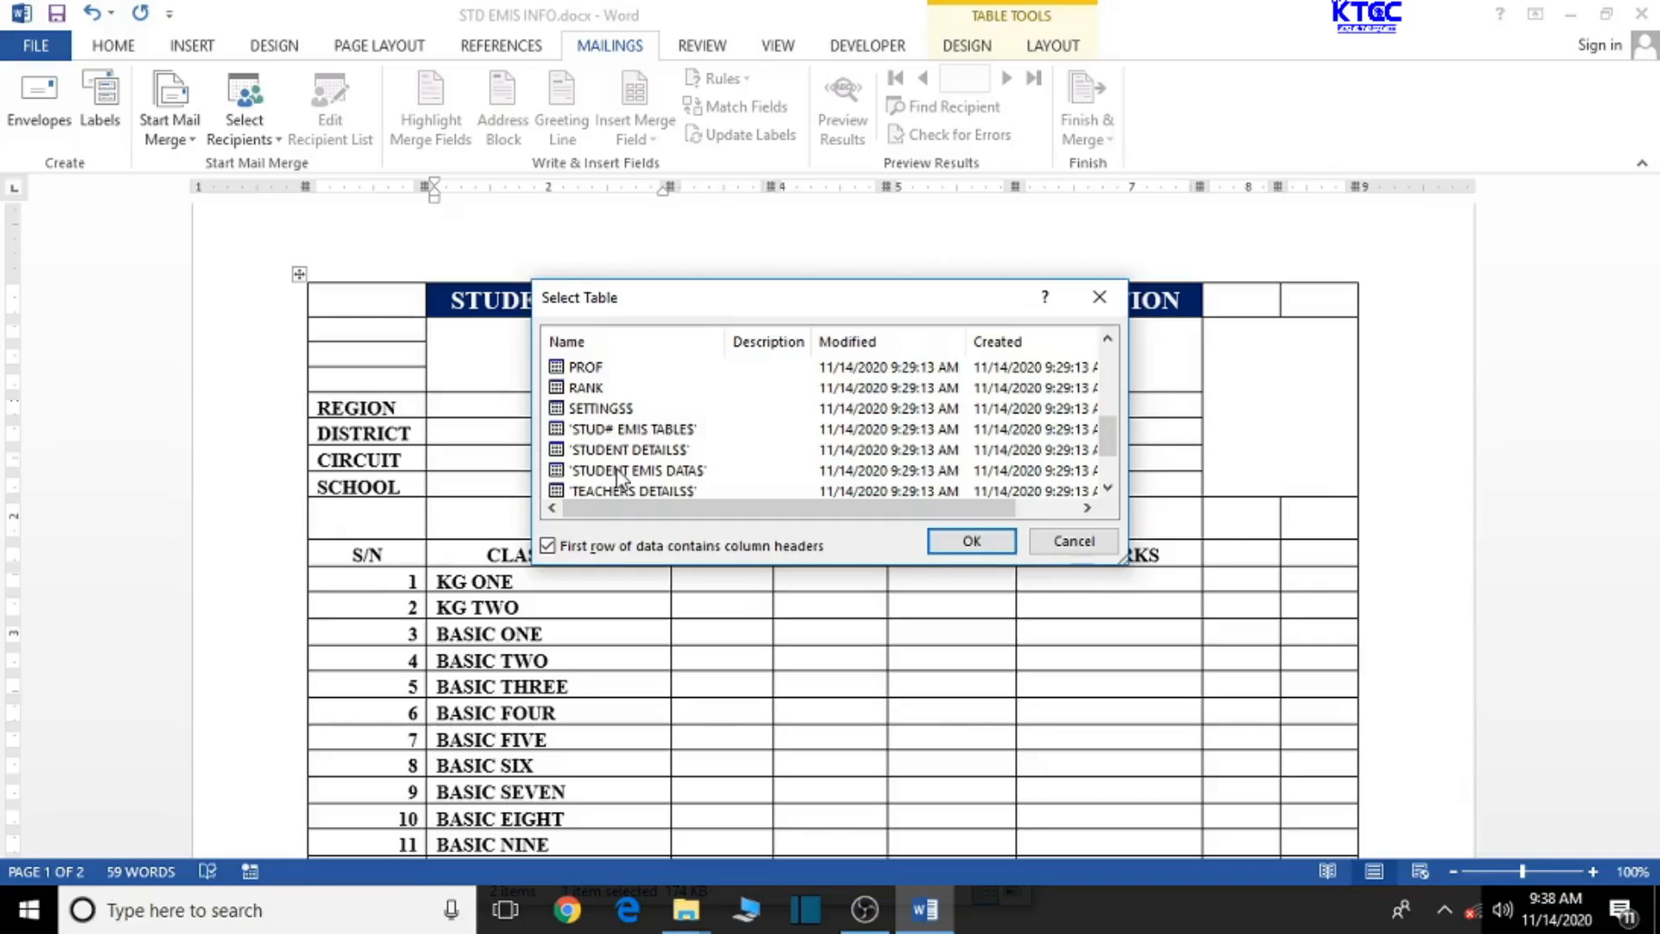
Choose the 'STUDENT EMIS DATA$' sheet as the recipient list and confirm.
click(636, 470)
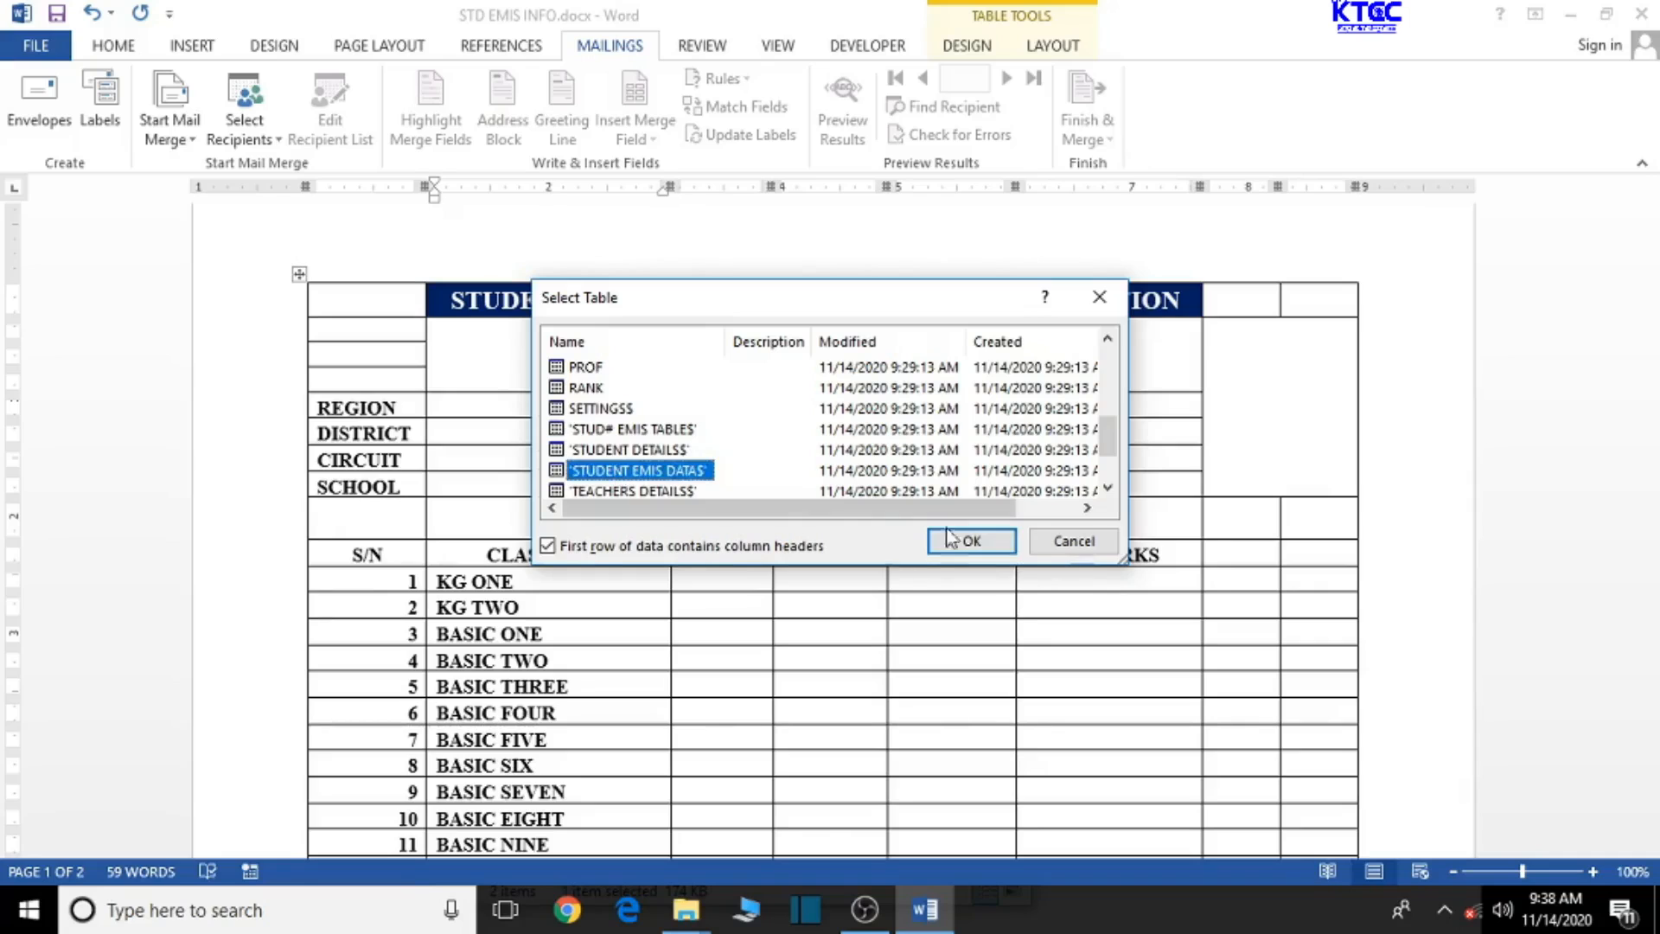
click(970, 541)
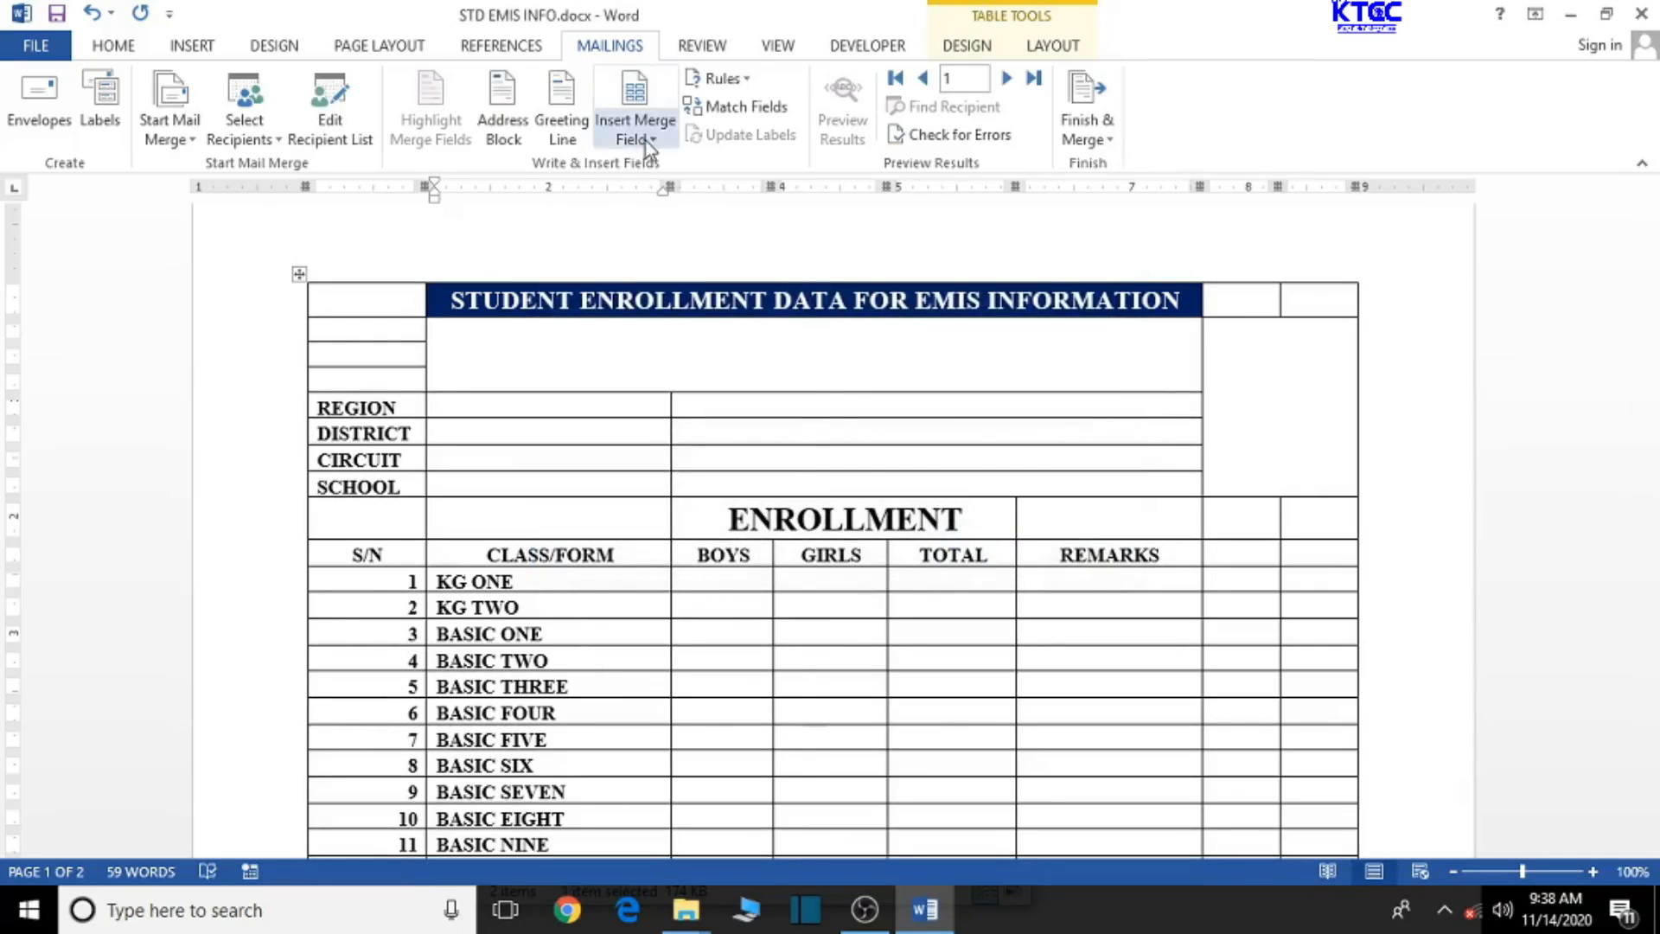
Drag column borders to narrow CLASS/FORM and widen the REMARKS column.
click(635, 120)
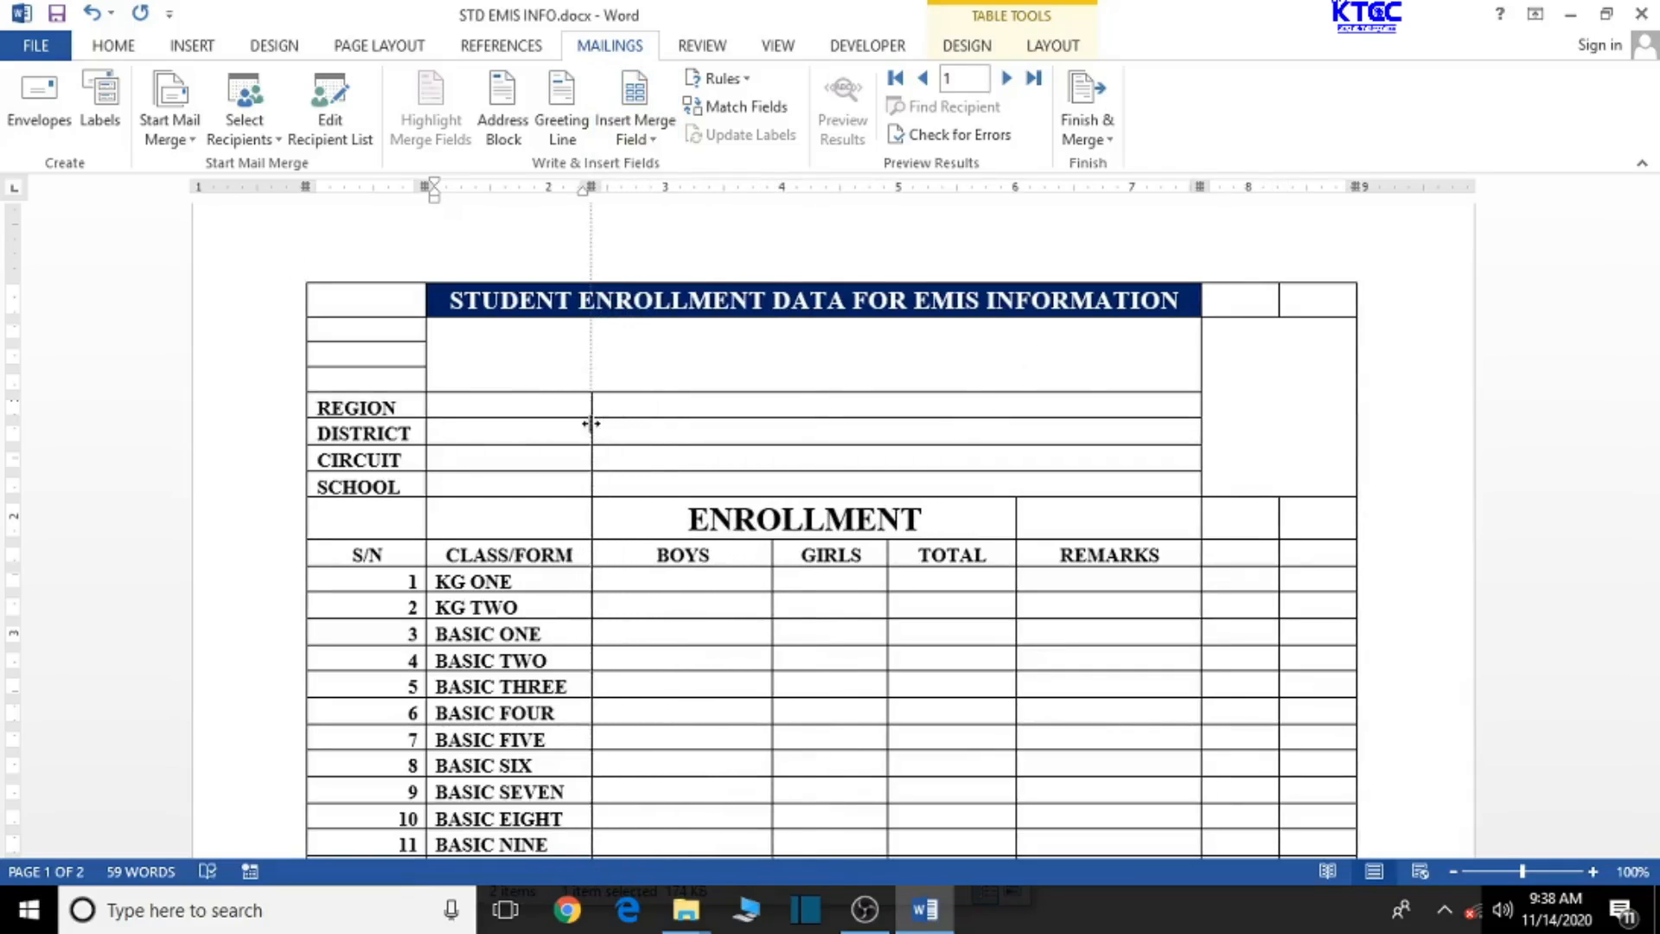
scroll(up, 3)
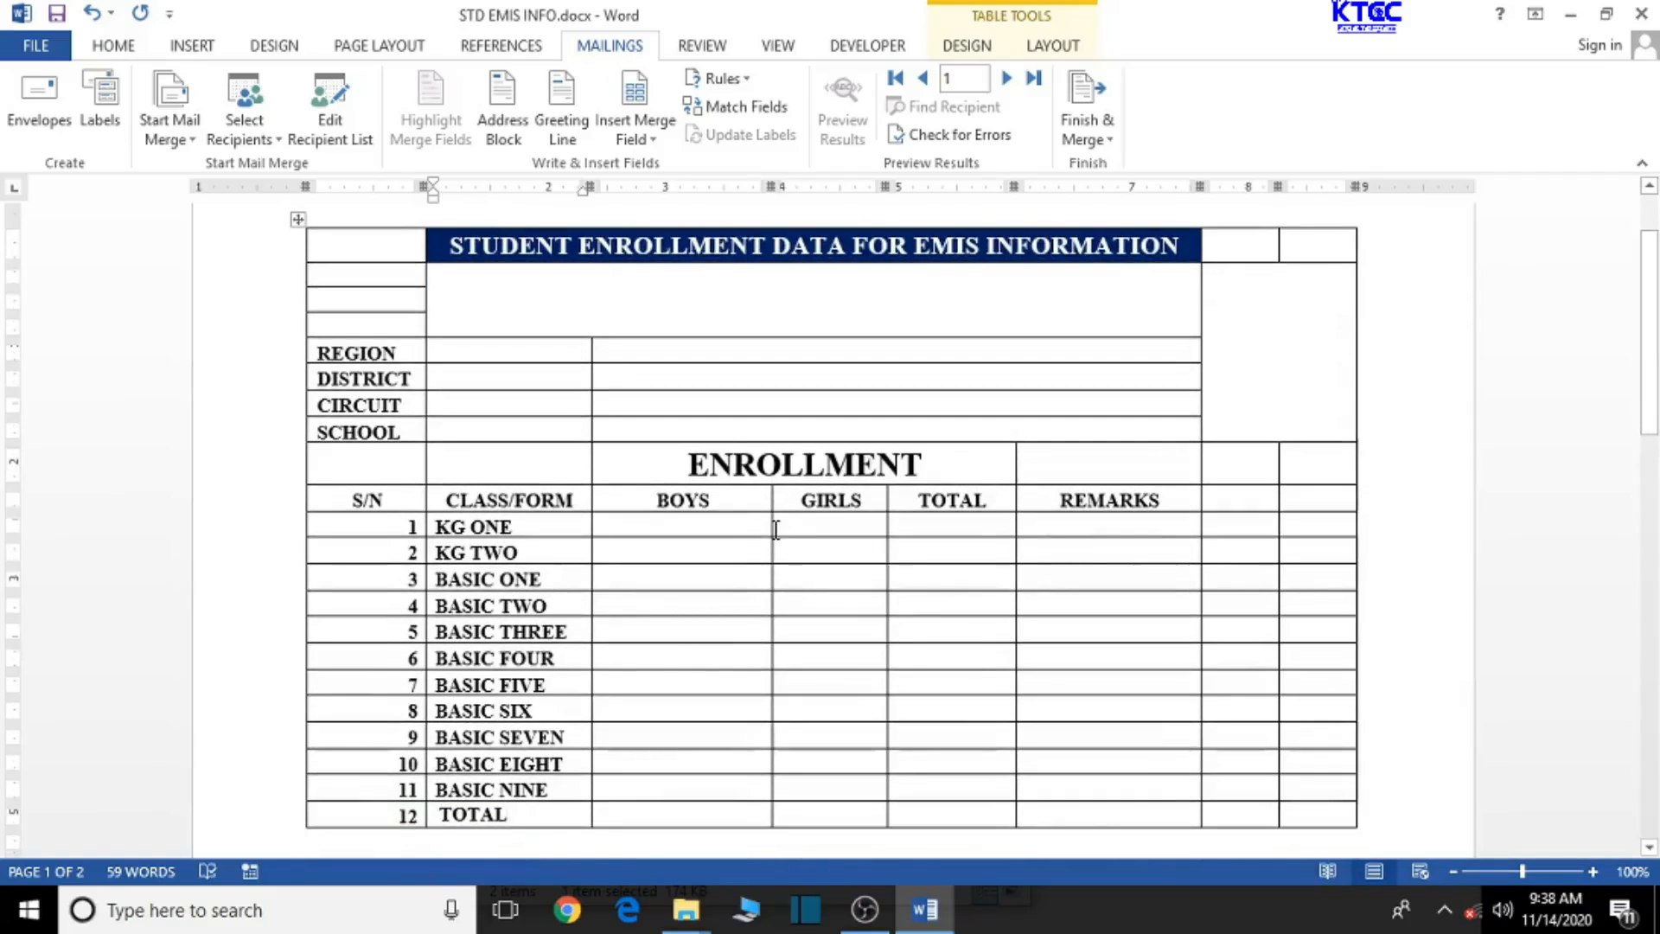
mouse_move(764, 527)
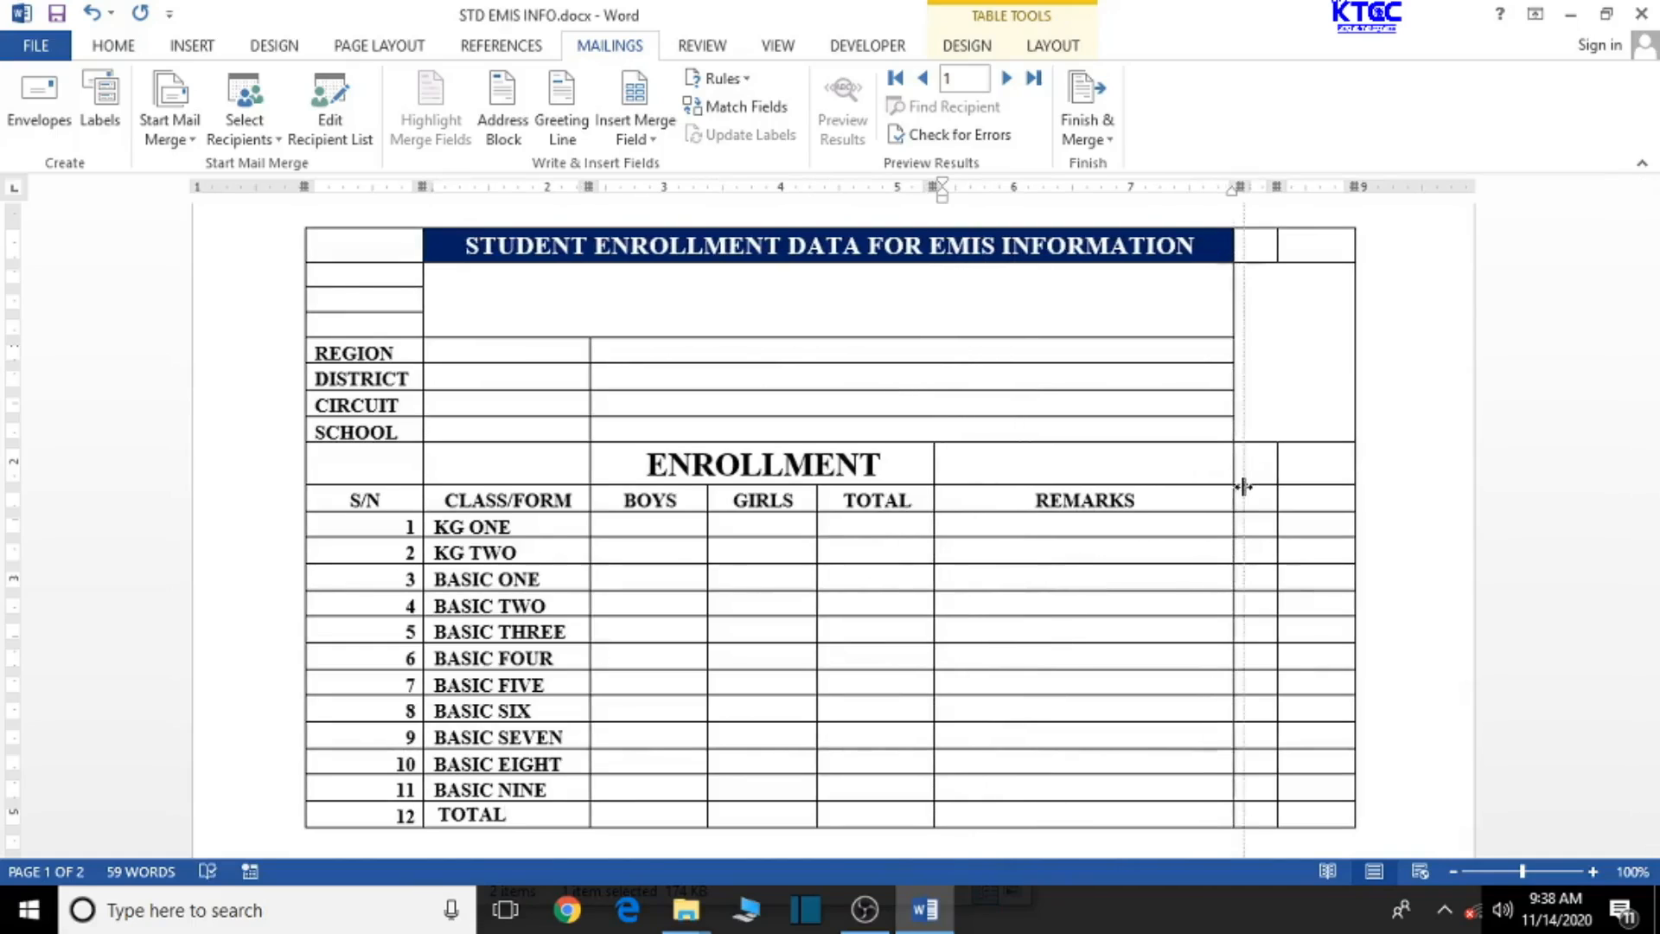
click(648, 525)
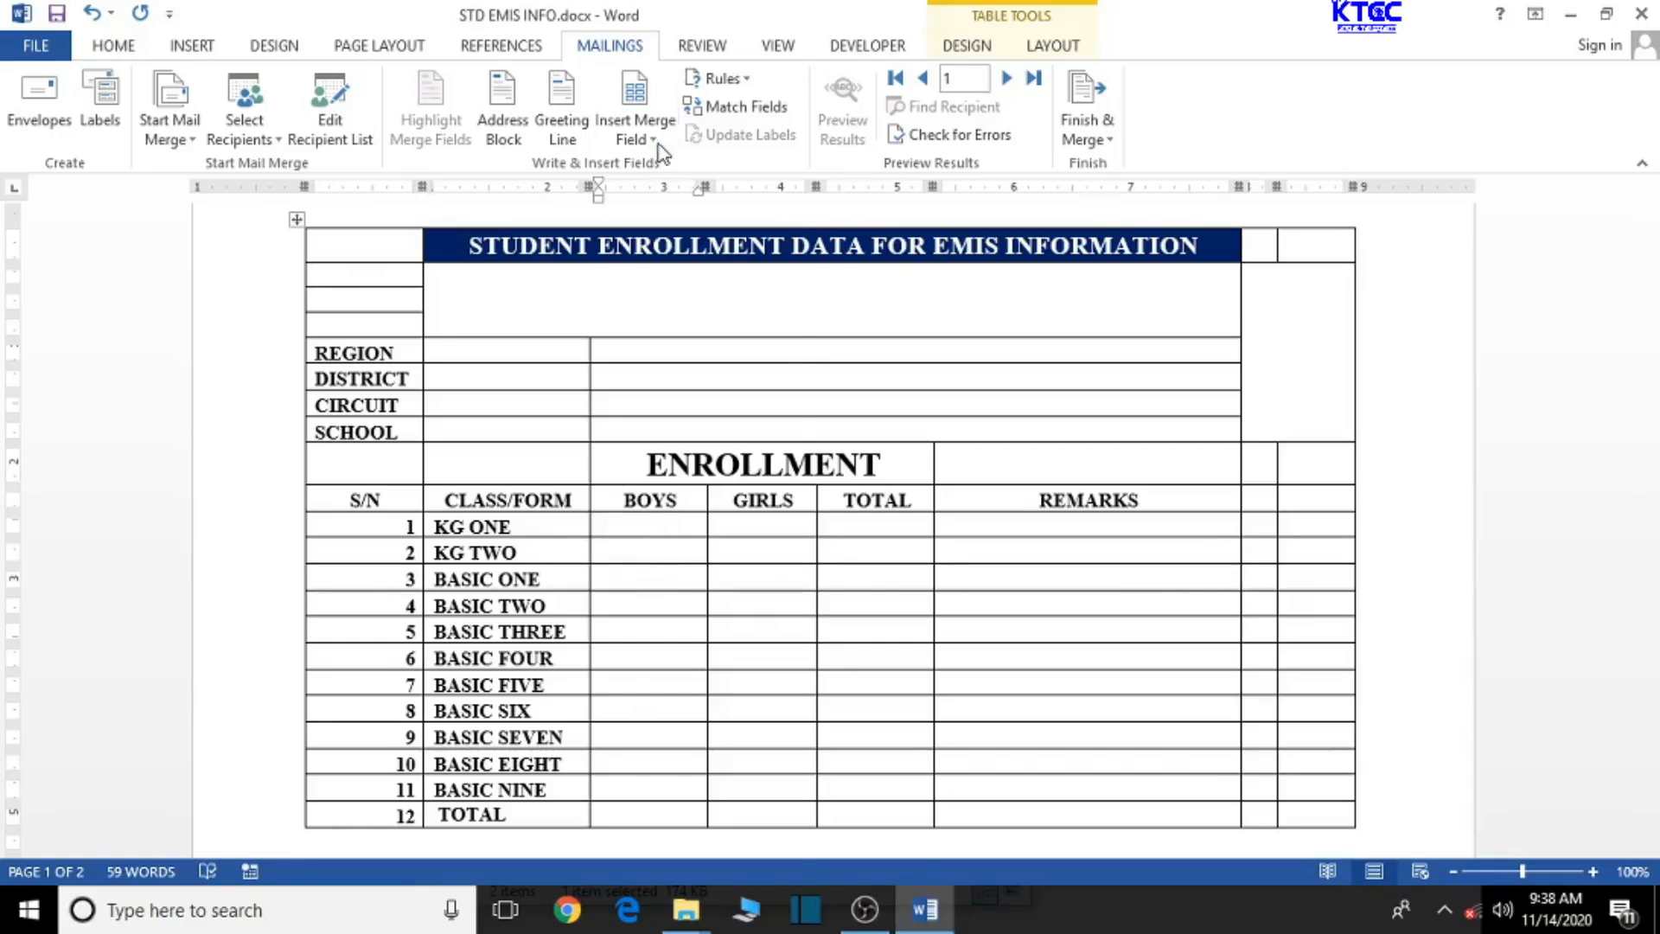
Insert the MALE merge field in KG ONE's BOYS cell and preview it as 2.
click(634, 106)
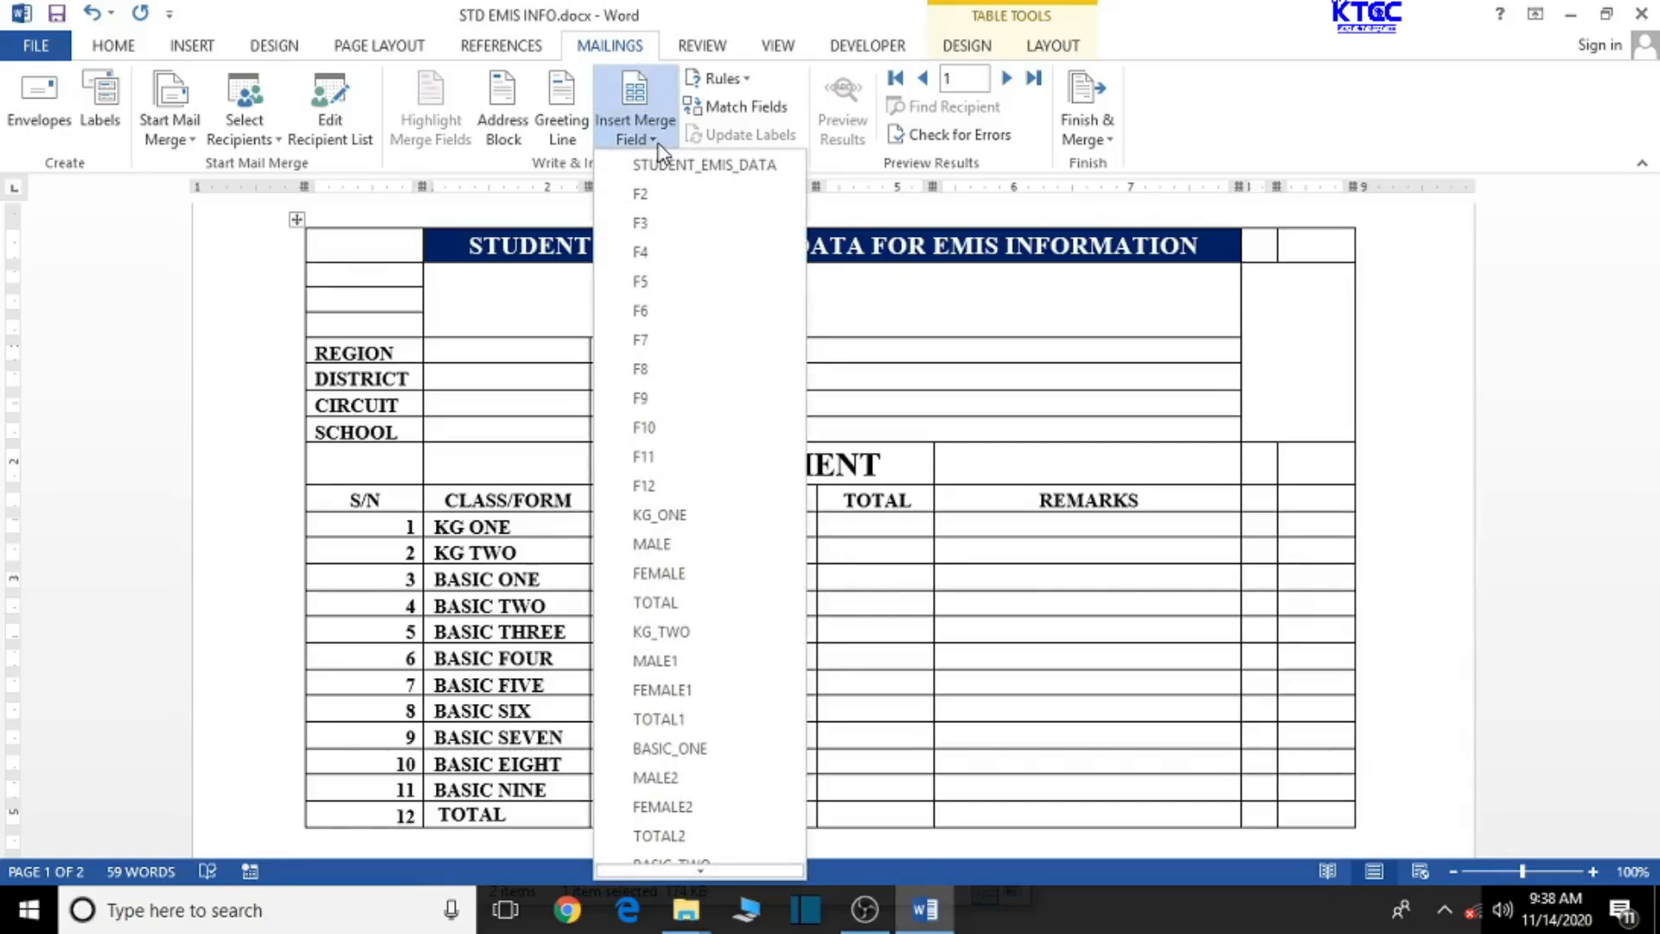
mouse_move(652, 545)
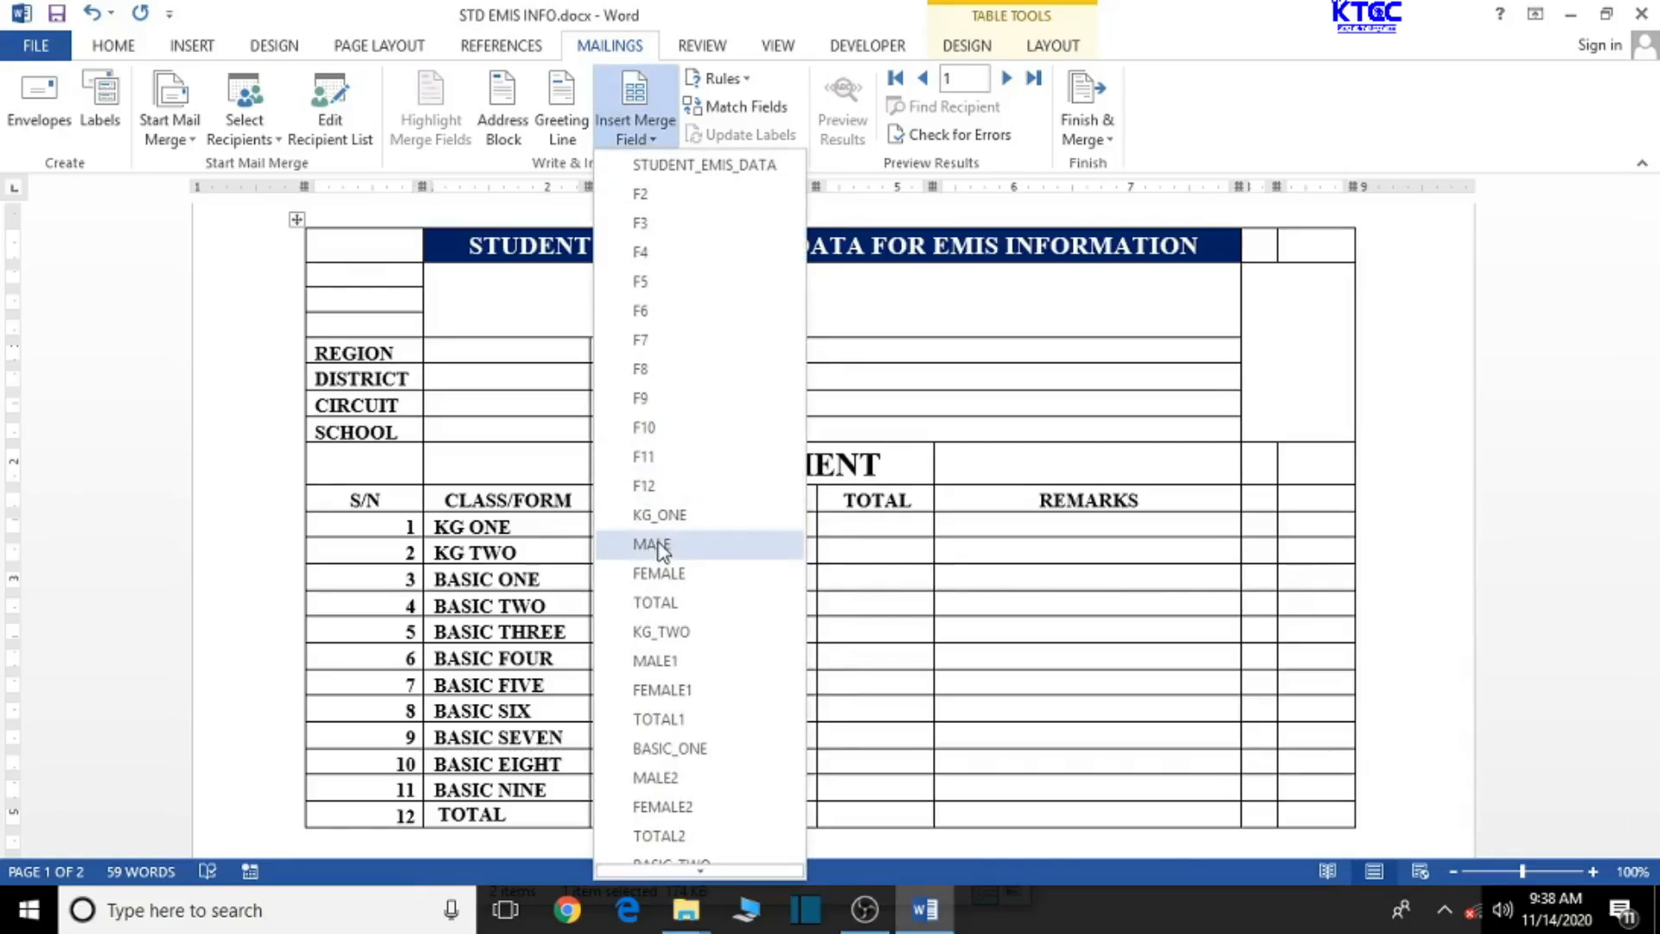
click(652, 544)
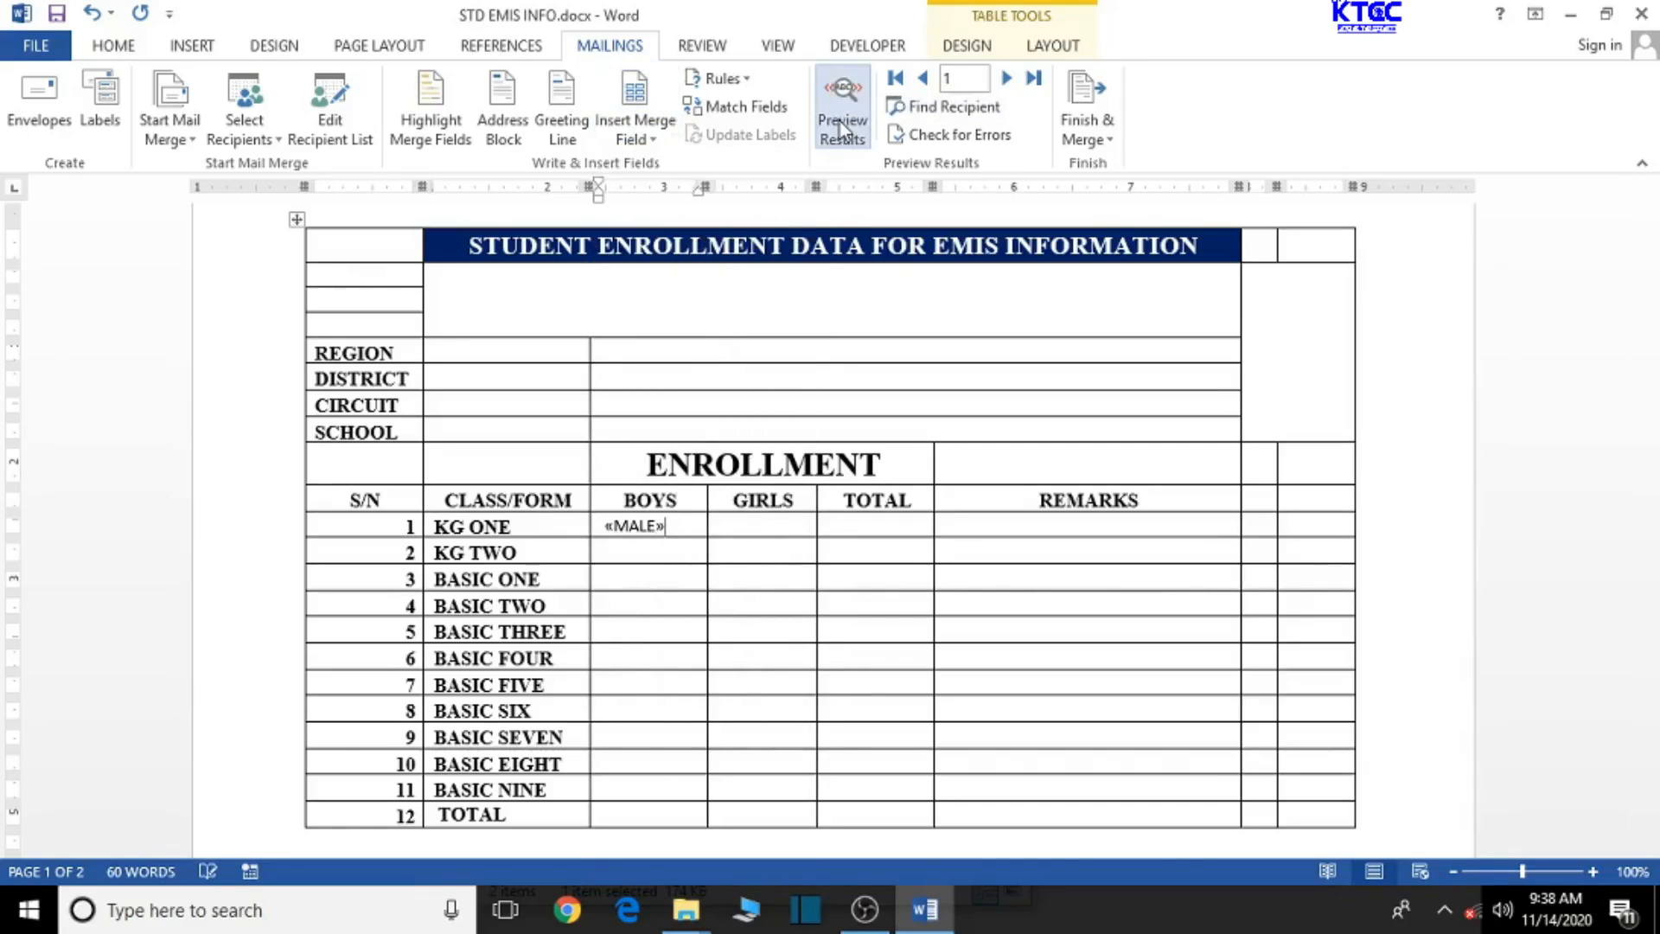
click(842, 106)
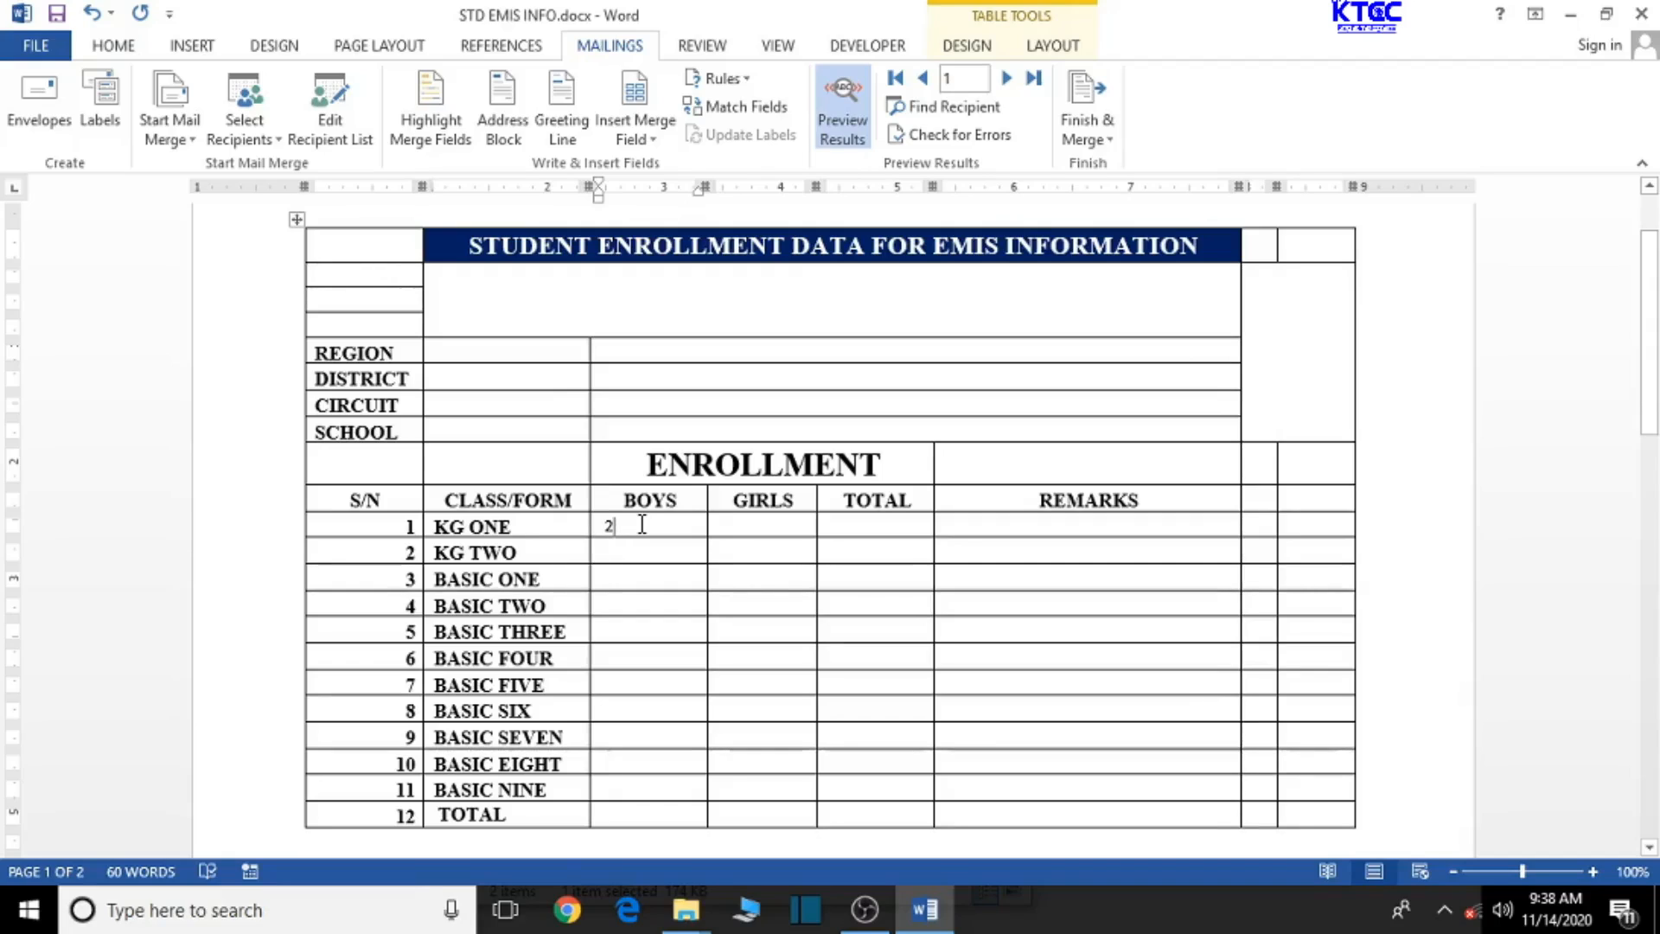
mouse_move(804, 127)
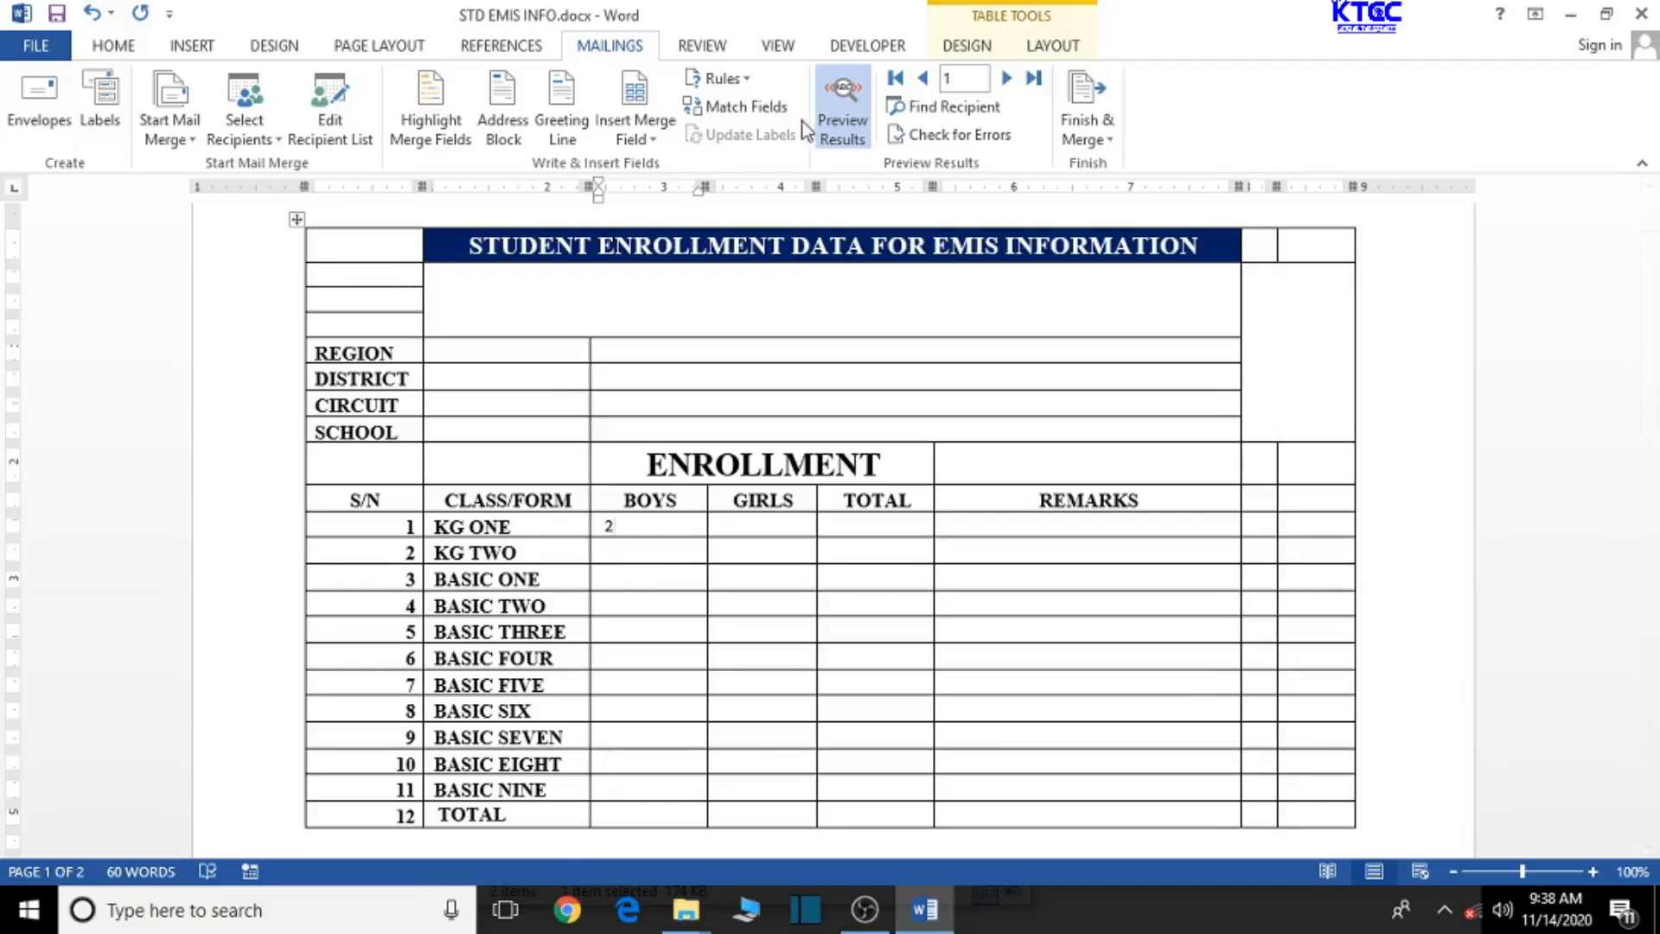
click(842, 105)
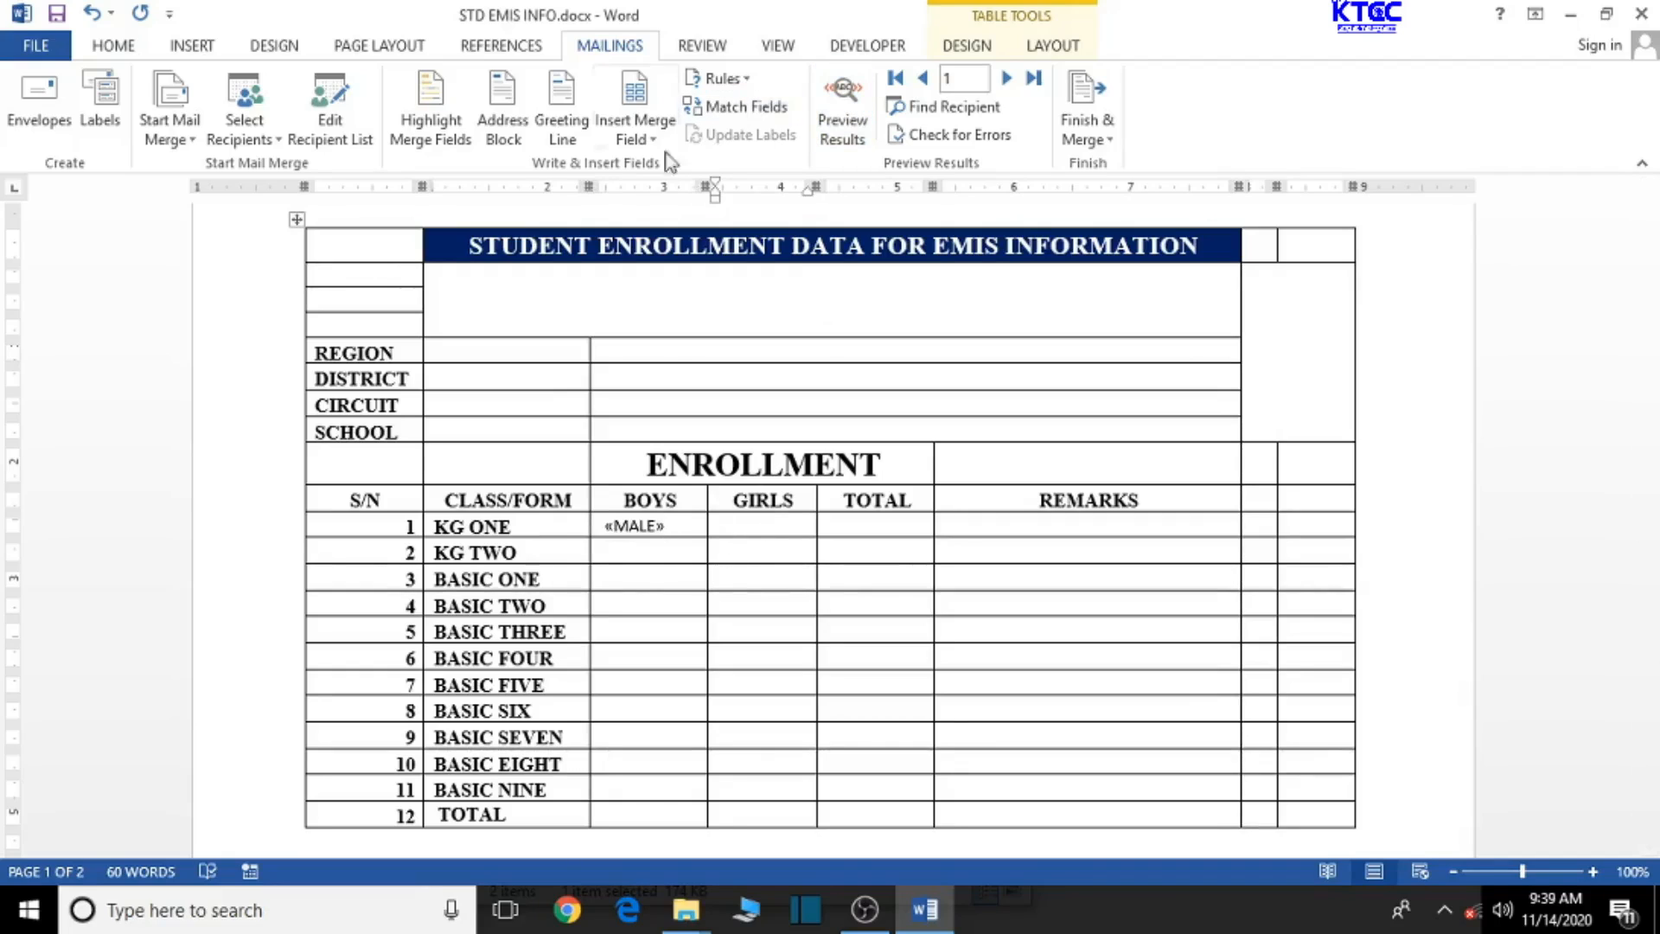
Insert the FEMALE and TOTAL merge fields in KG ONE's GIRLS and TOTAL cells.
click(634, 105)
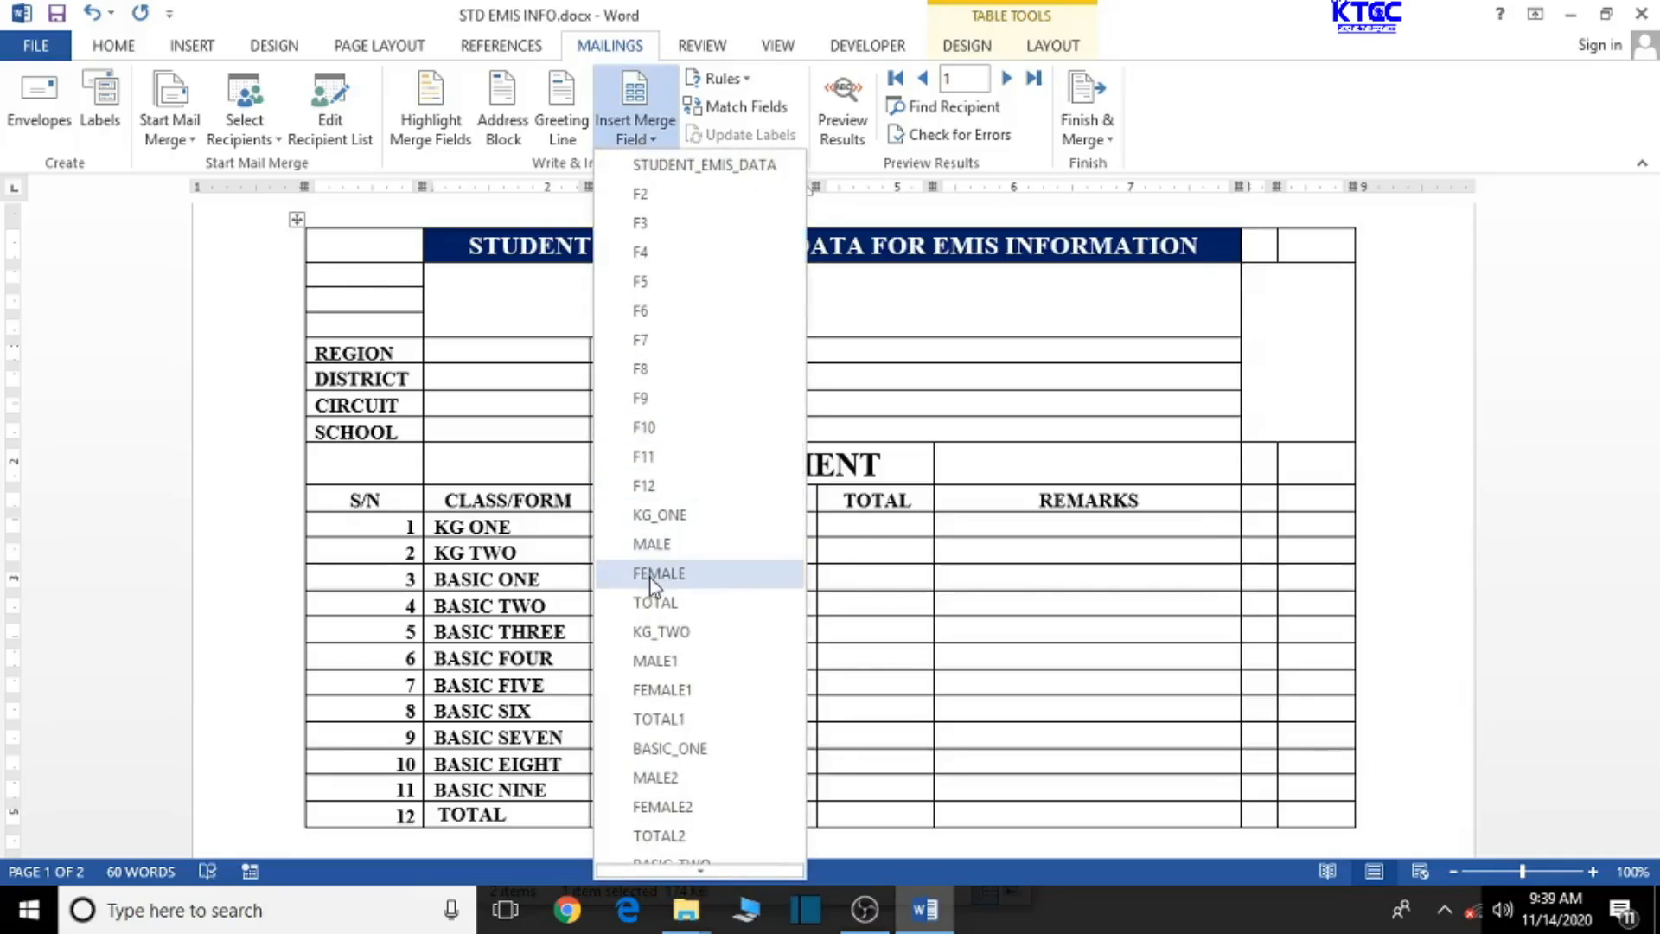
click(657, 572)
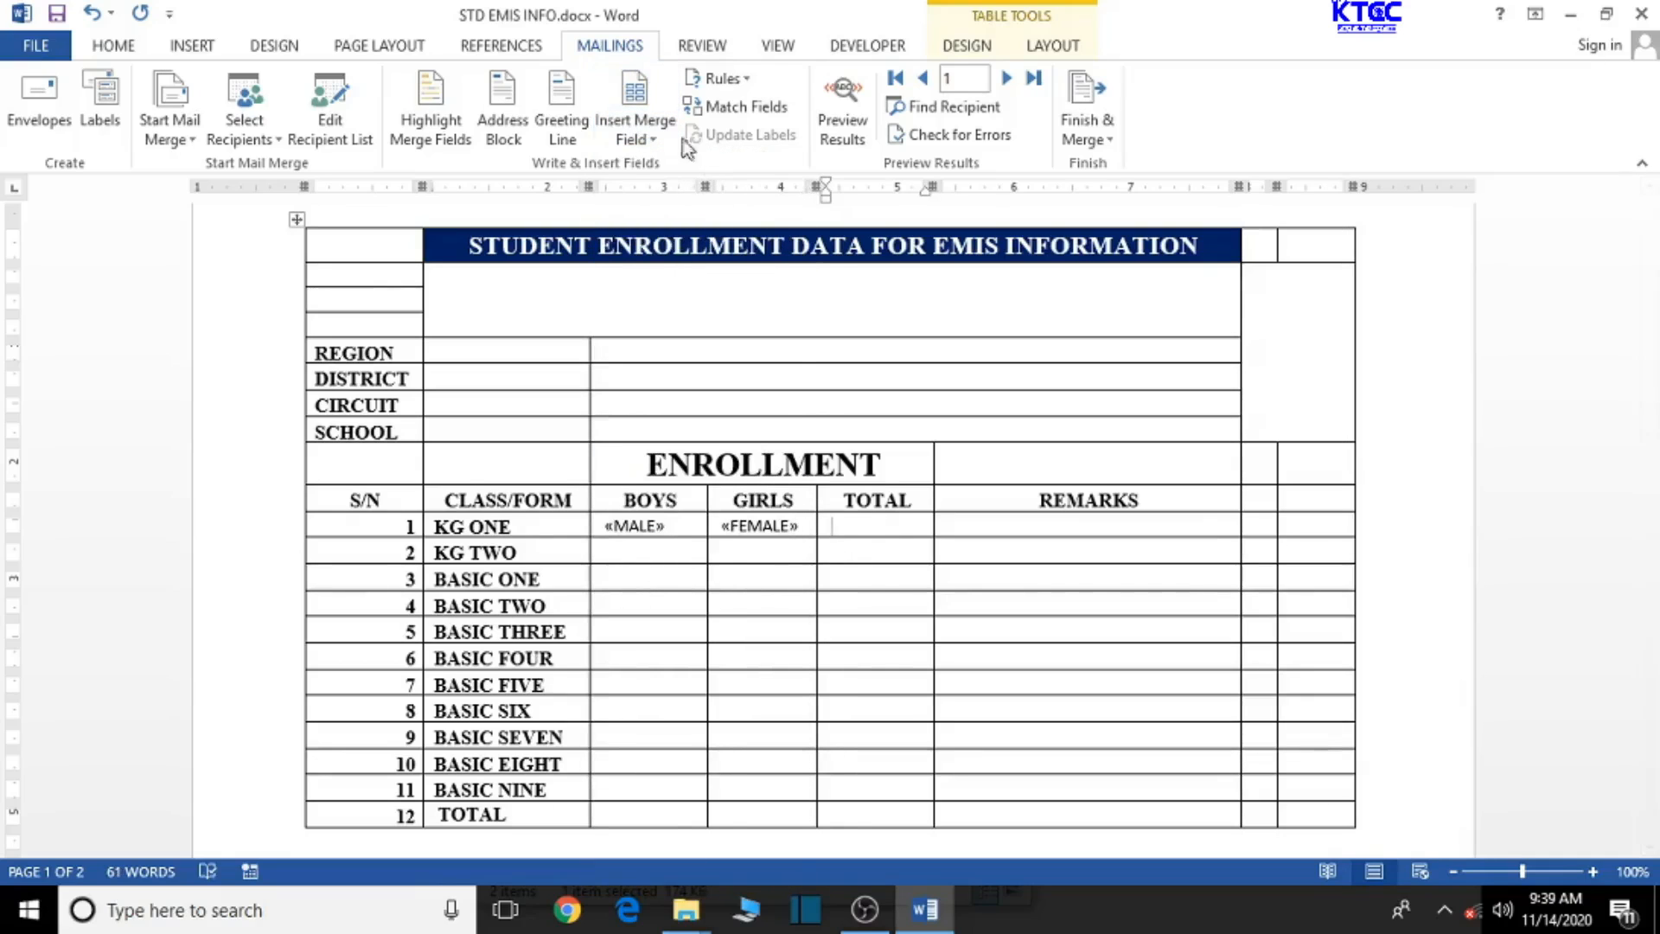
click(634, 106)
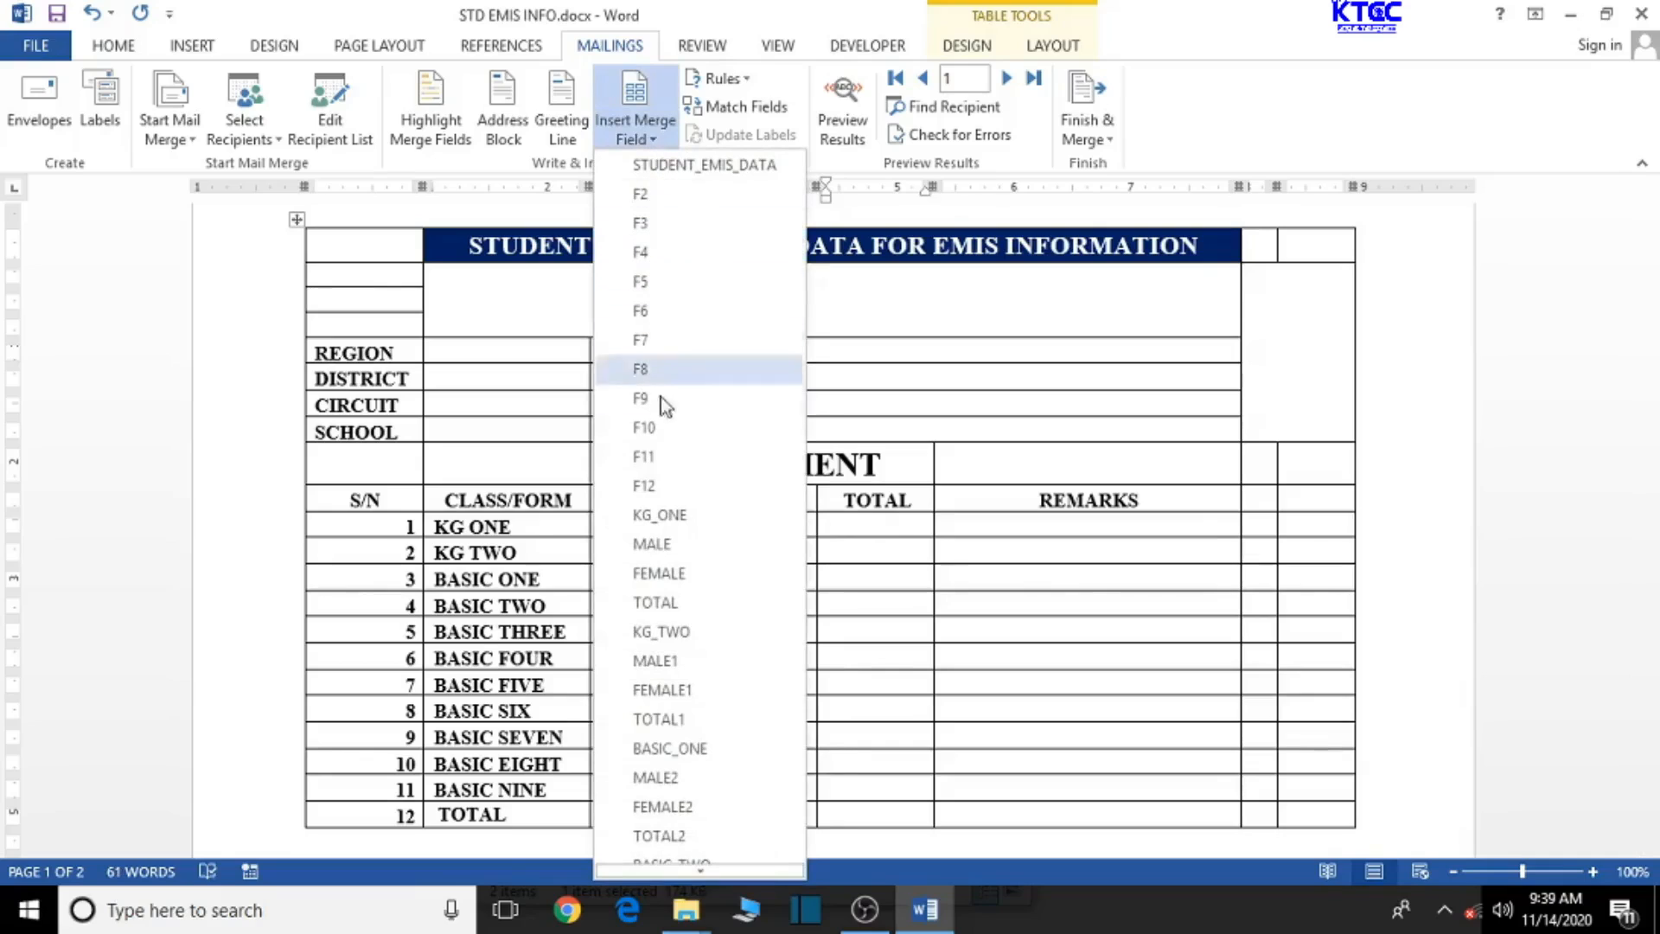
mouse_move(678, 631)
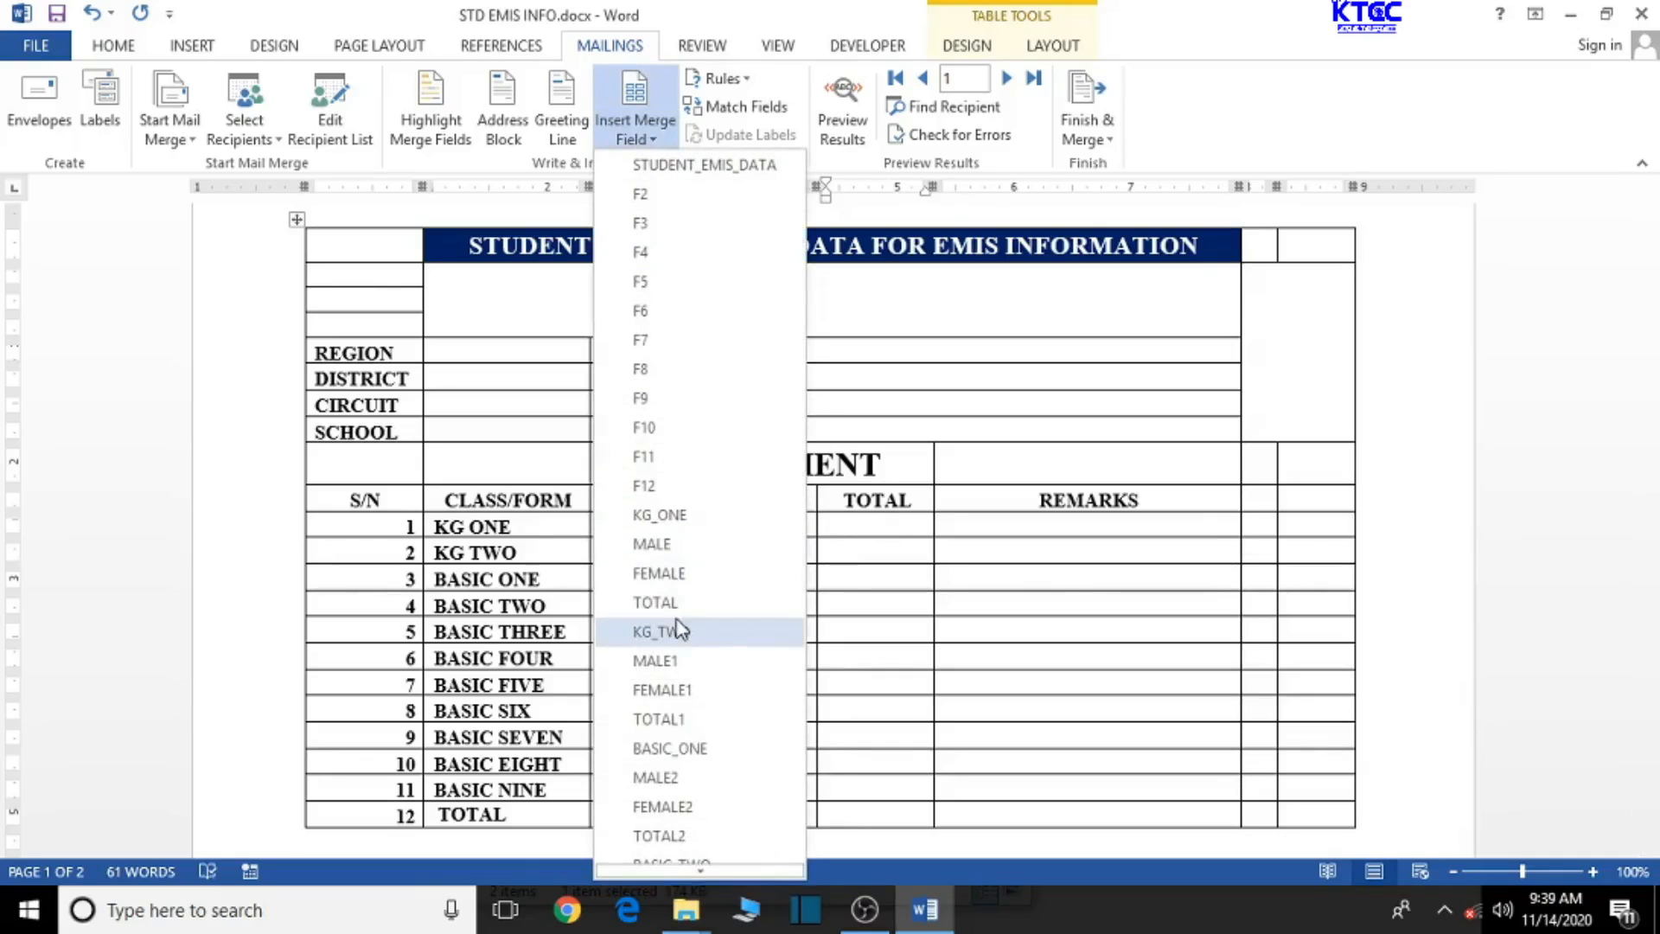
click(654, 602)
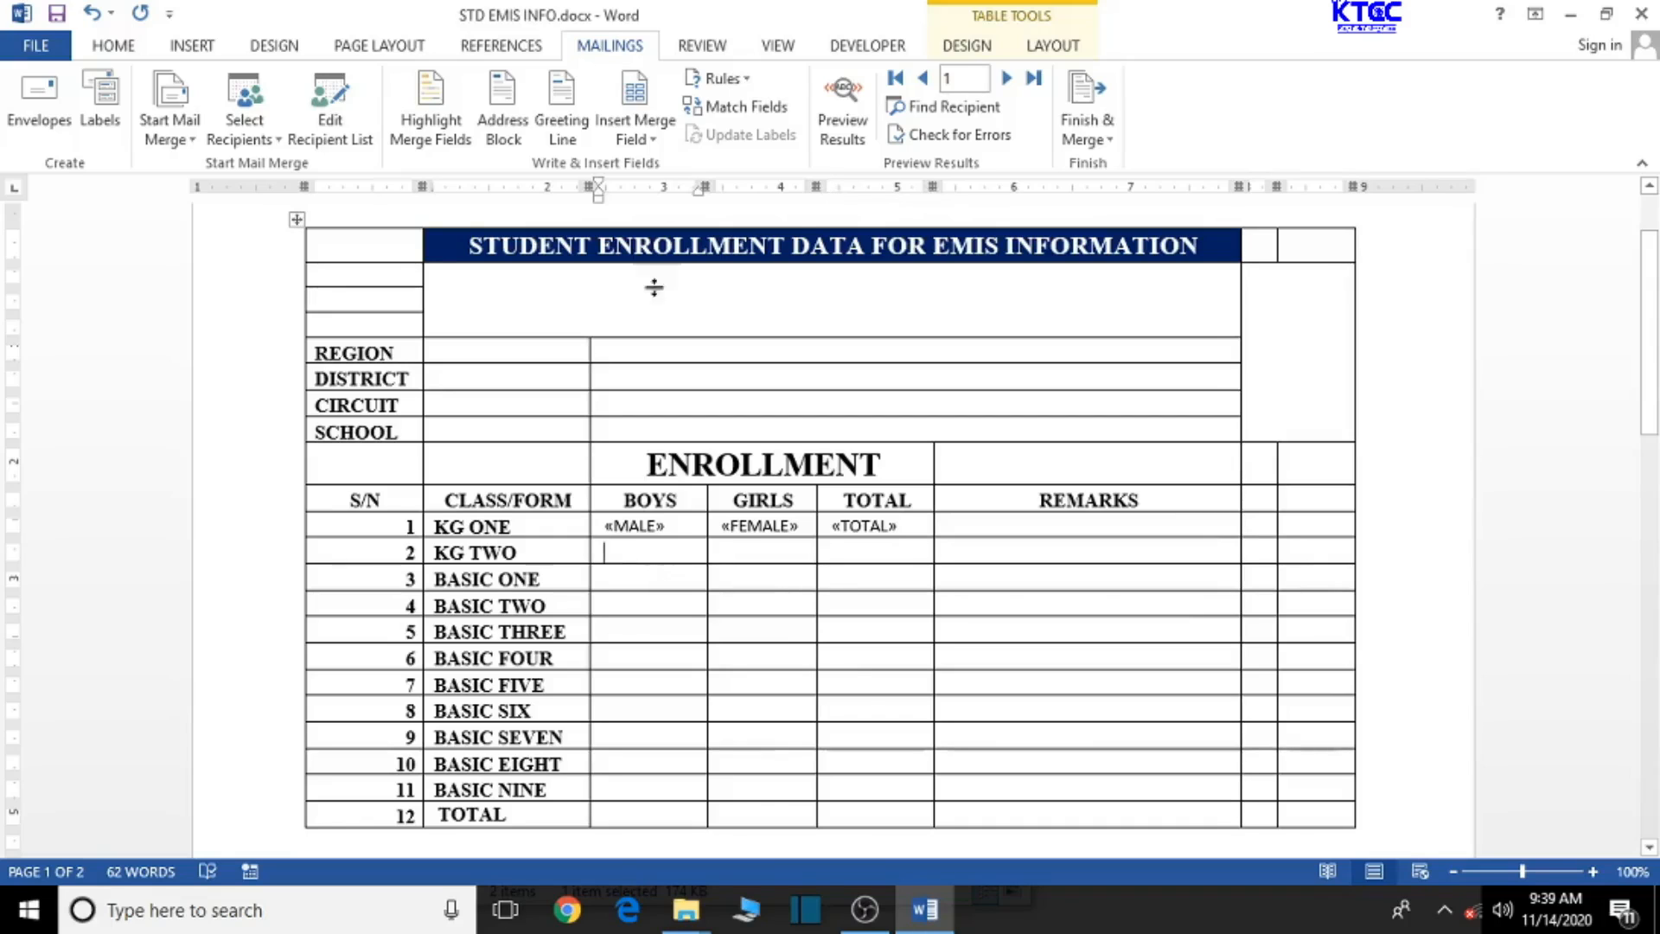
Insert MALE1, FEMALE1 and TOTAL1 merge fields into the KG TWO boys, girls and total cells.
click(635, 105)
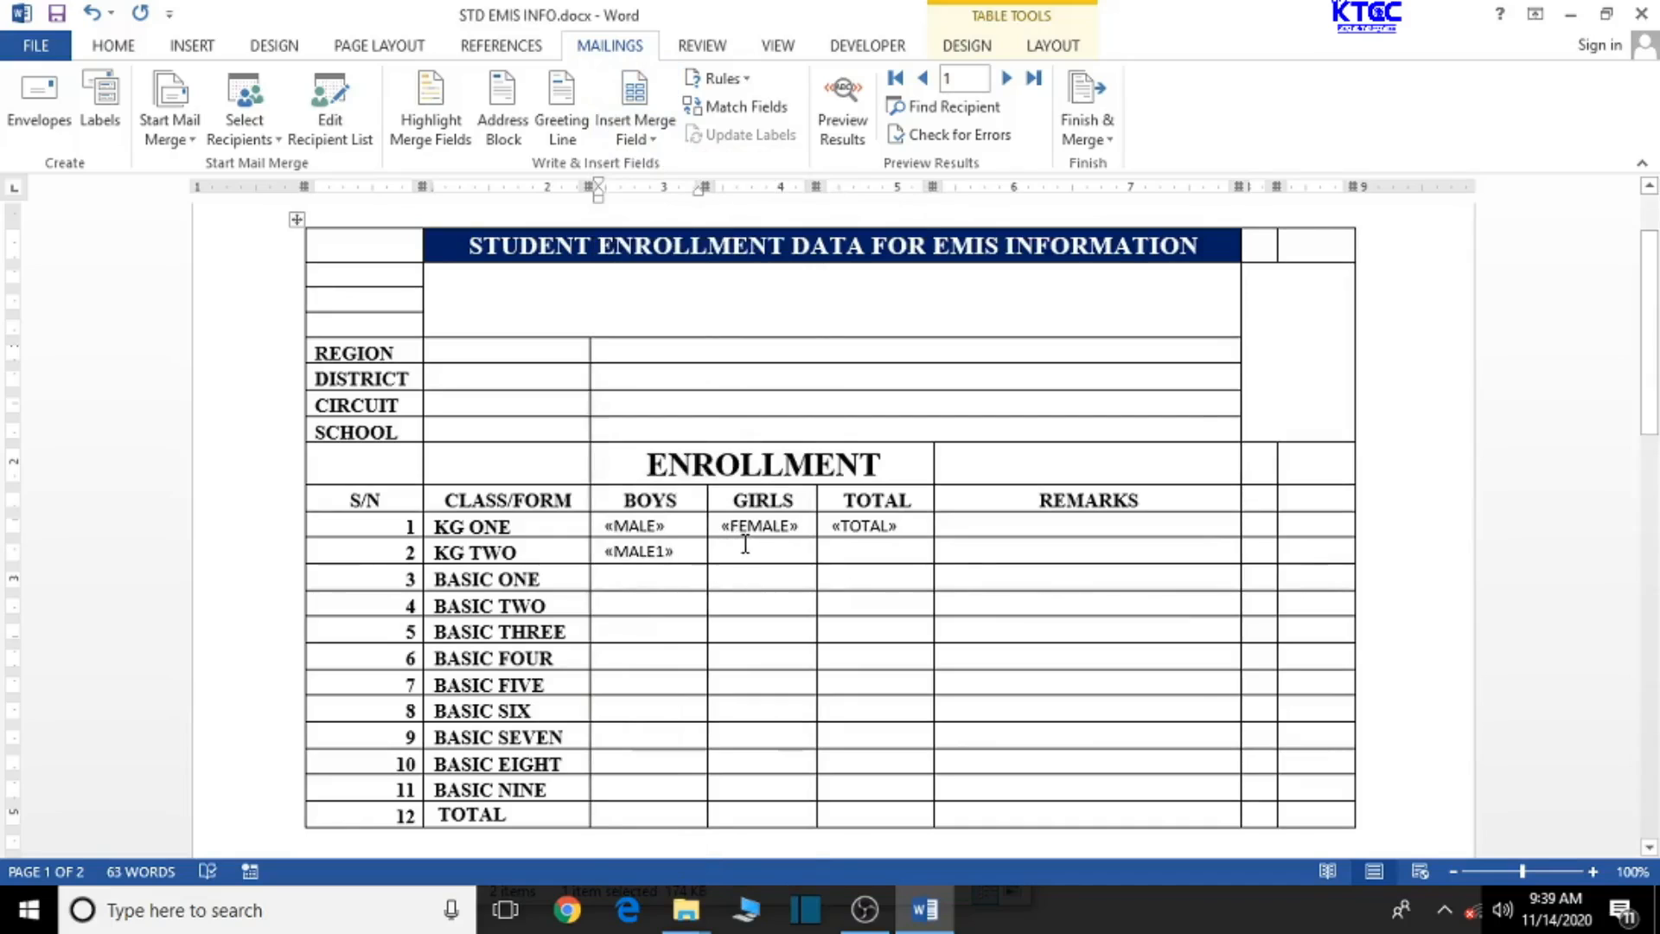
click(632, 106)
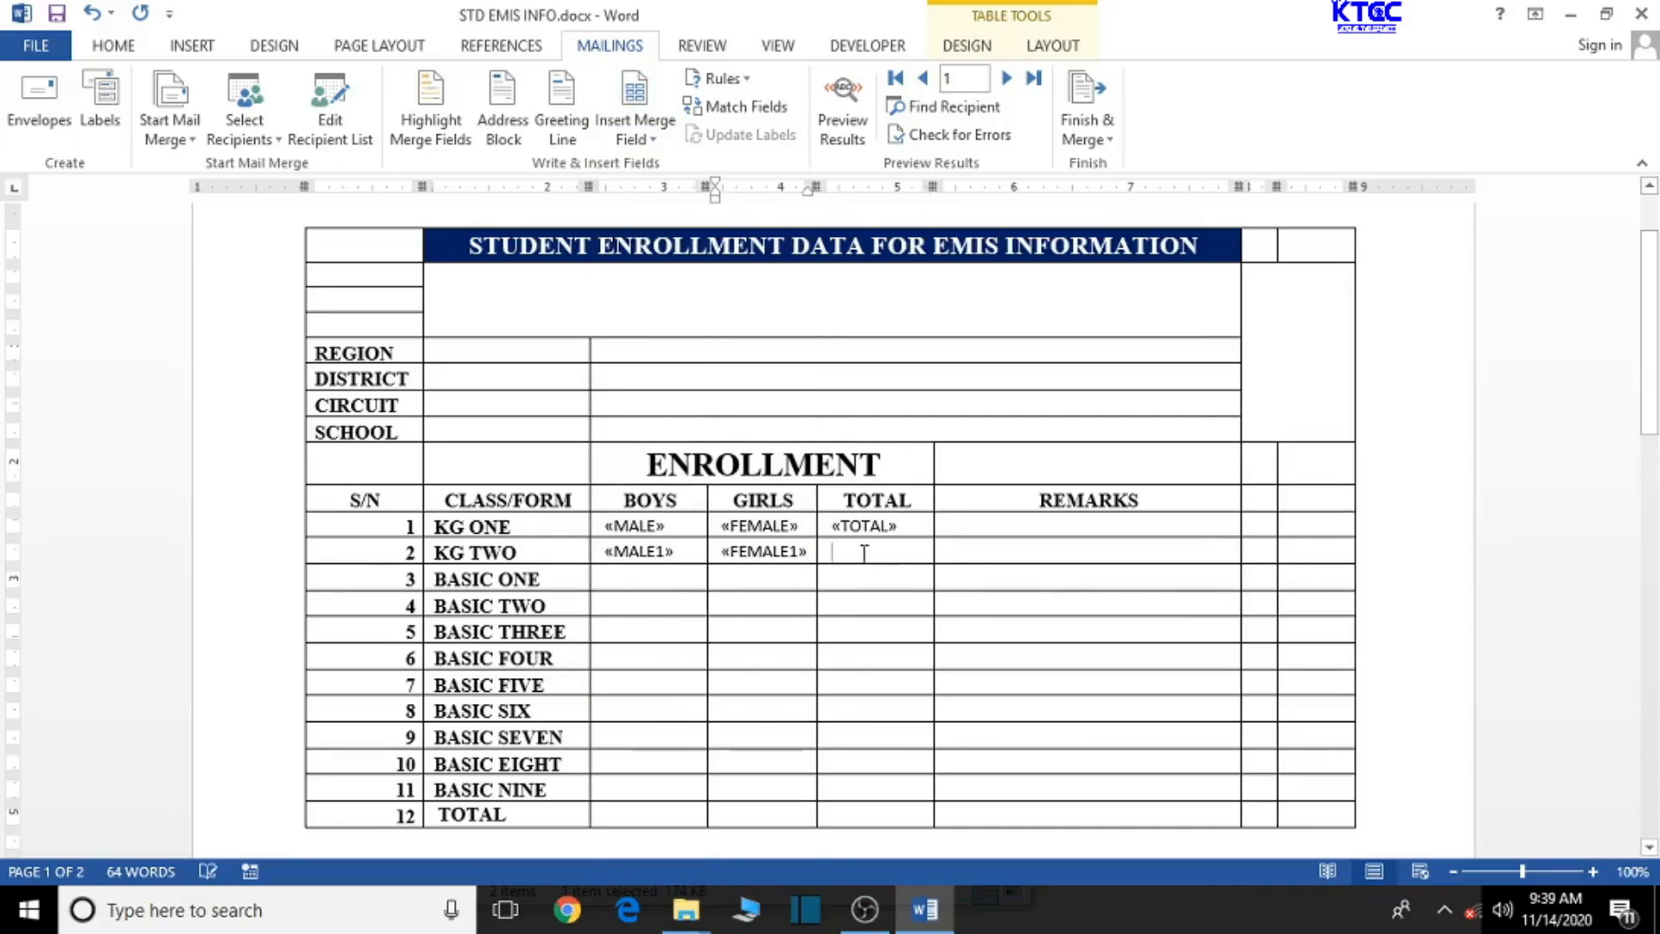
click(635, 106)
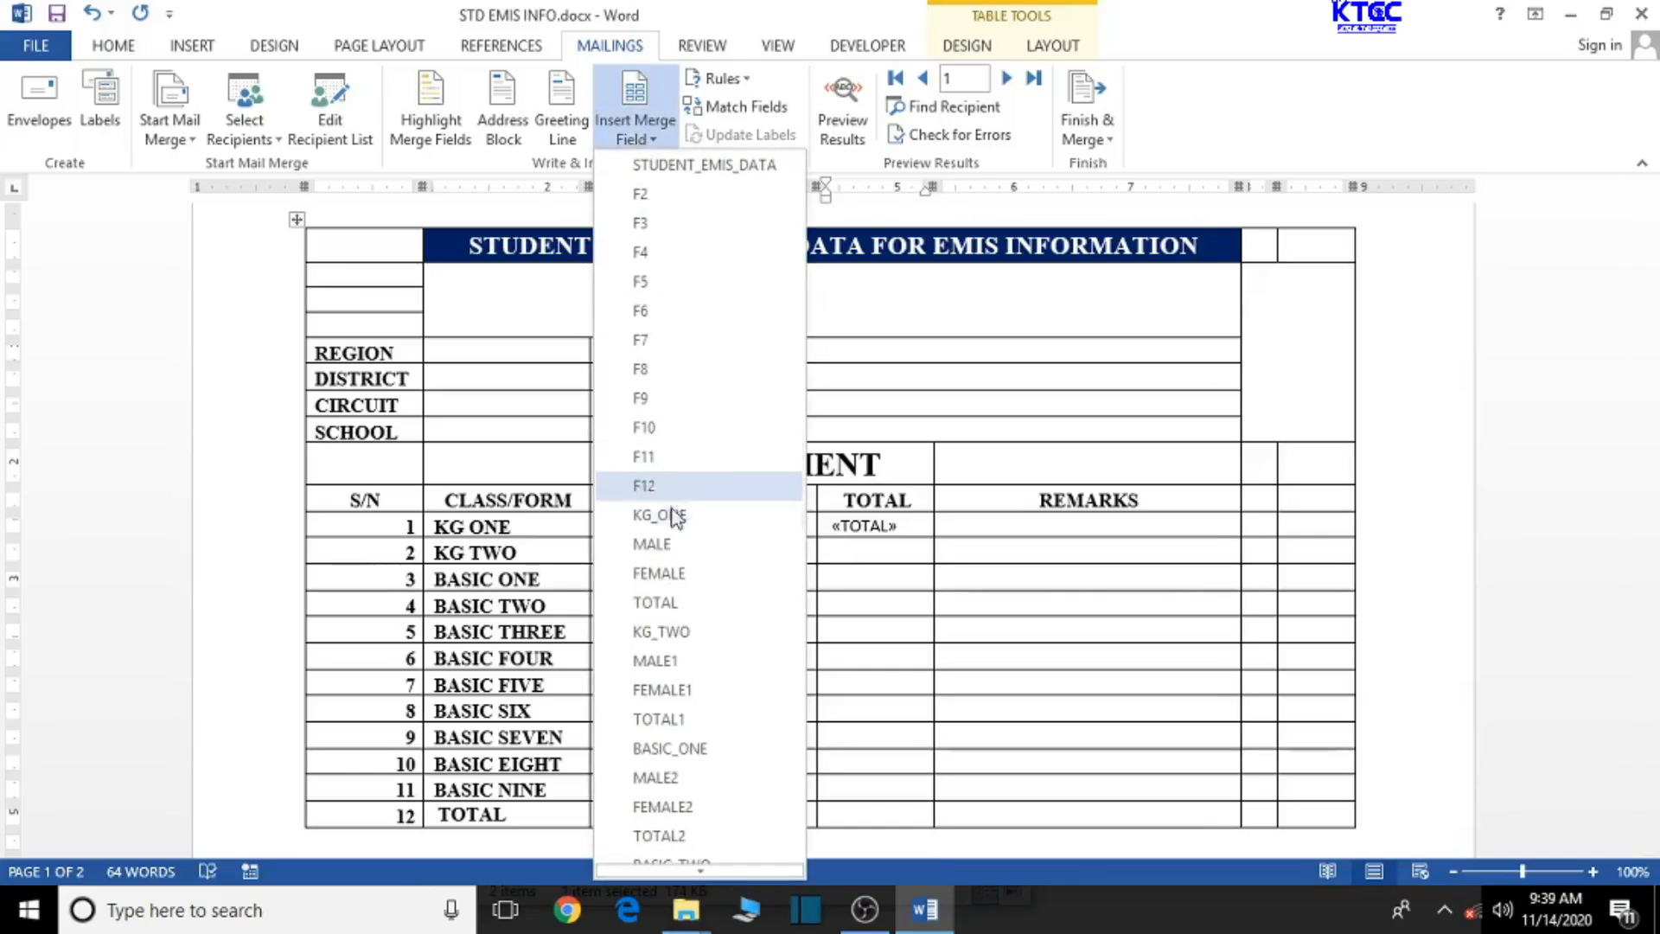
mouse_move(657, 572)
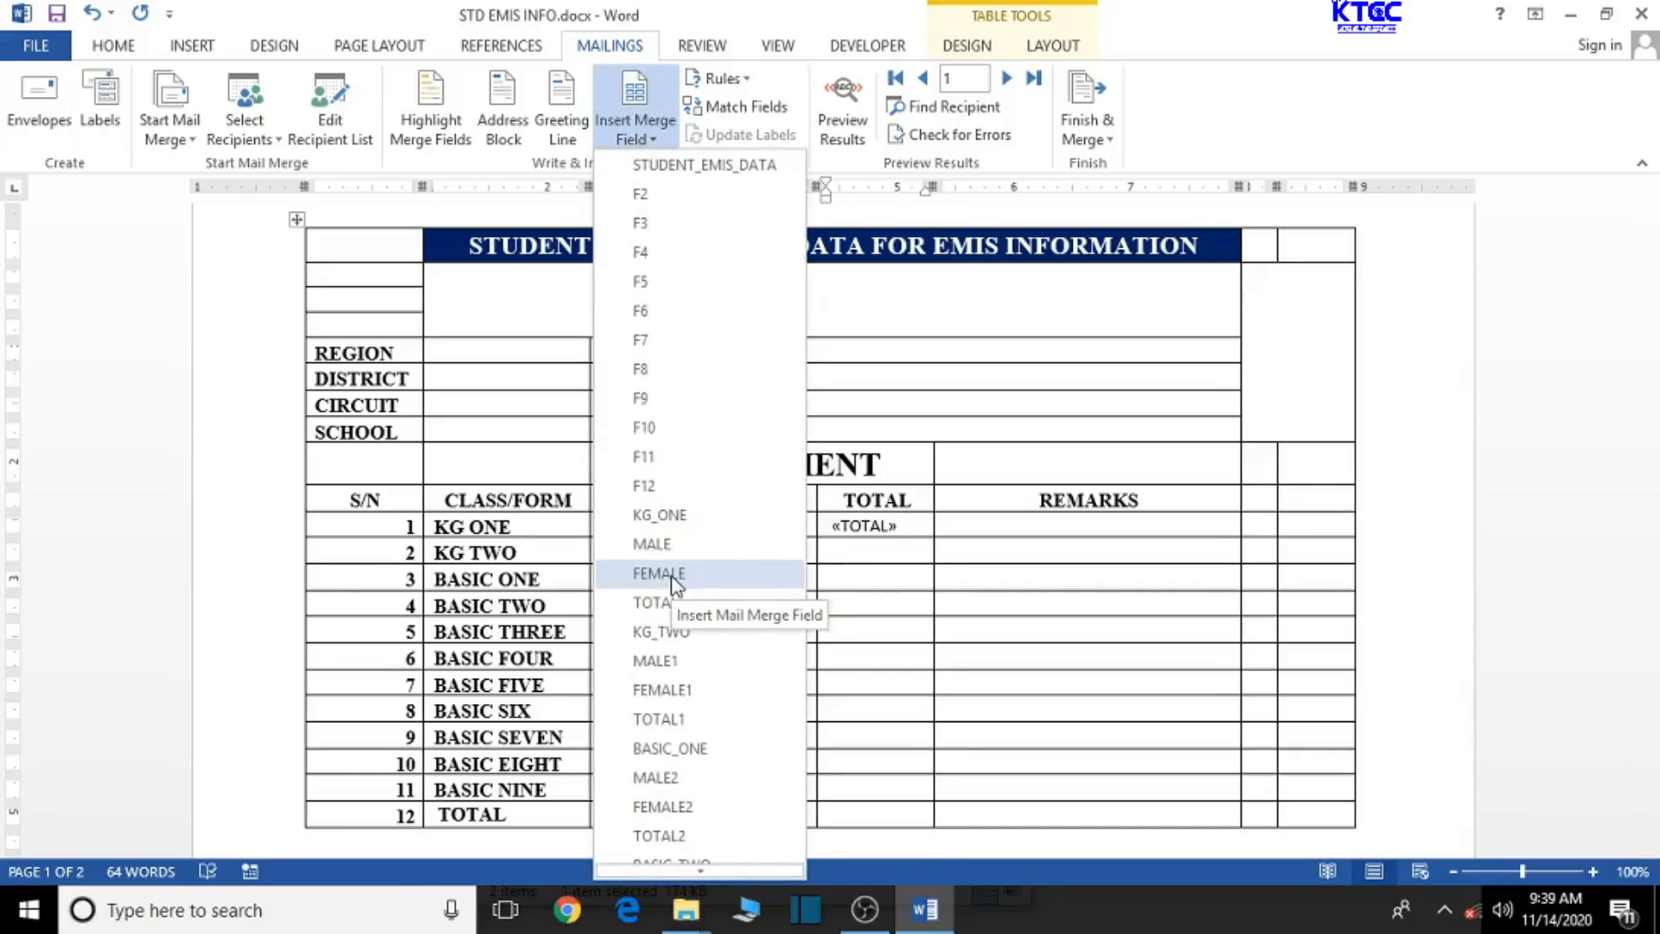
click(657, 572)
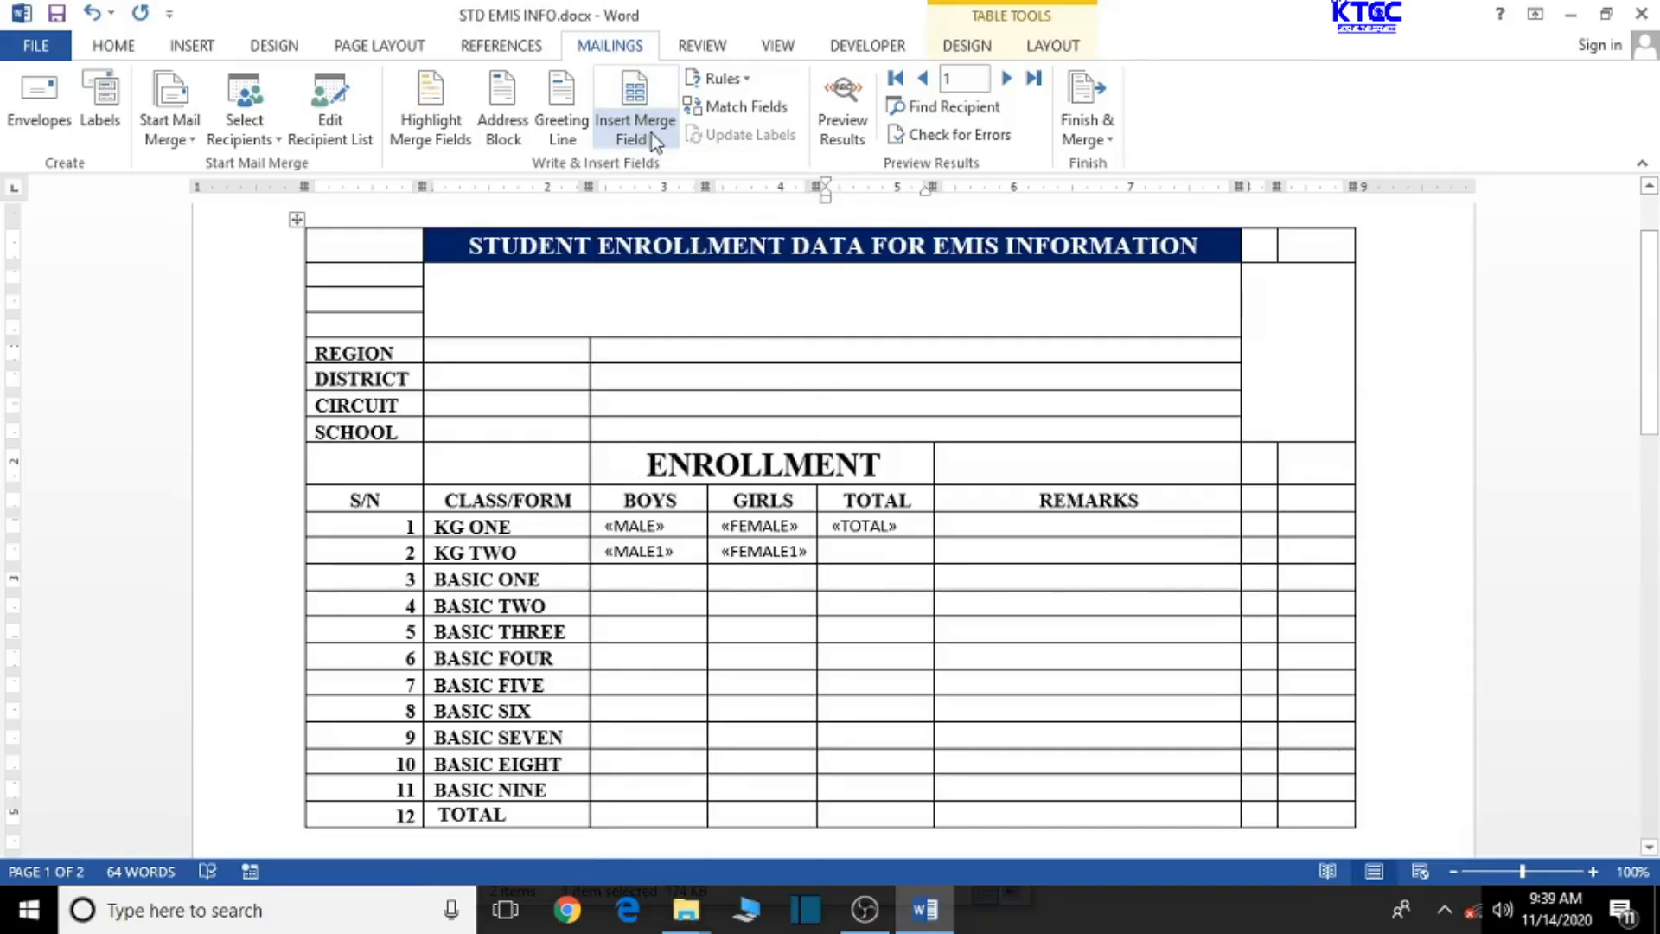
click(635, 120)
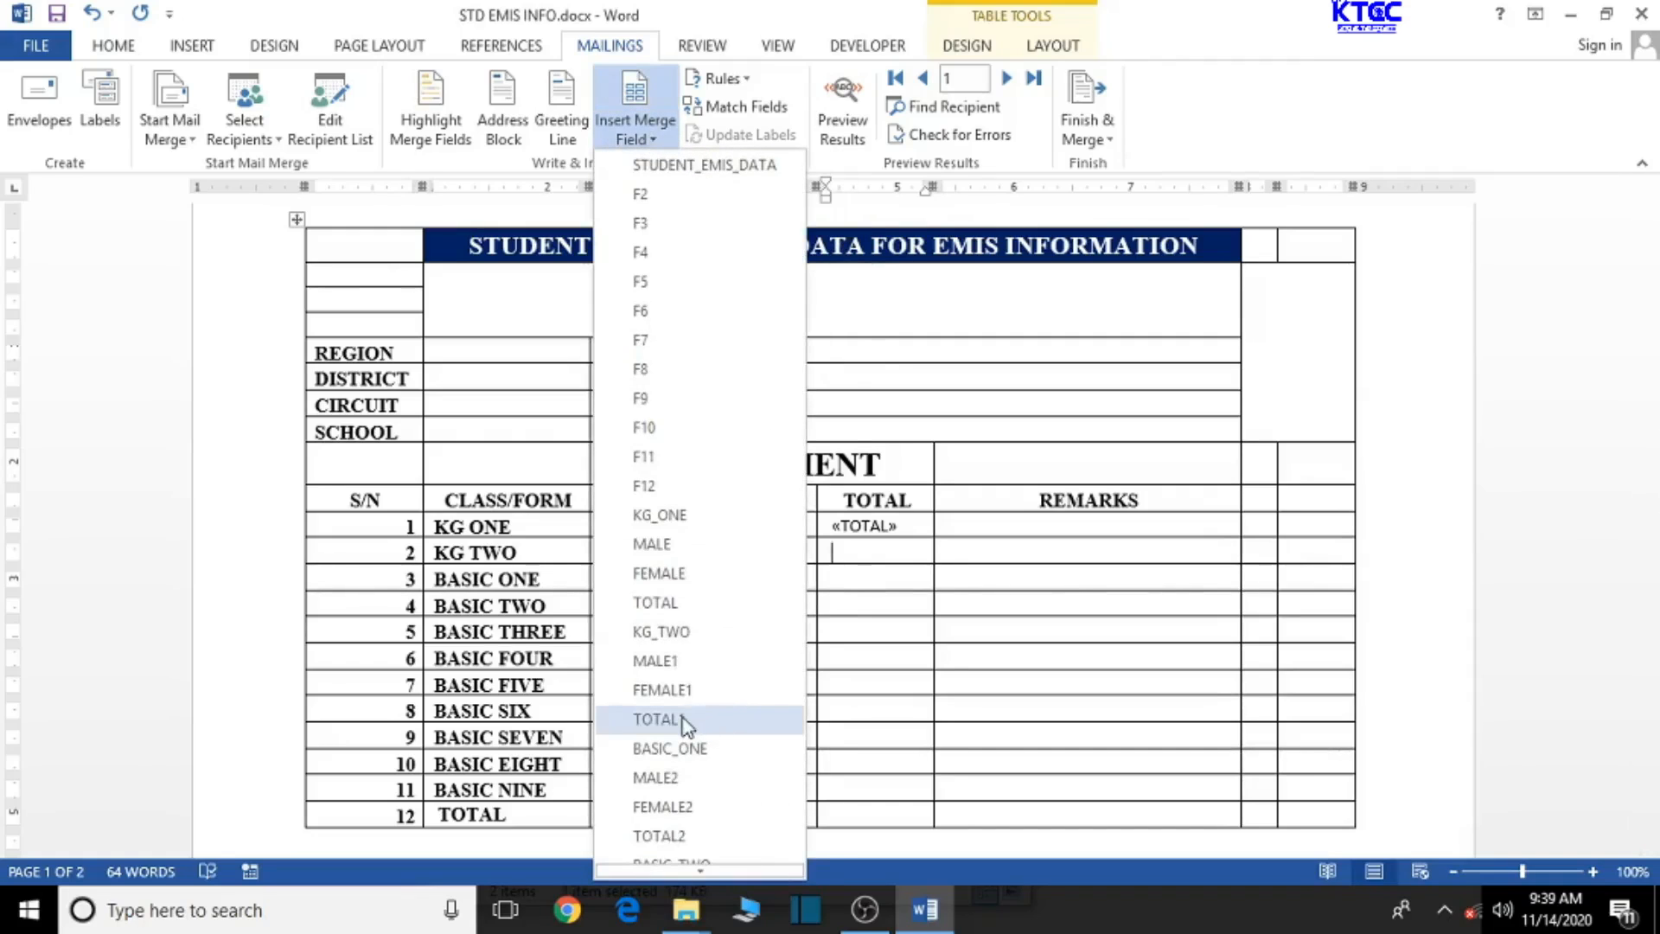
click(659, 720)
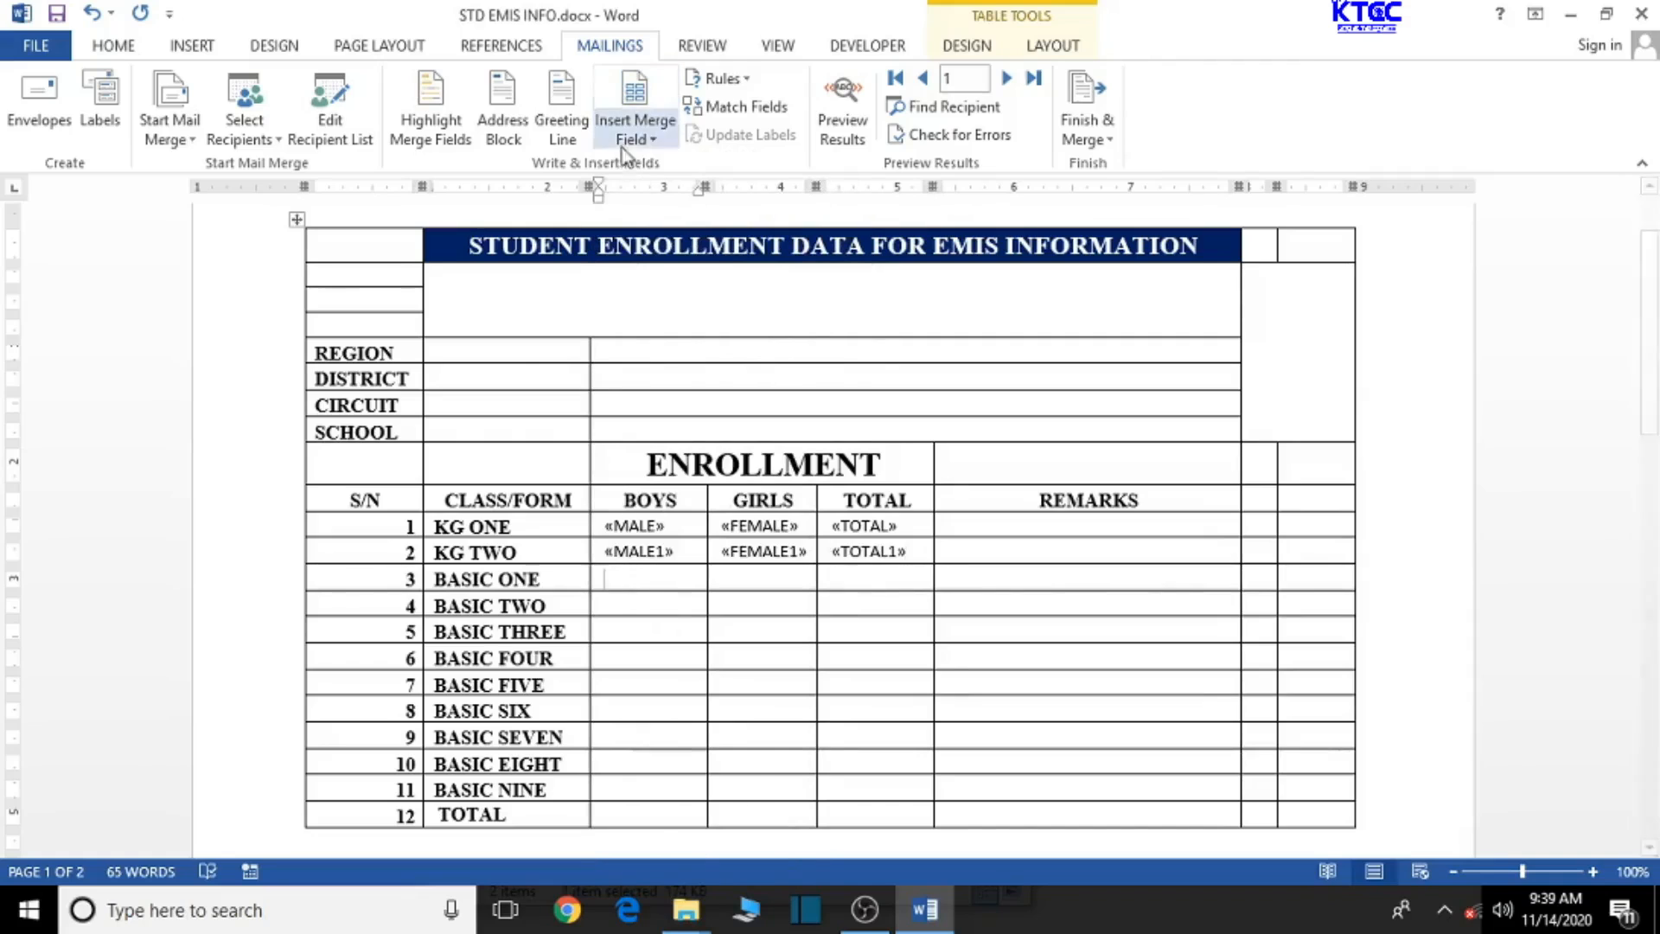
Insert MALE2, FEMALE2 and TOTAL2 merge fields into the BASIC ONE row.
click(635, 105)
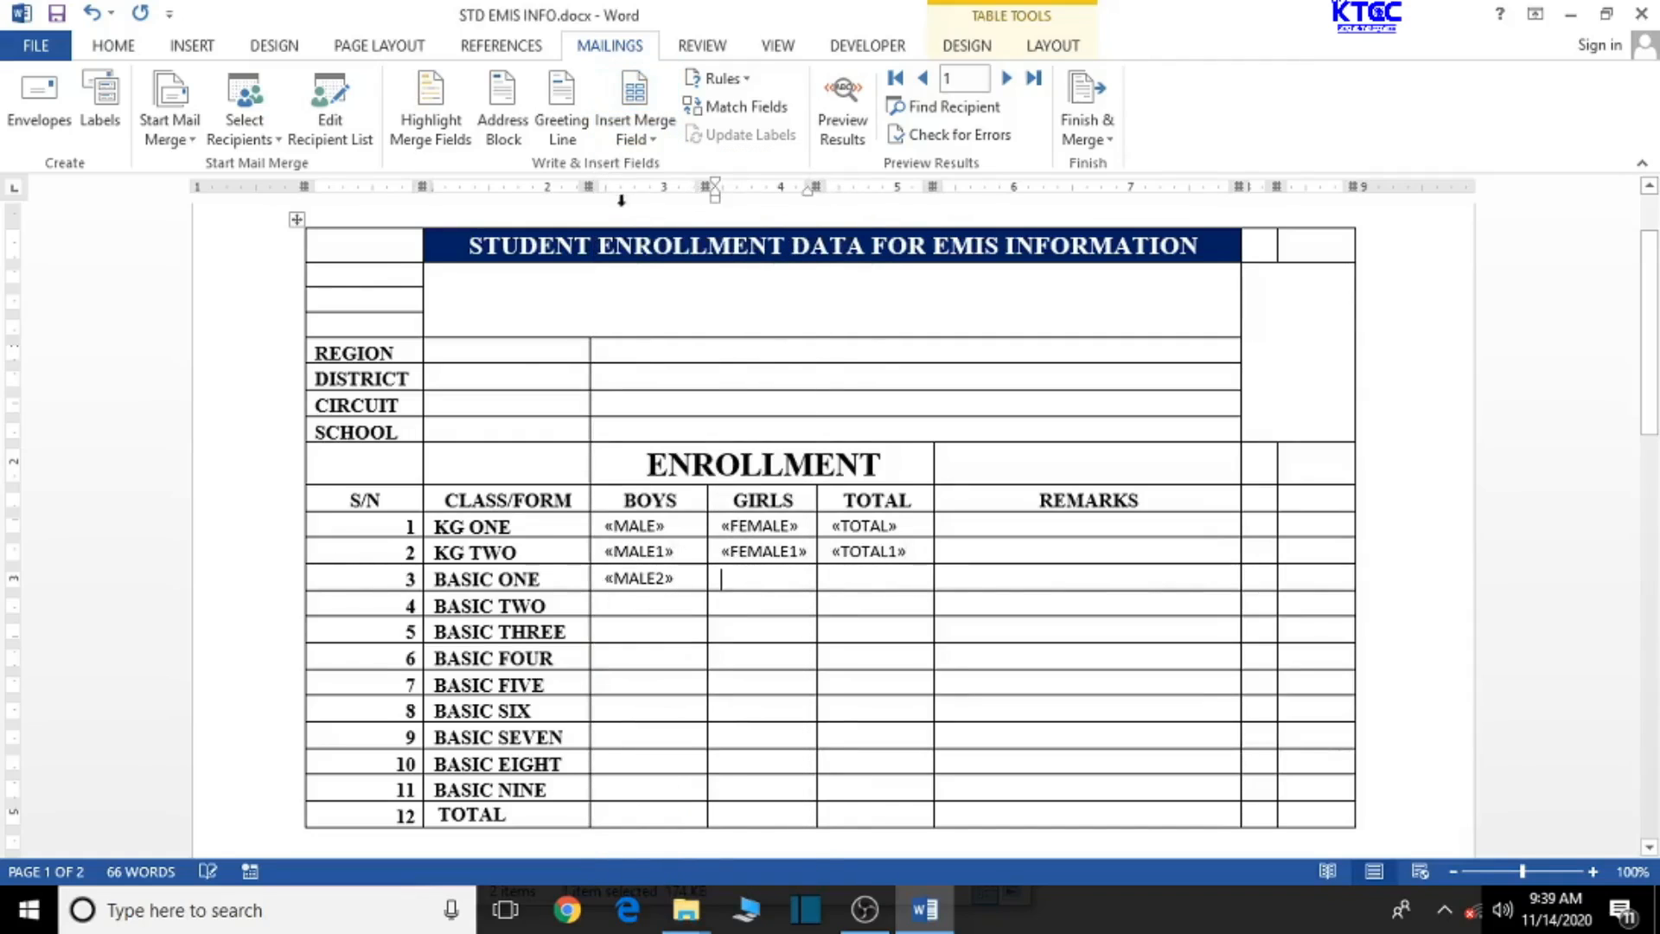
click(635, 106)
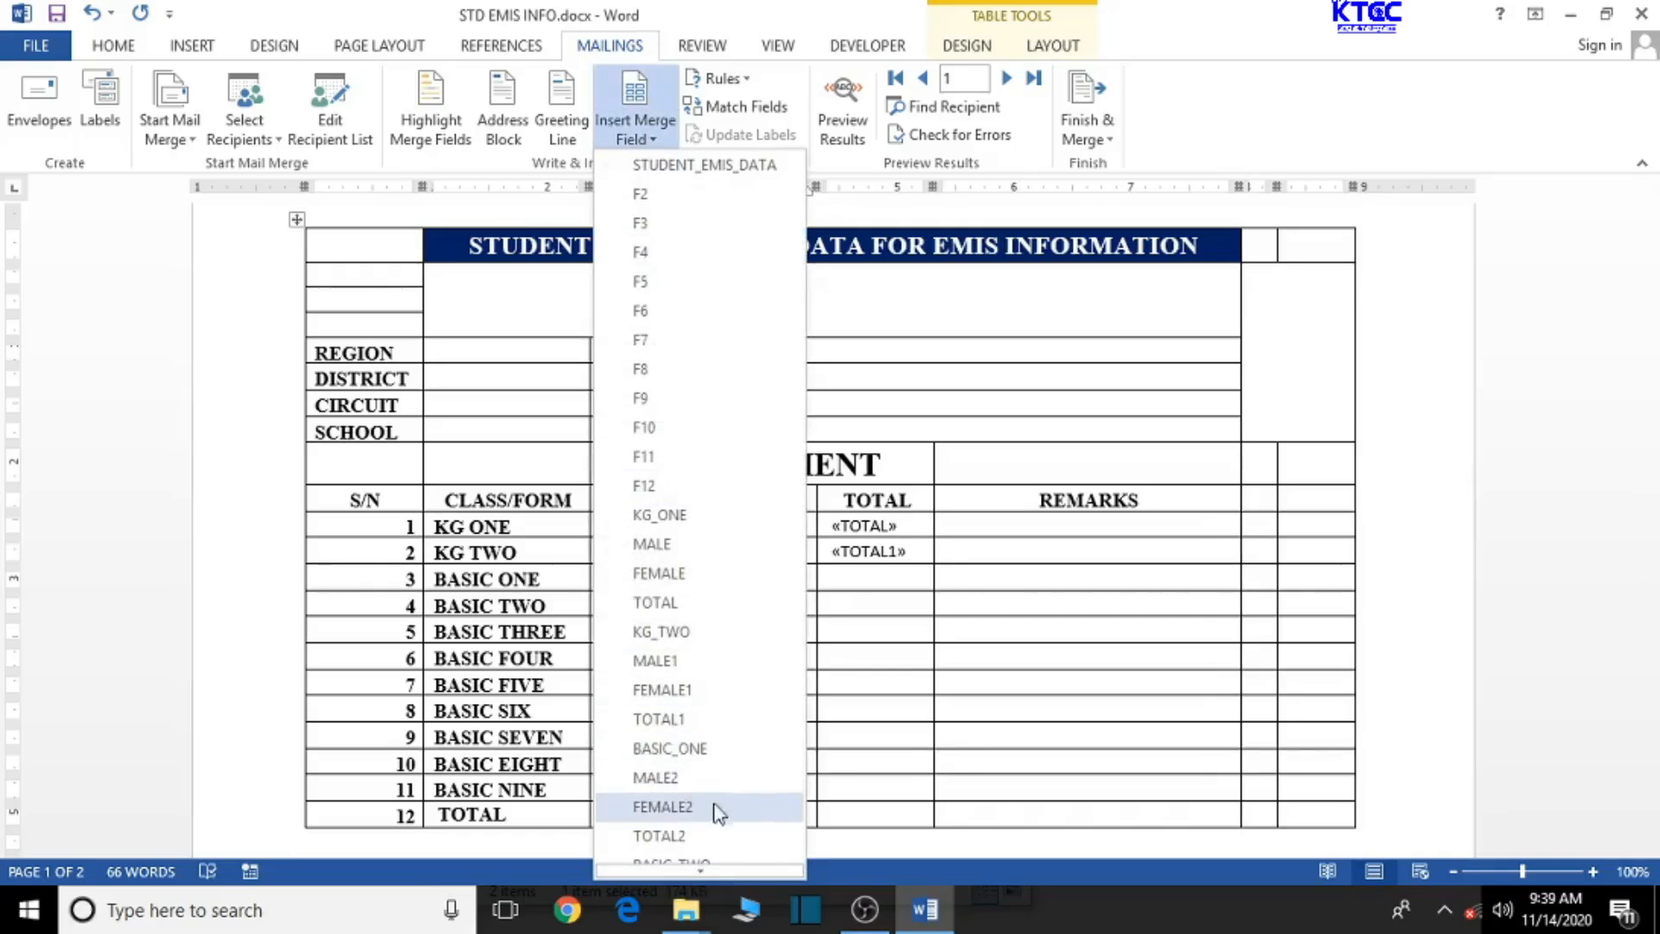
click(663, 808)
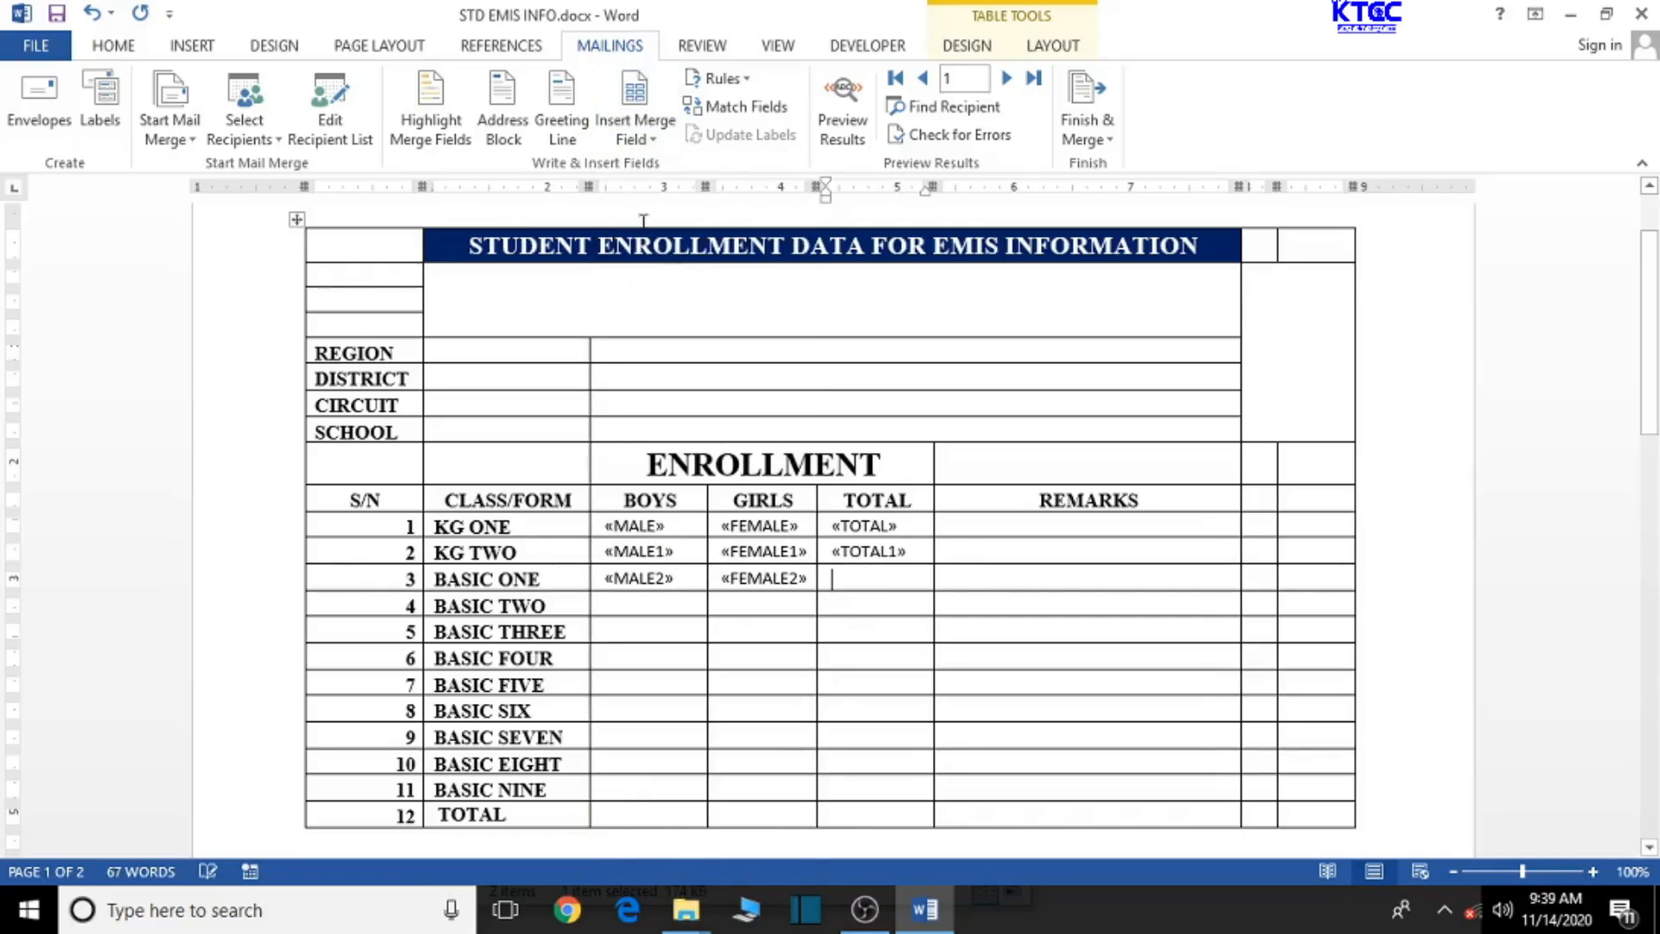
click(635, 105)
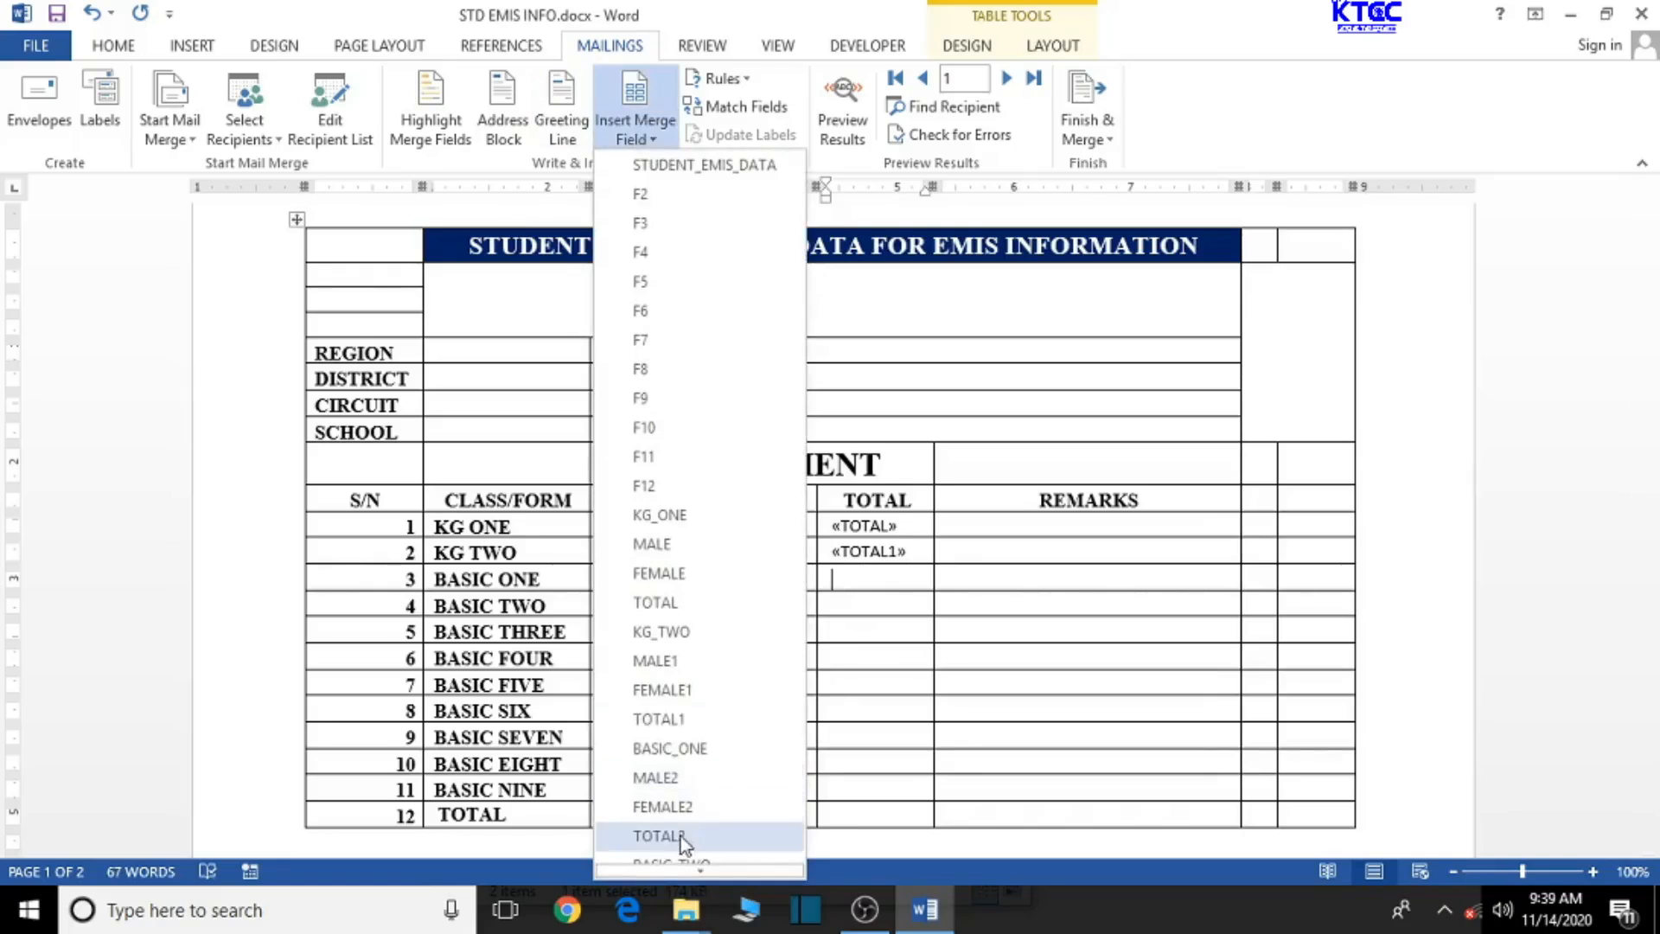
click(659, 837)
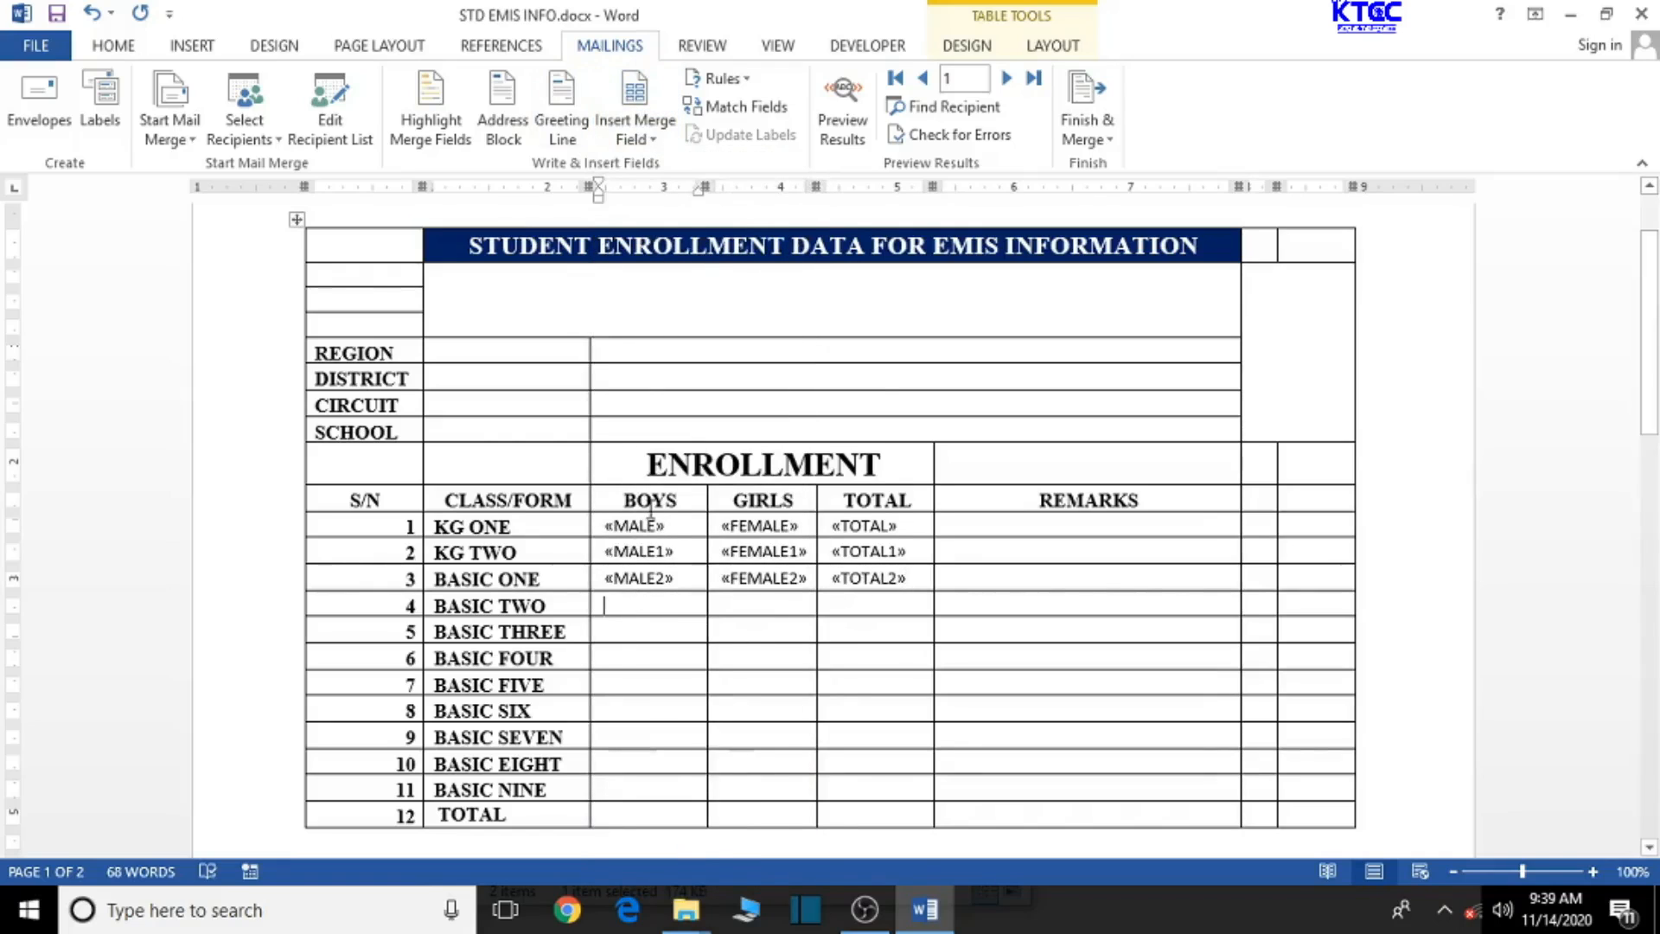
Insert MALE3, FEMALE3 and TOTAL3 merge fields into the BASIC TWO row.
click(635, 105)
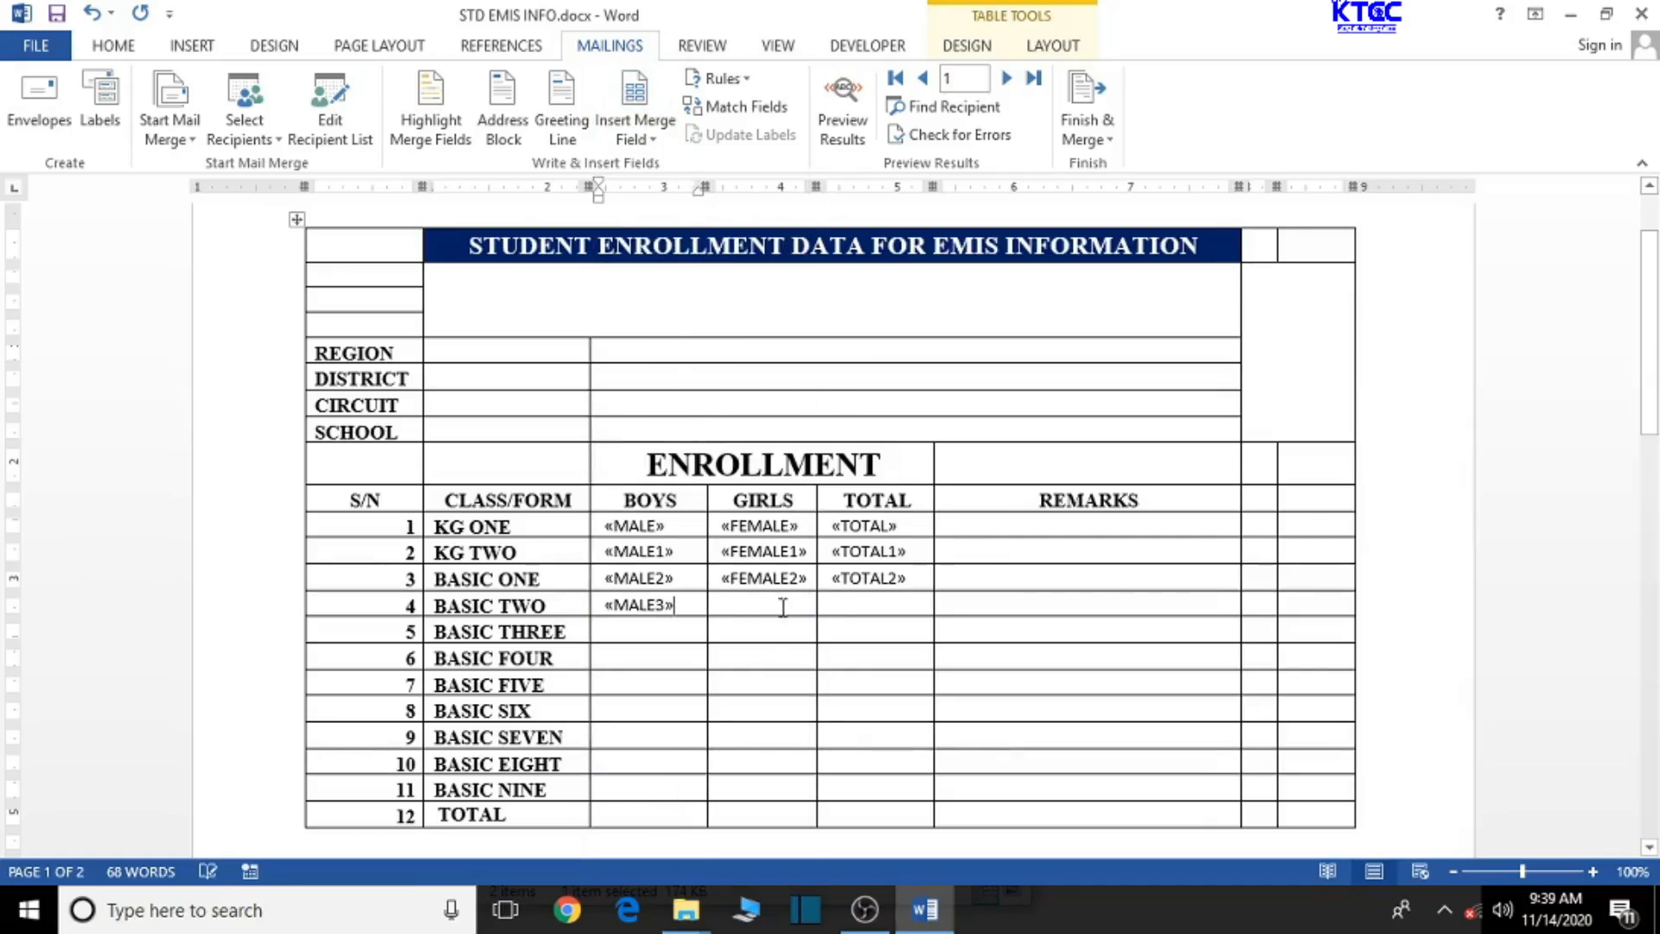
click(635, 106)
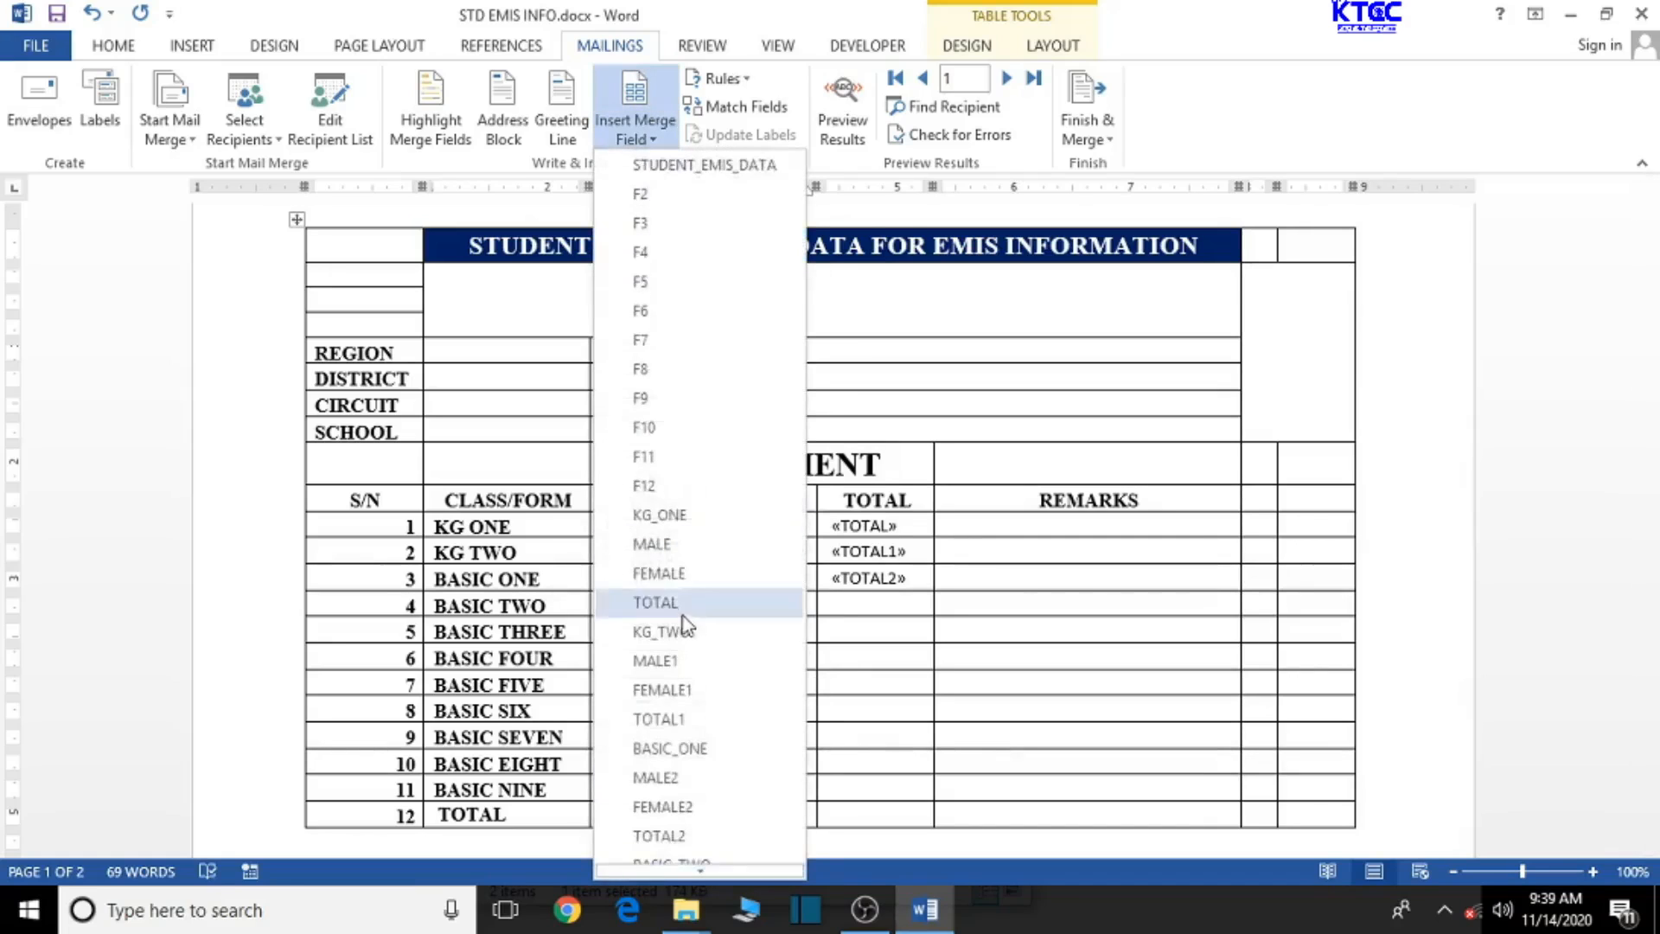
click(653, 602)
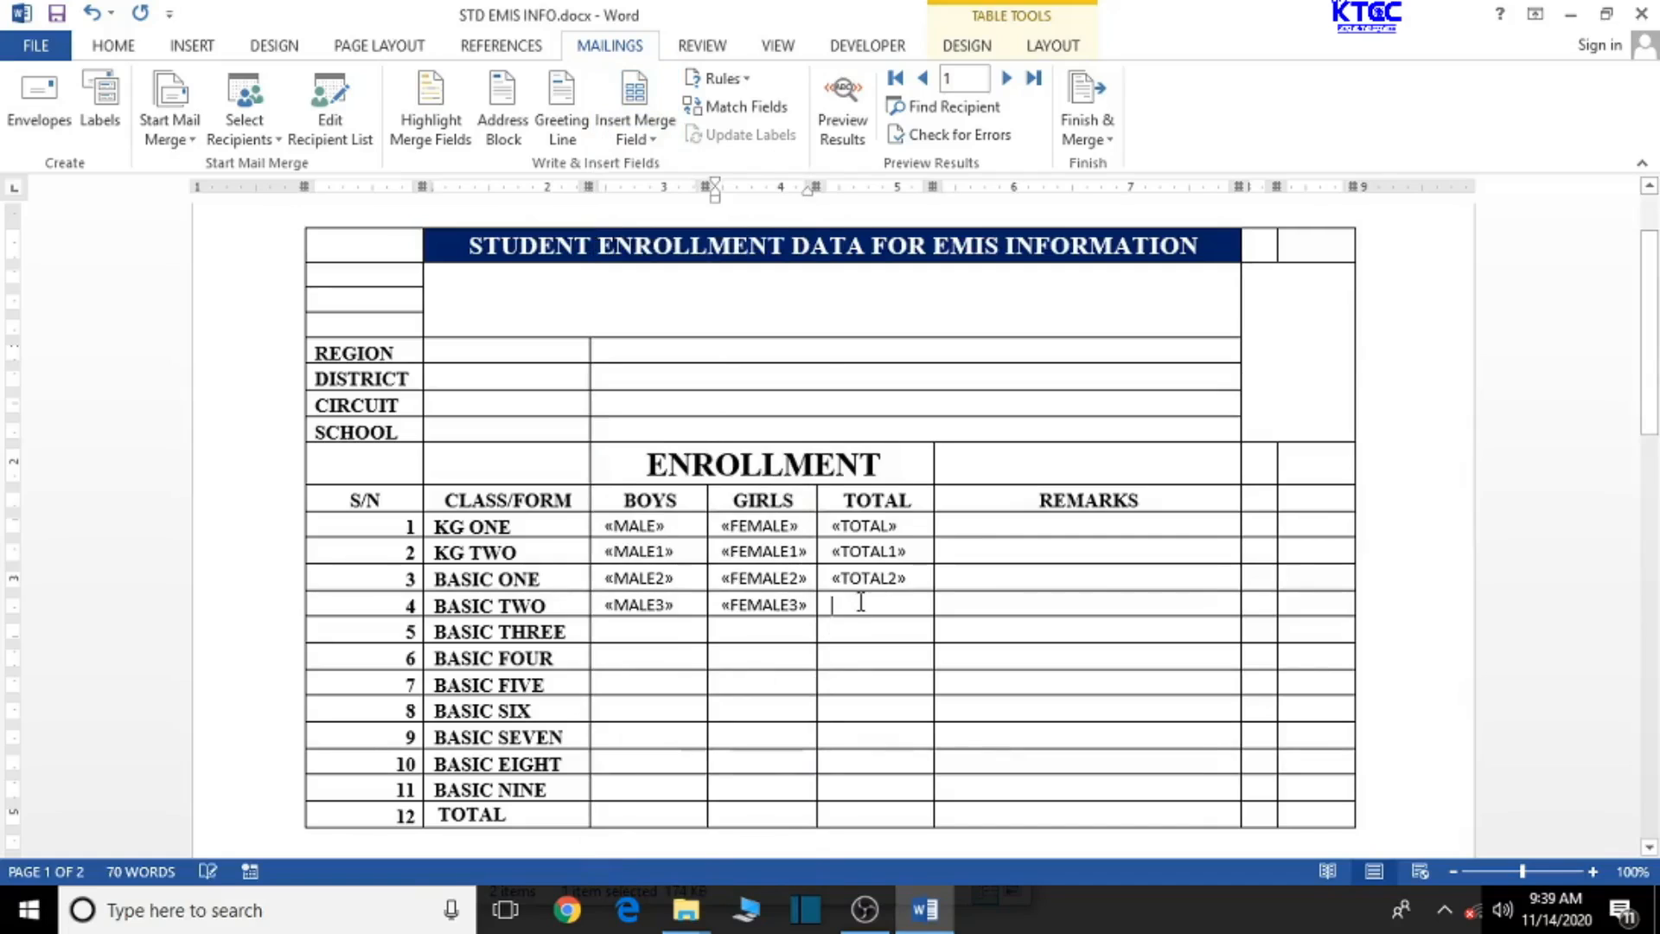
click(634, 119)
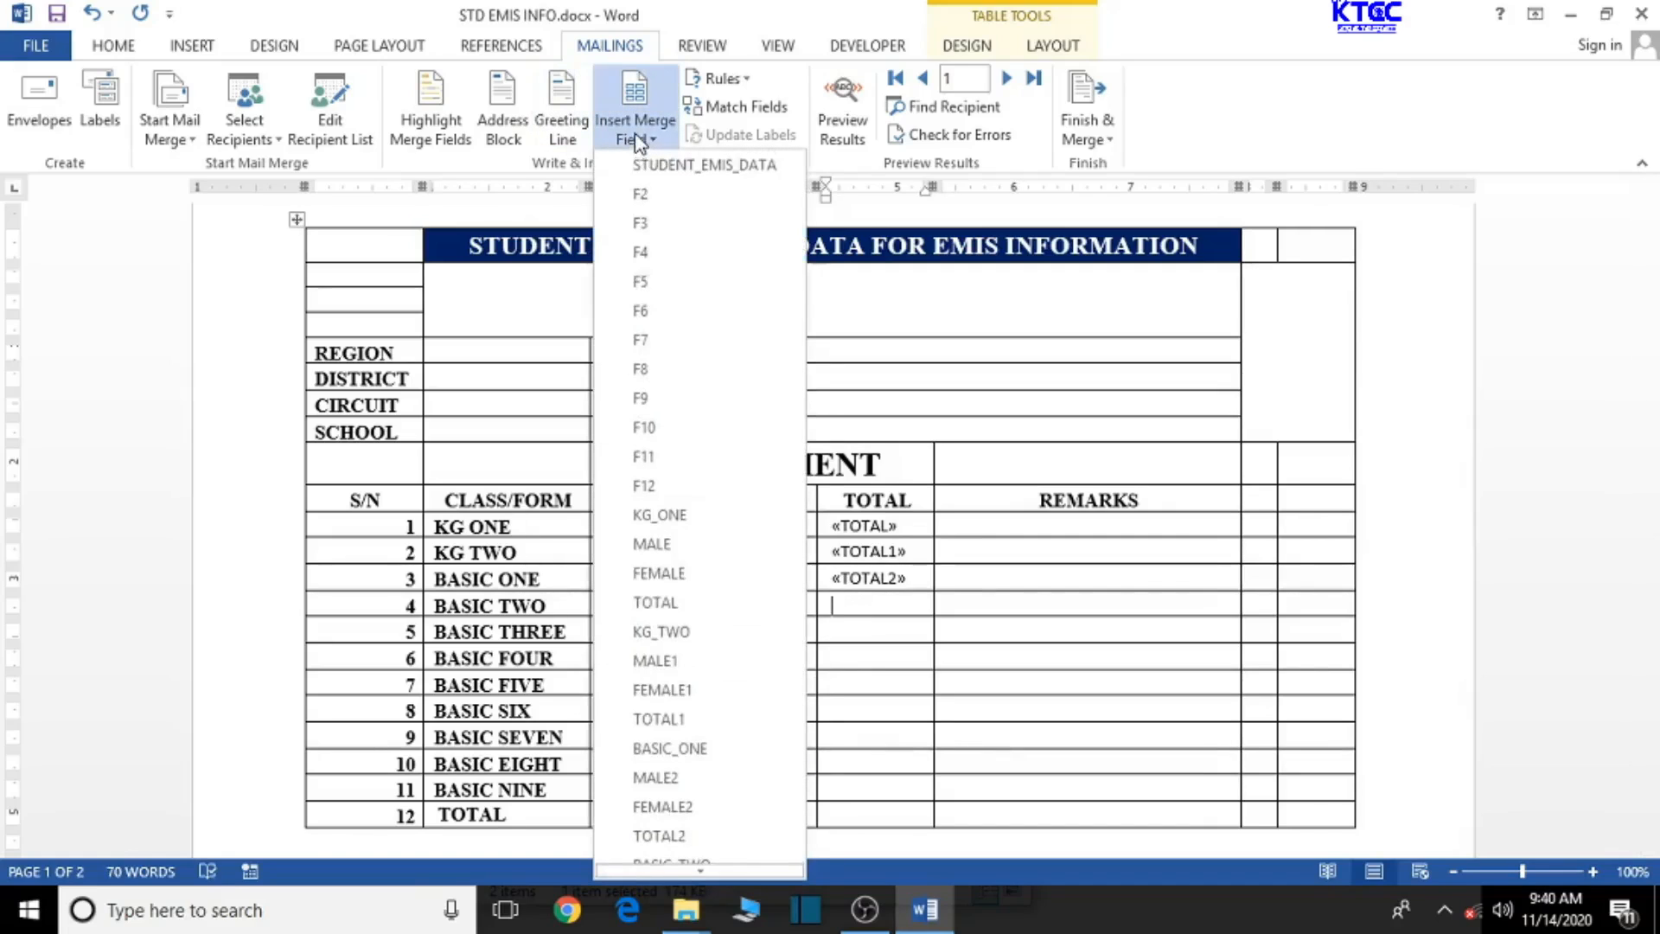
scroll(down, 3)
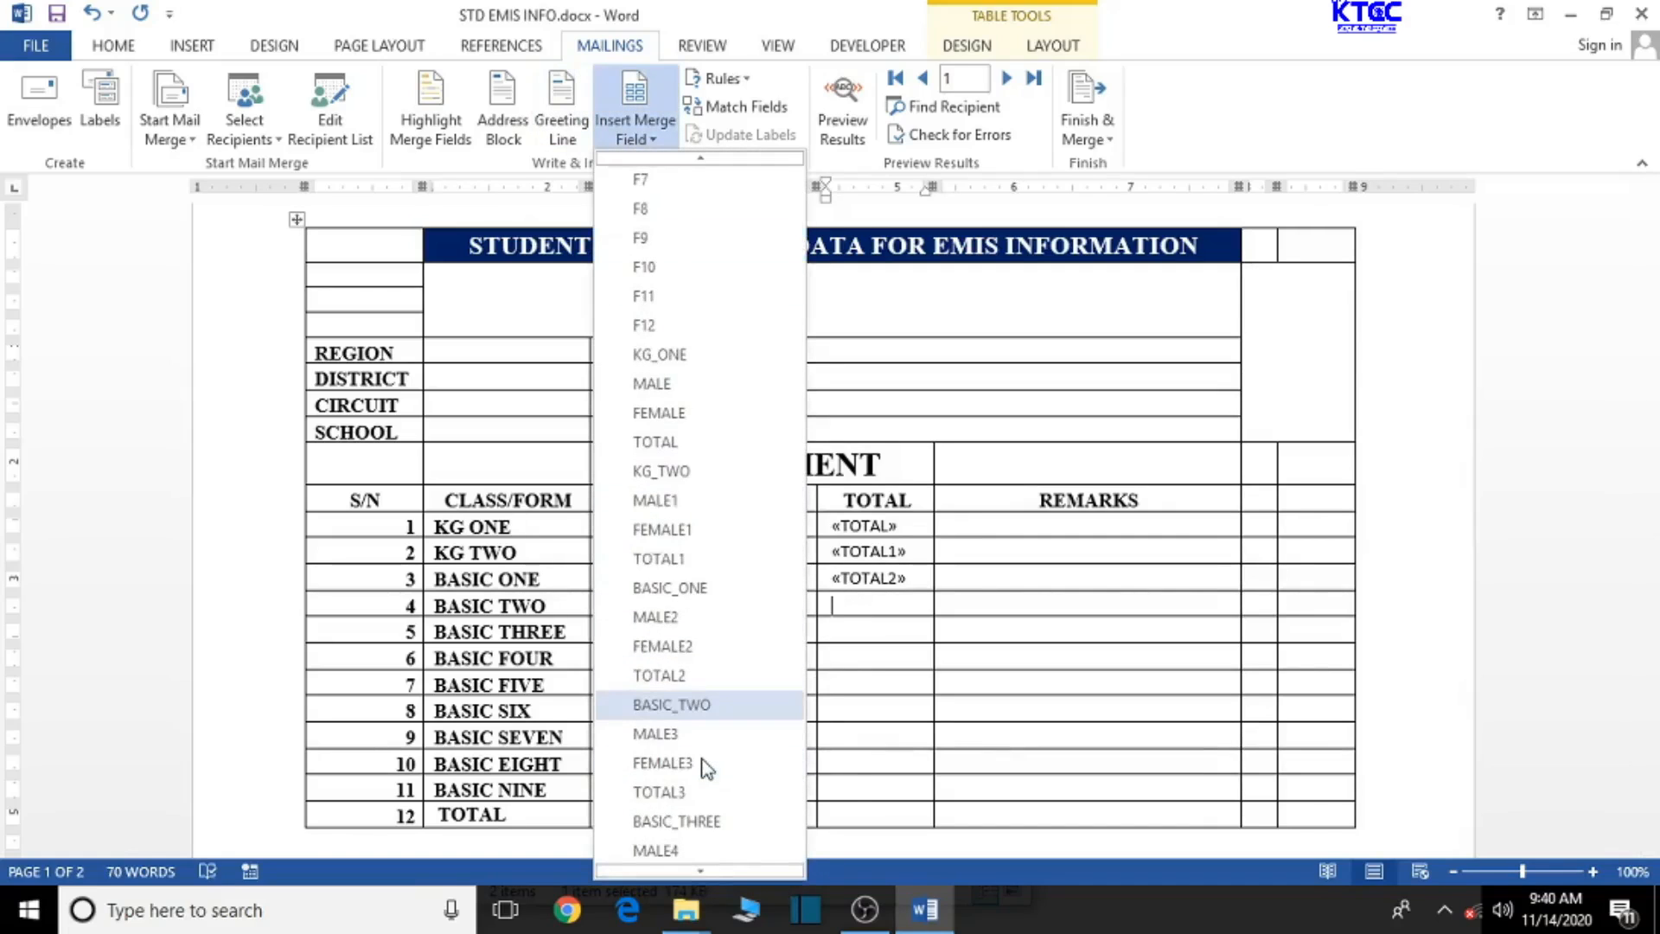
click(662, 763)
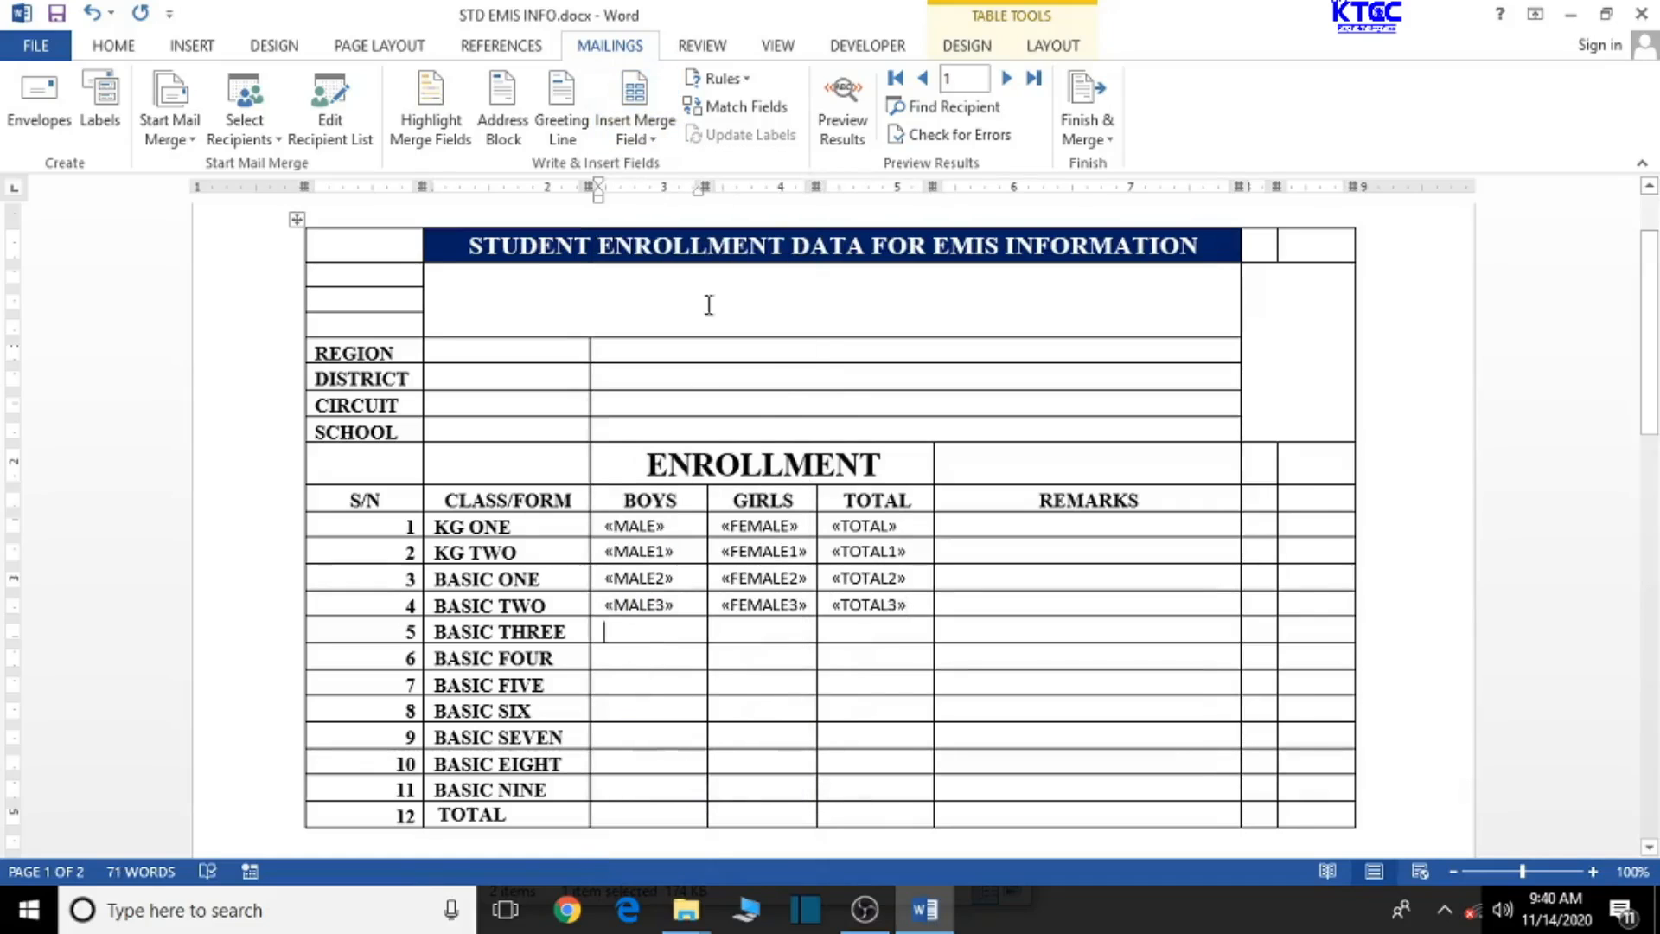
Insert MALE4, FEMALE4 and TOTAL4 merge fields into the BASIC THREE row.
click(635, 105)
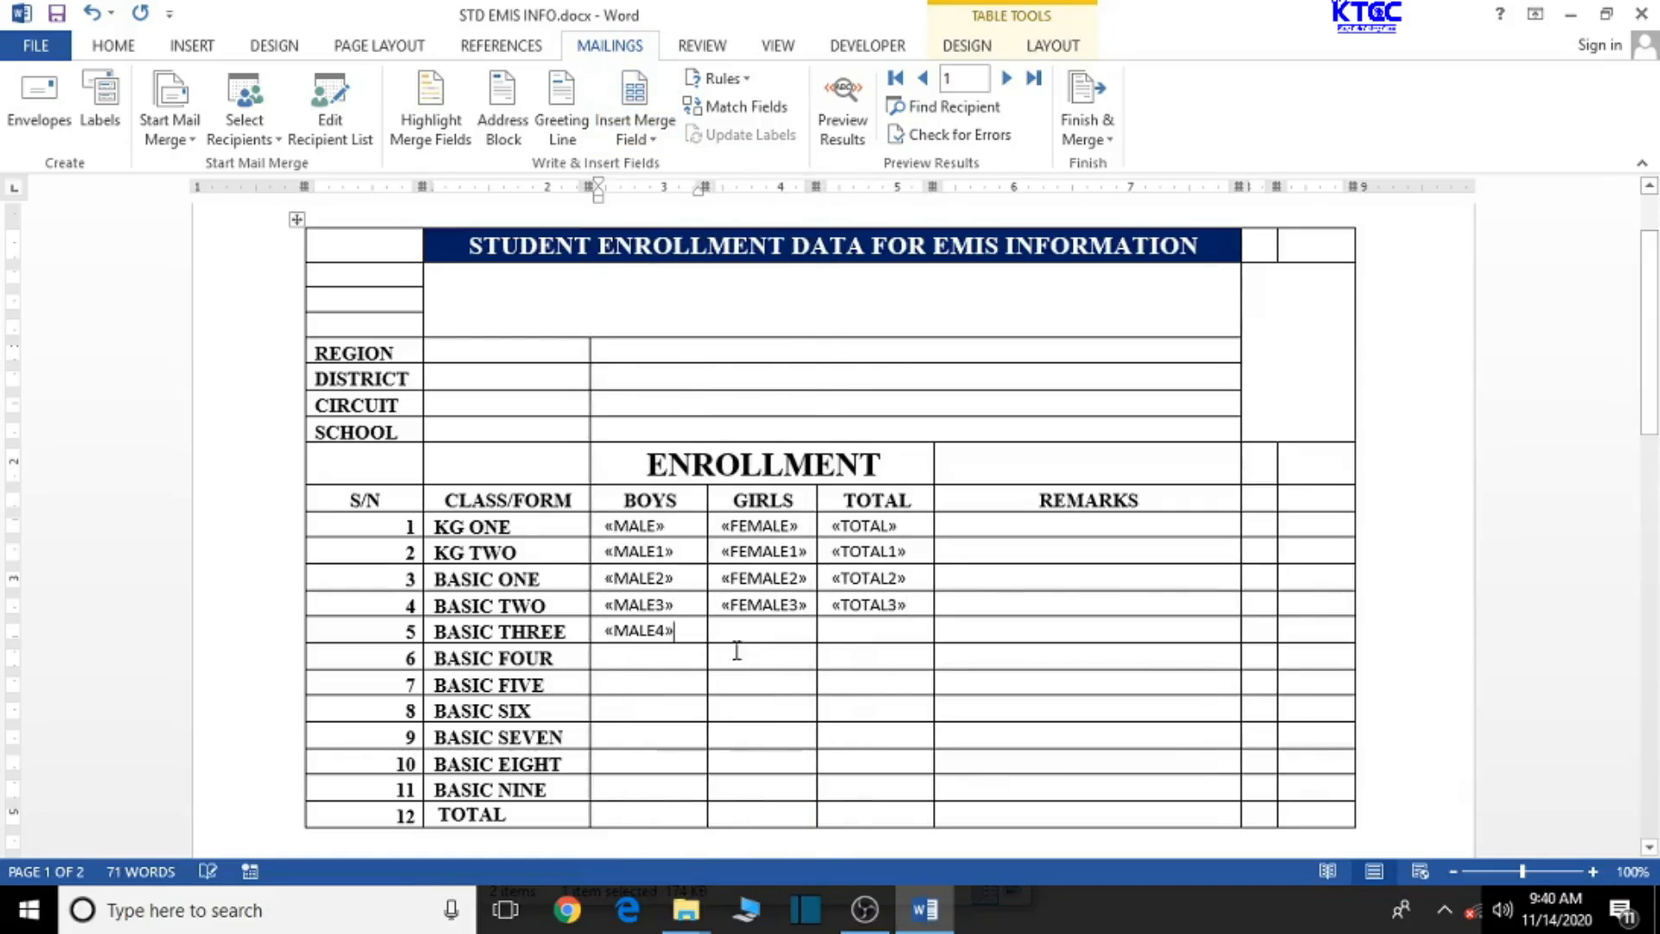
click(634, 106)
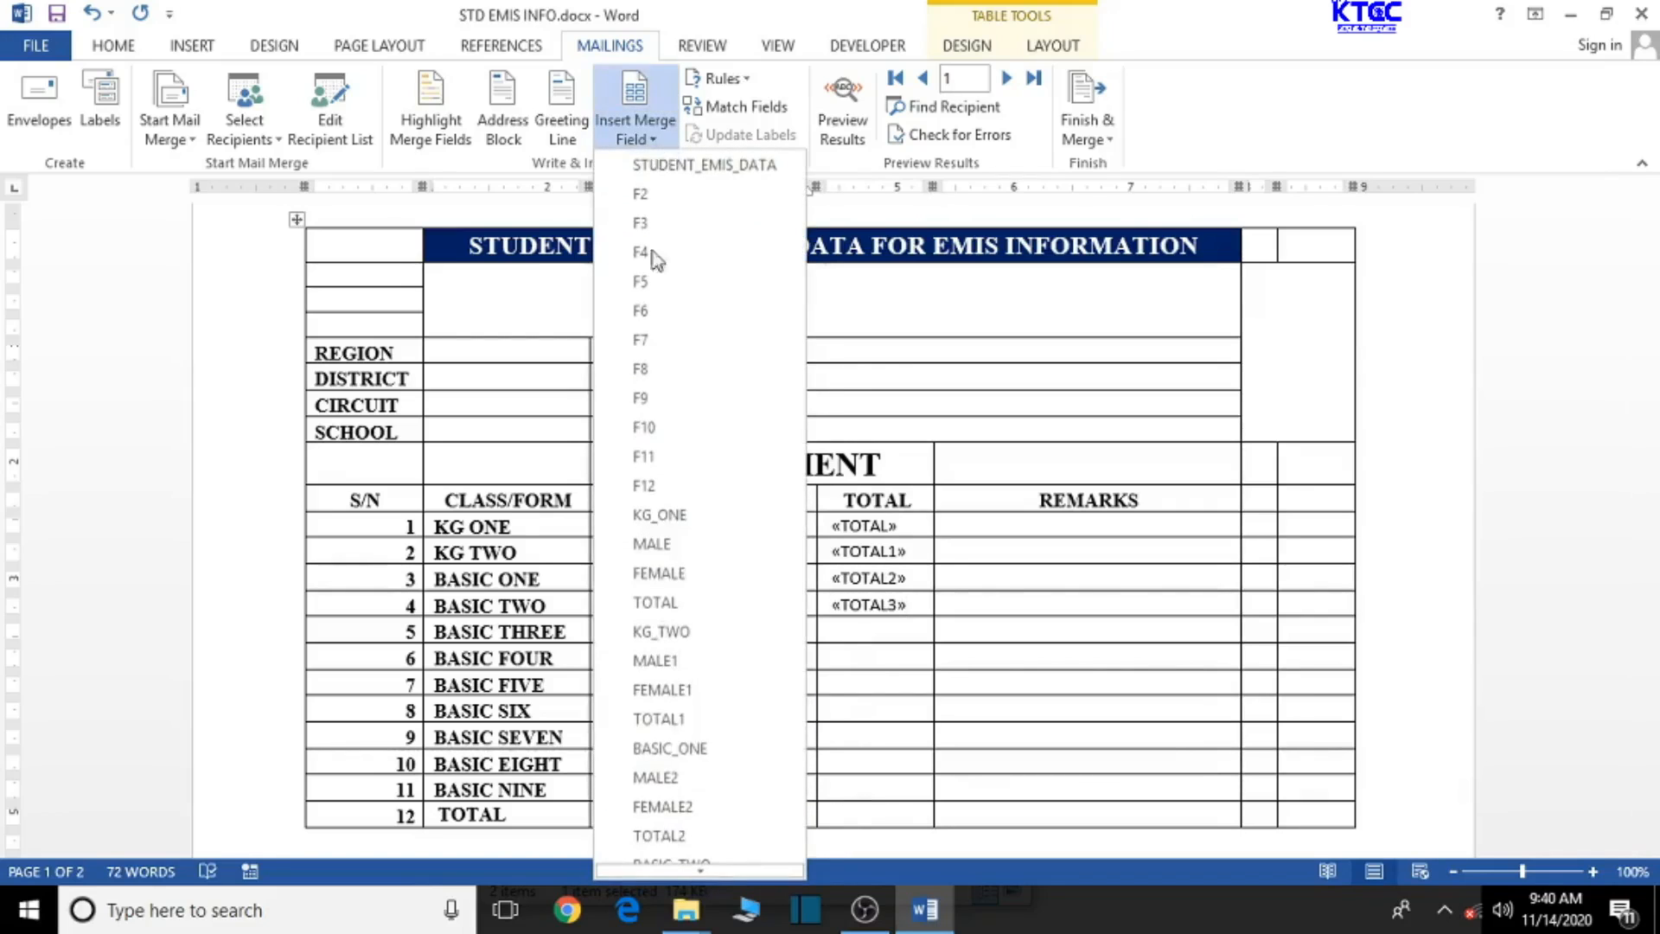
scroll(down, 3)
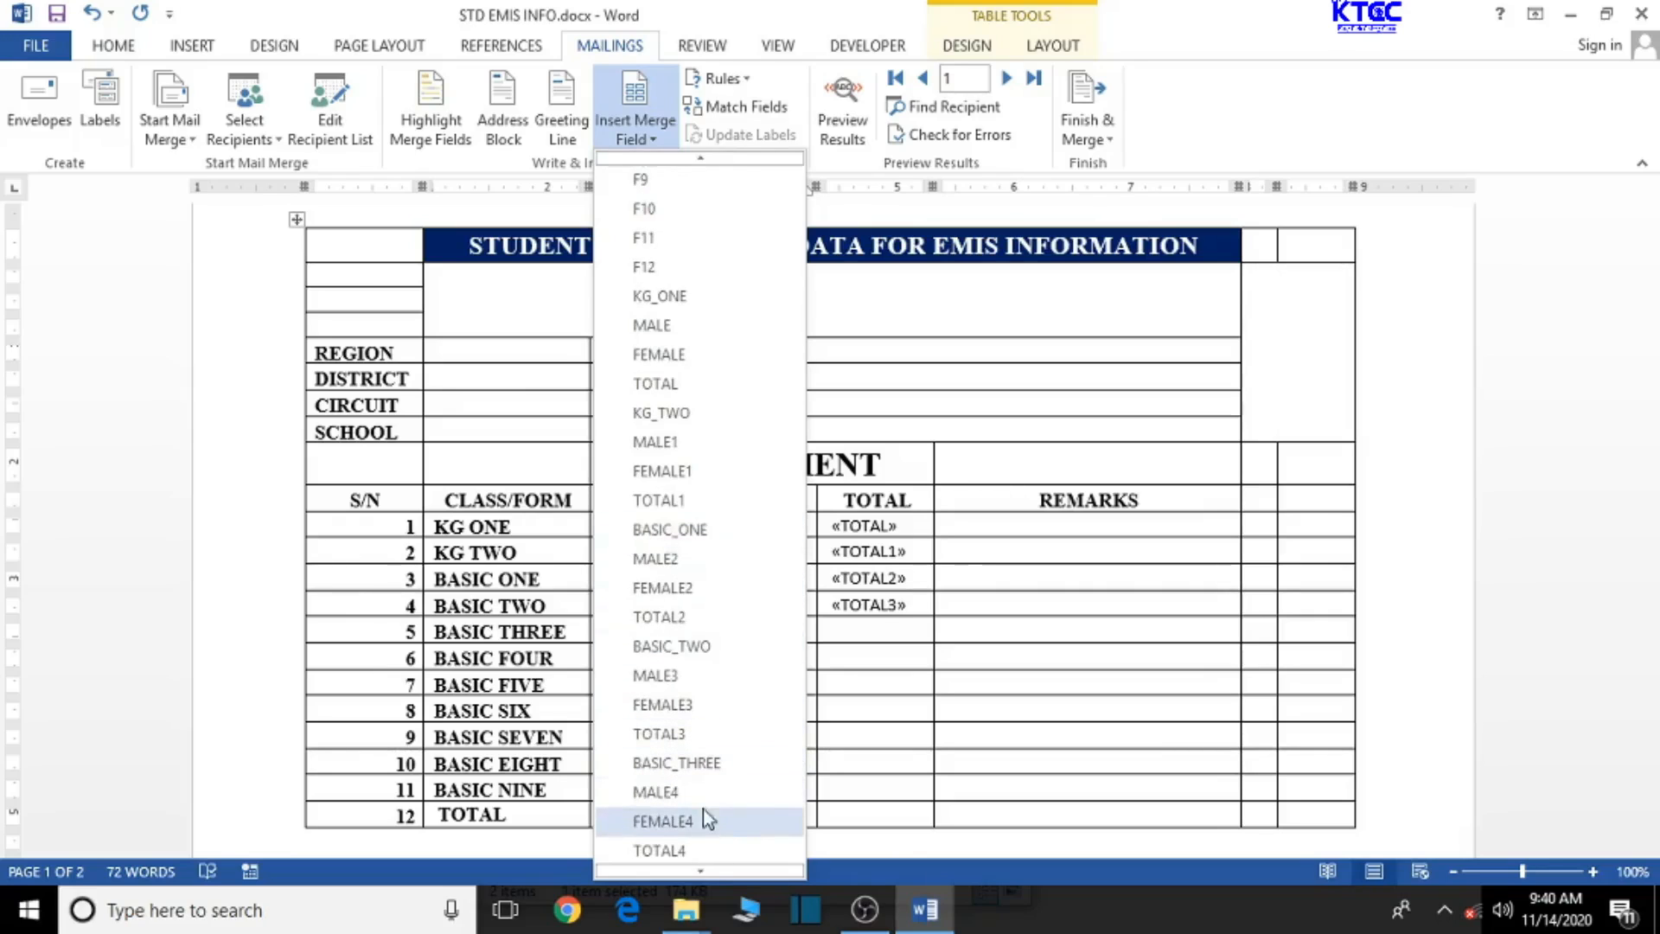
click(662, 819)
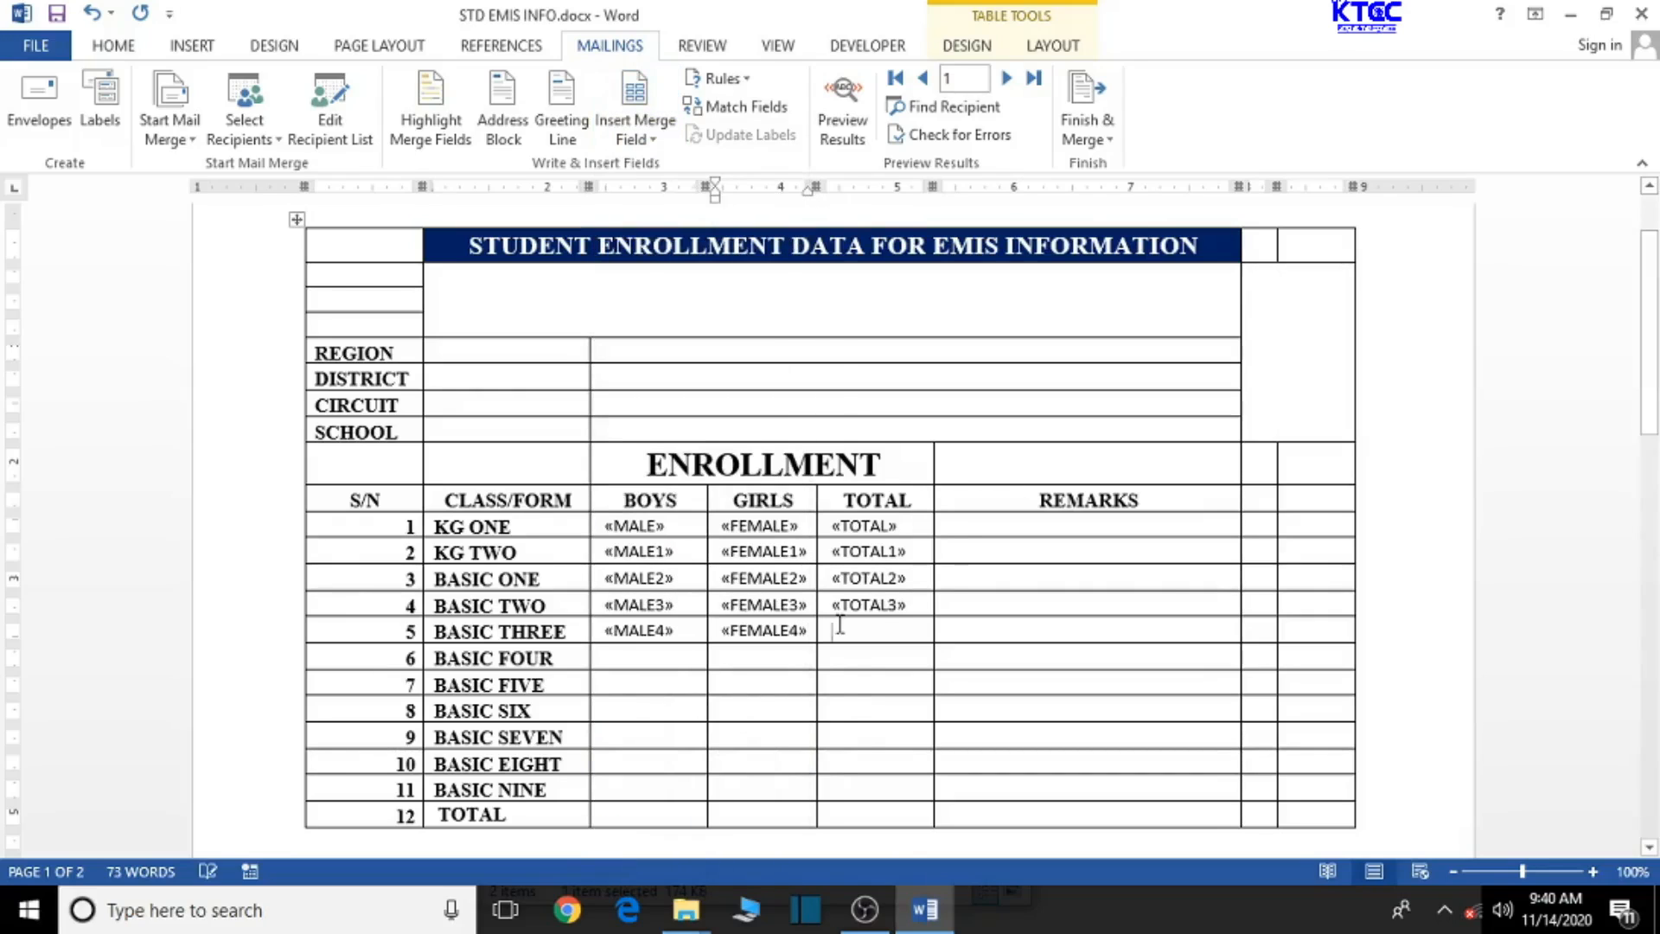
click(635, 105)
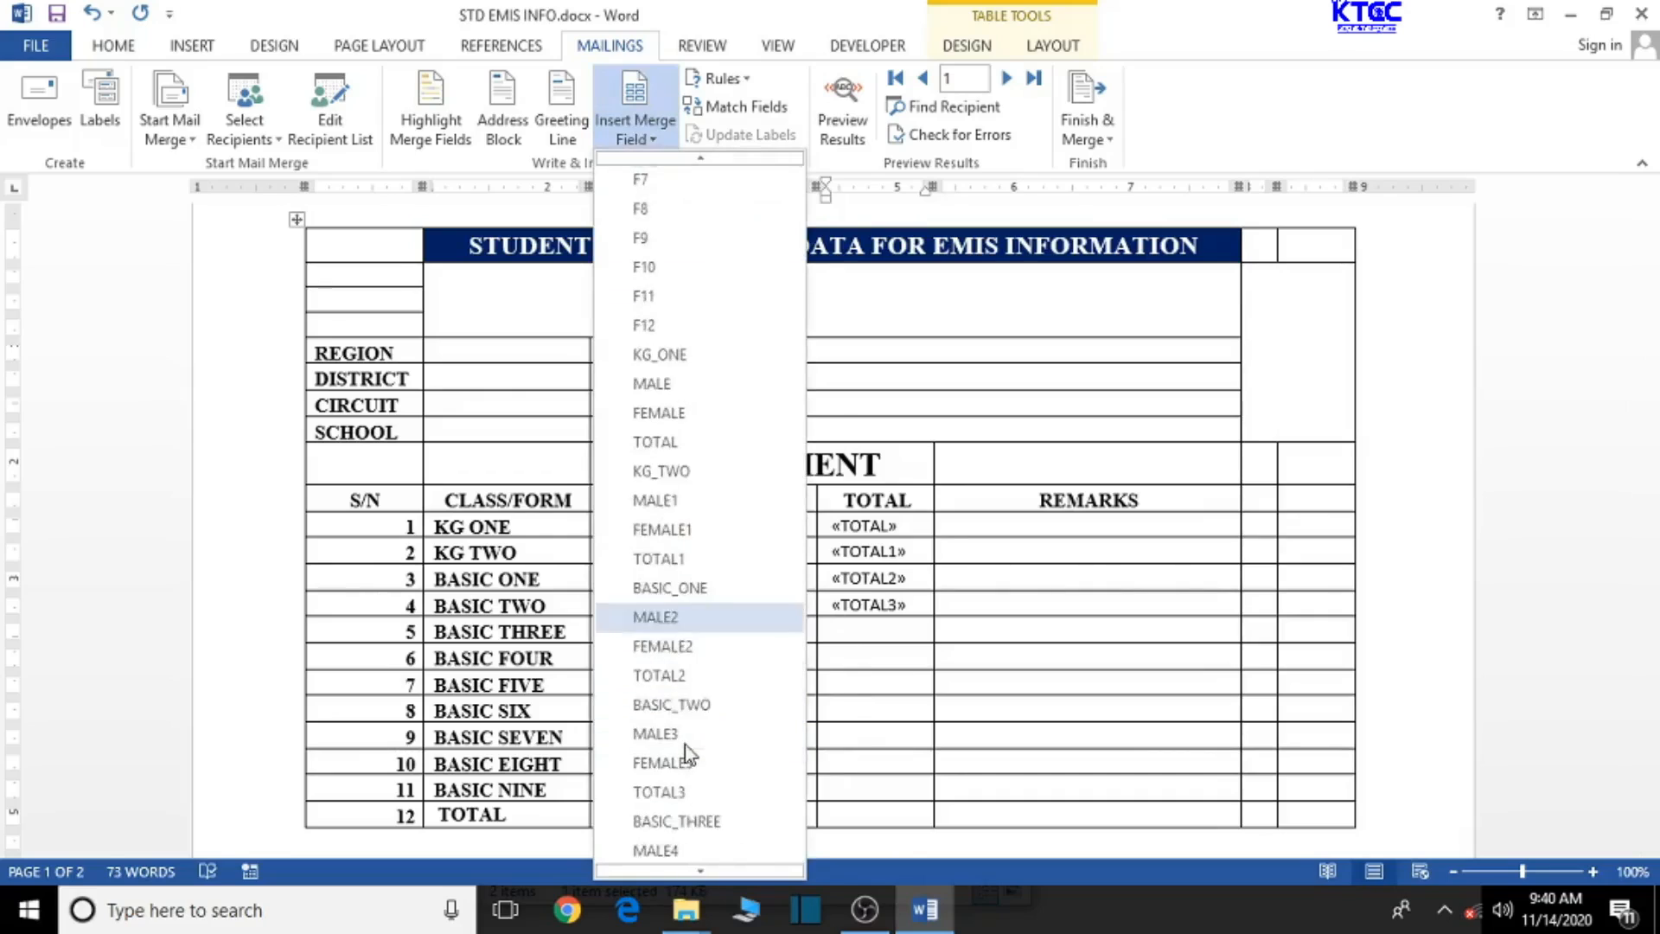
scroll(down, 3)
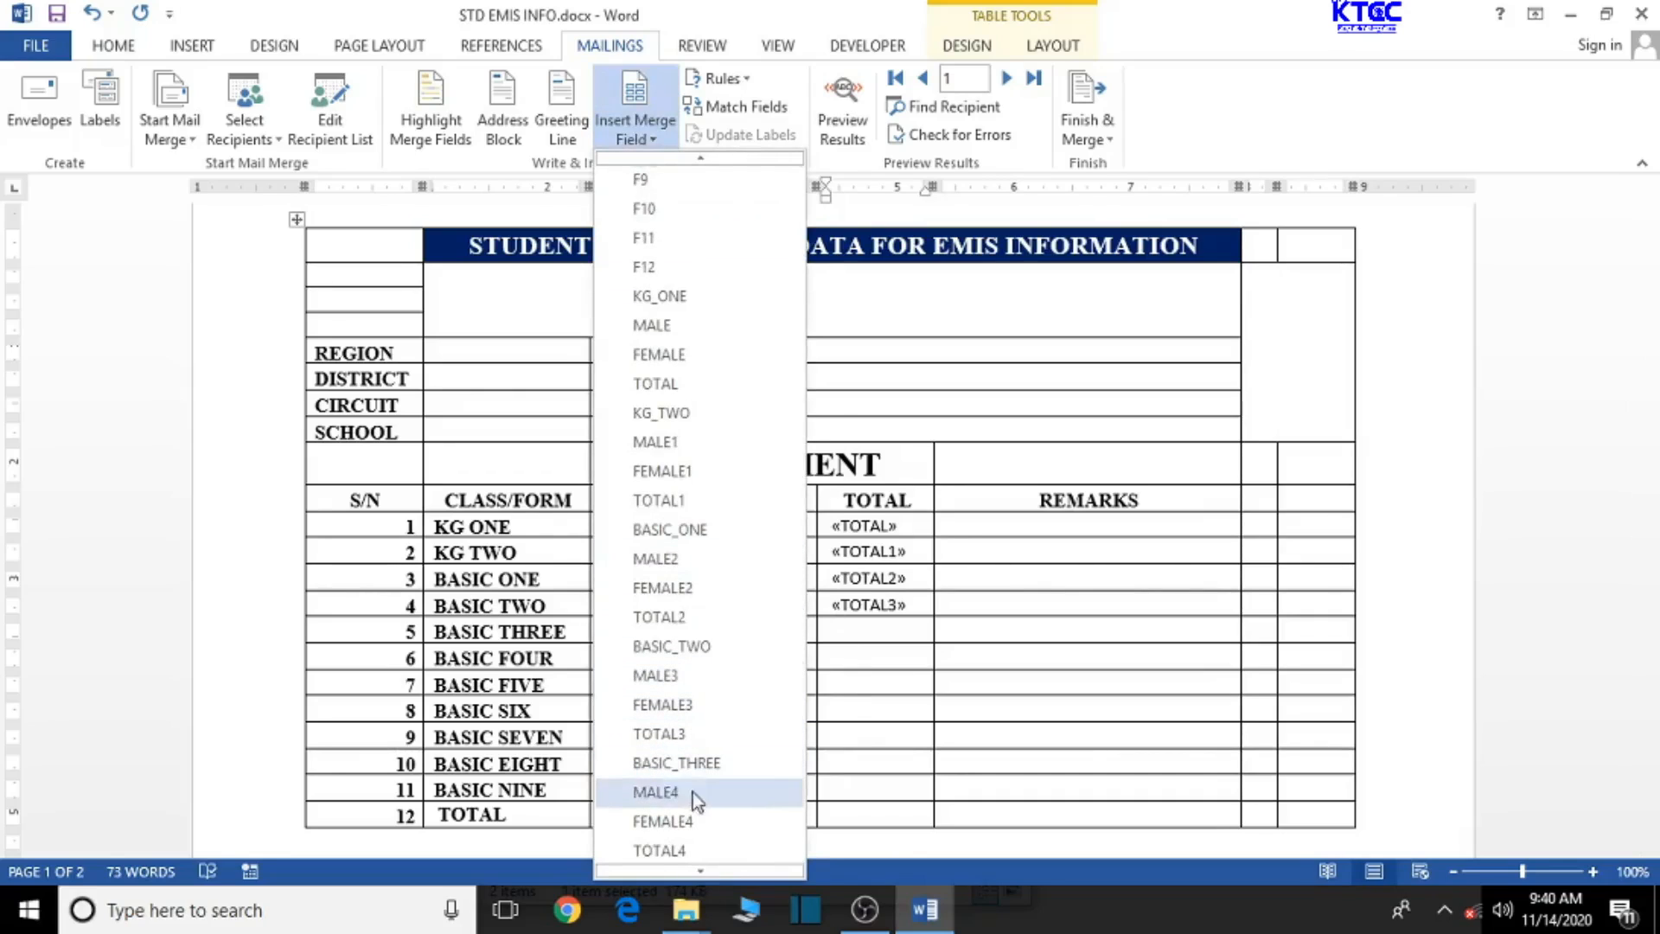
click(659, 849)
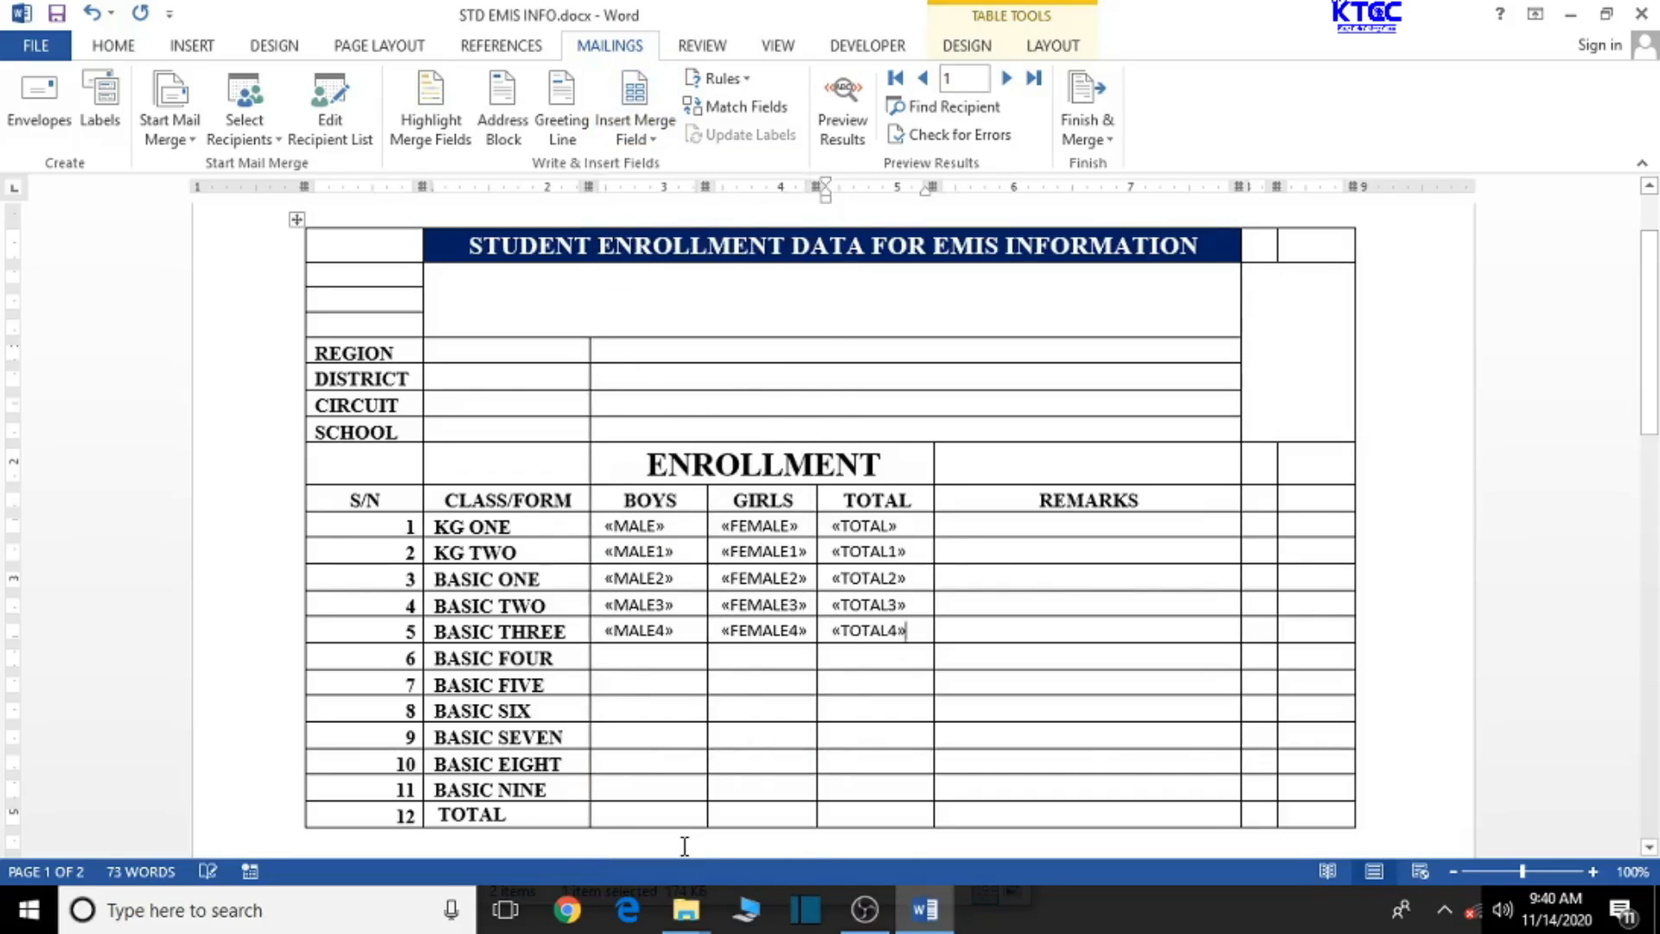
Insert MALE5, FEMALE5 and TOTAL5 merge fields into the BASIC FOUR row.
click(649, 657)
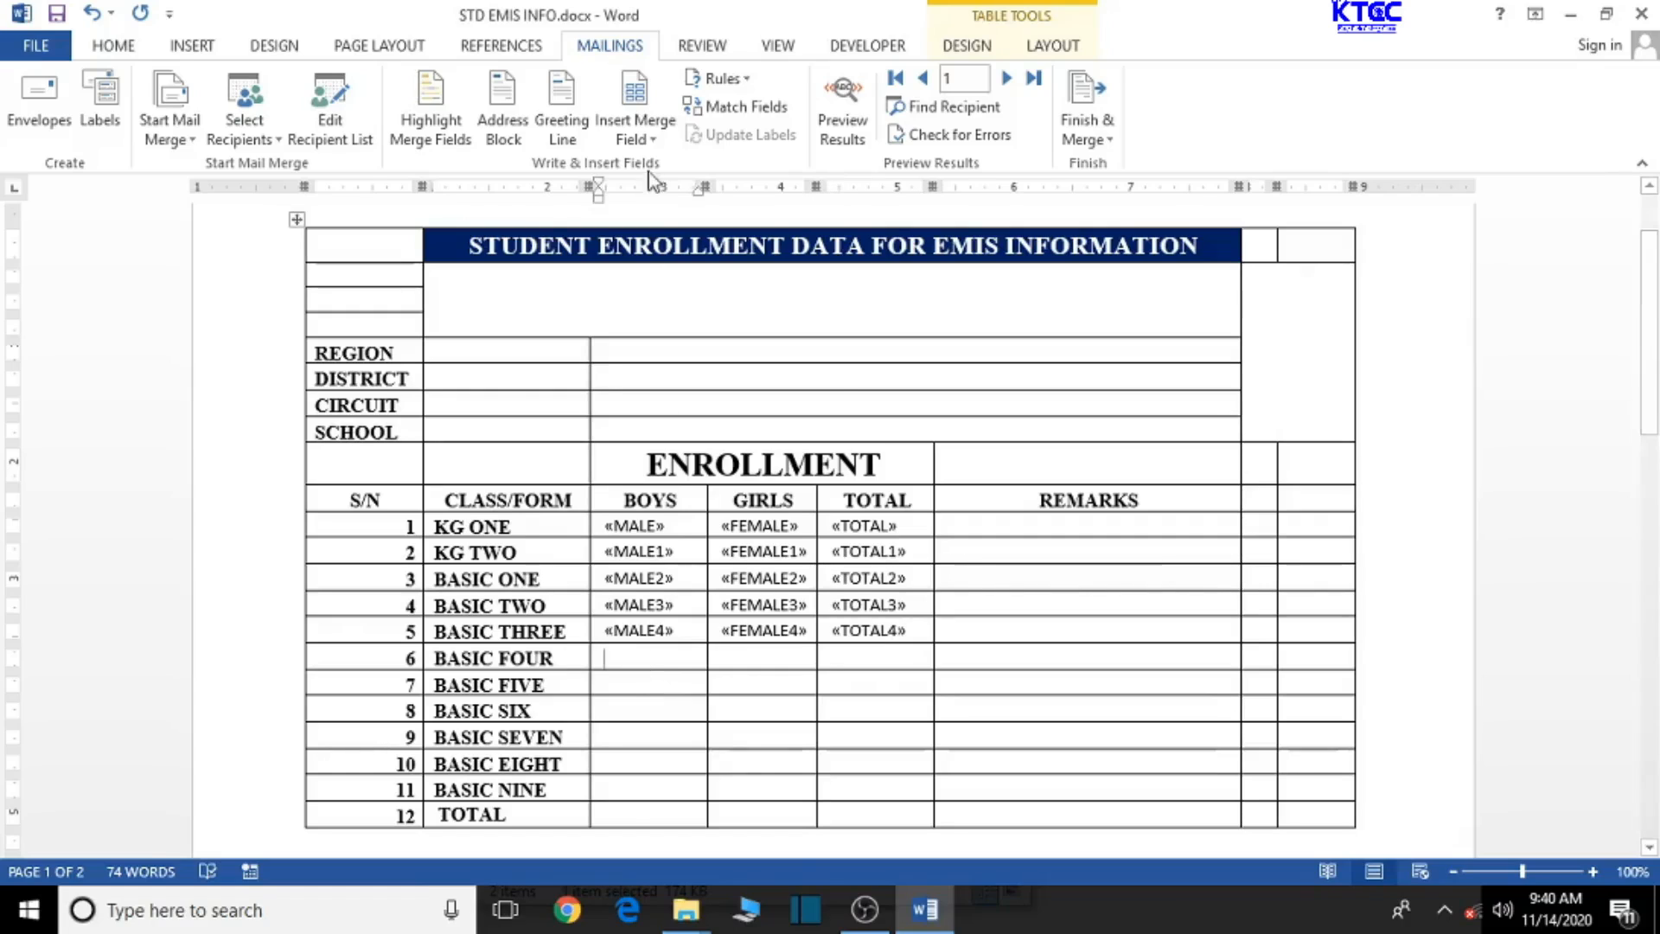
click(635, 106)
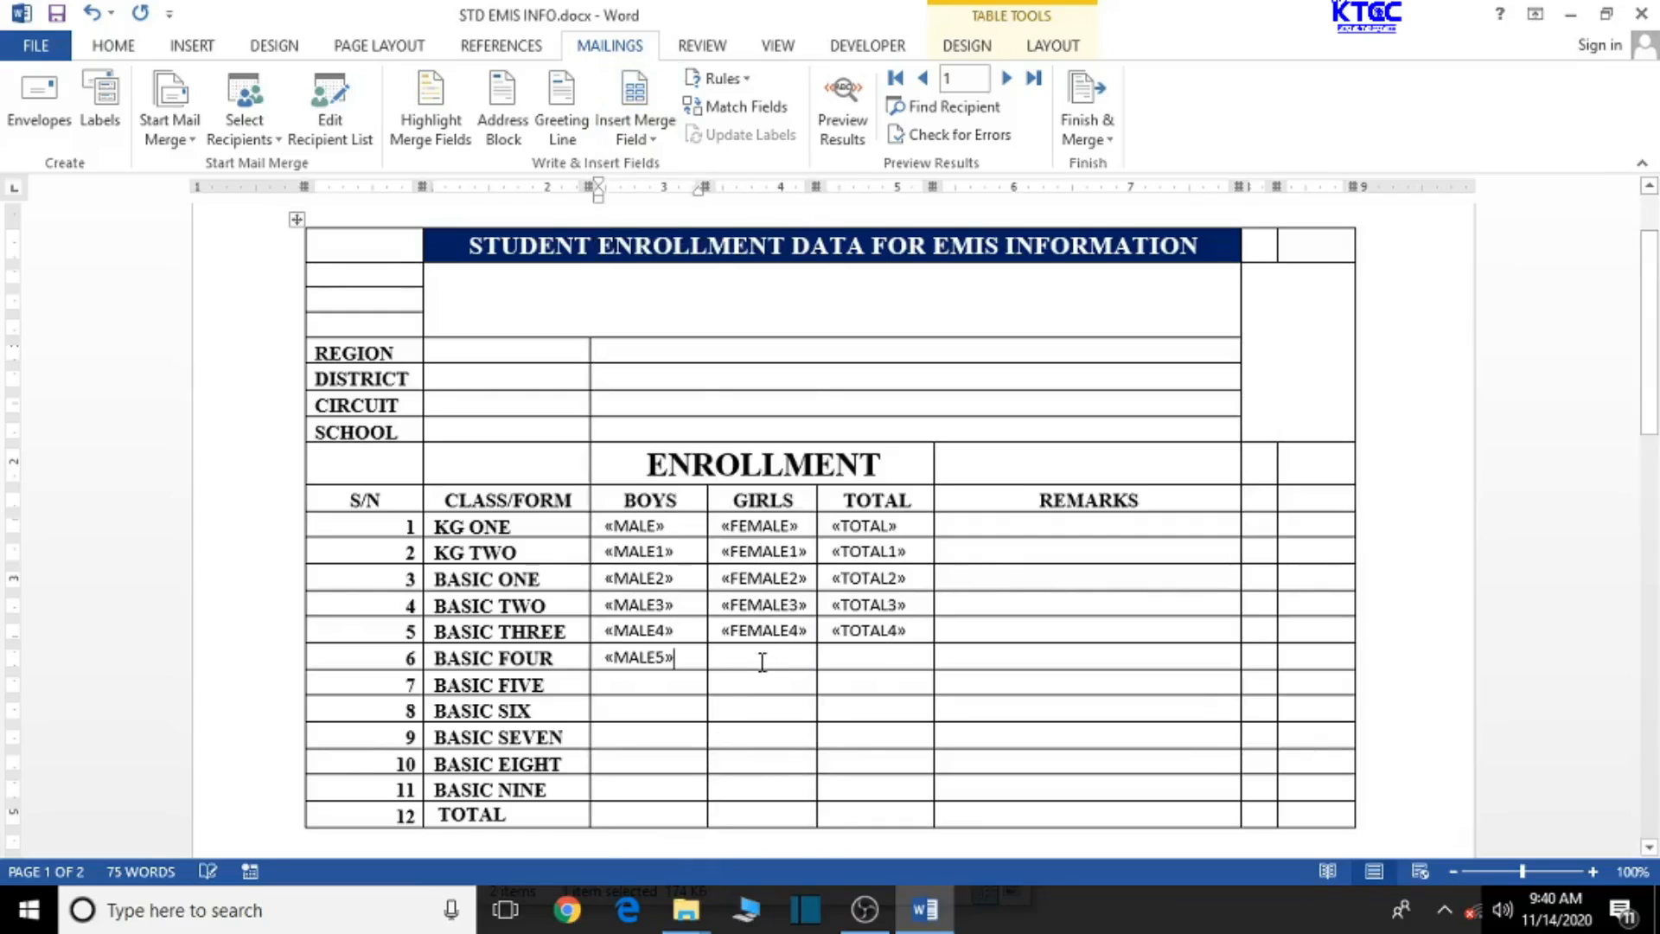
click(635, 105)
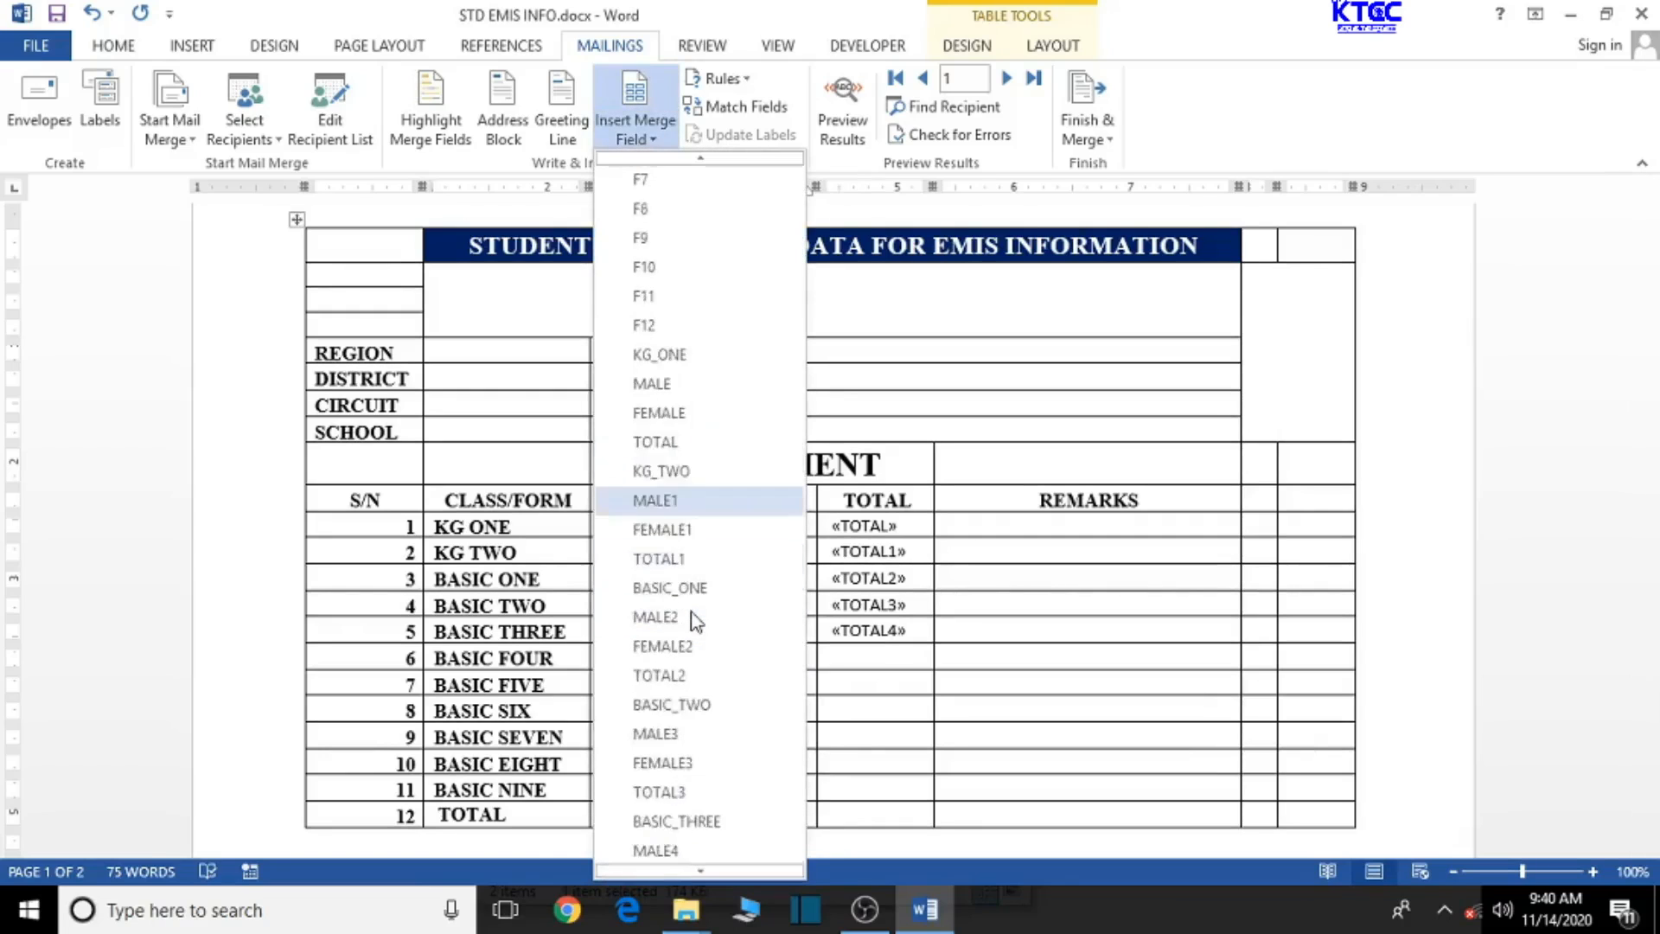
scroll(down, 3)
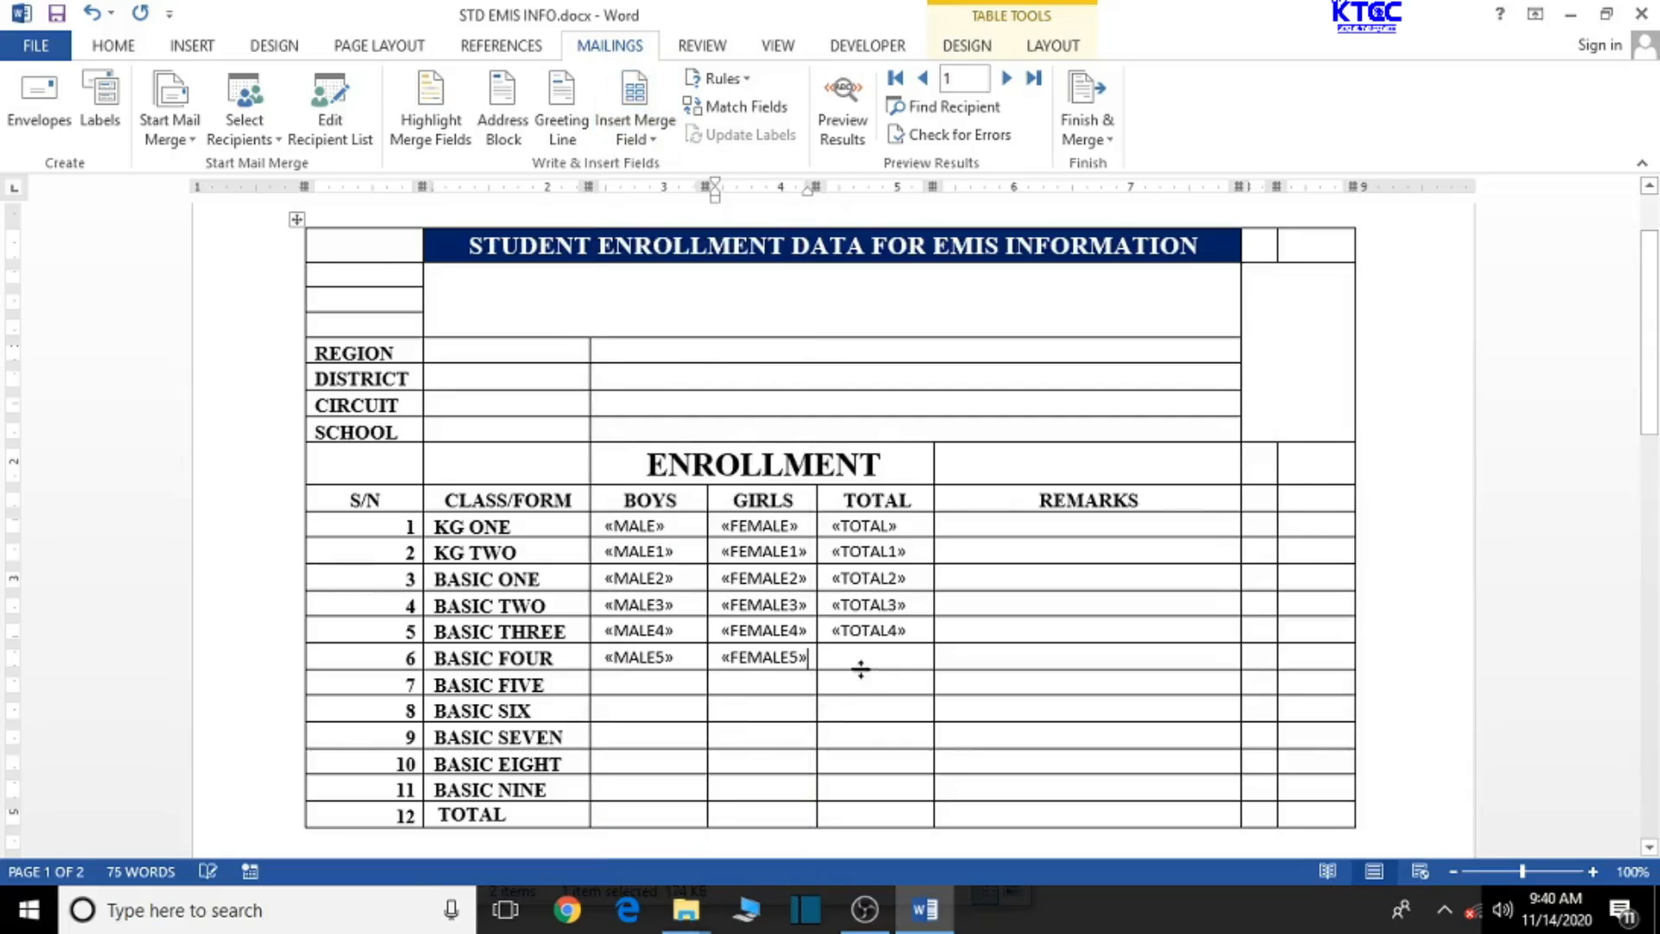
click(635, 106)
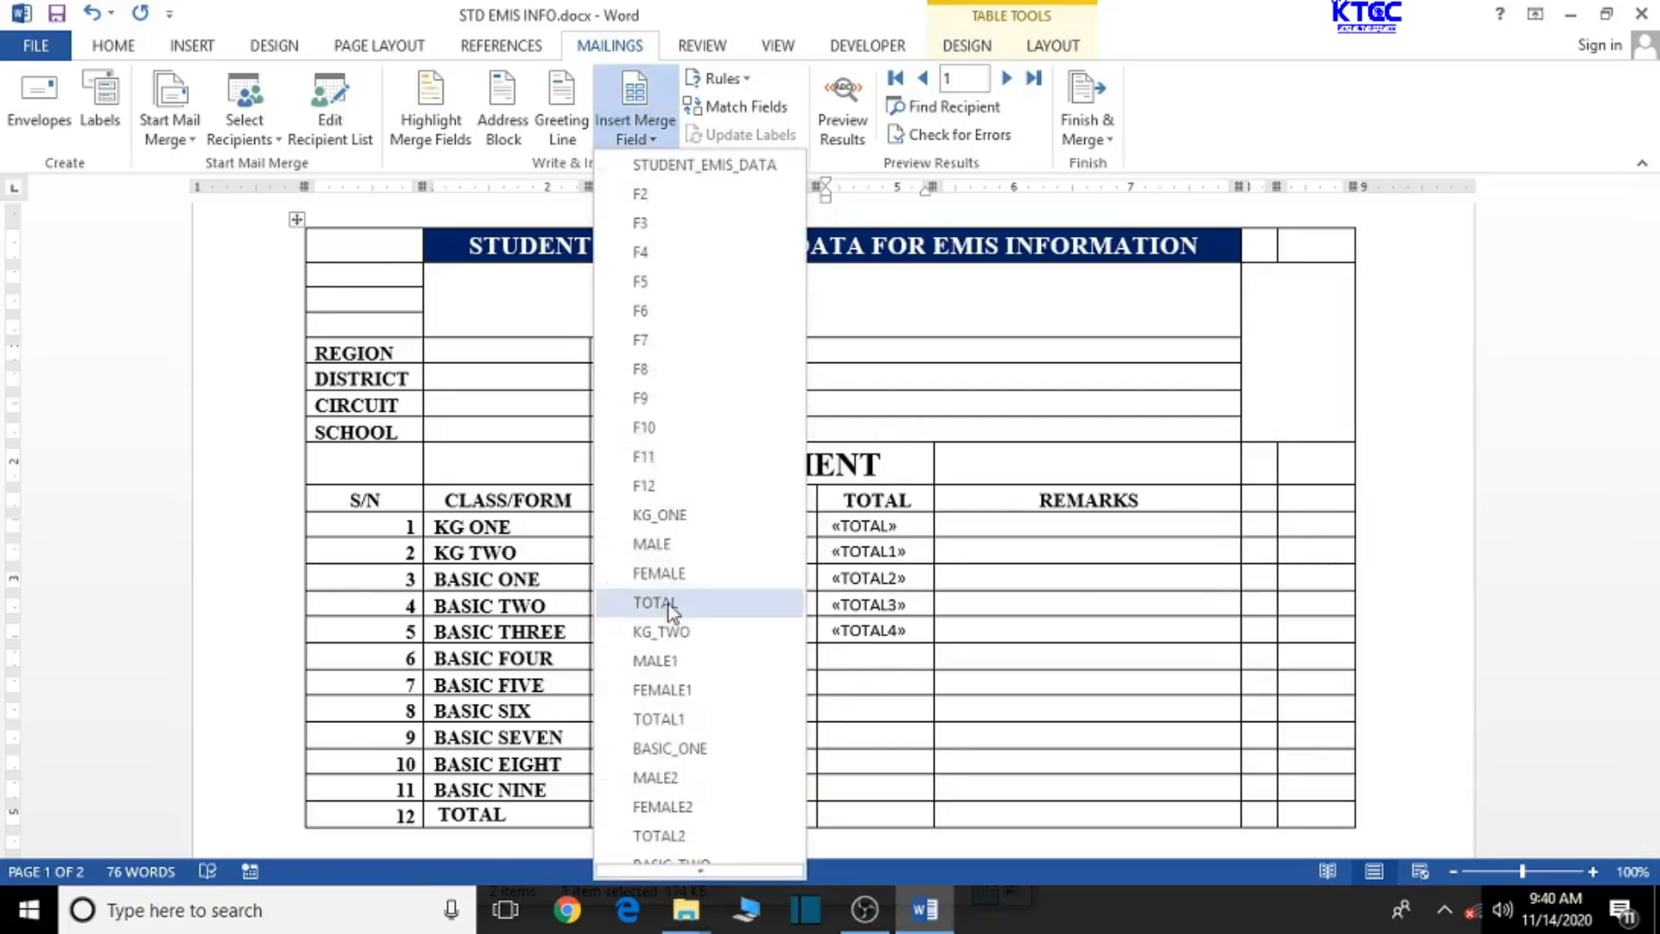
scroll(down, 3)
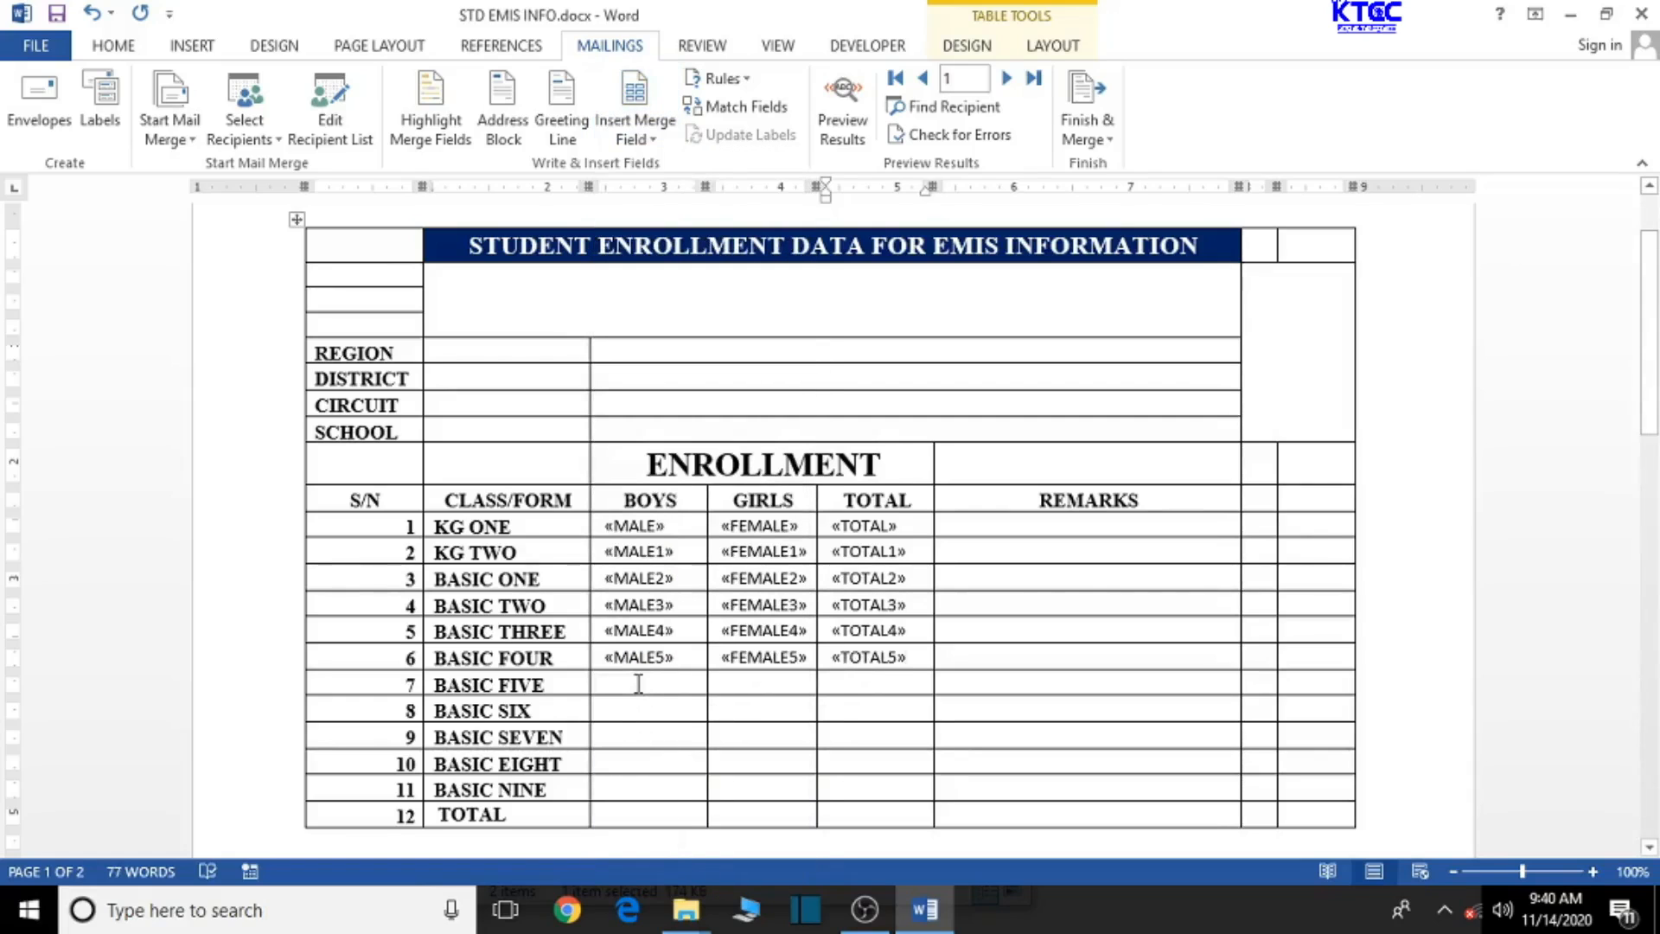
click(634, 105)
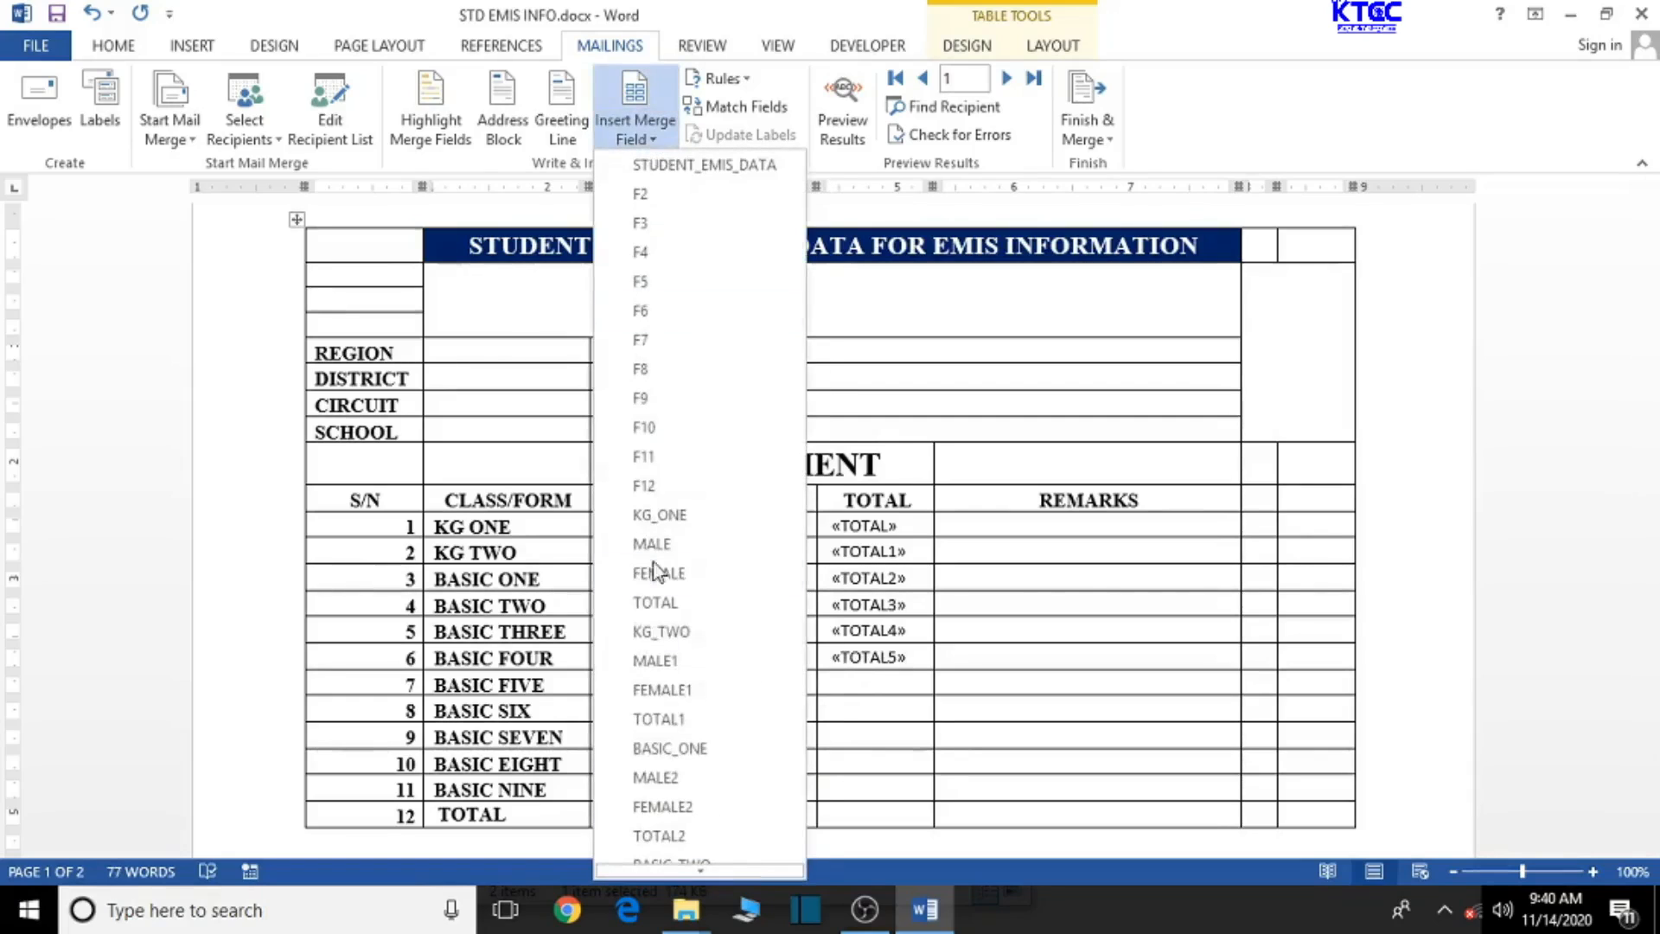
scroll(down, 3)
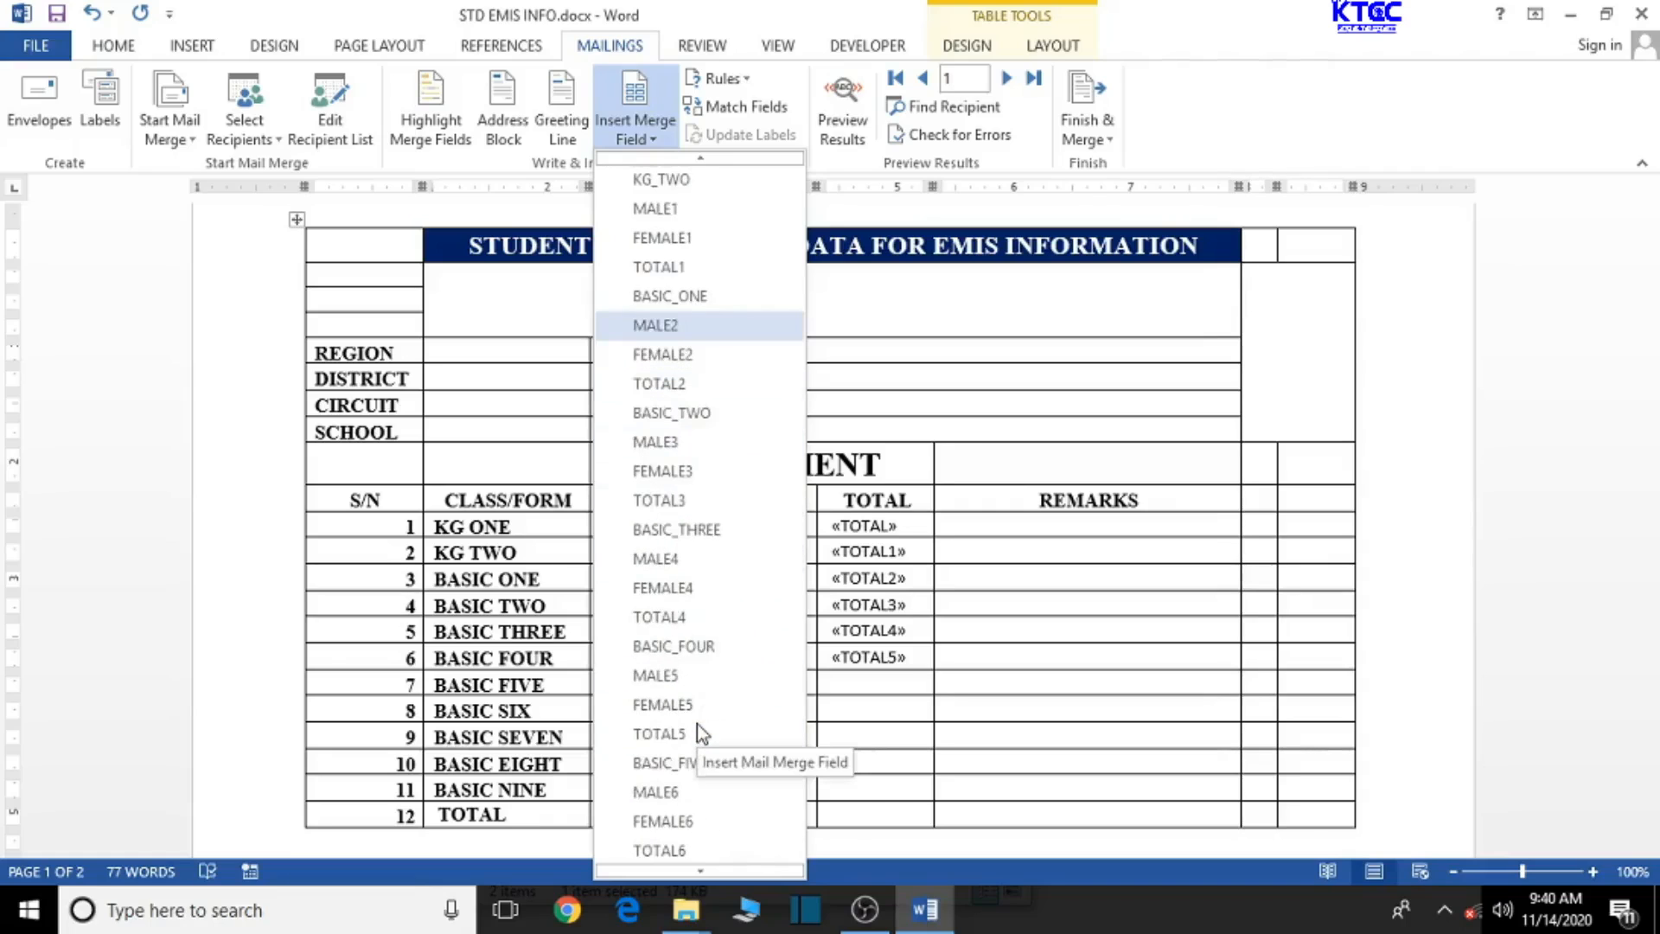
Insert MALE6, FEMALE6 and TOTAL6 merge fields into the BASIC FIVE row.
click(654, 790)
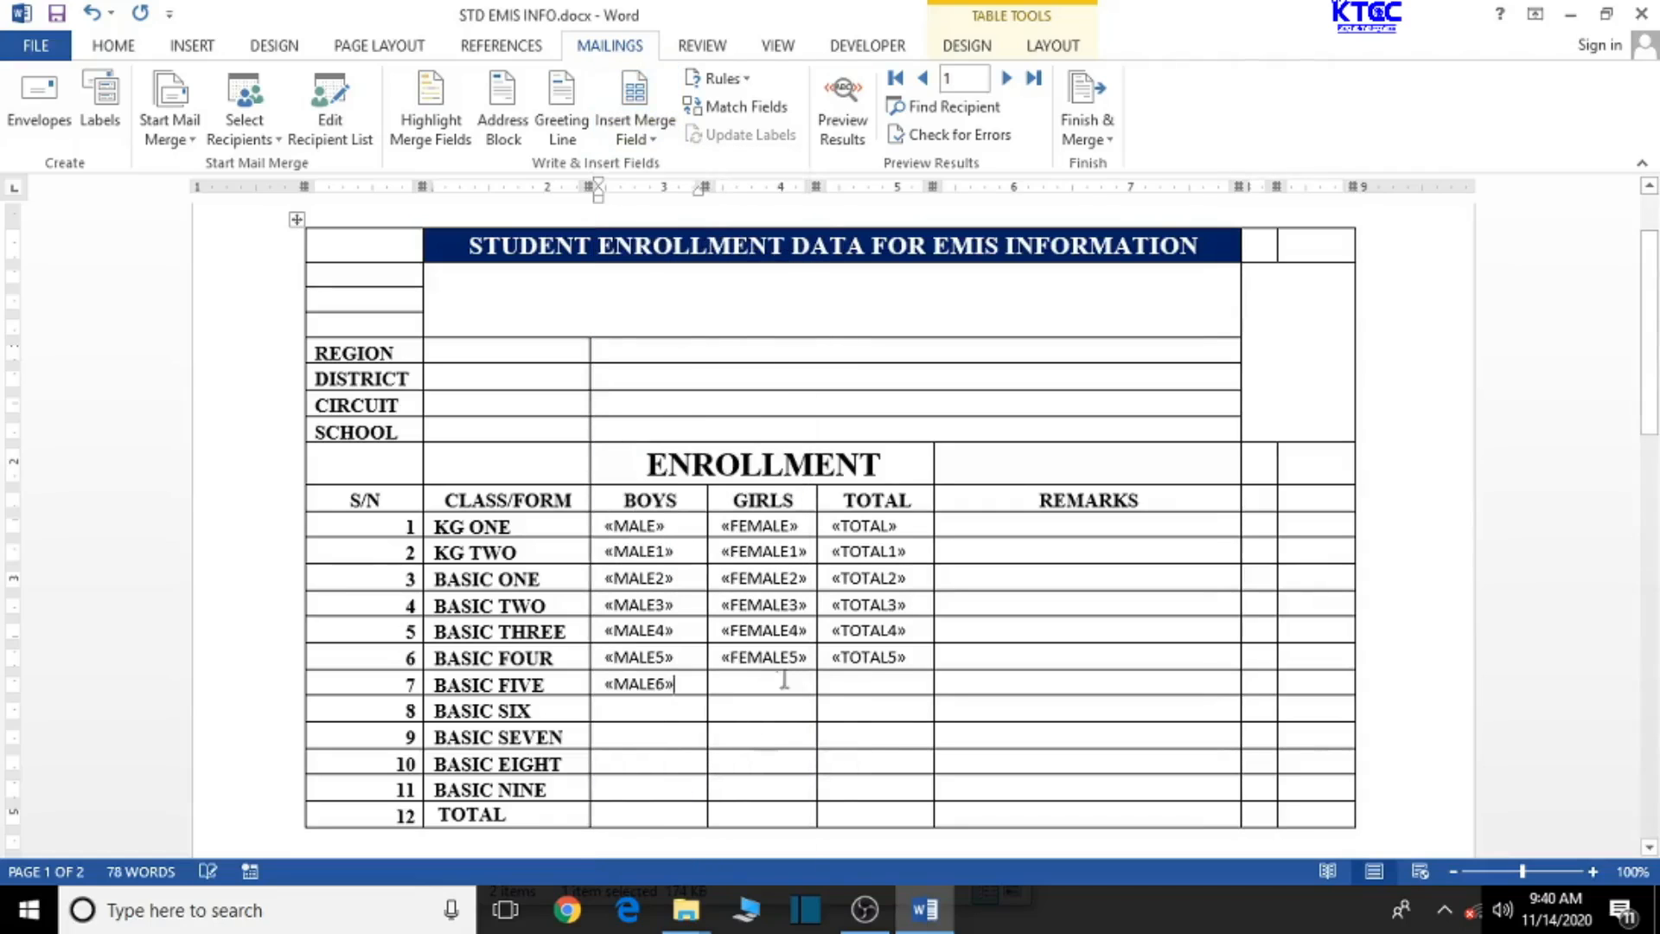
click(634, 105)
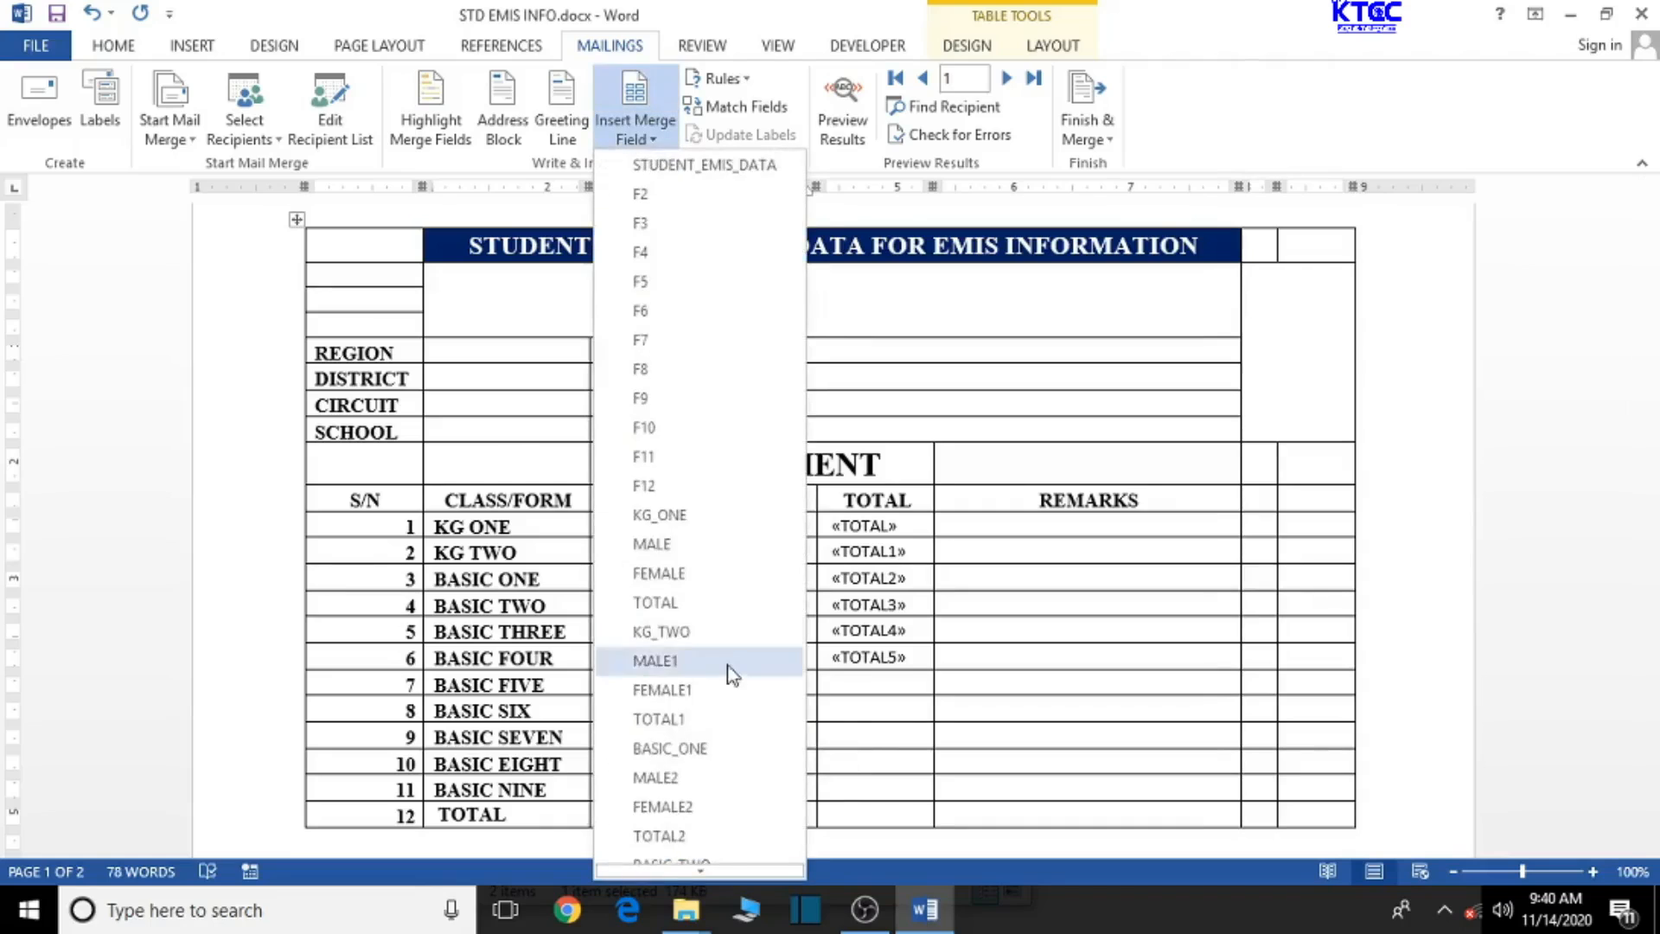
scroll(down, 3)
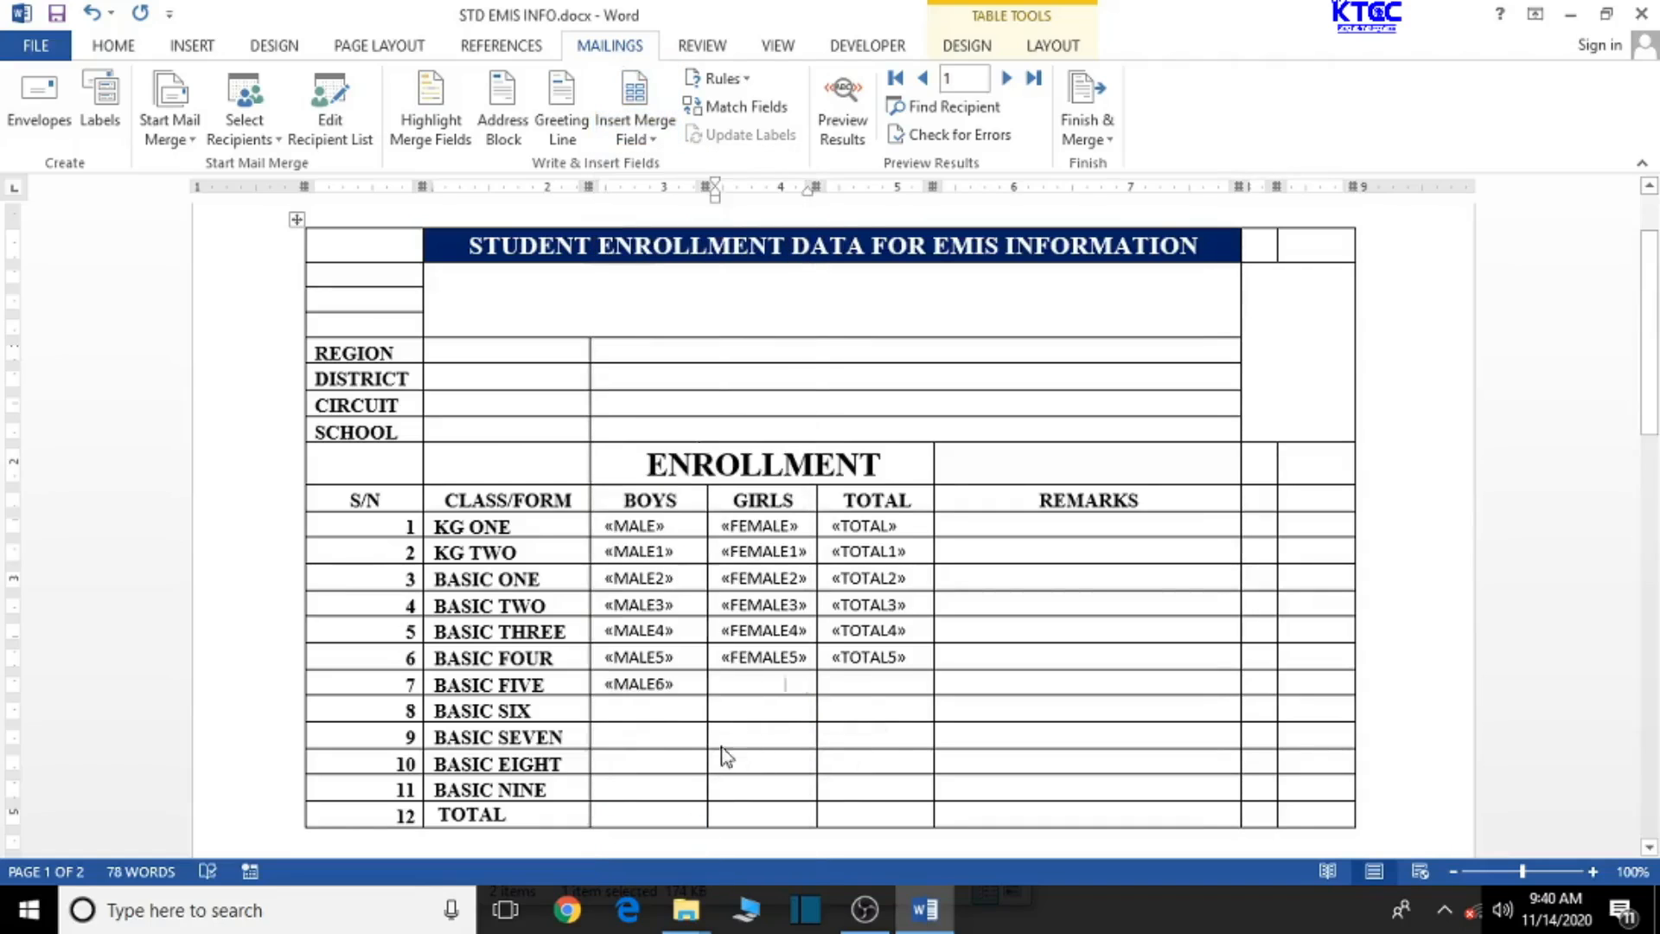
click(635, 111)
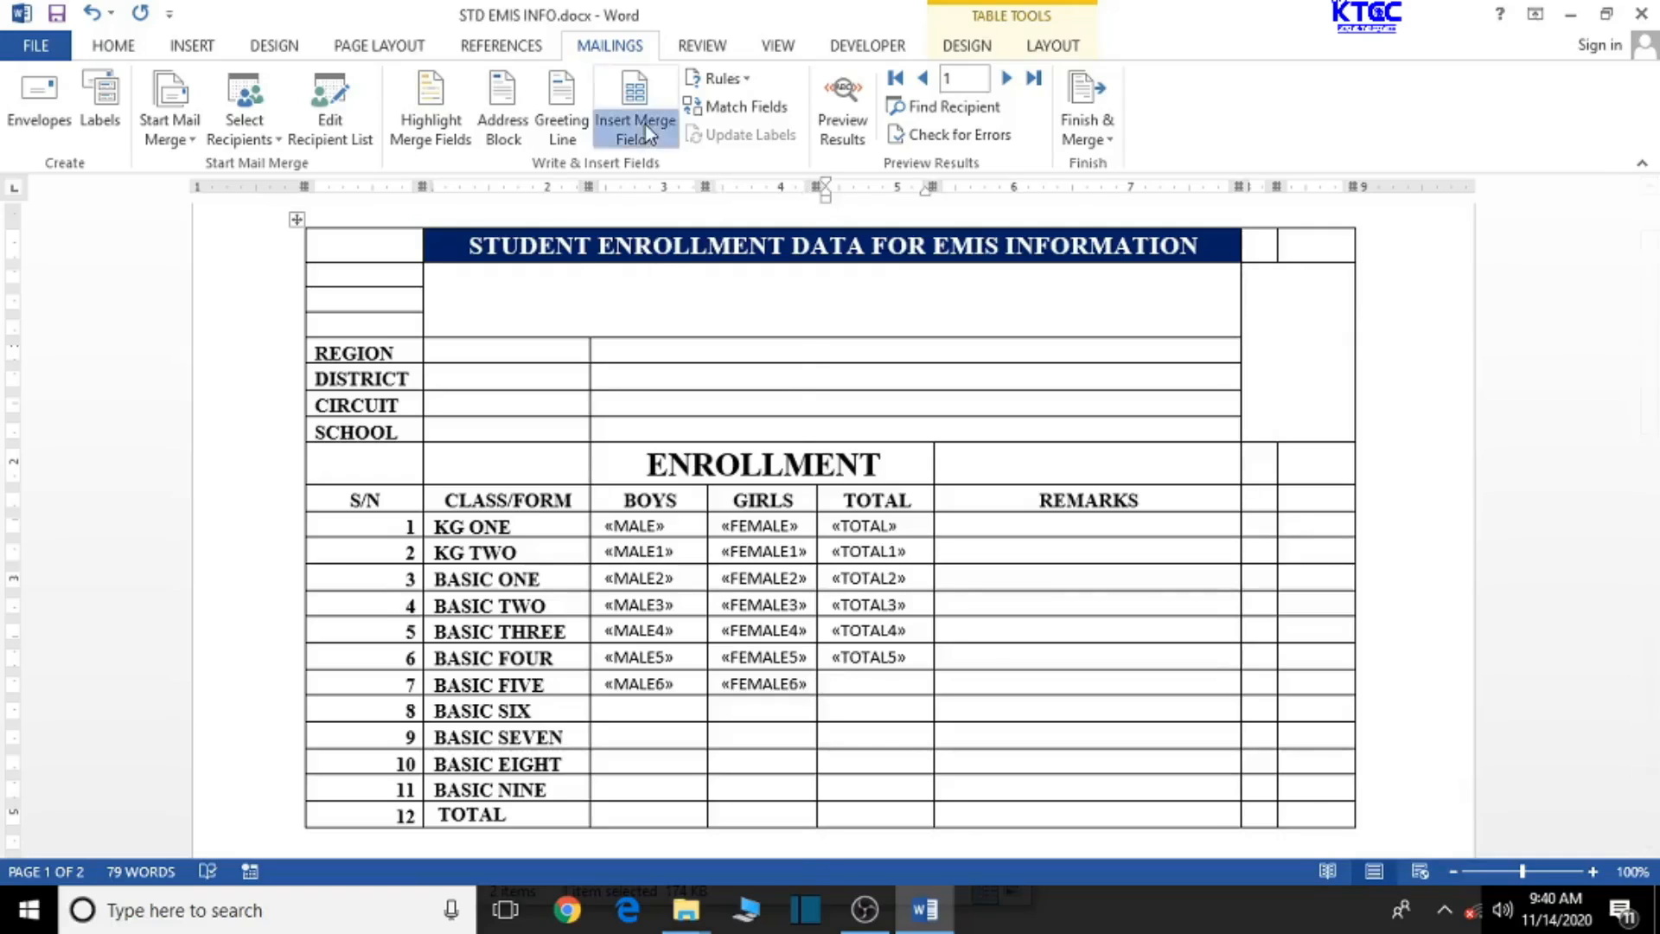
click(635, 120)
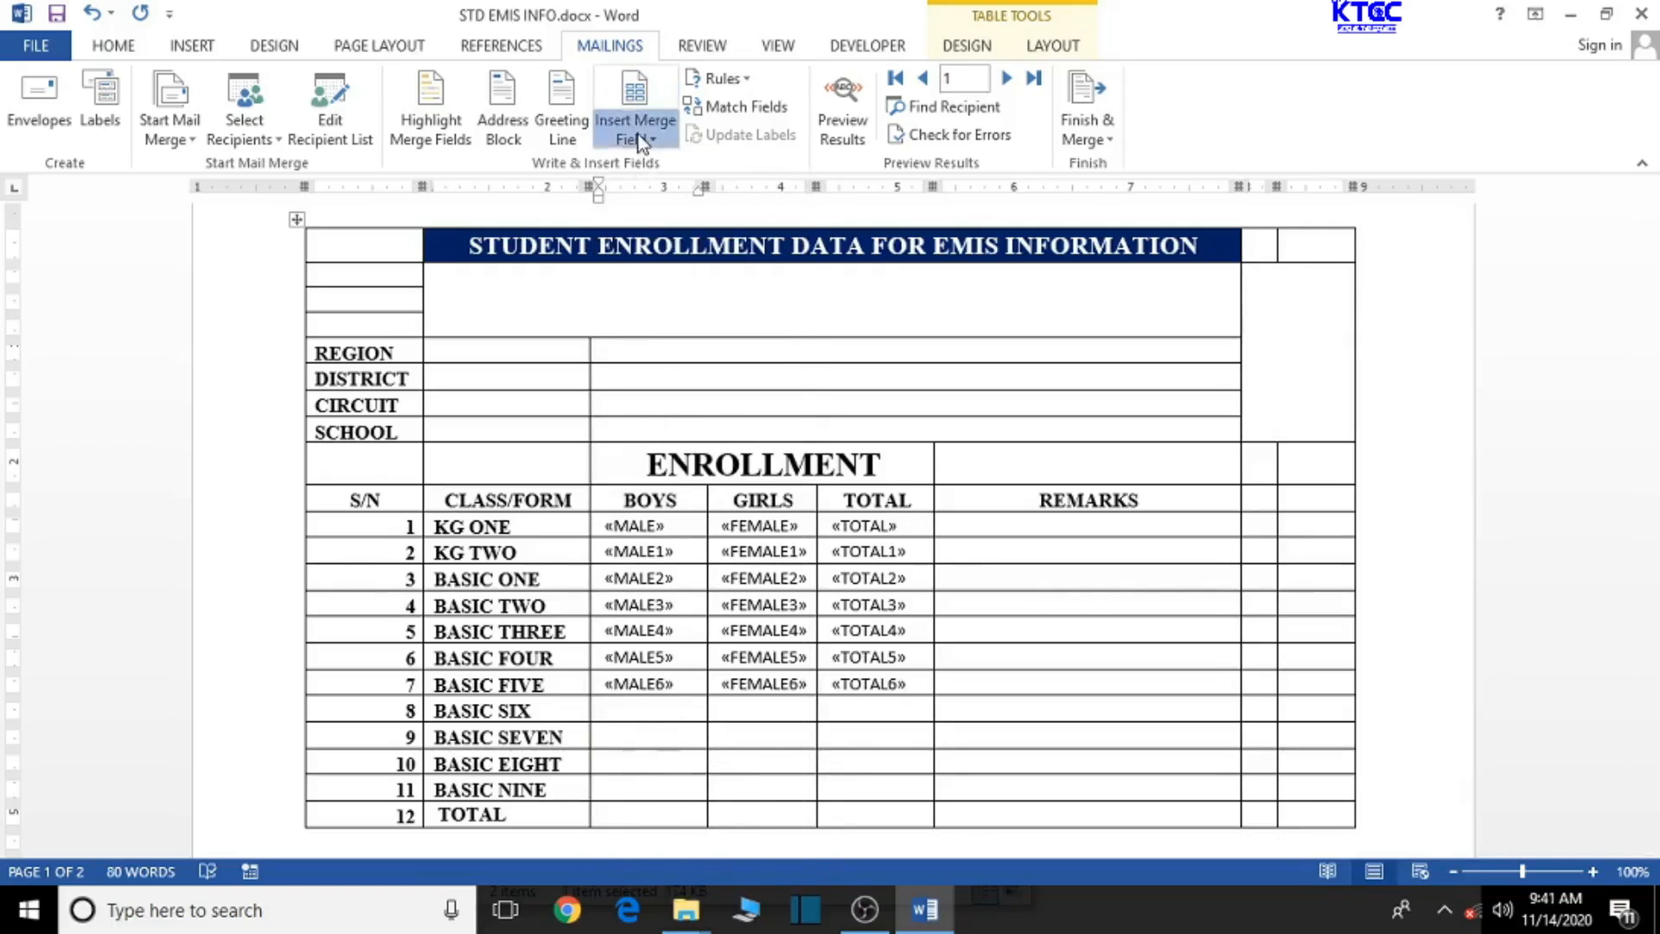
Insert MALE7, FEMALE7 and TOTAL7 merge fields into the BASIC SIX row.
click(634, 105)
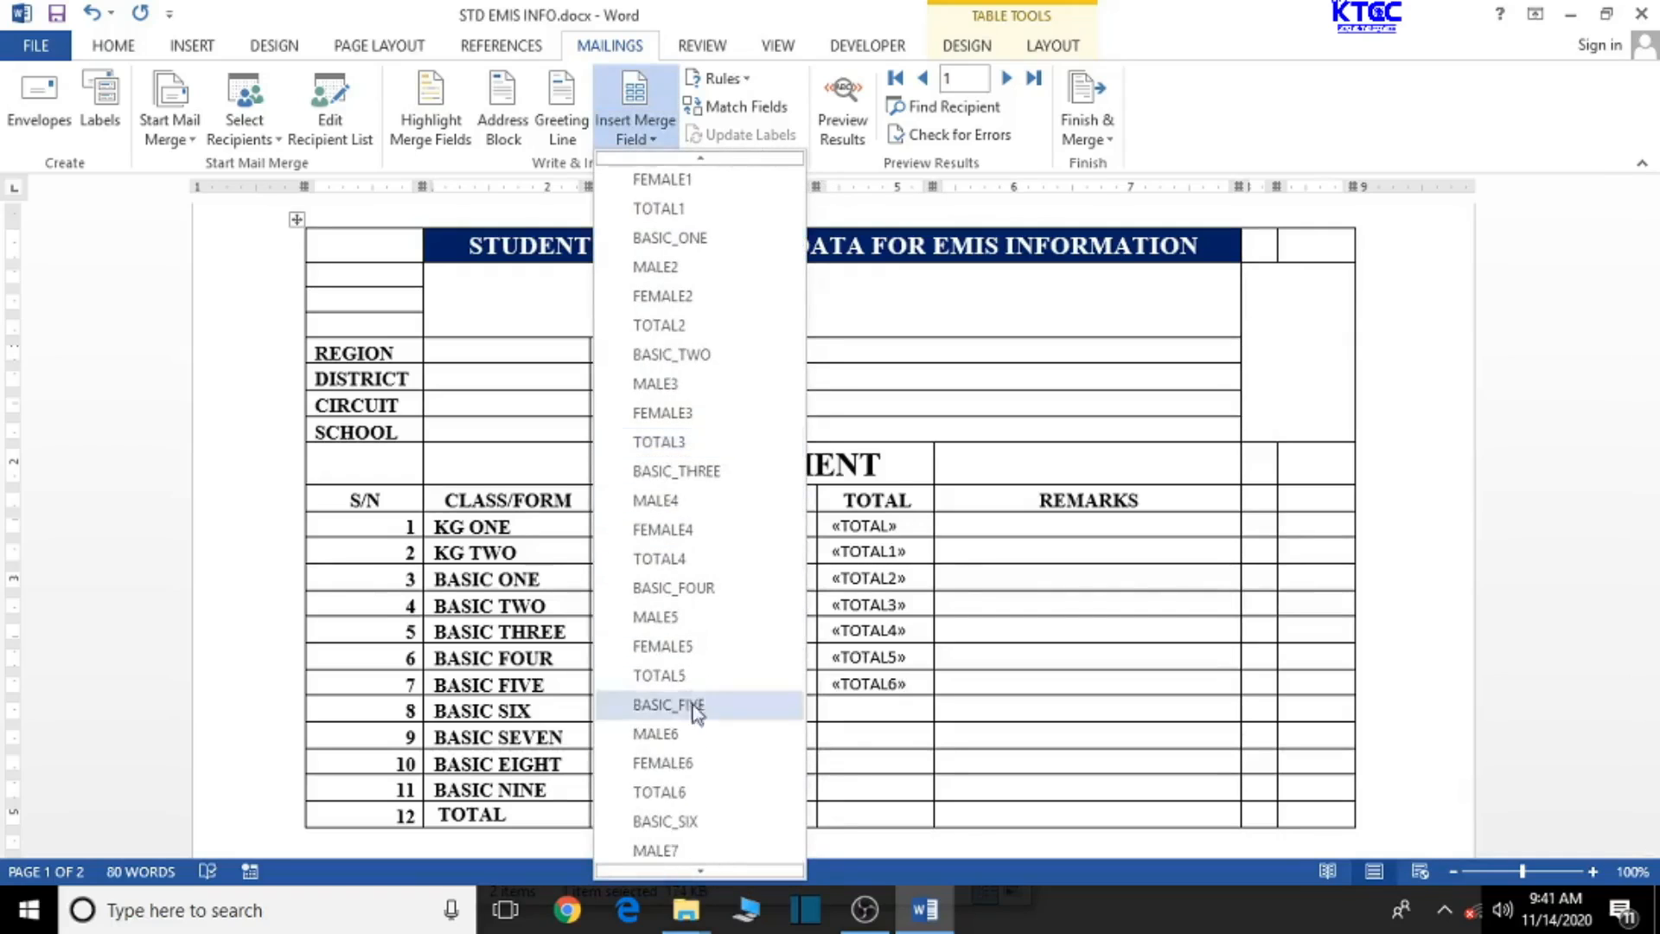
click(653, 851)
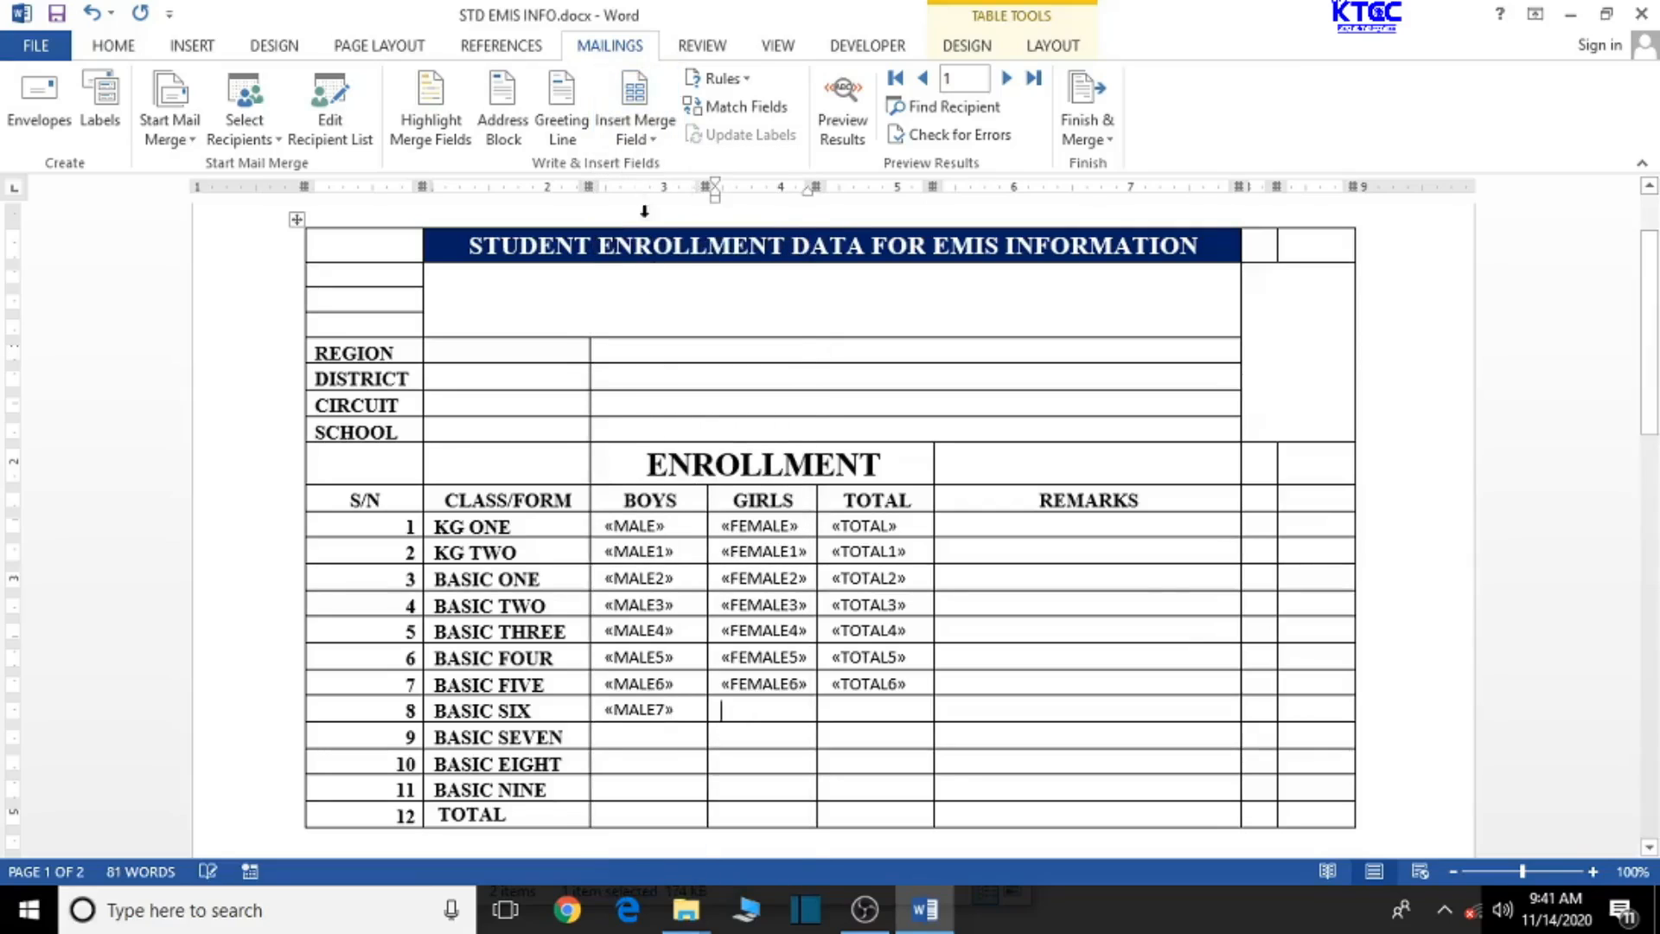
click(634, 105)
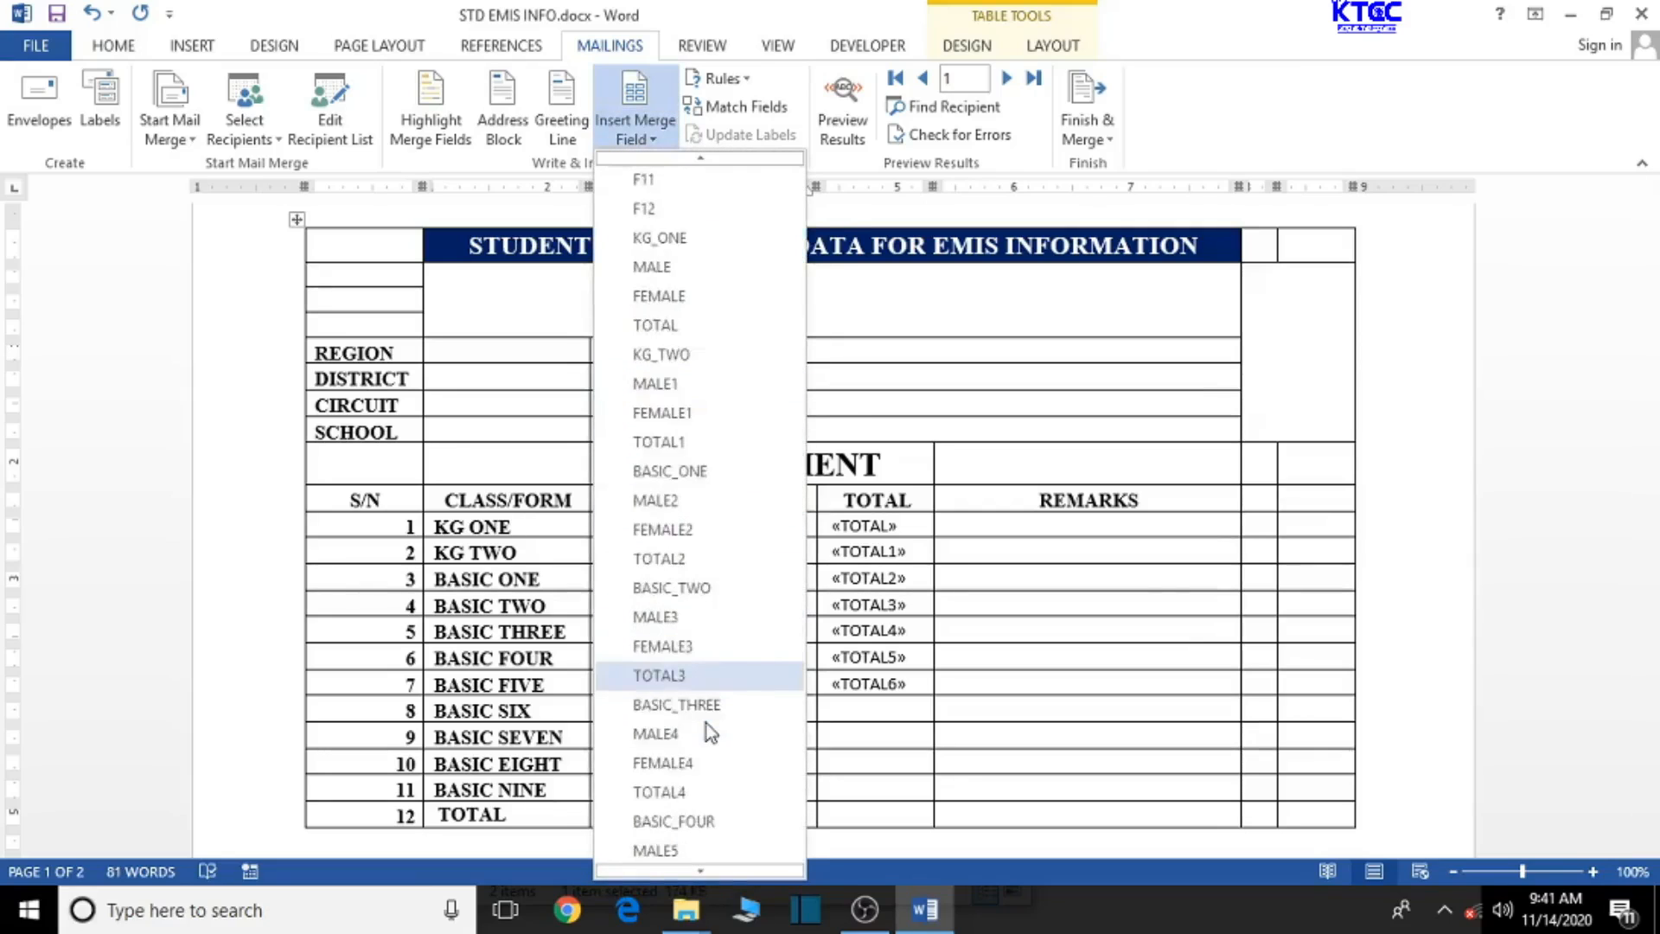
scroll(down, 3)
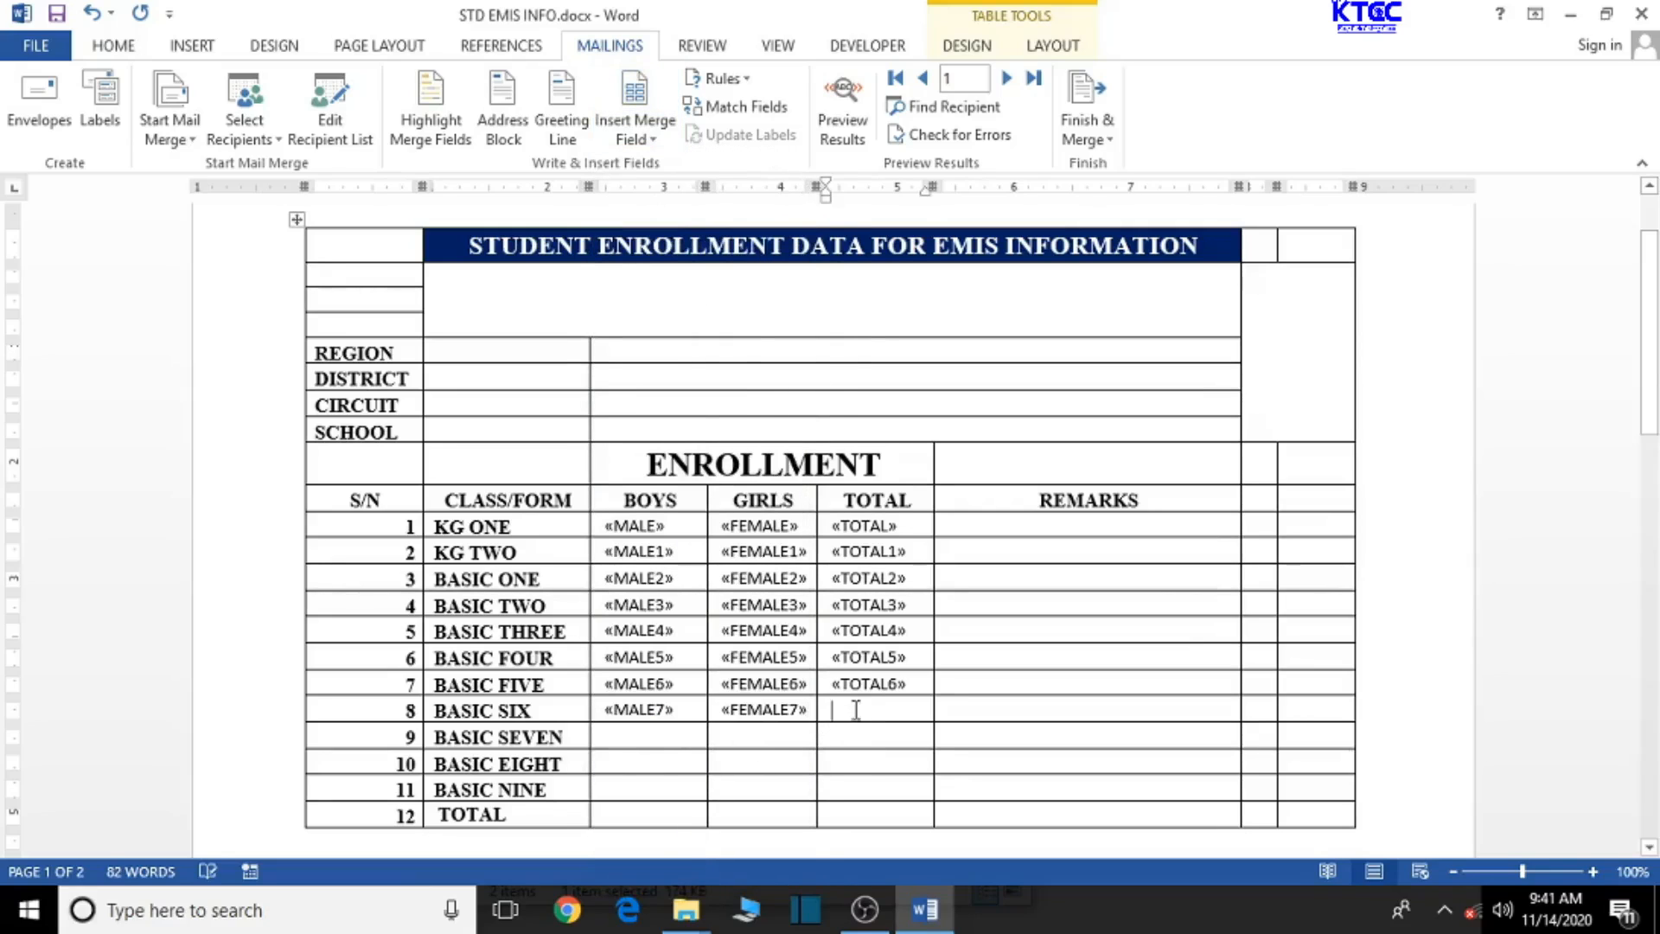
click(635, 105)
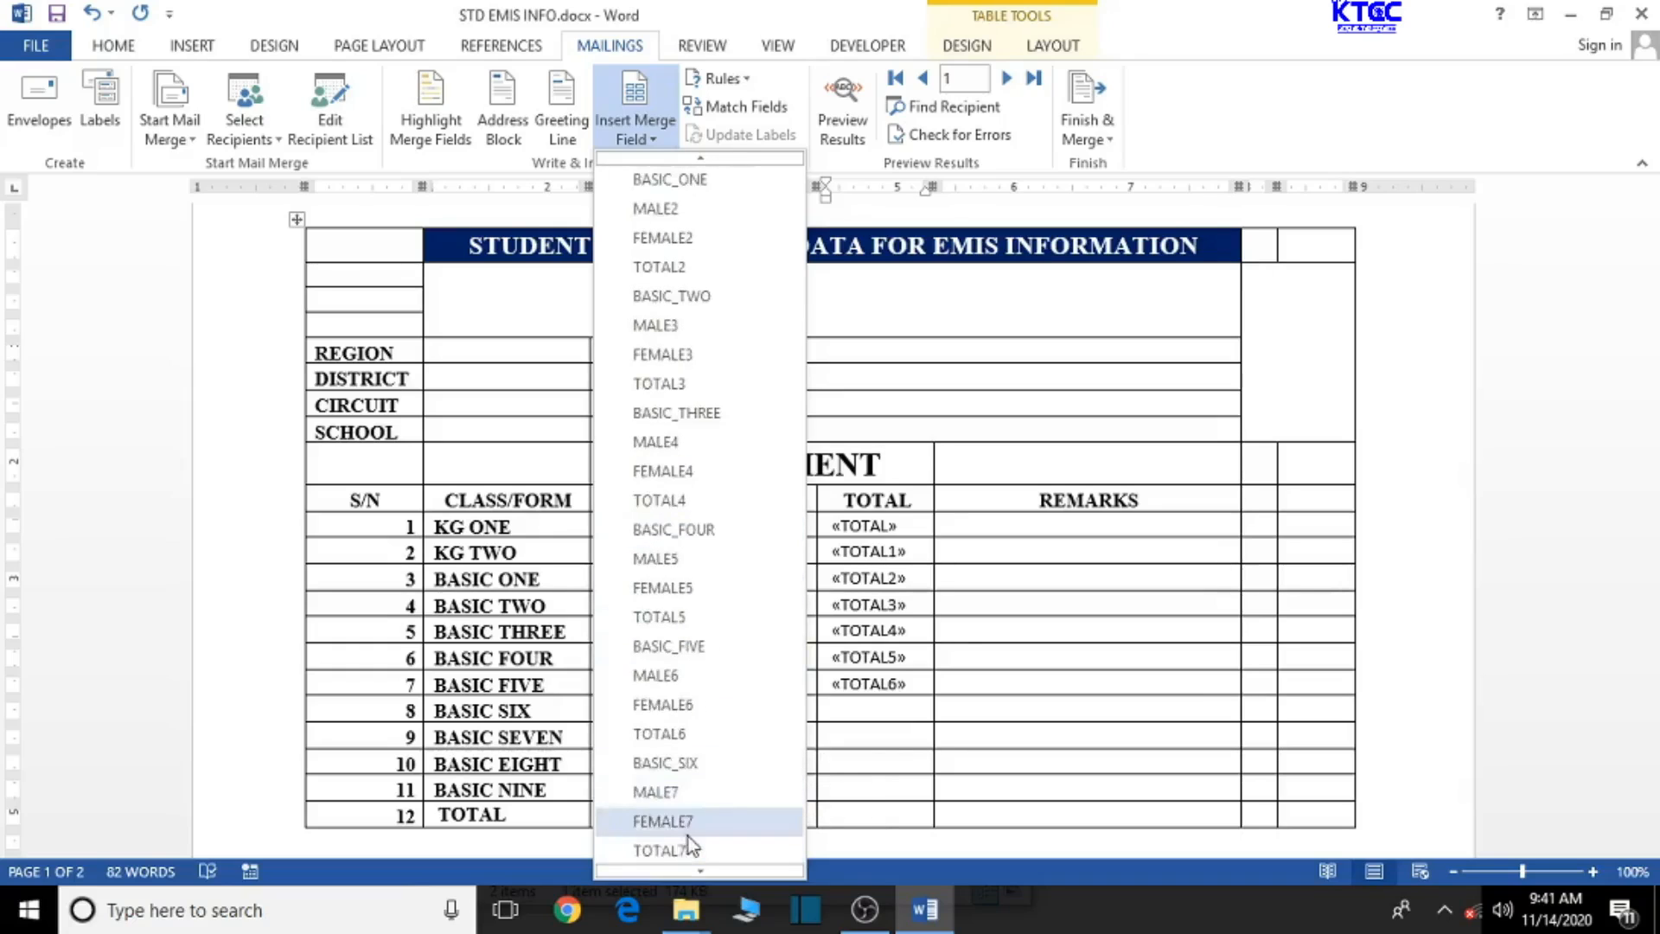
click(663, 820)
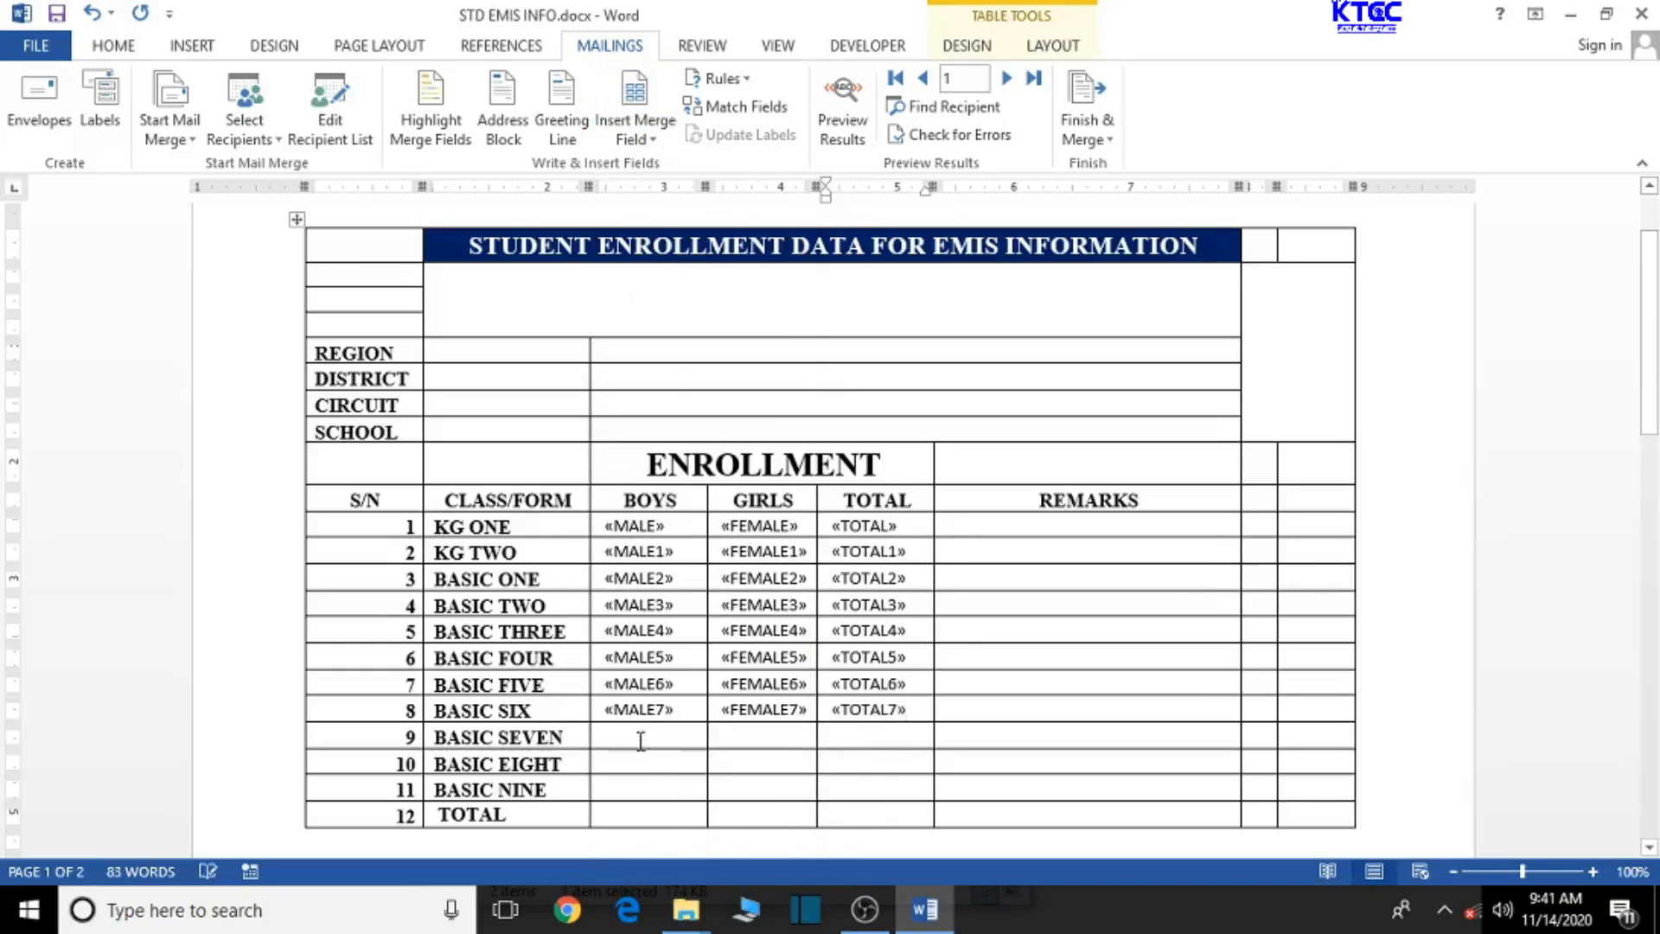
Insert the MALE, FEMALE and TOTAL merge fields into the BASIC SEVEN row.
click(634, 106)
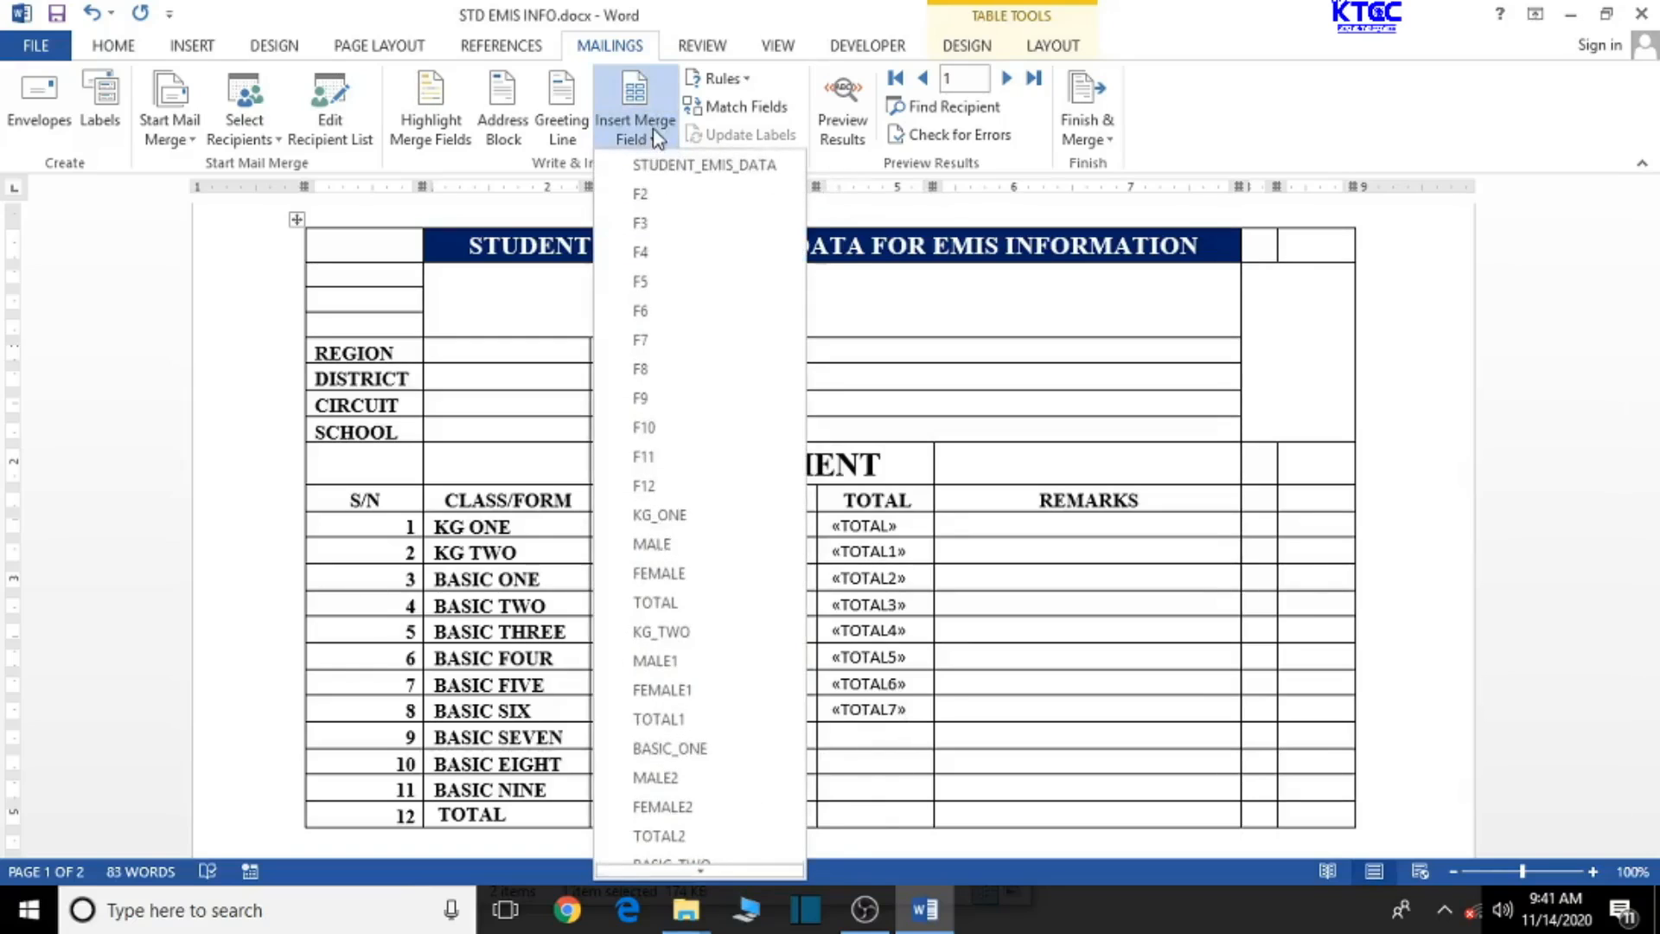
scroll(down, 3)
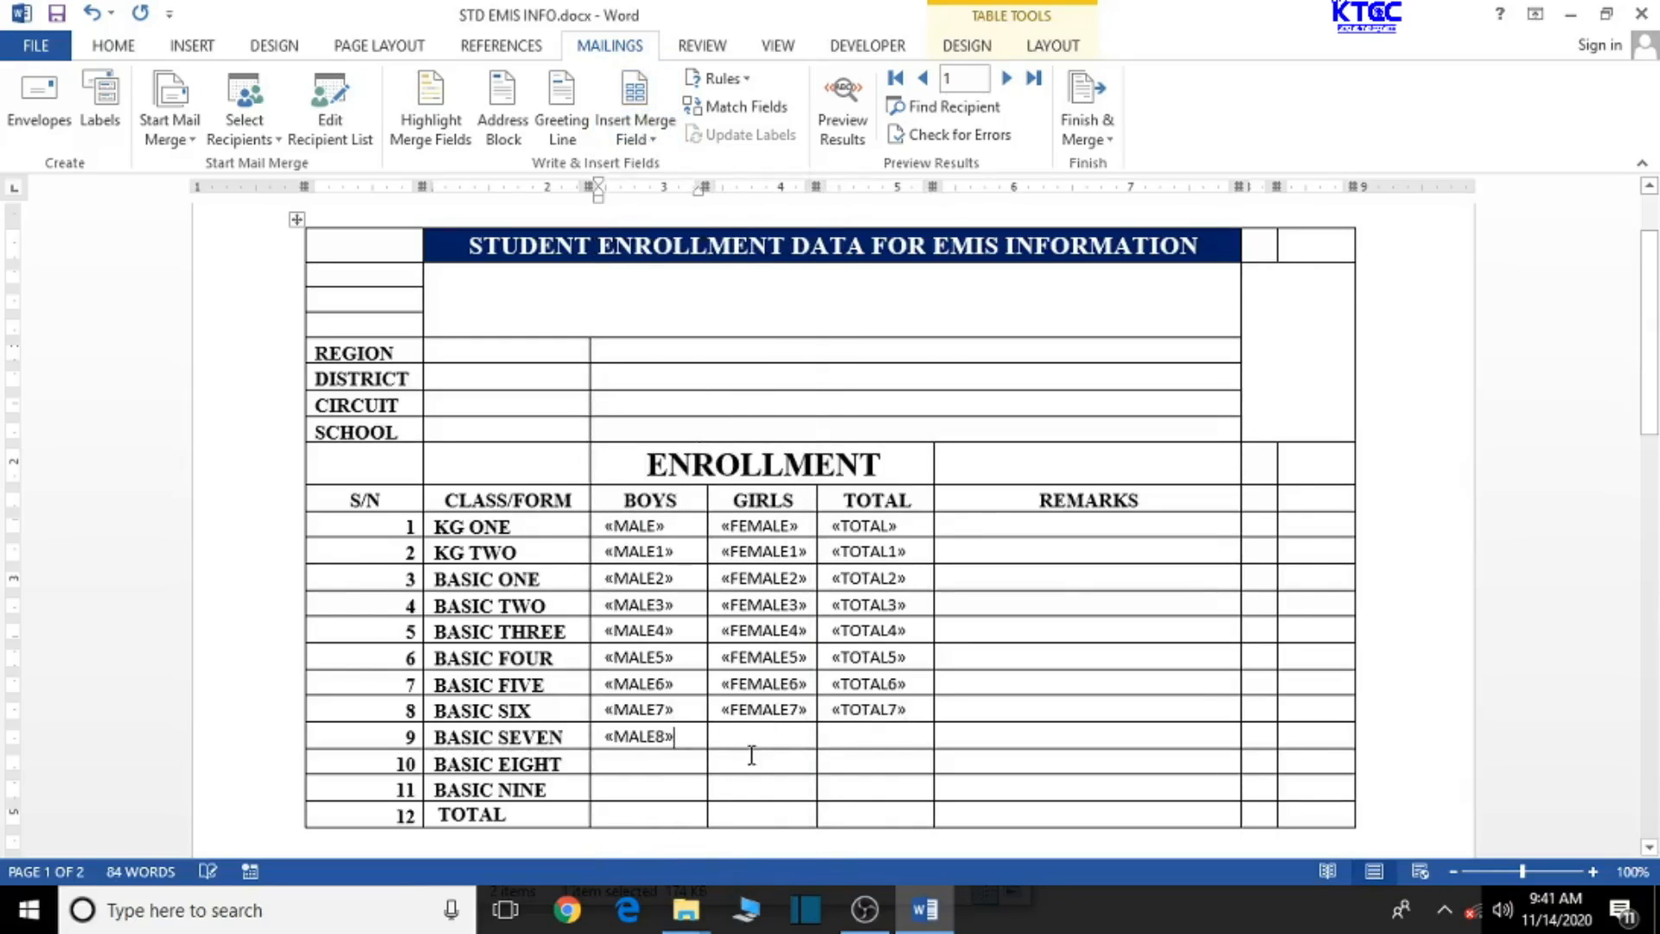
click(635, 106)
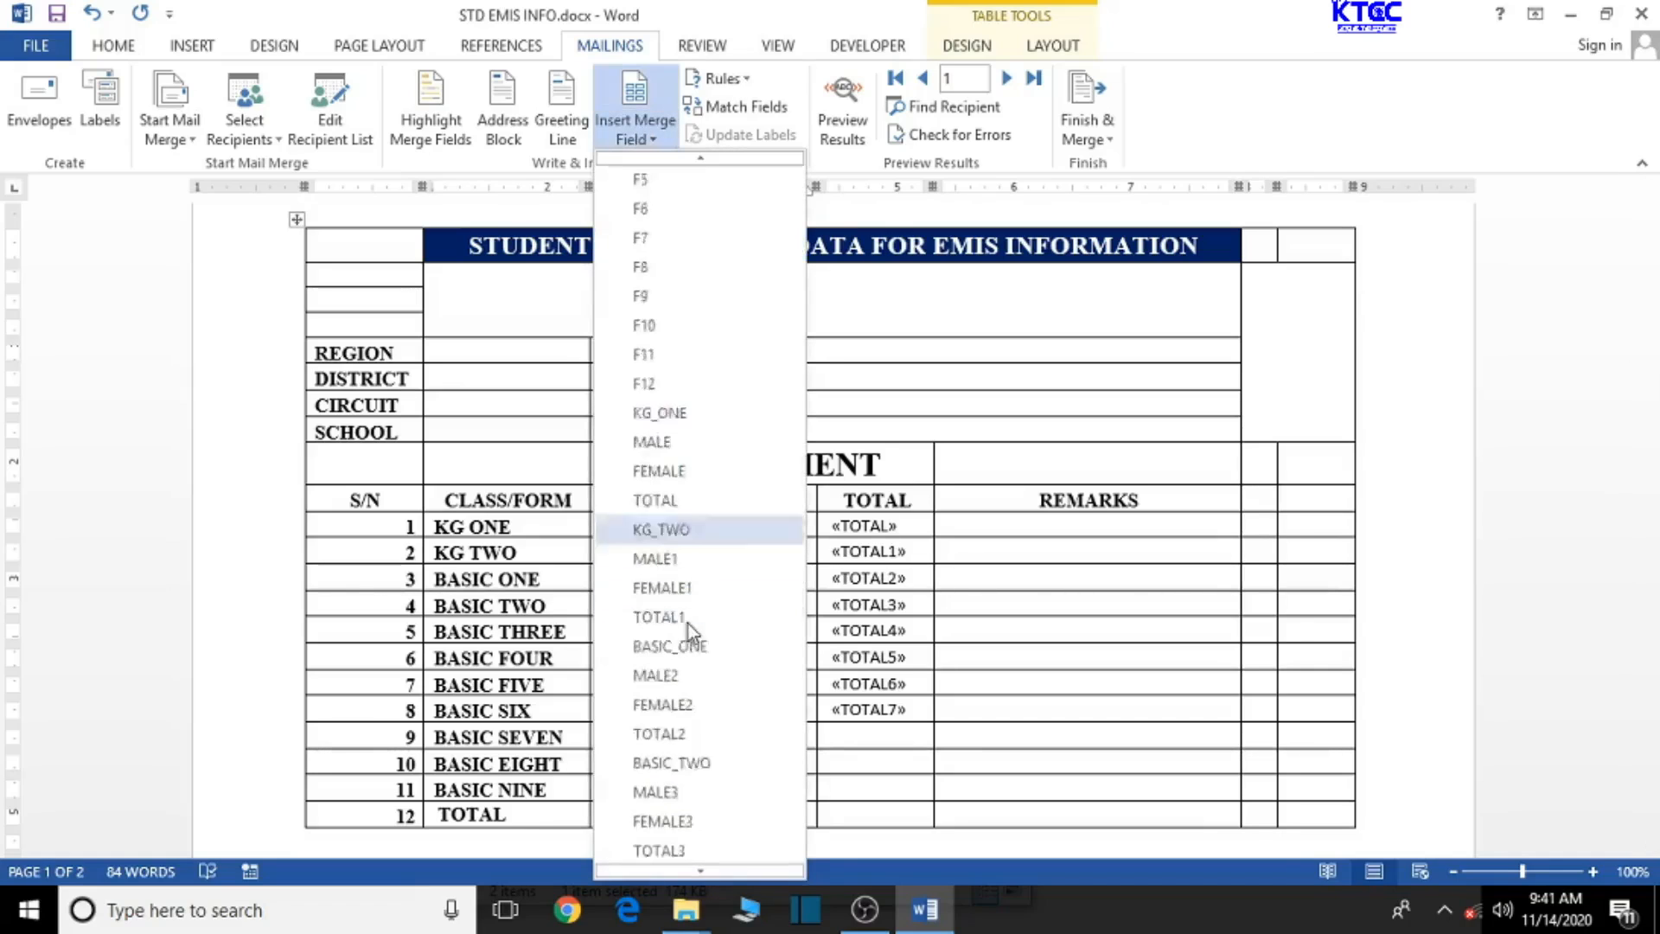
scroll(down, 3)
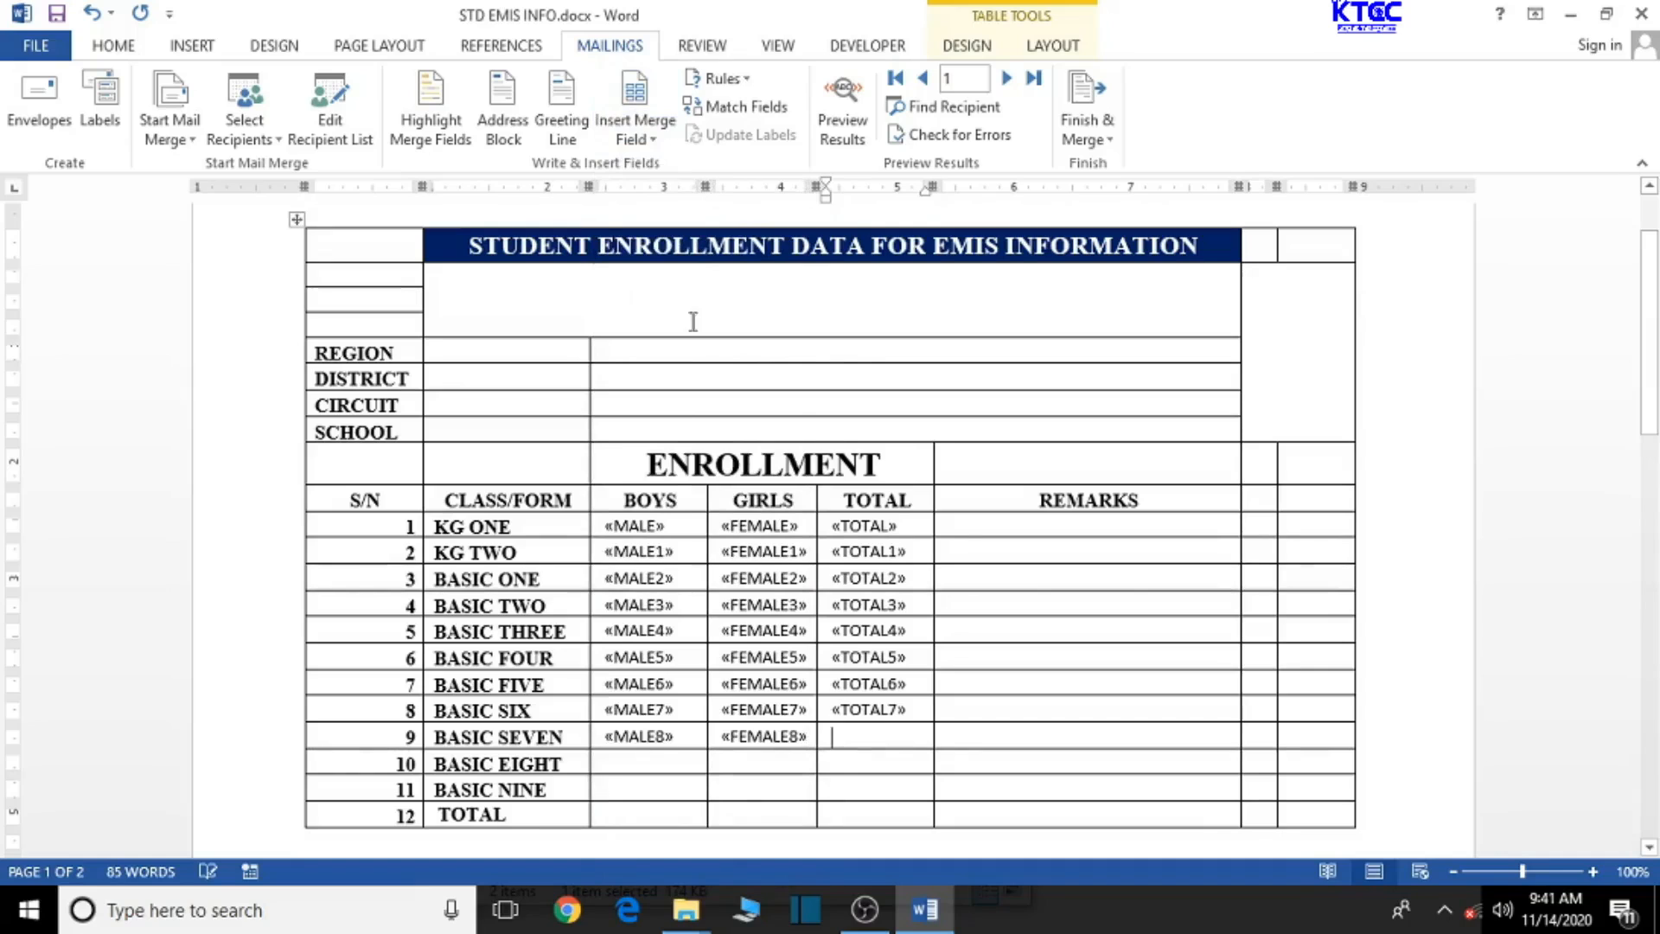
click(634, 106)
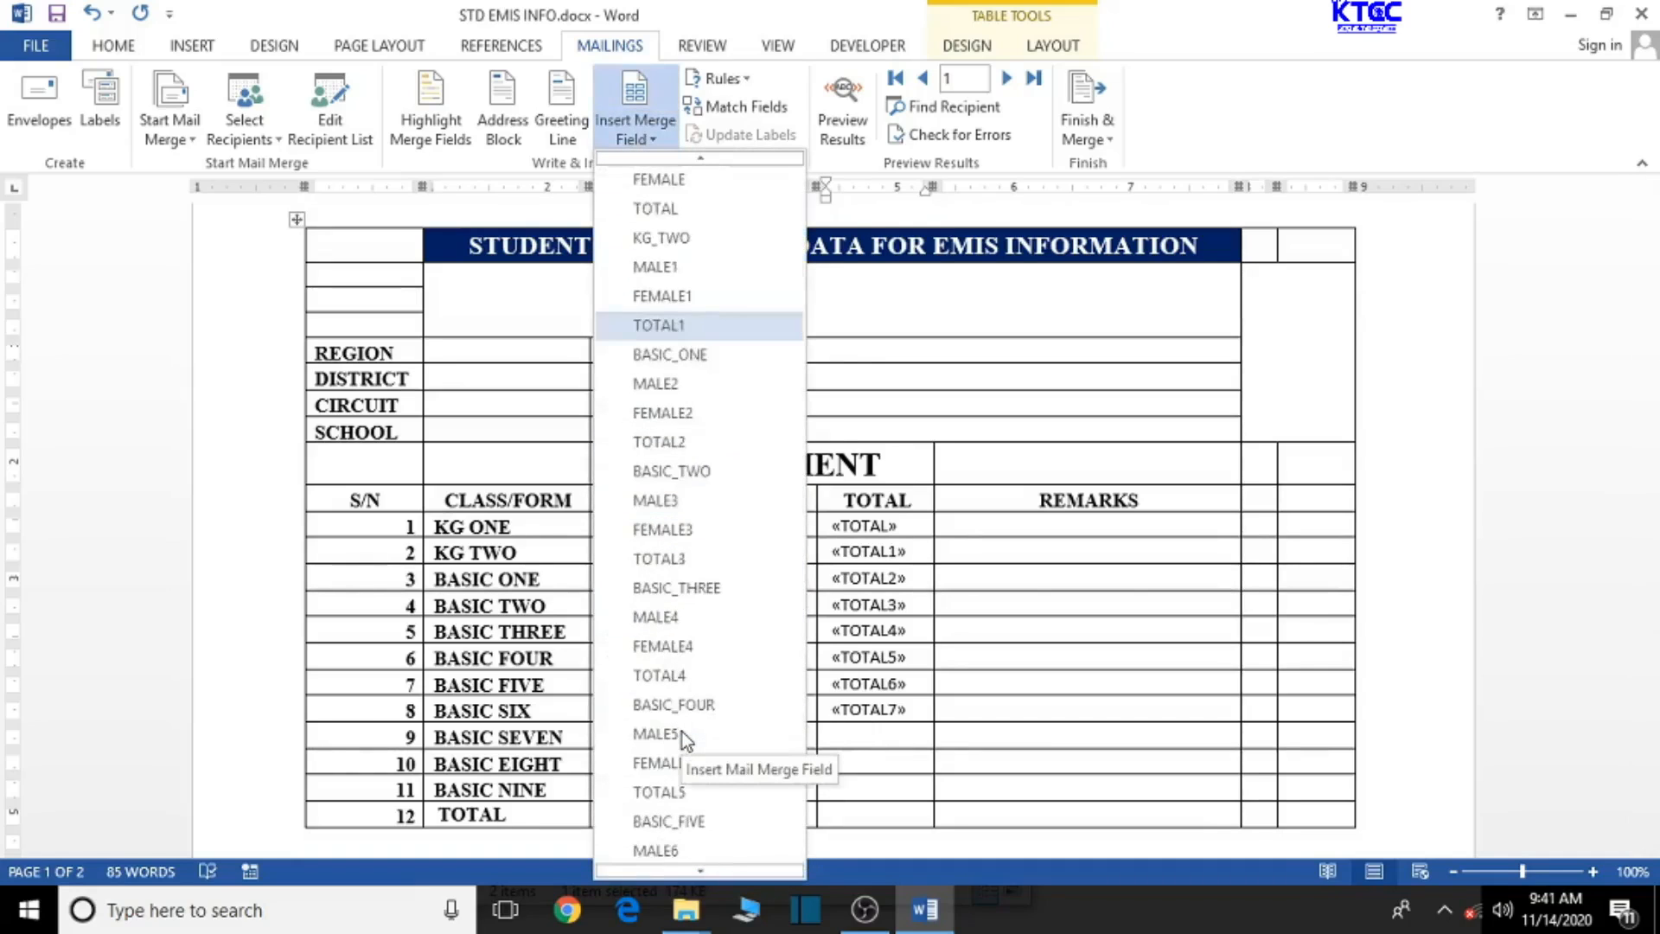
scroll(down, 3)
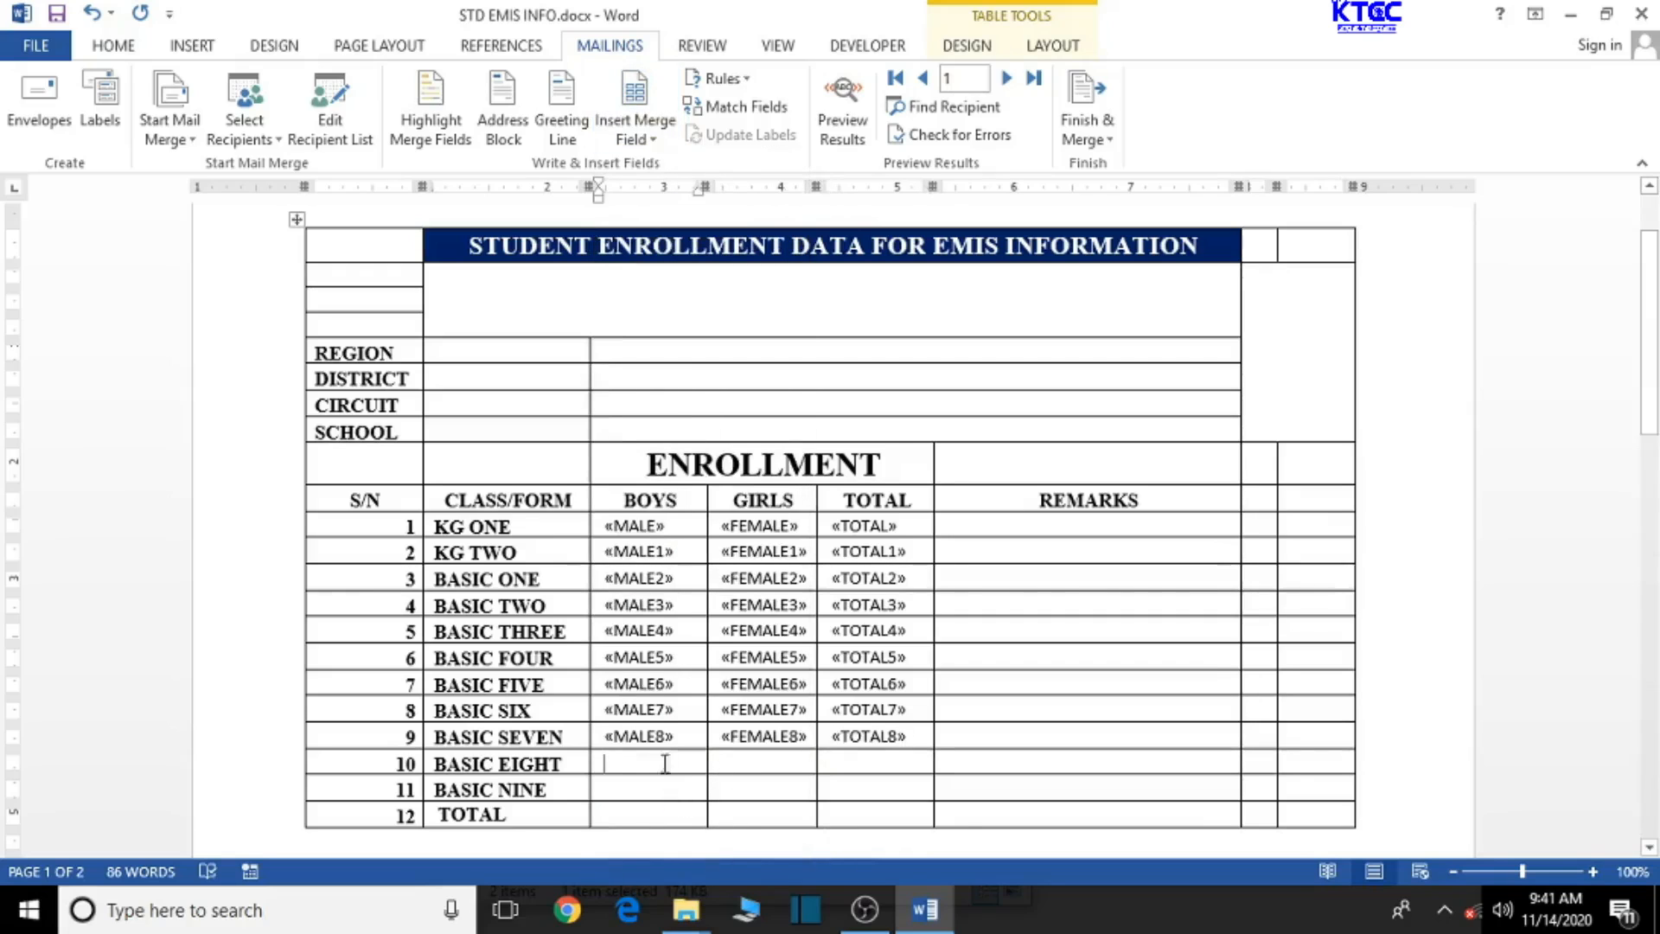
click(635, 106)
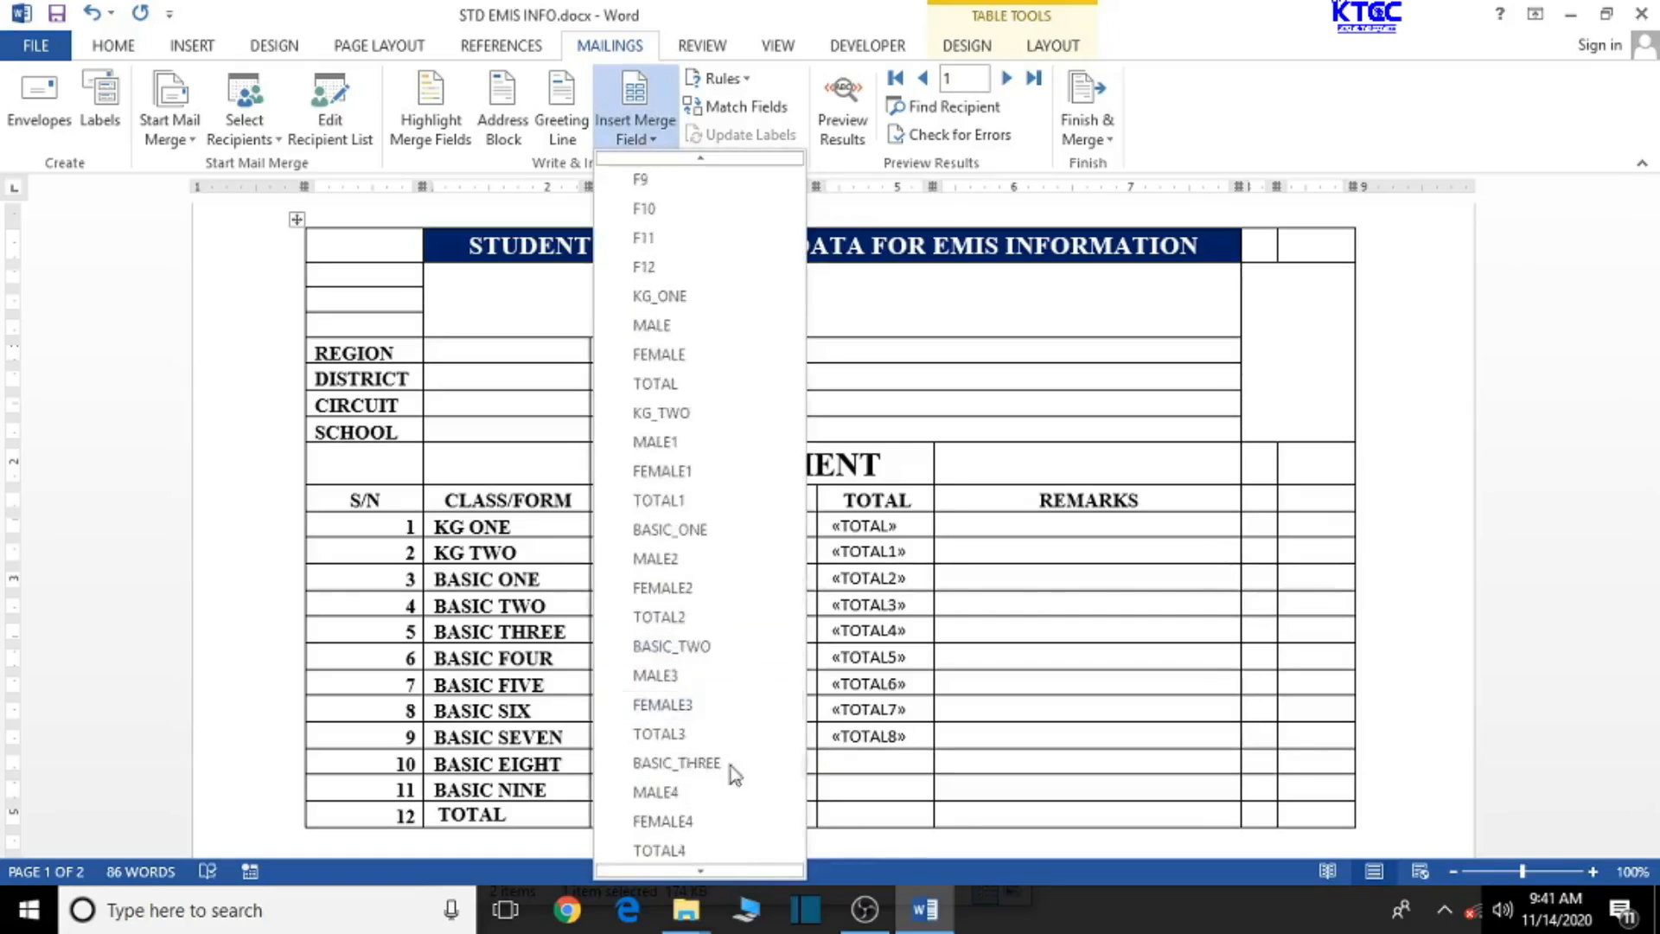
scroll(down, 3)
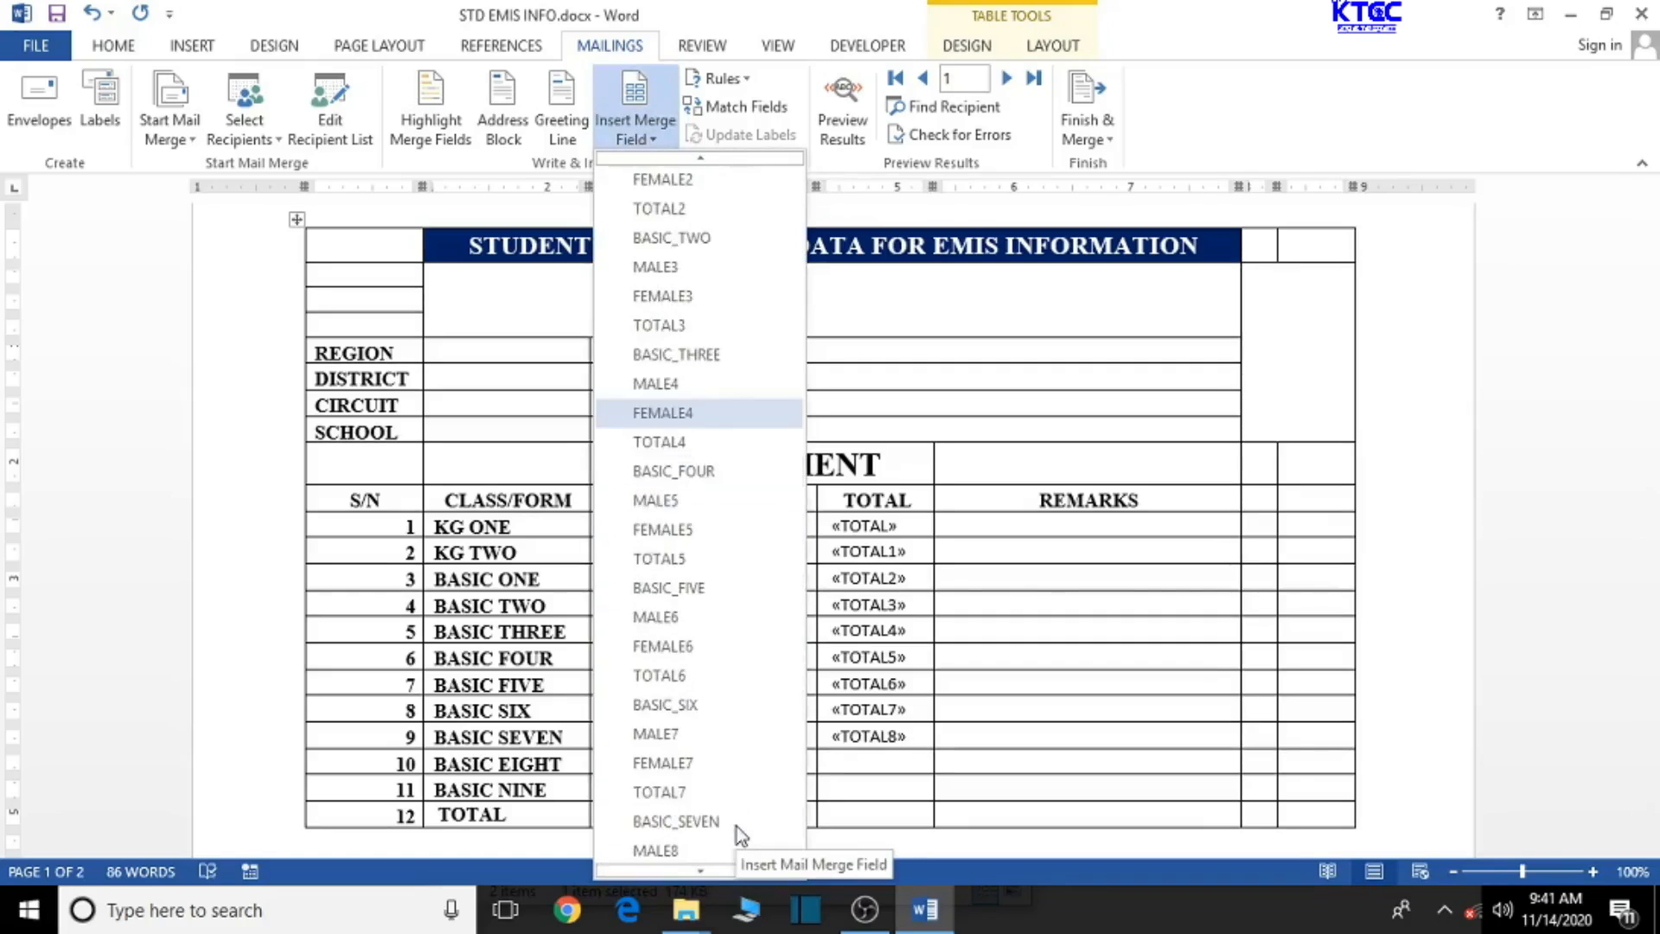
scroll(down, 3)
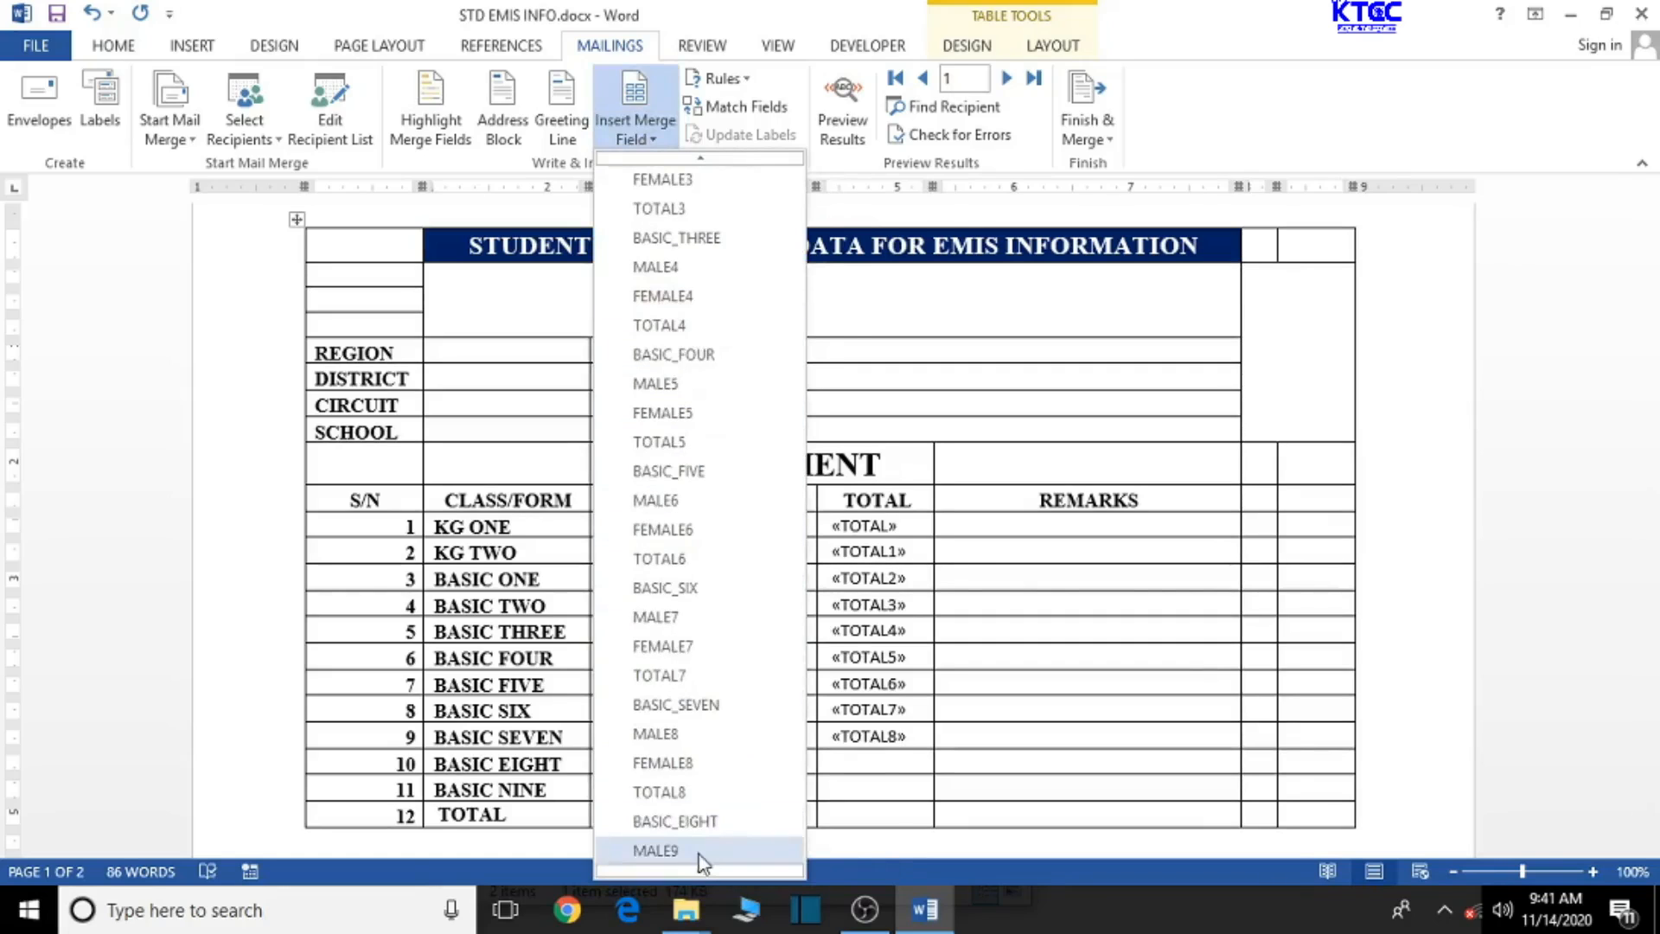
Insert MALE9, FEMALE9 and TOTAL9 merge fields into the BASIC EIGHT row.
click(656, 851)
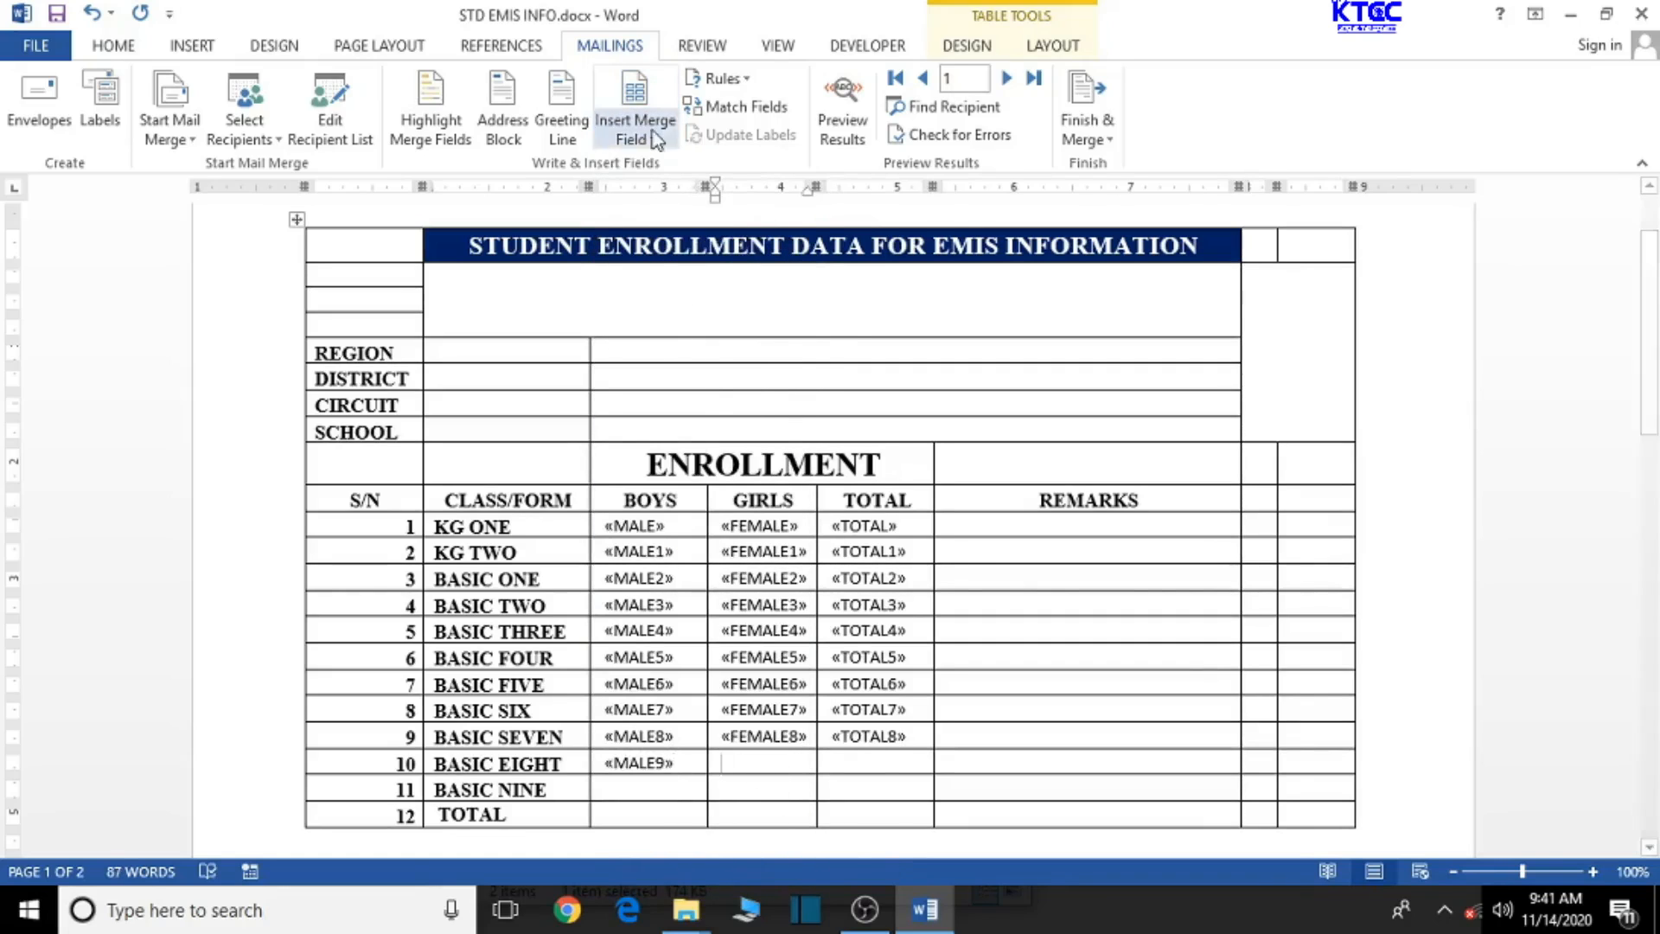
click(634, 120)
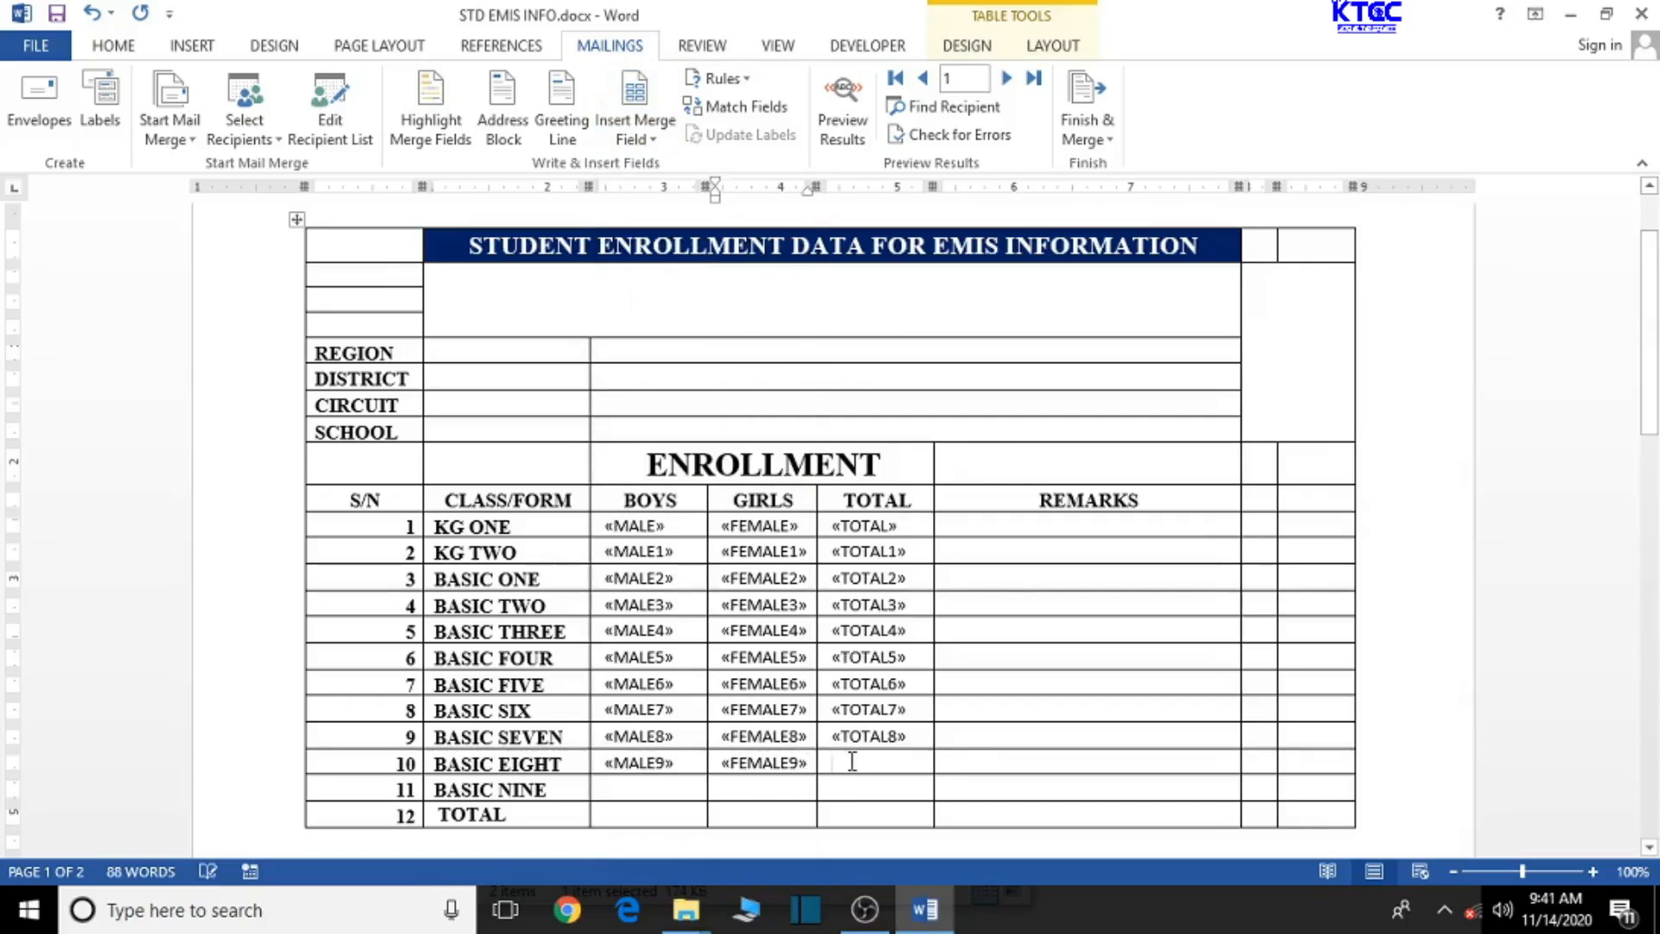
click(634, 105)
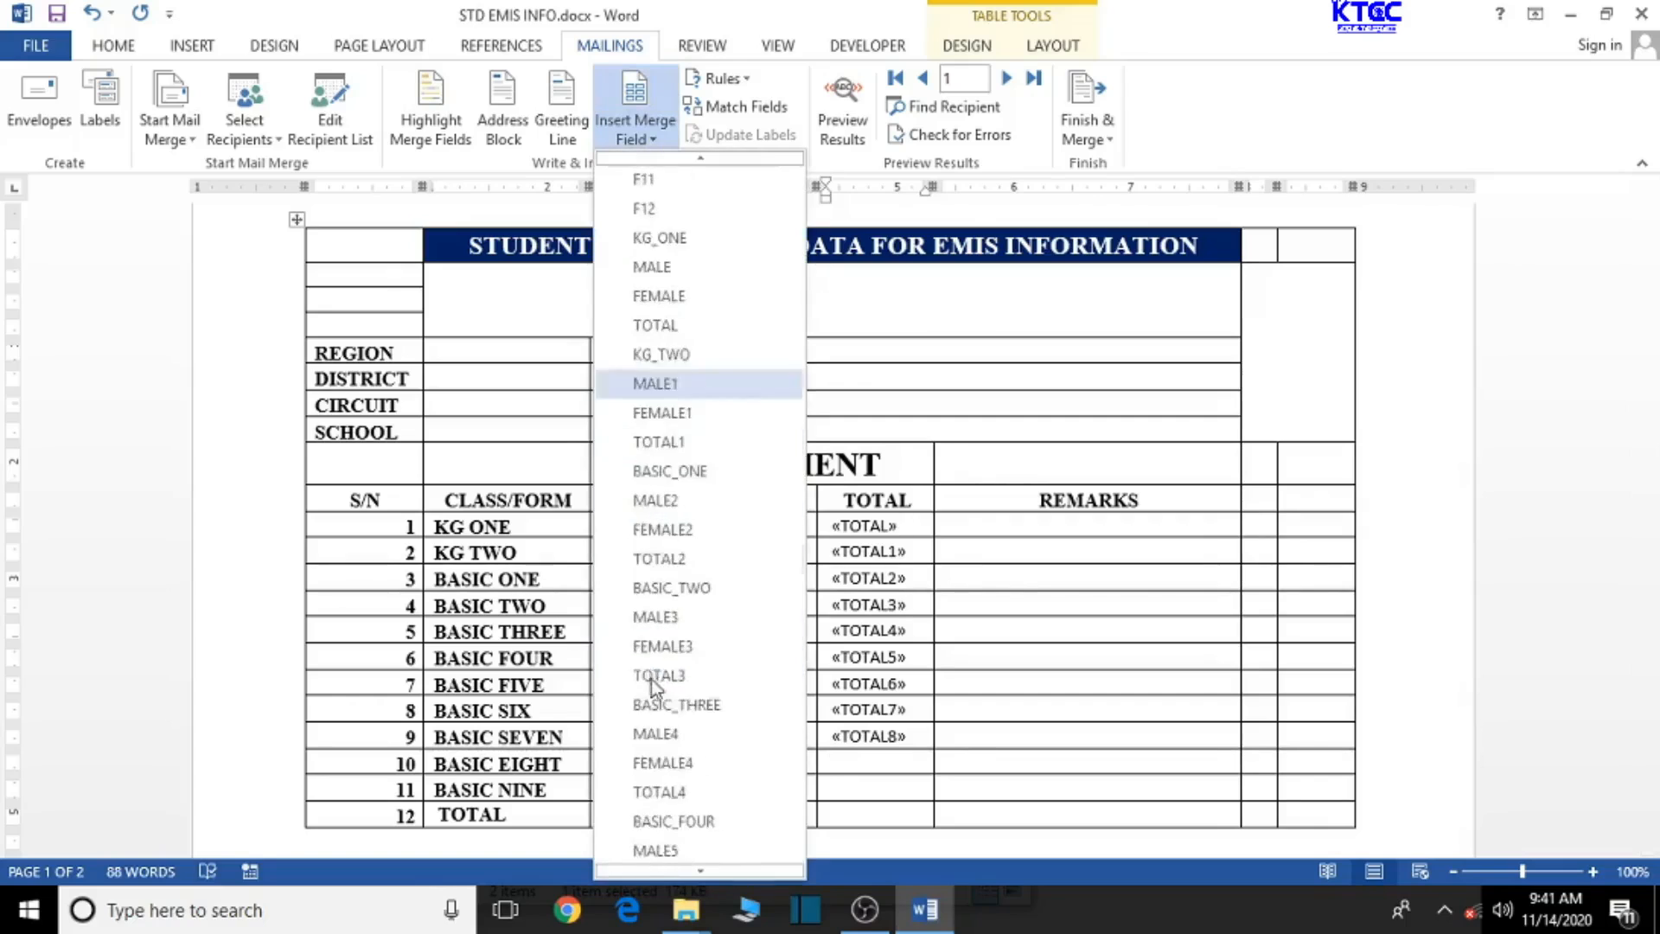
scroll(down, 3)
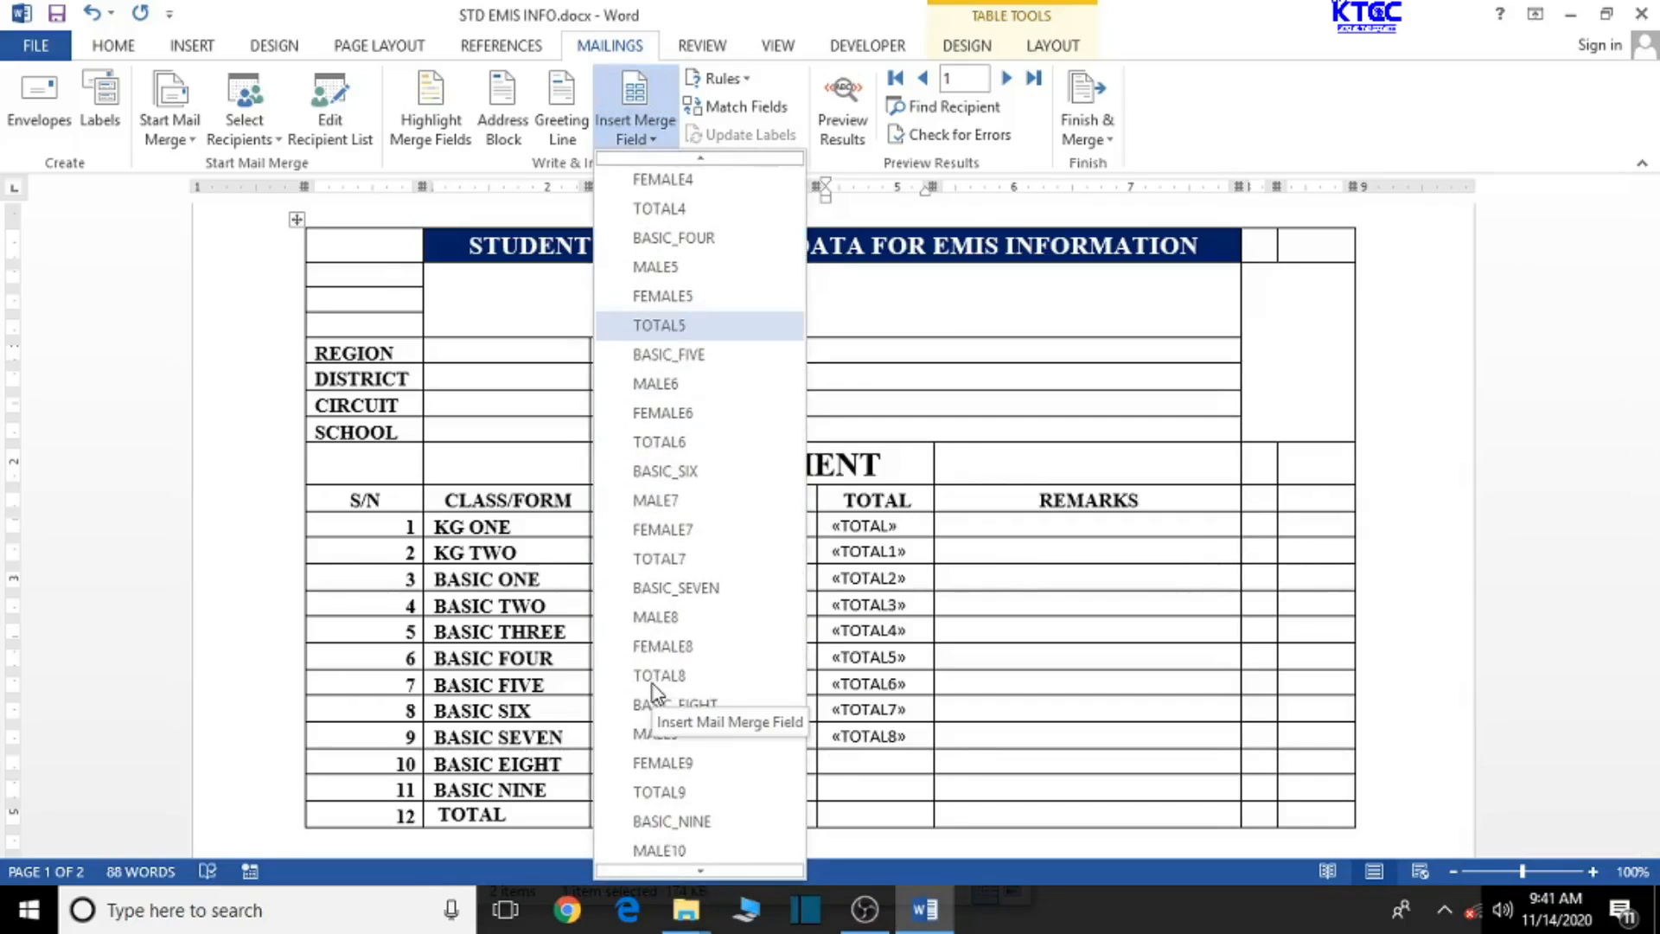
scroll(down, 3)
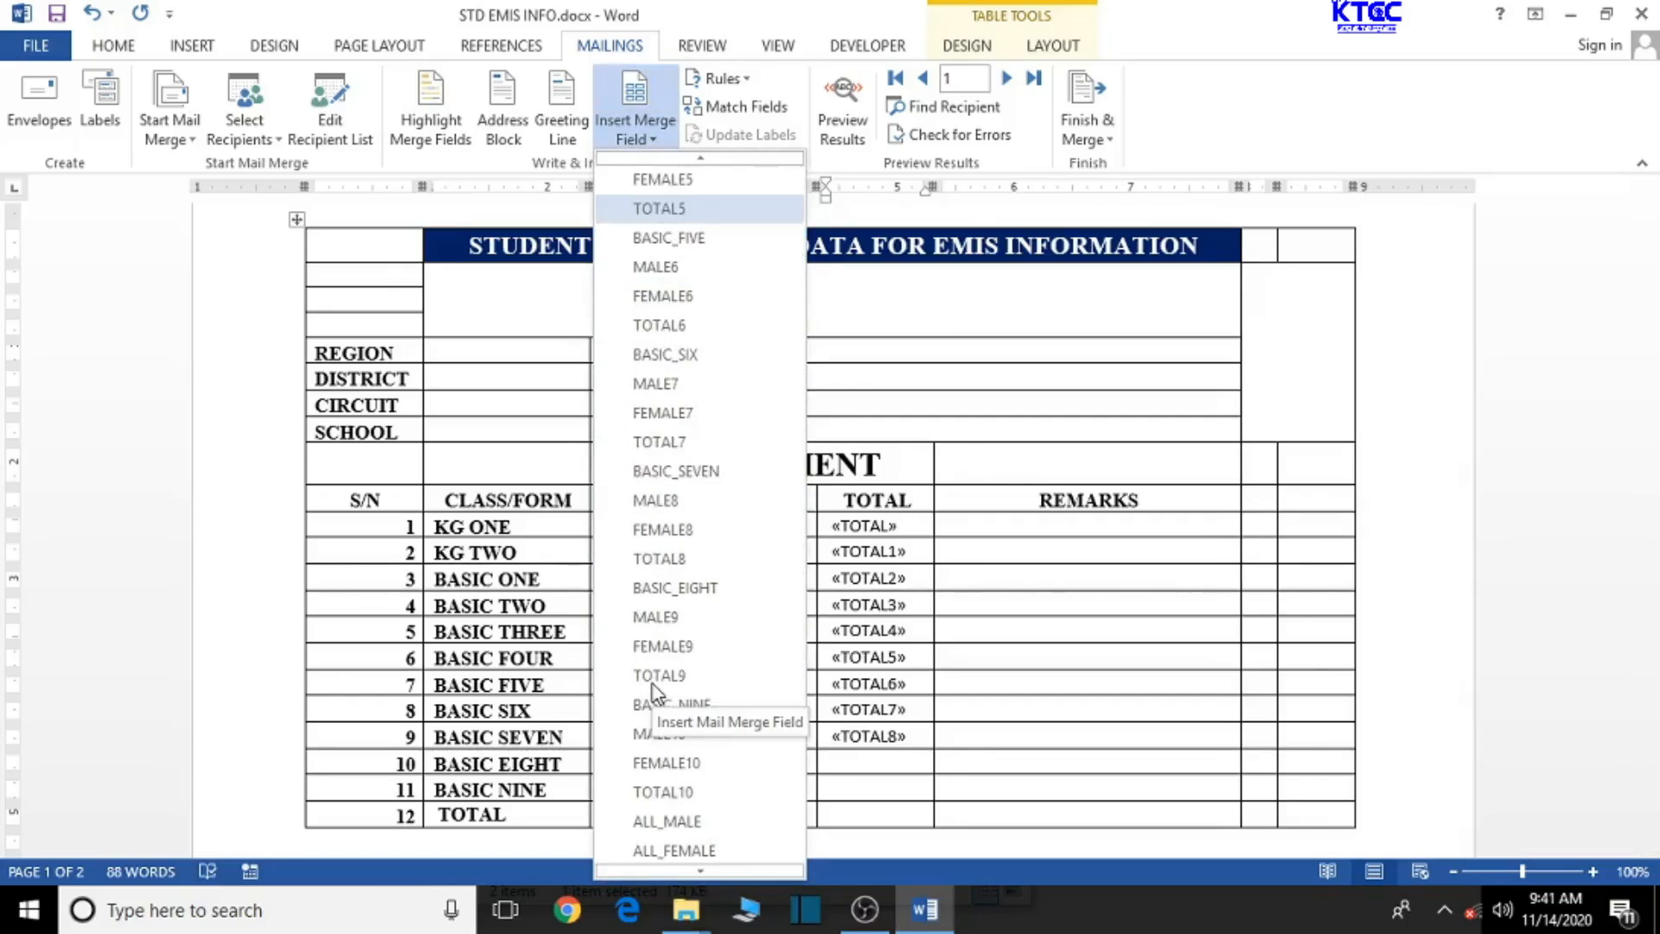
mouse_move(698, 733)
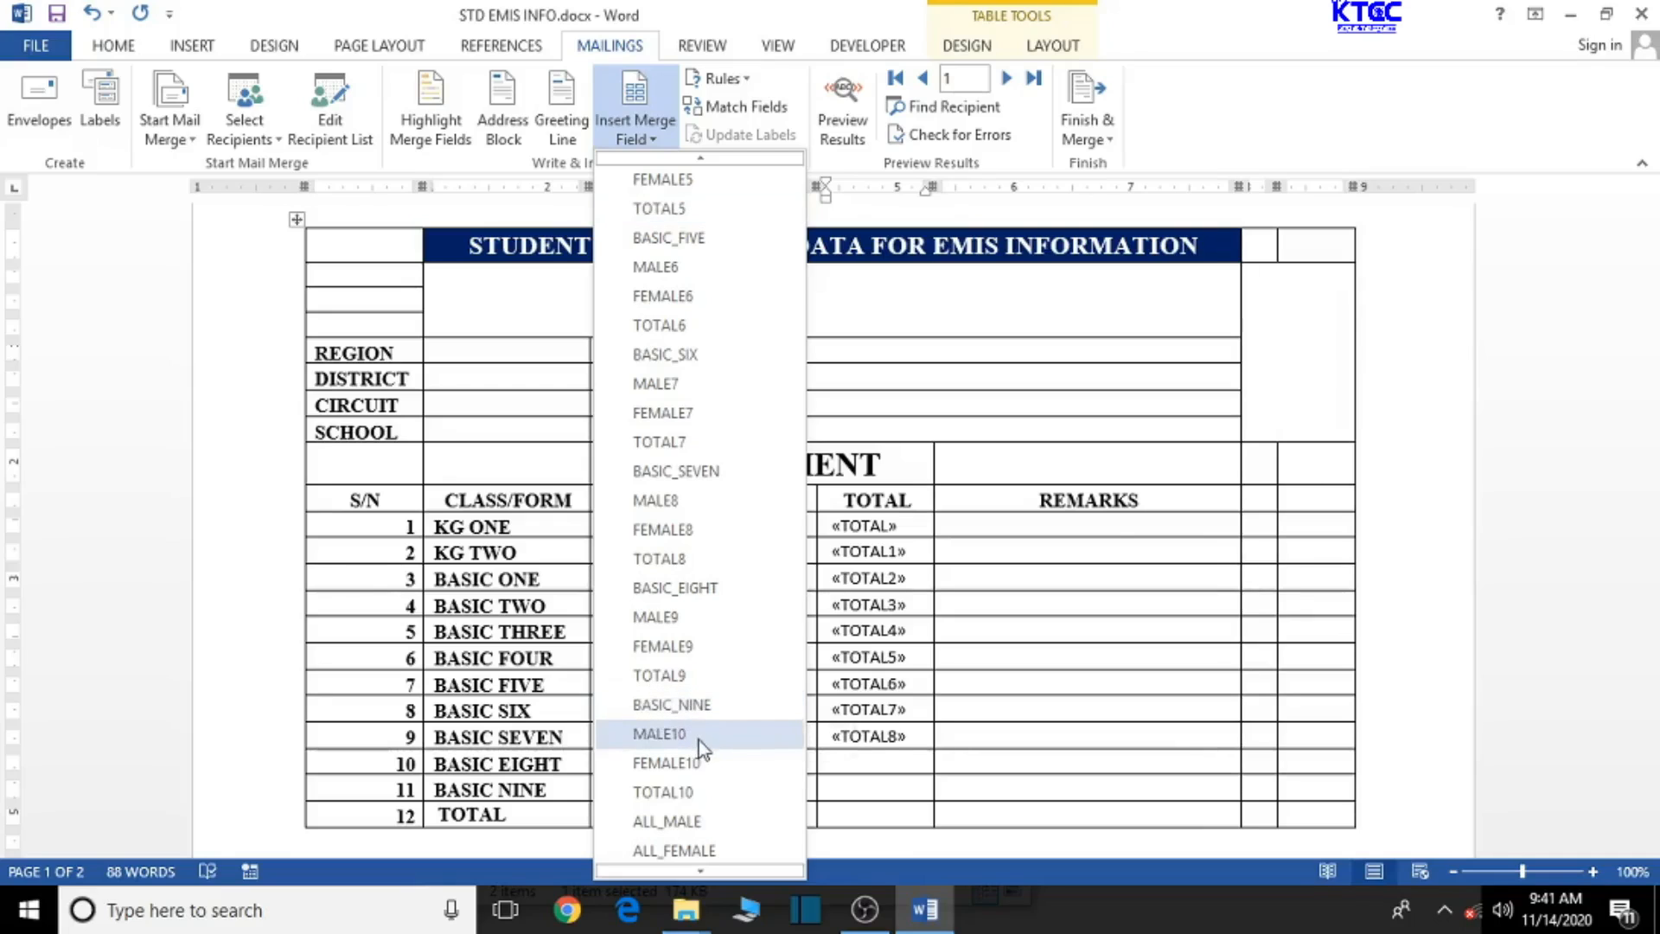
click(657, 733)
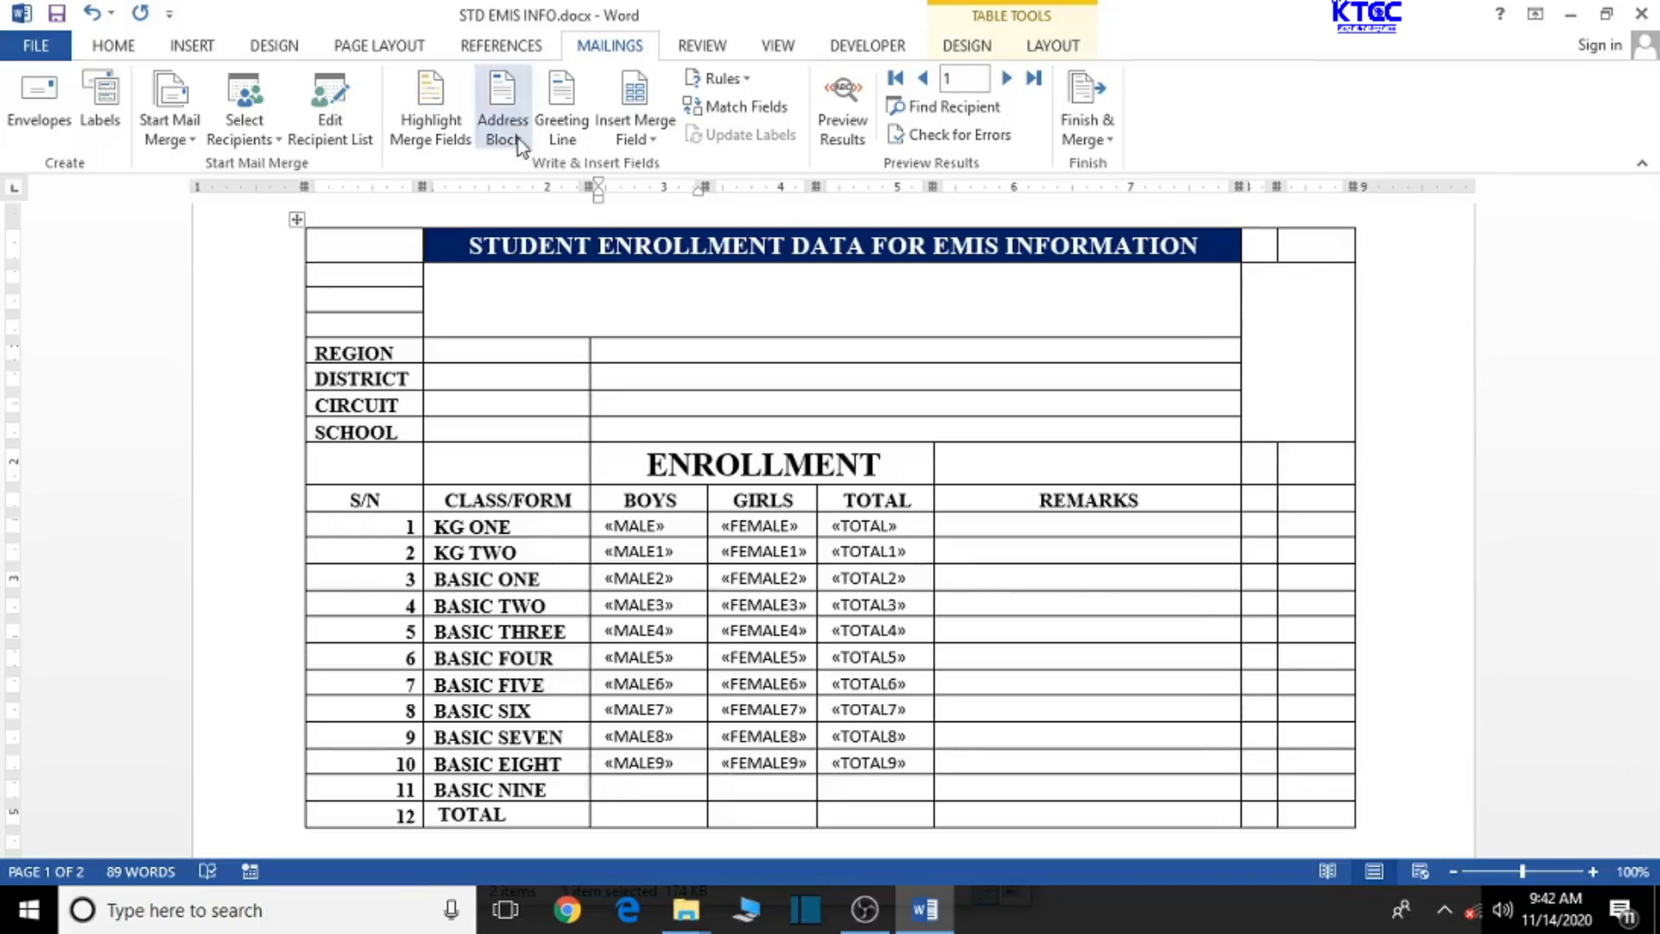
Insert the MALE, FEMALE and TOTAL merge fields into the BASIC NINE row.
click(634, 106)
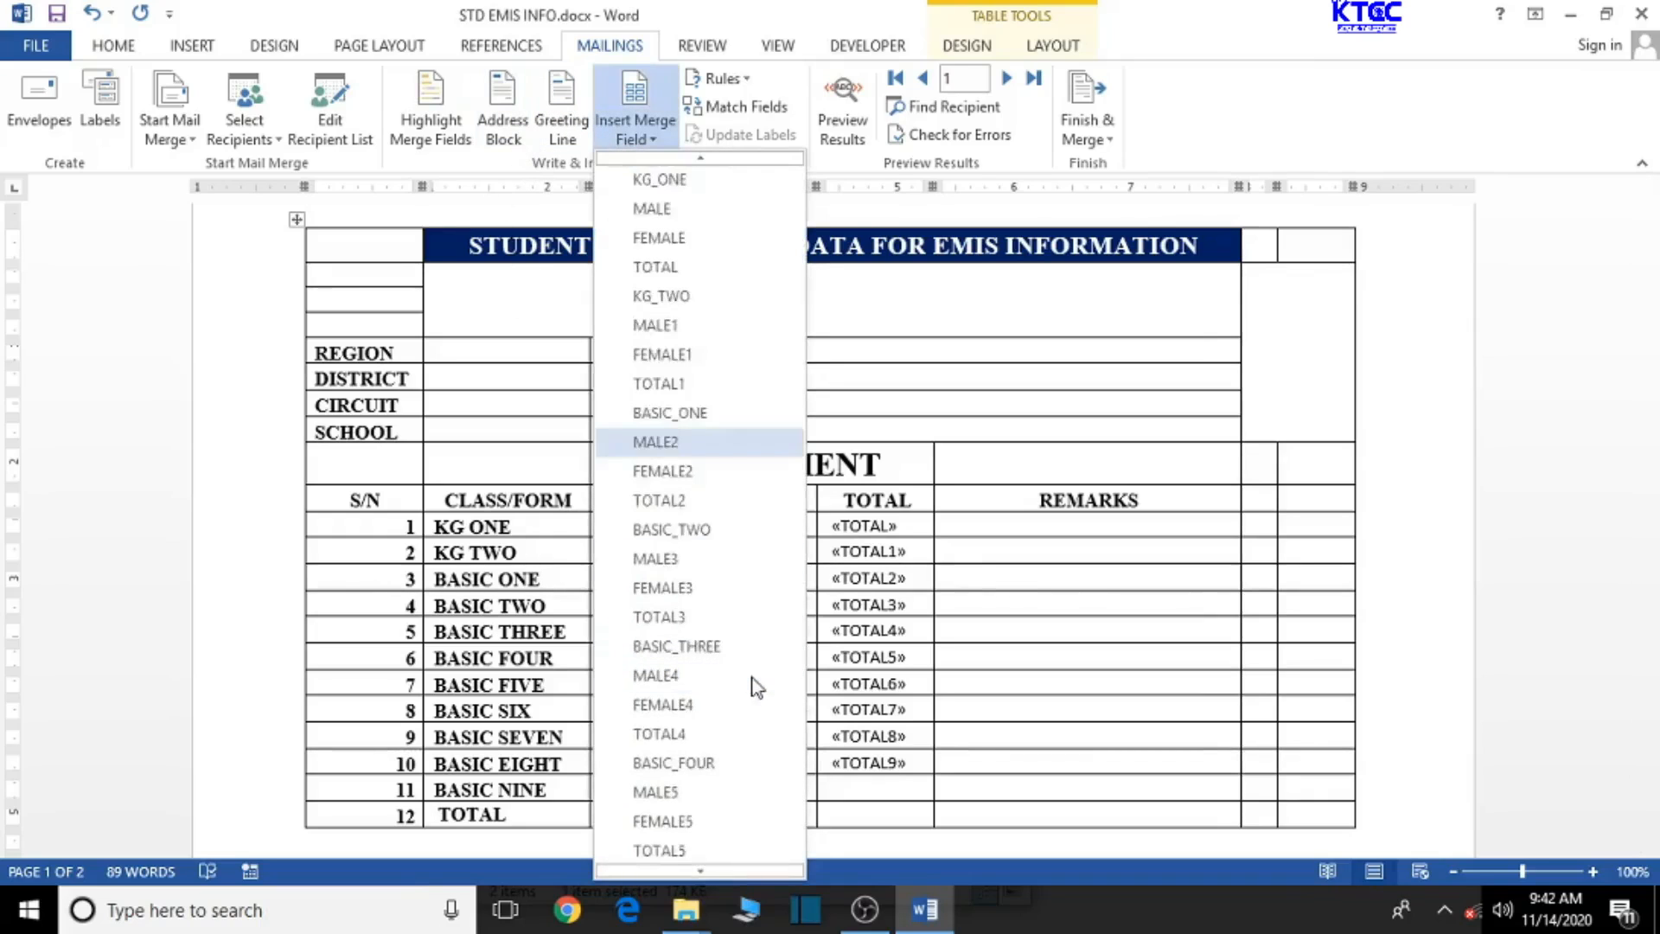
scroll(down, 3)
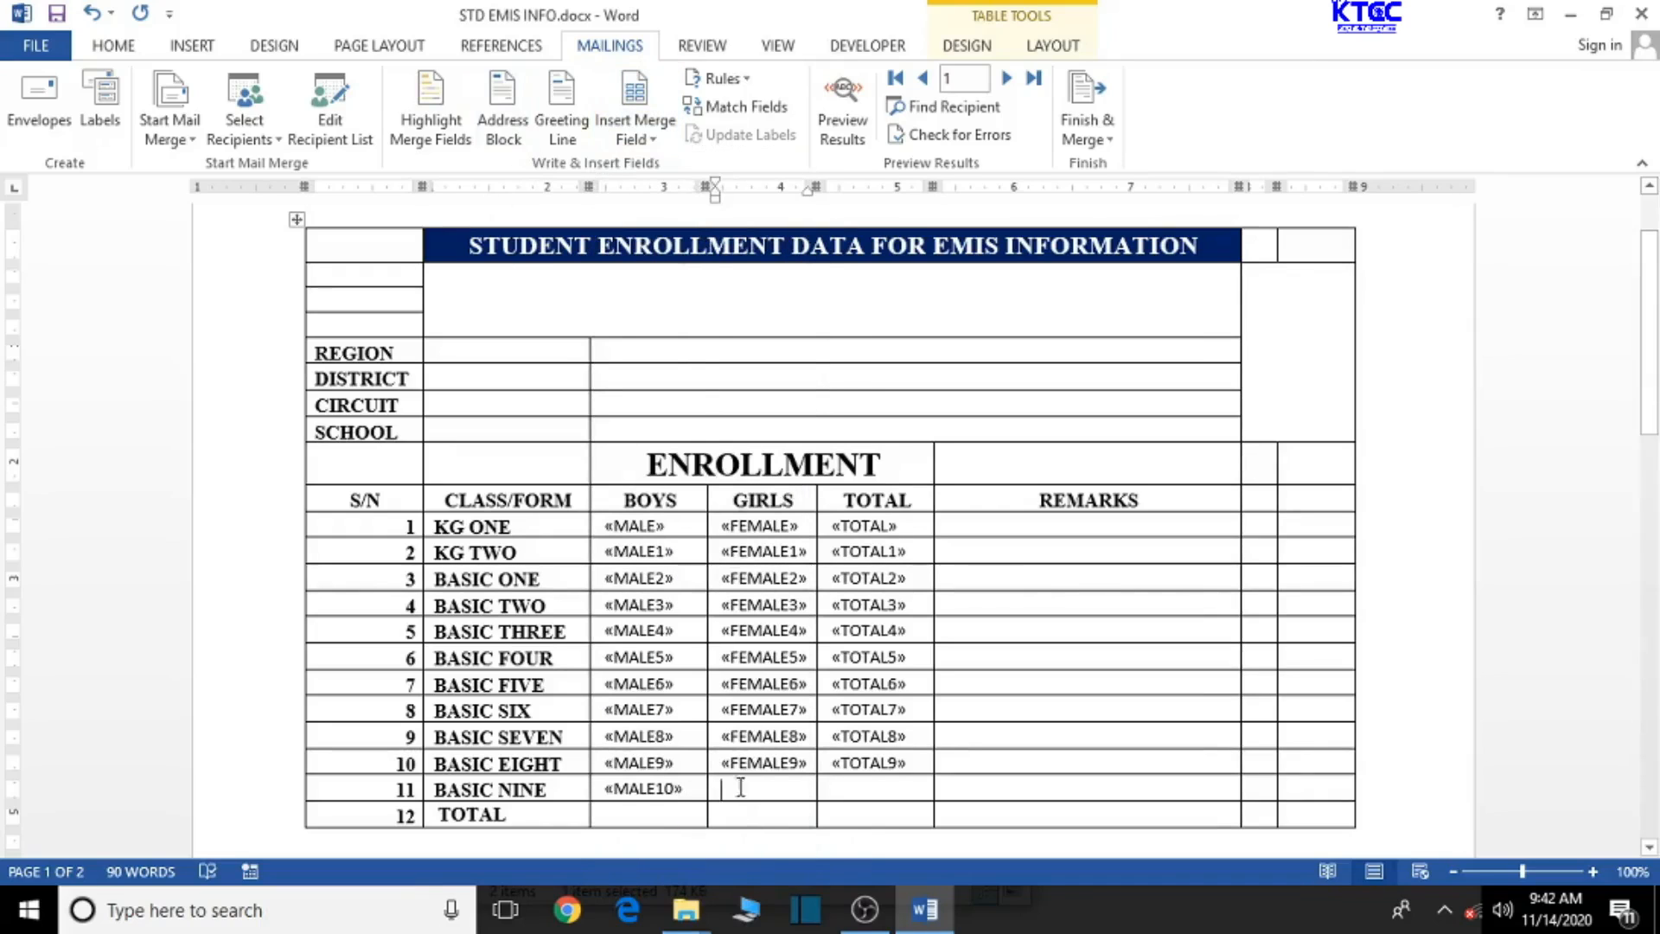
click(635, 105)
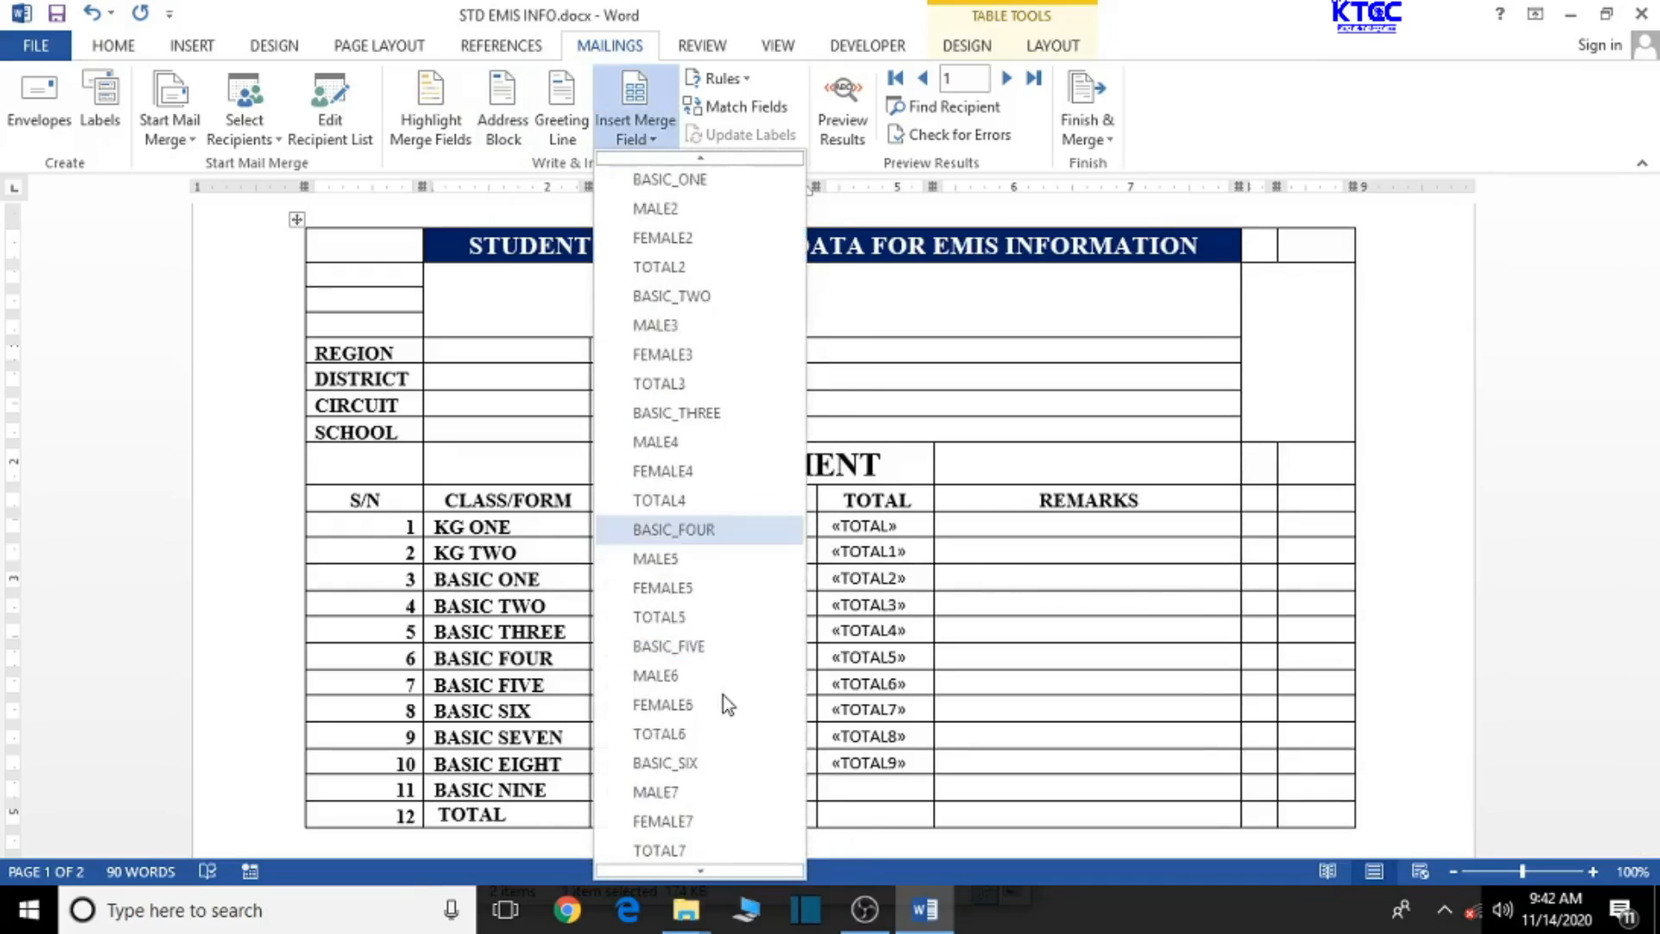
scroll(down, 3)
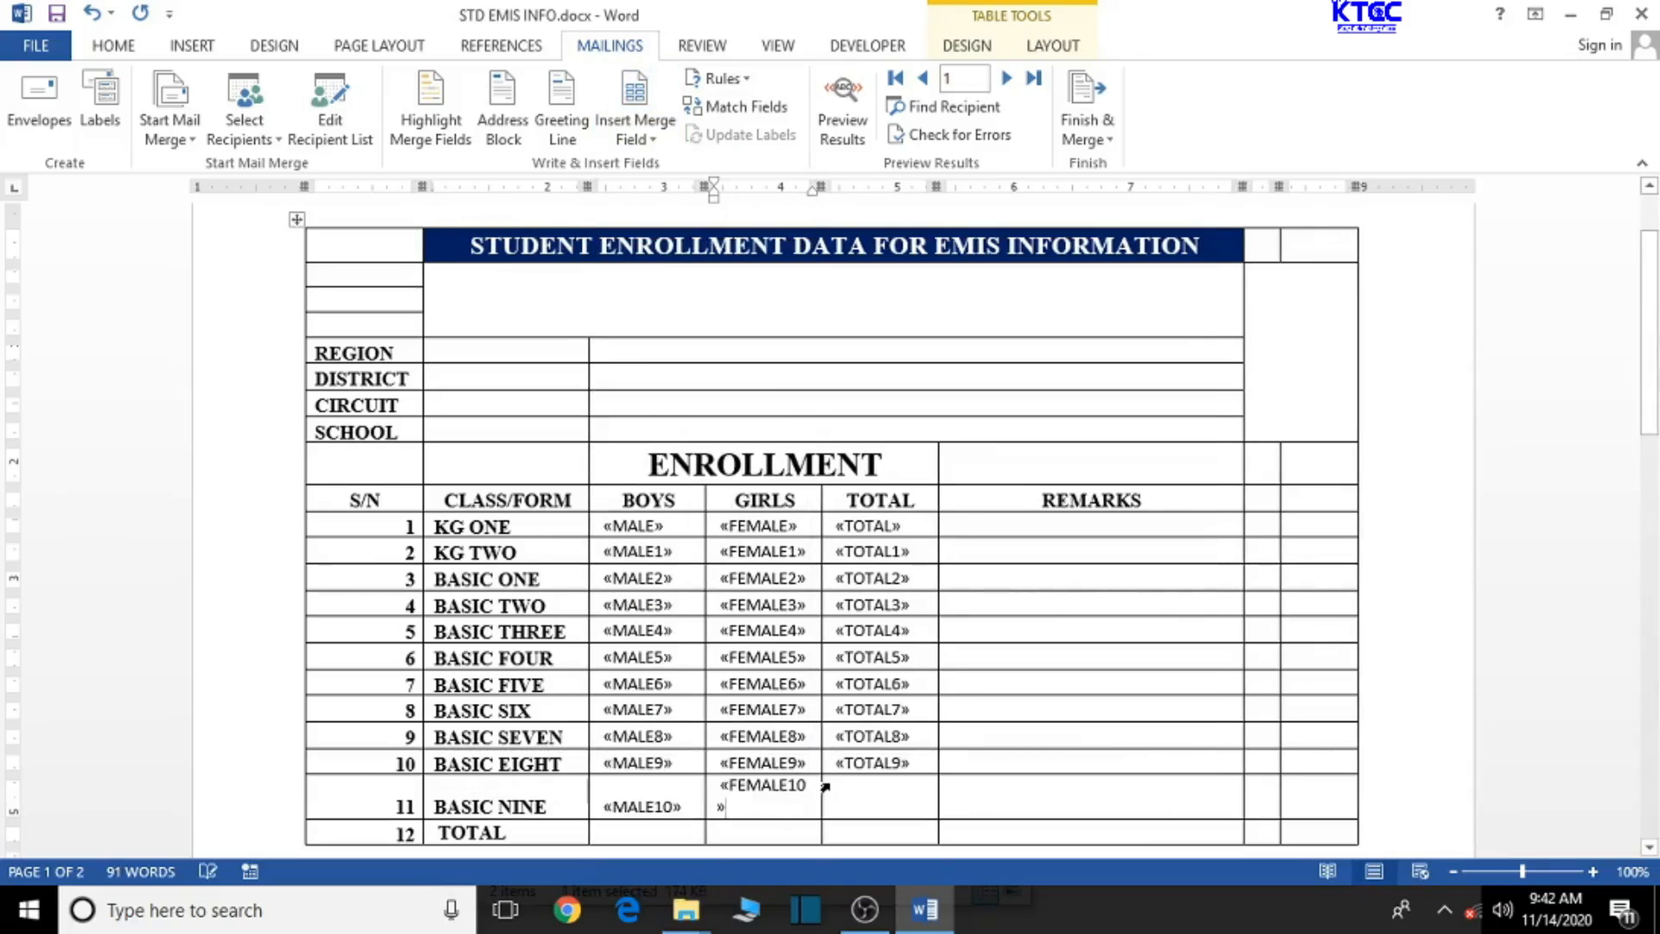
click(875, 808)
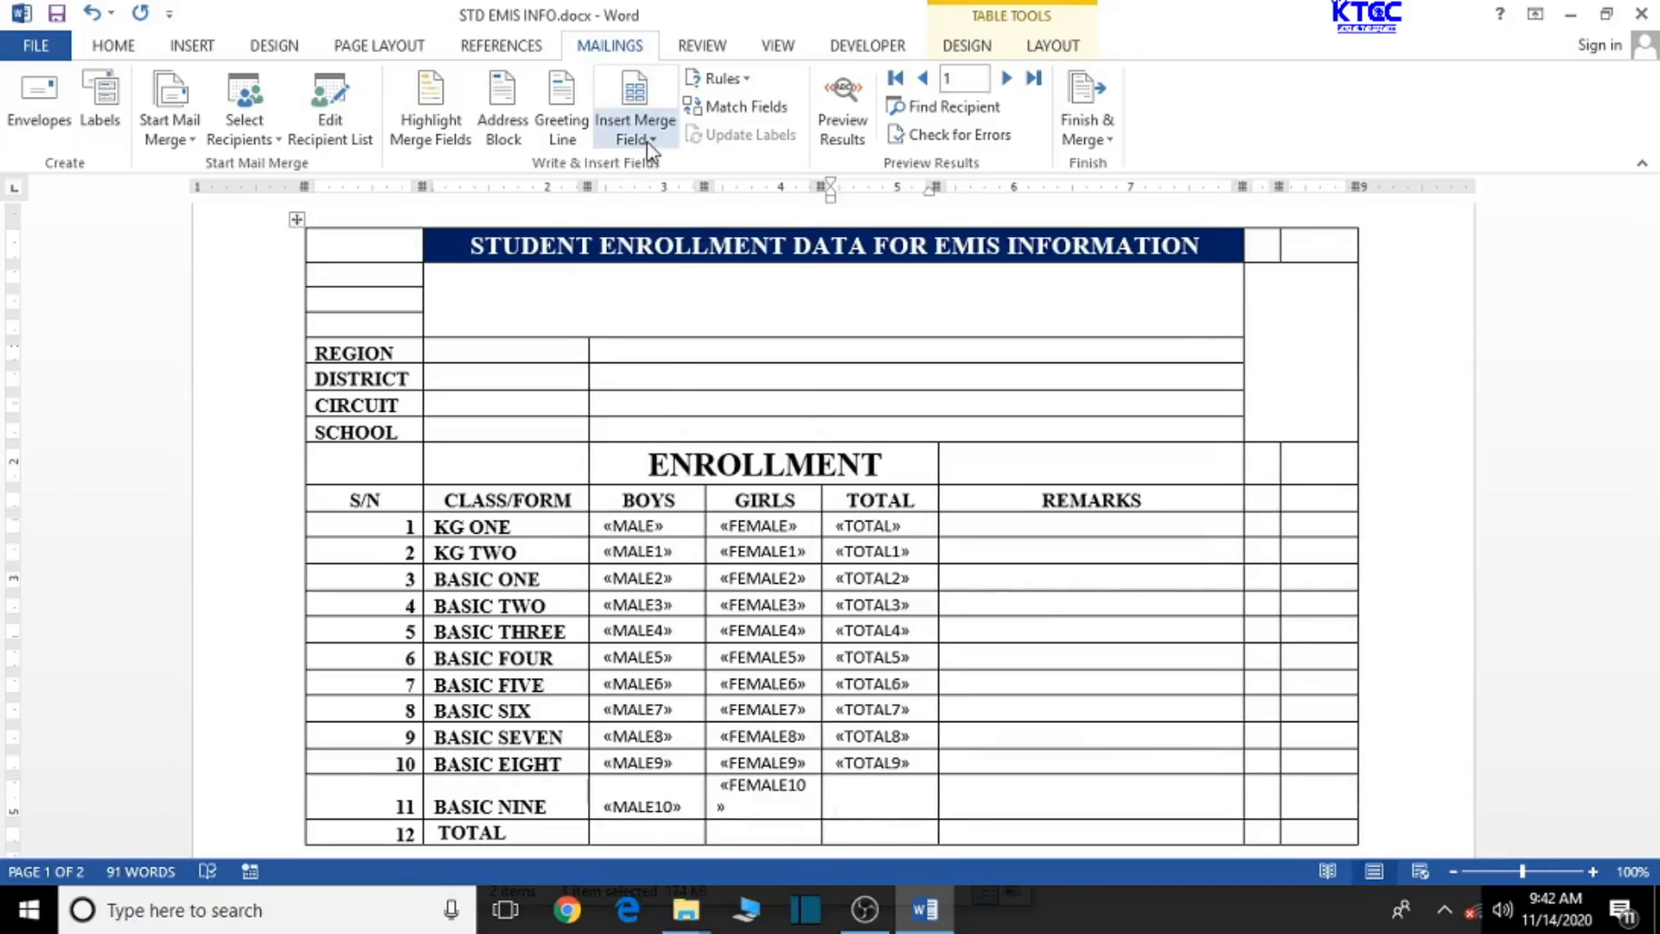
click(634, 105)
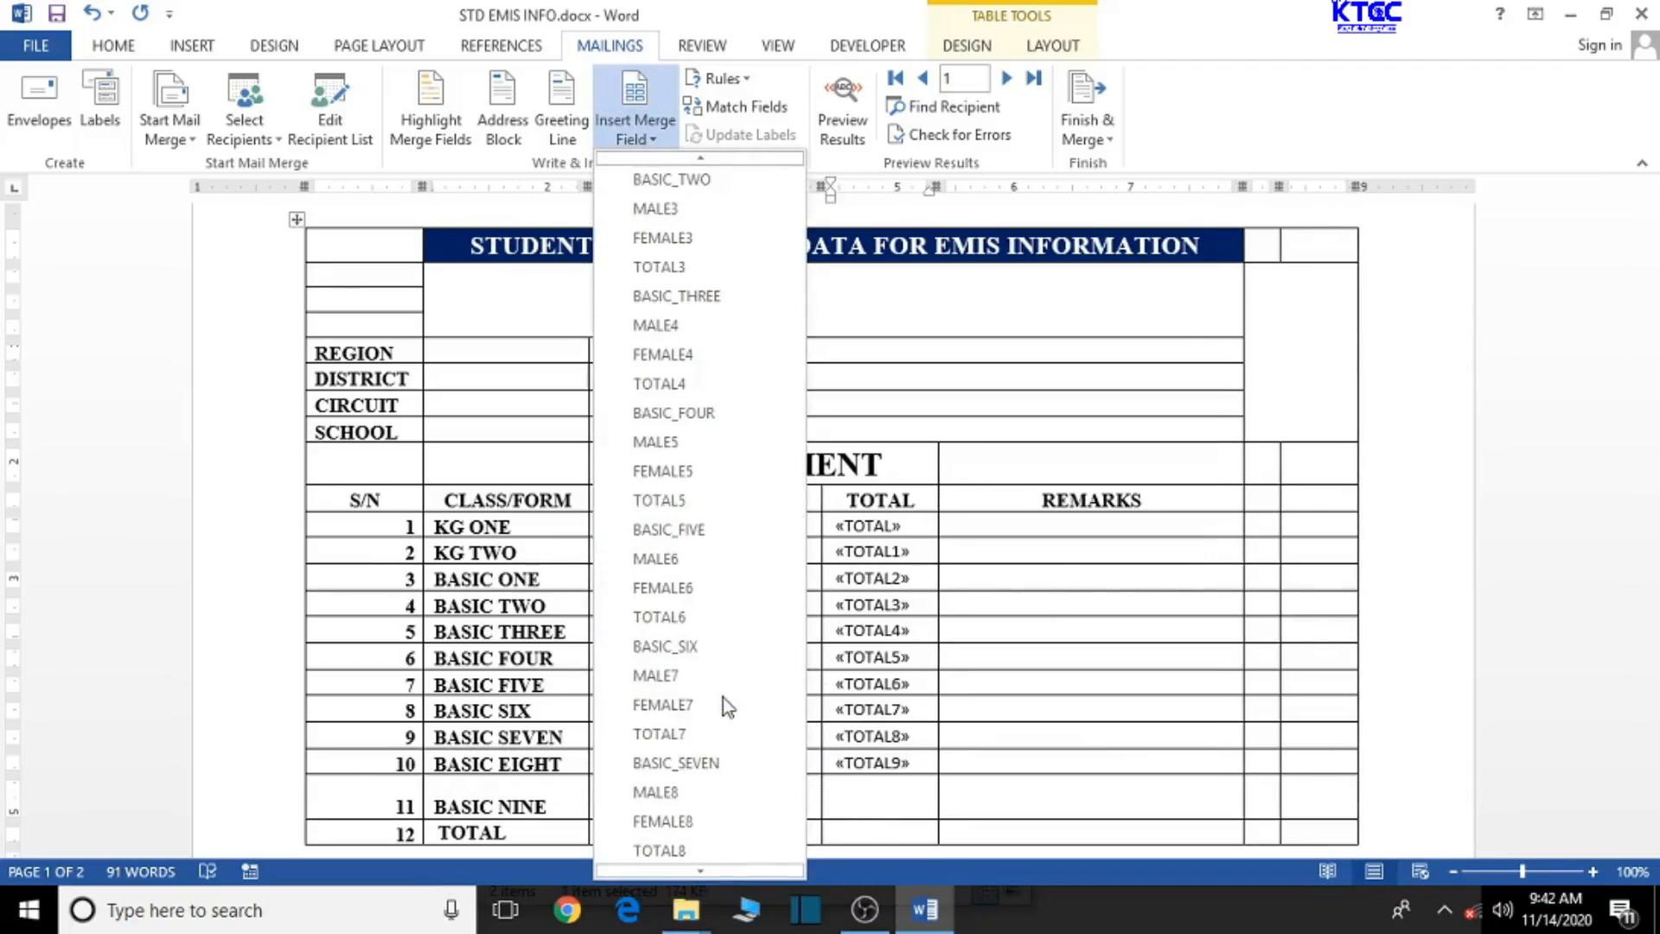
scroll(down, 3)
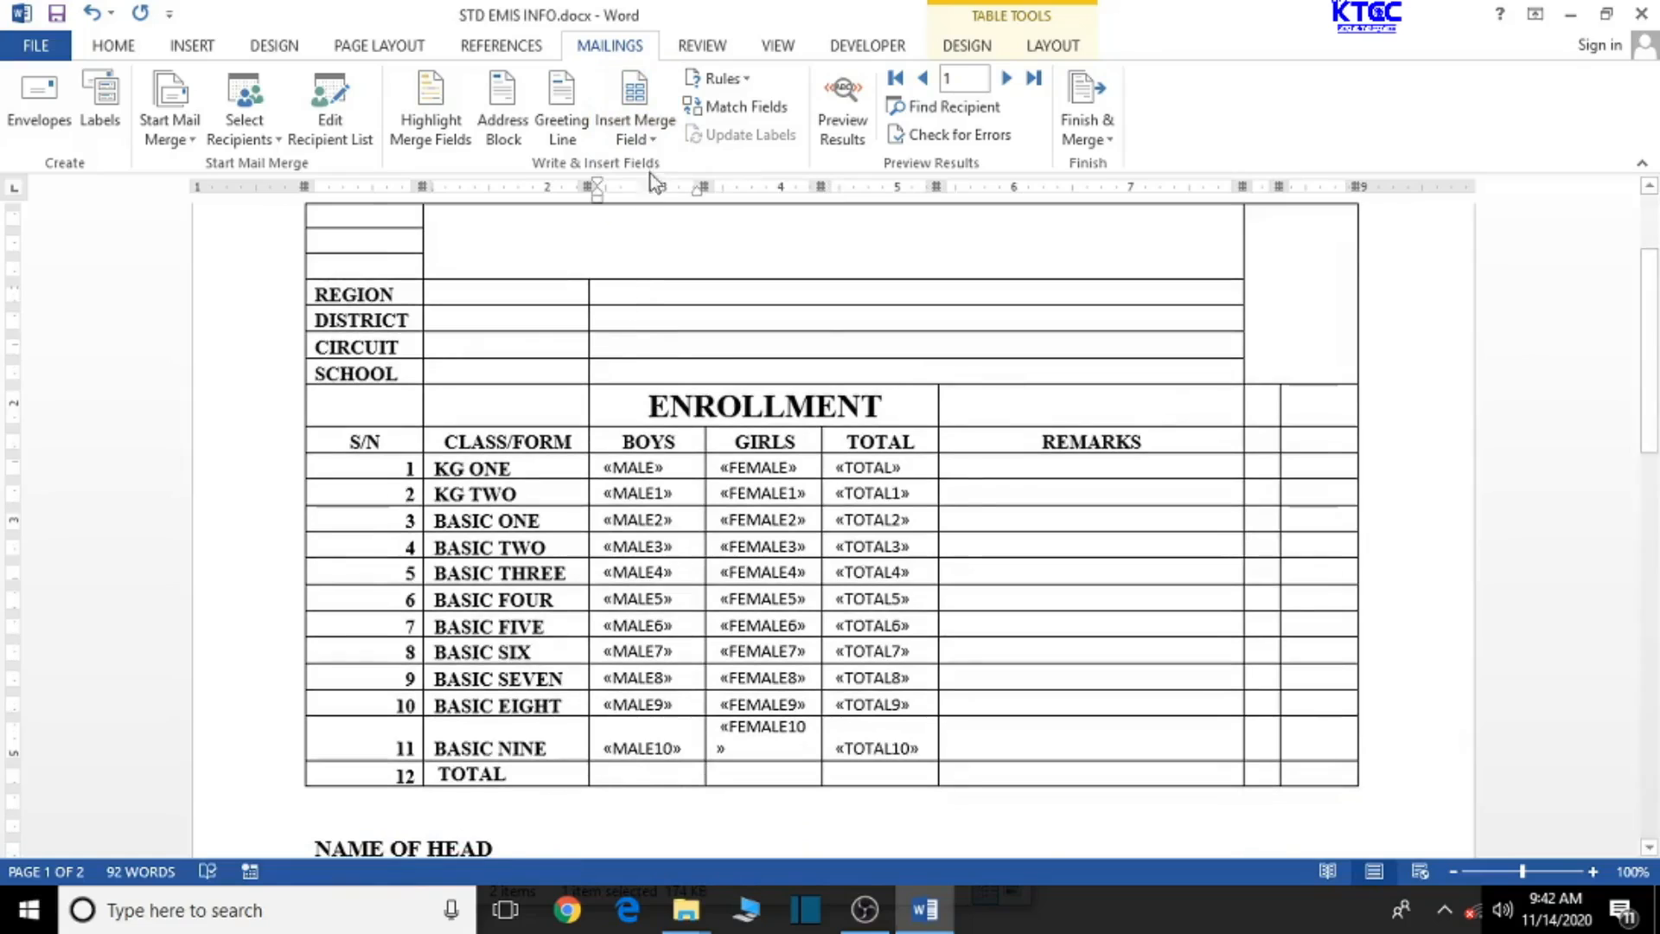
Insert ALL_MALE, ALL_FEMALE and GRAND_TOTAL into the TOTAL row and preview the merged results (7, 5, 12).
click(635, 106)
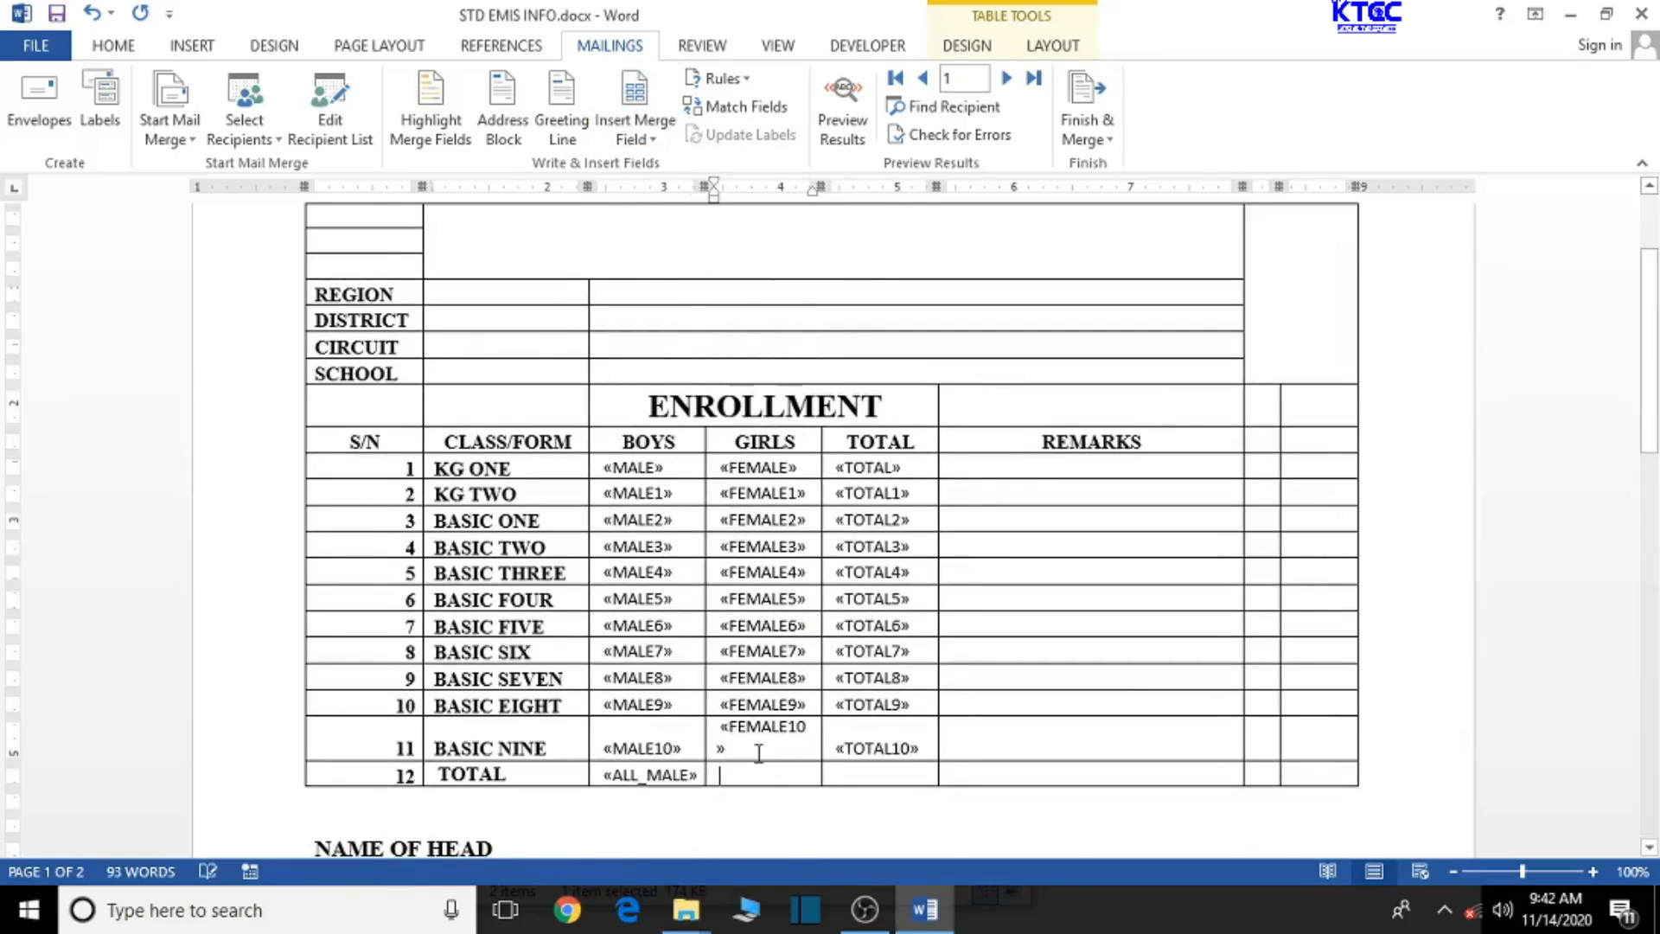
click(635, 105)
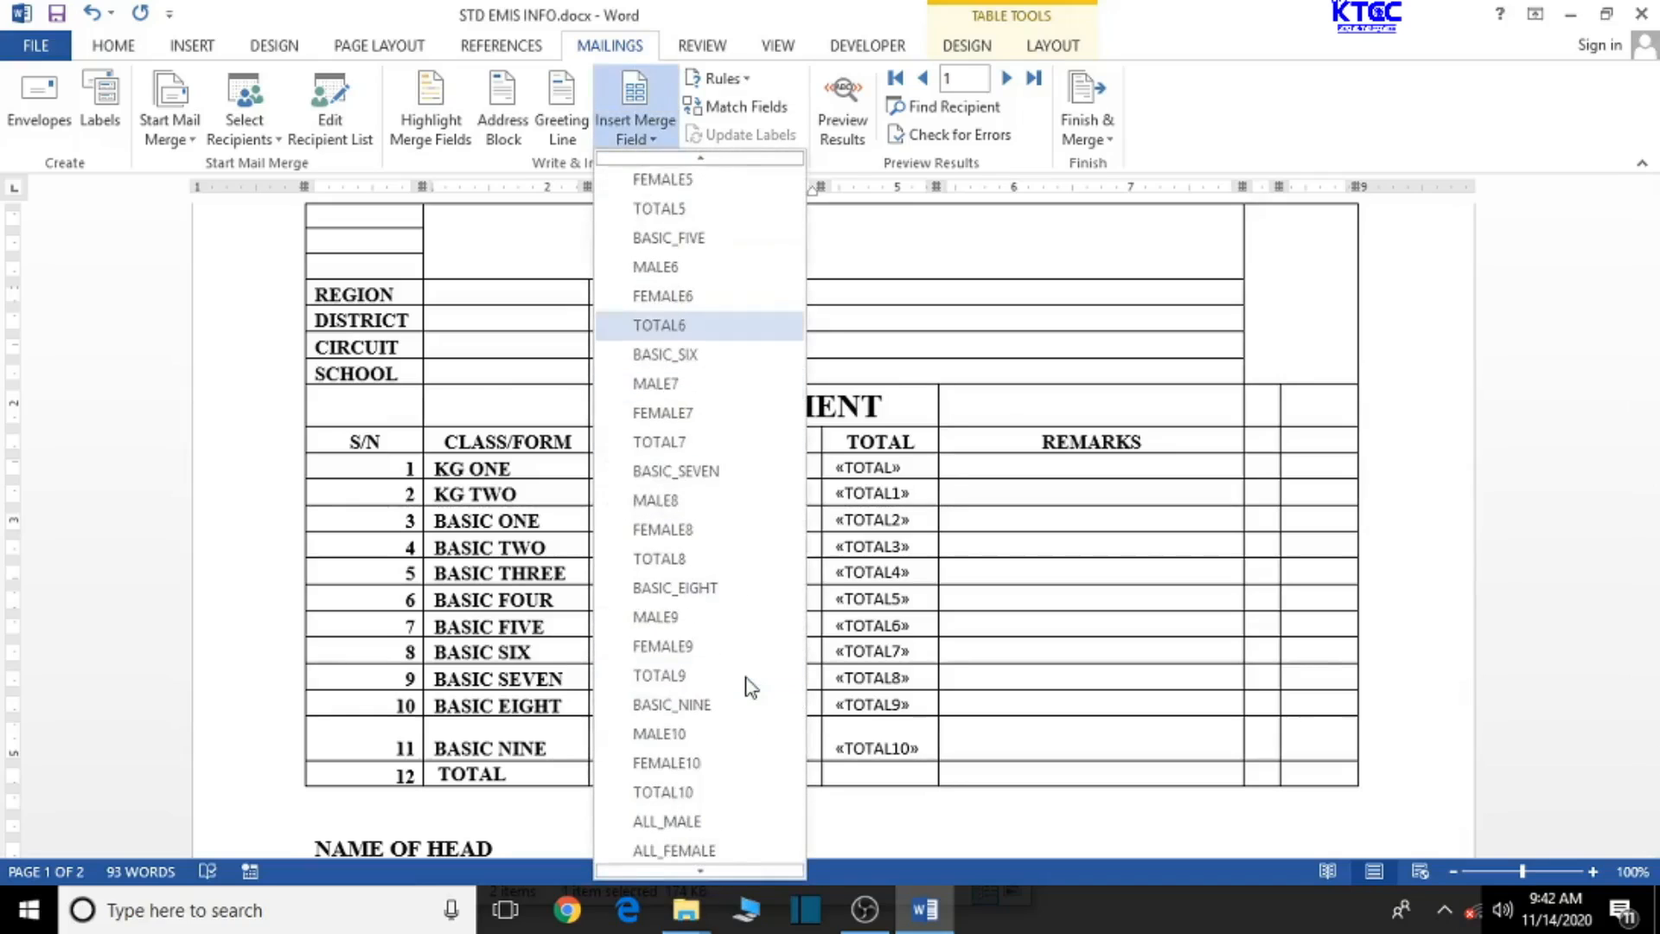
click(673, 851)
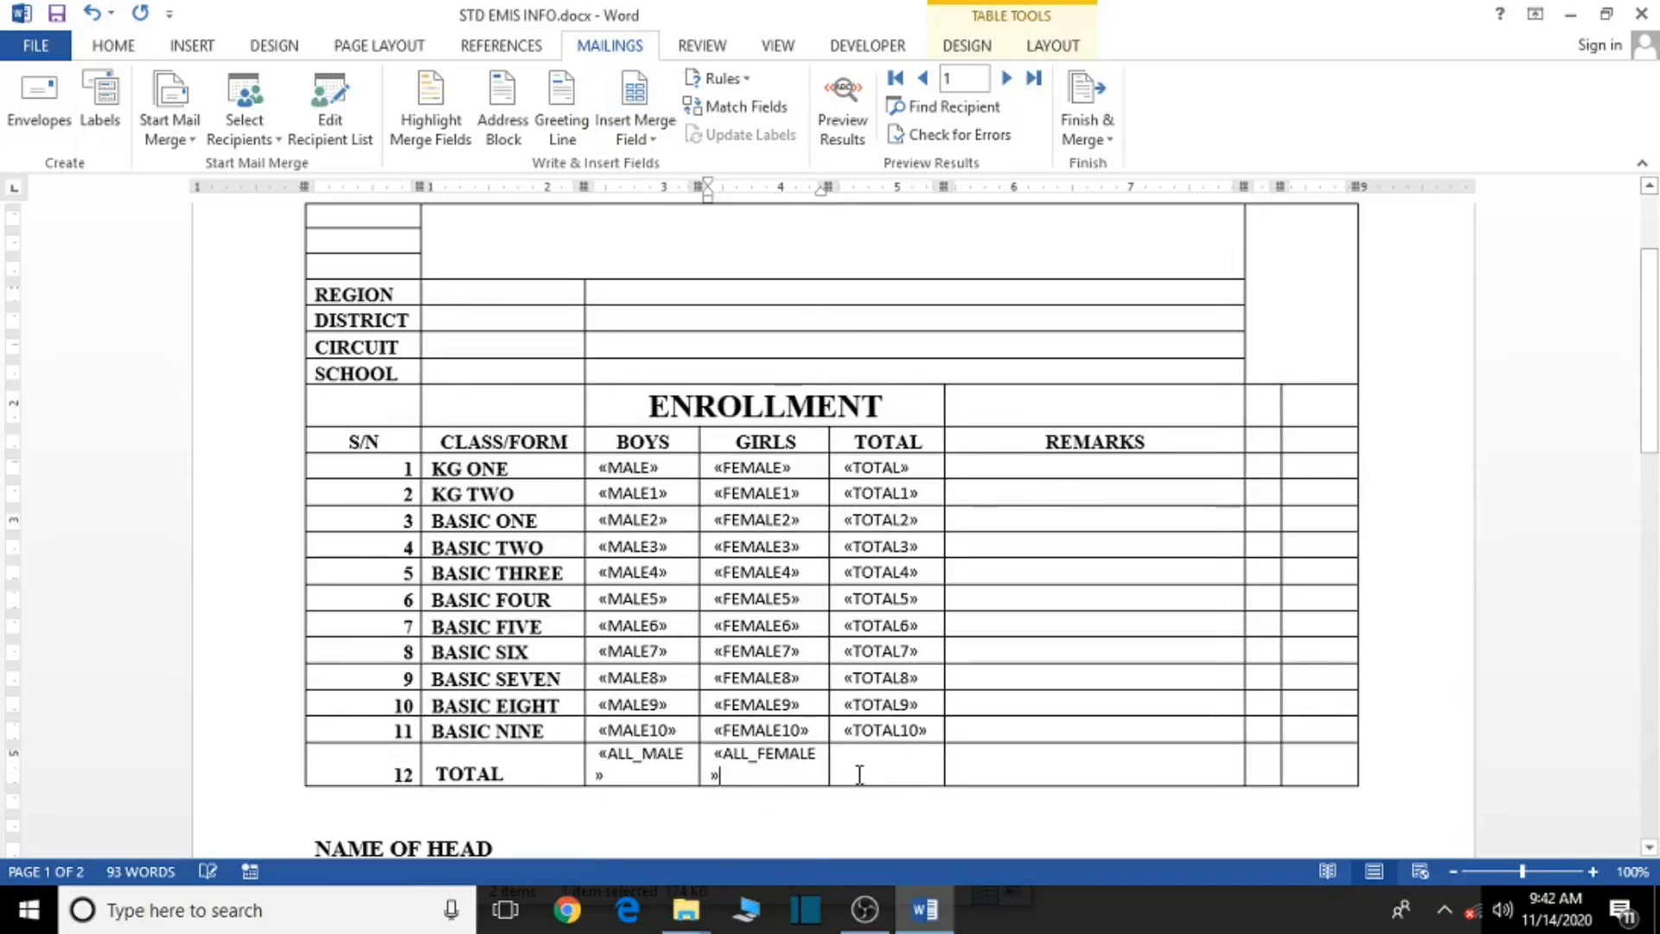
click(635, 106)
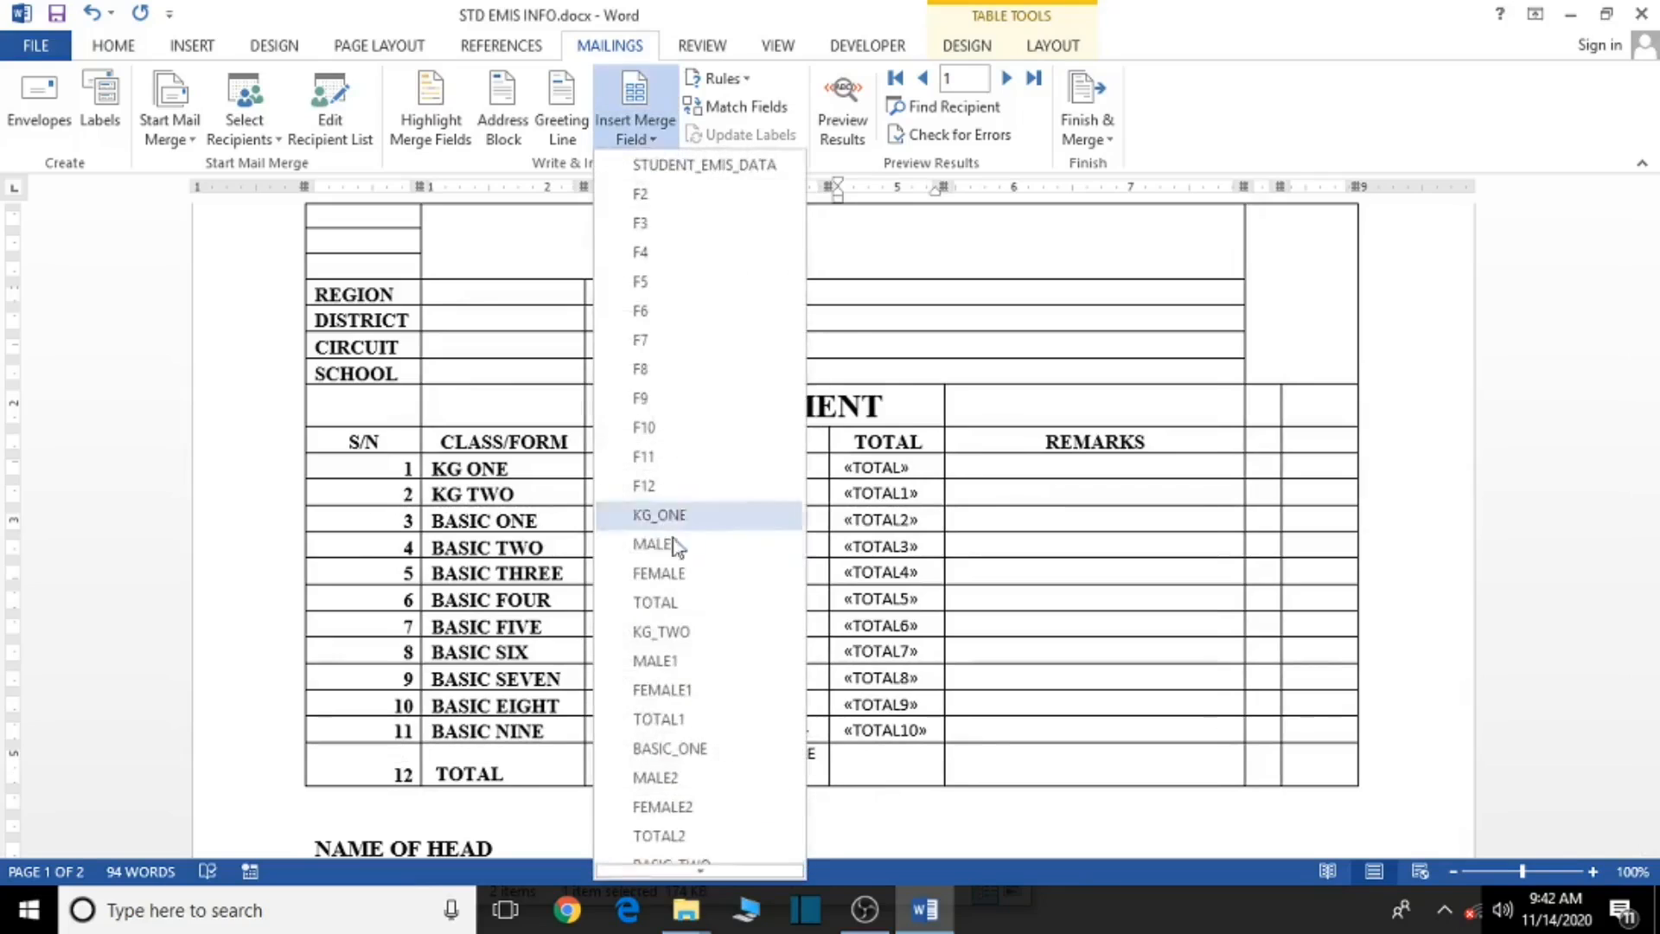
scroll(down, 3)
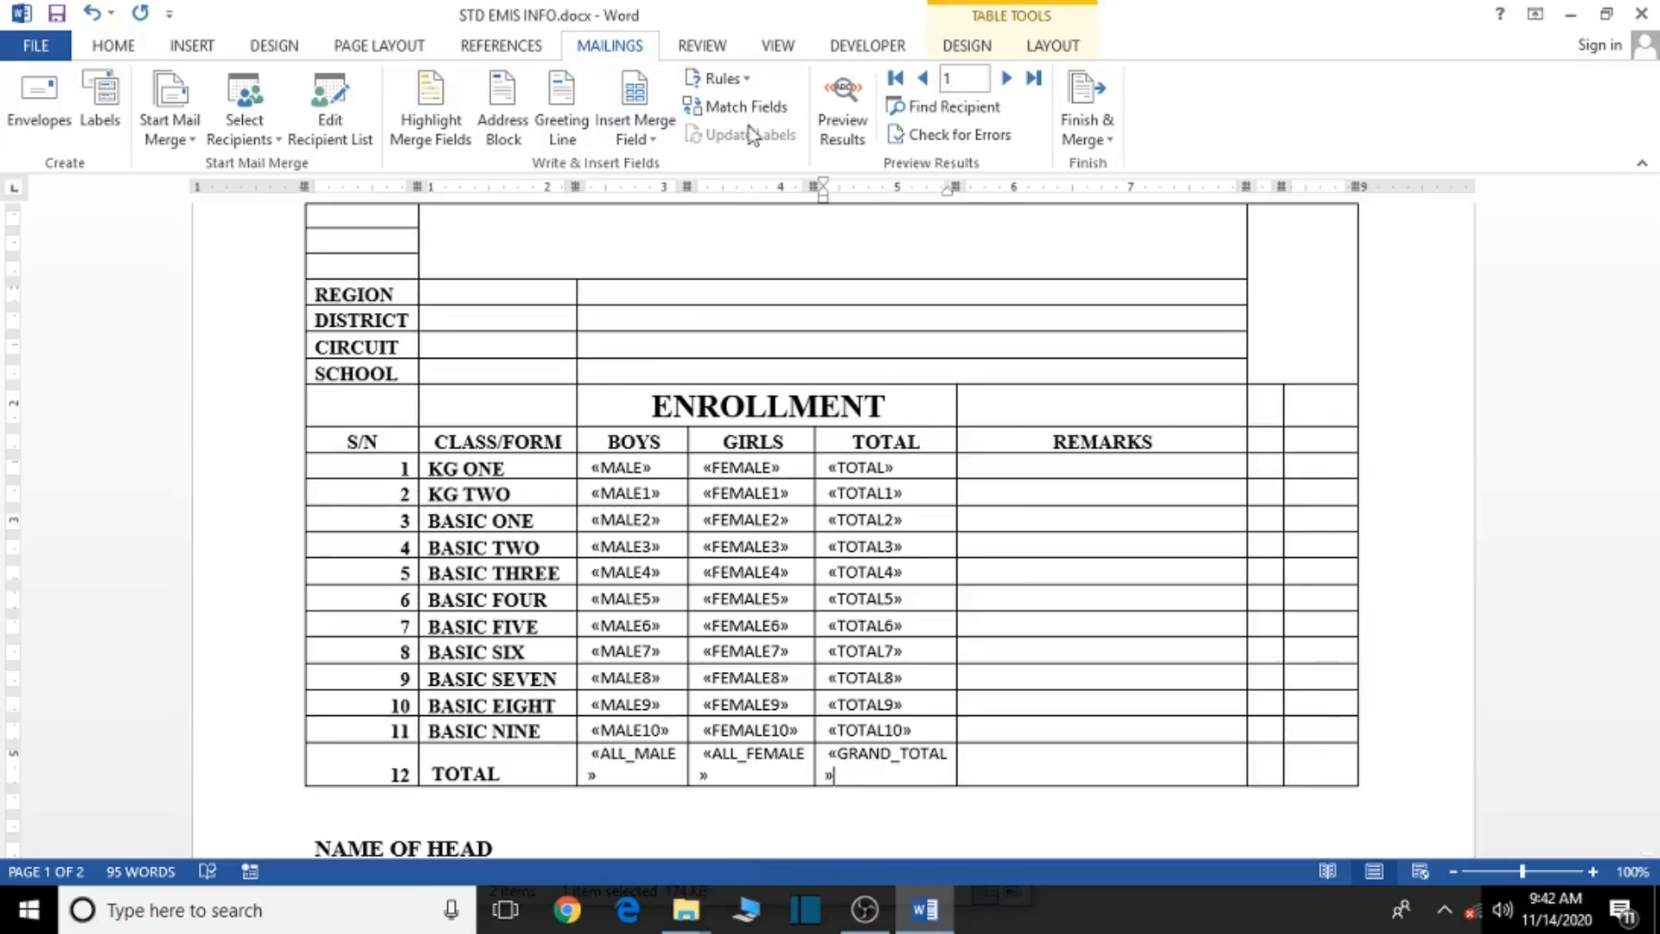
click(842, 105)
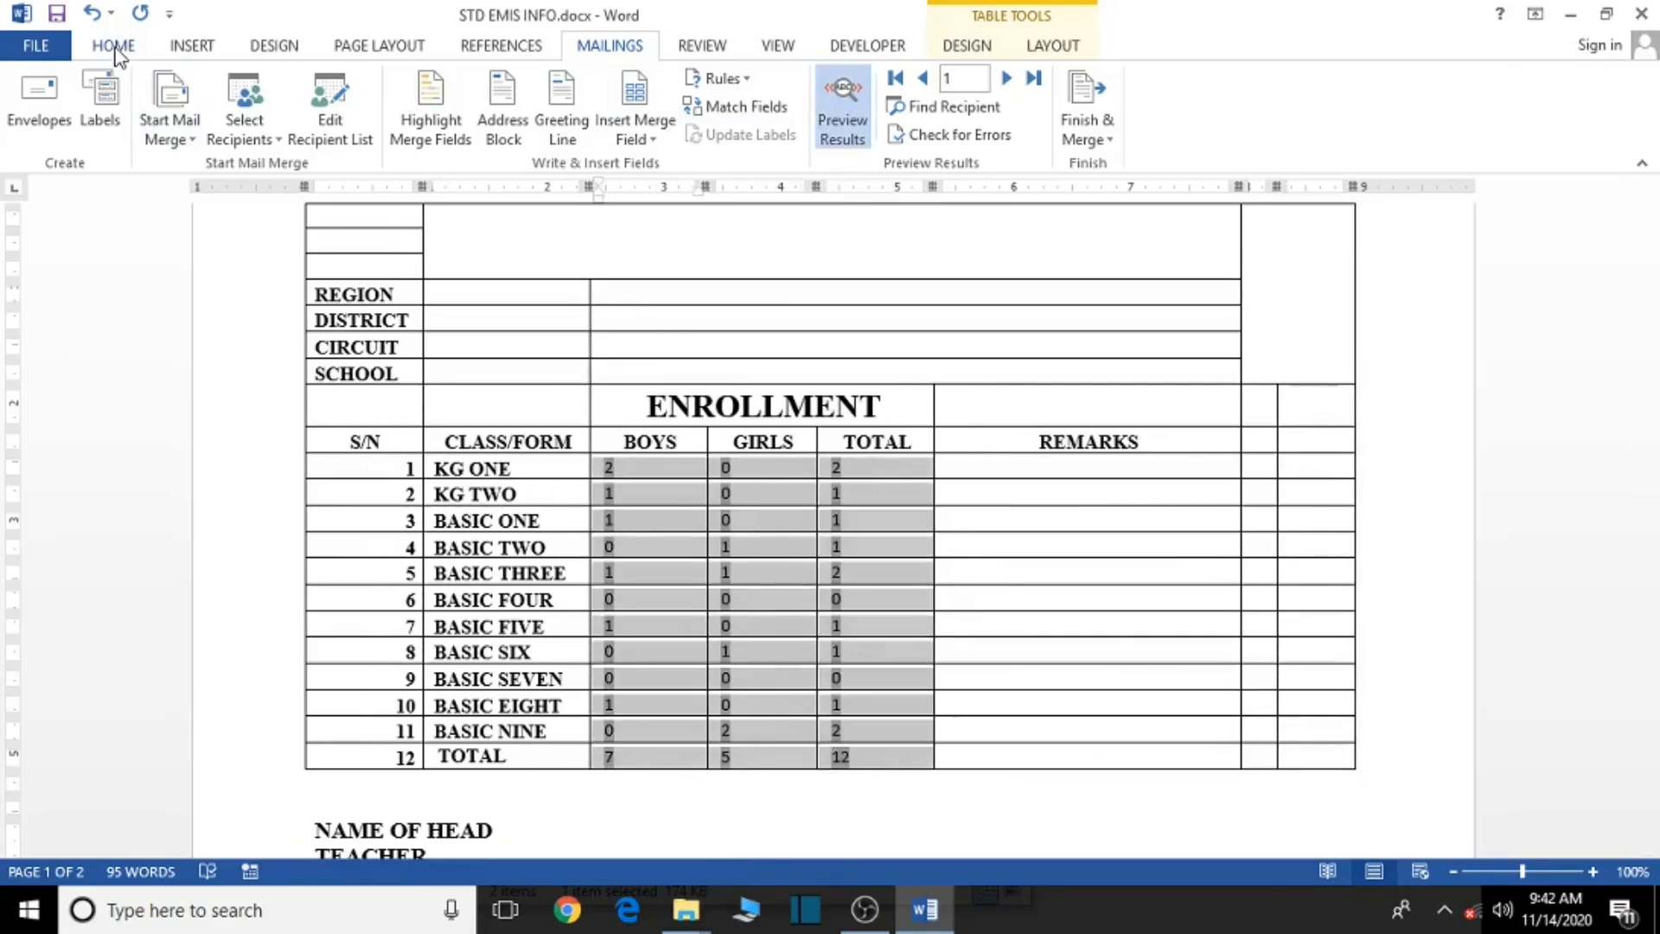
Enlarge the merged enrollment counts to 12 point and centre them in the BOYS, GIRLS and TOTAL columns.
click(114, 45)
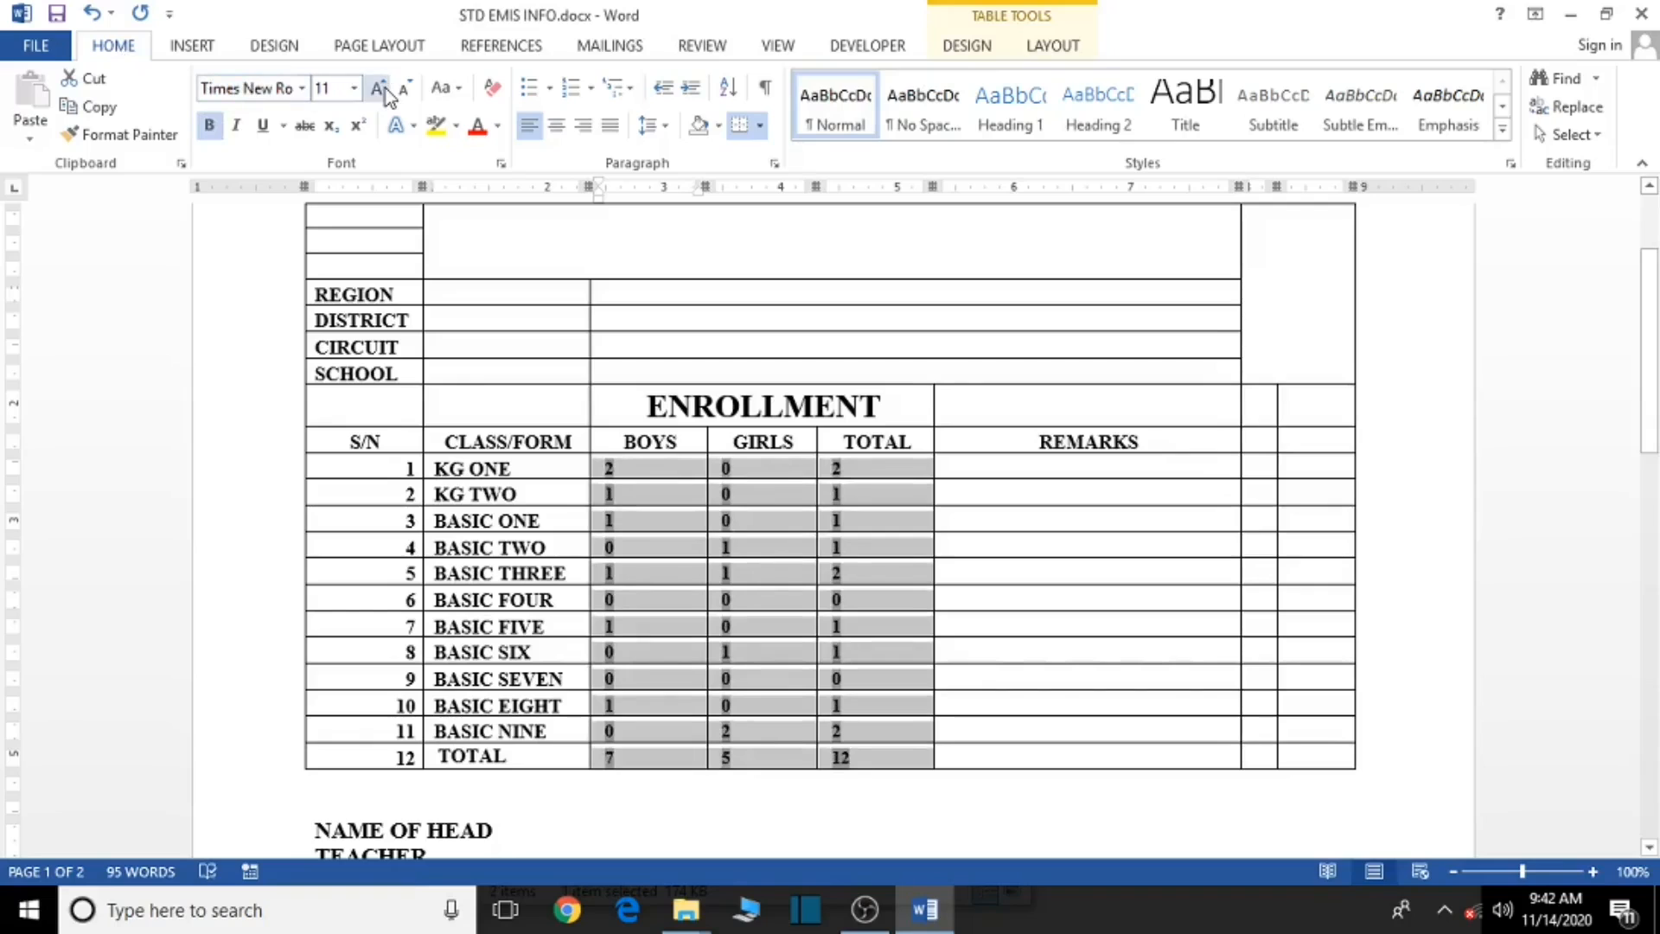
click(403, 88)
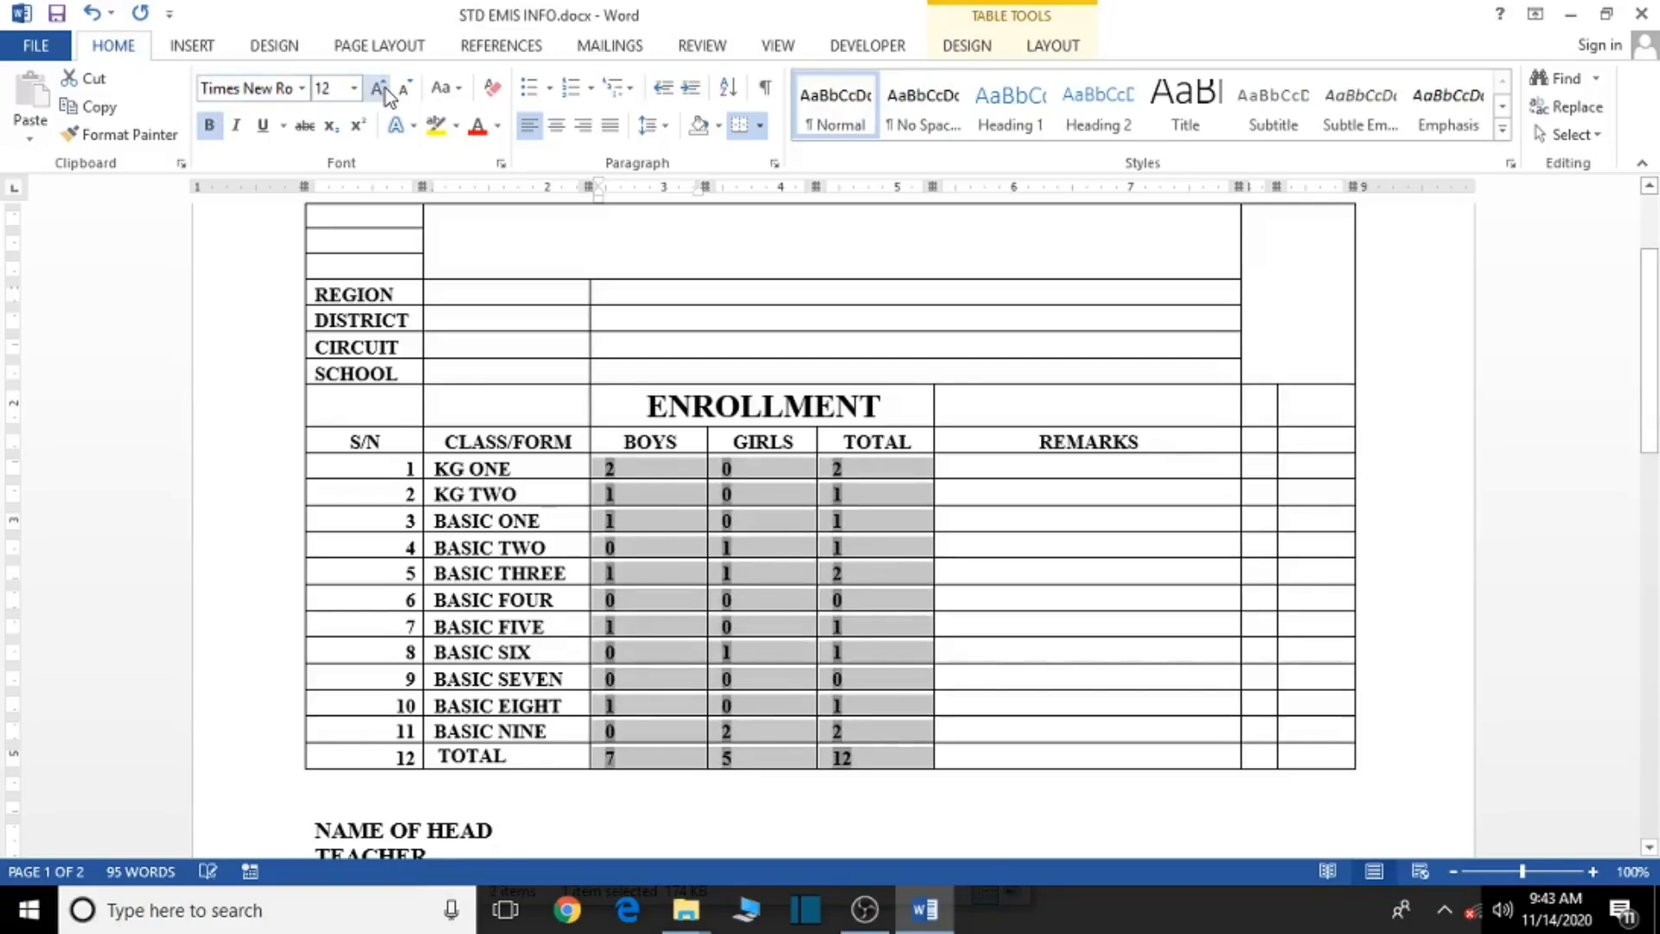
click(375, 88)
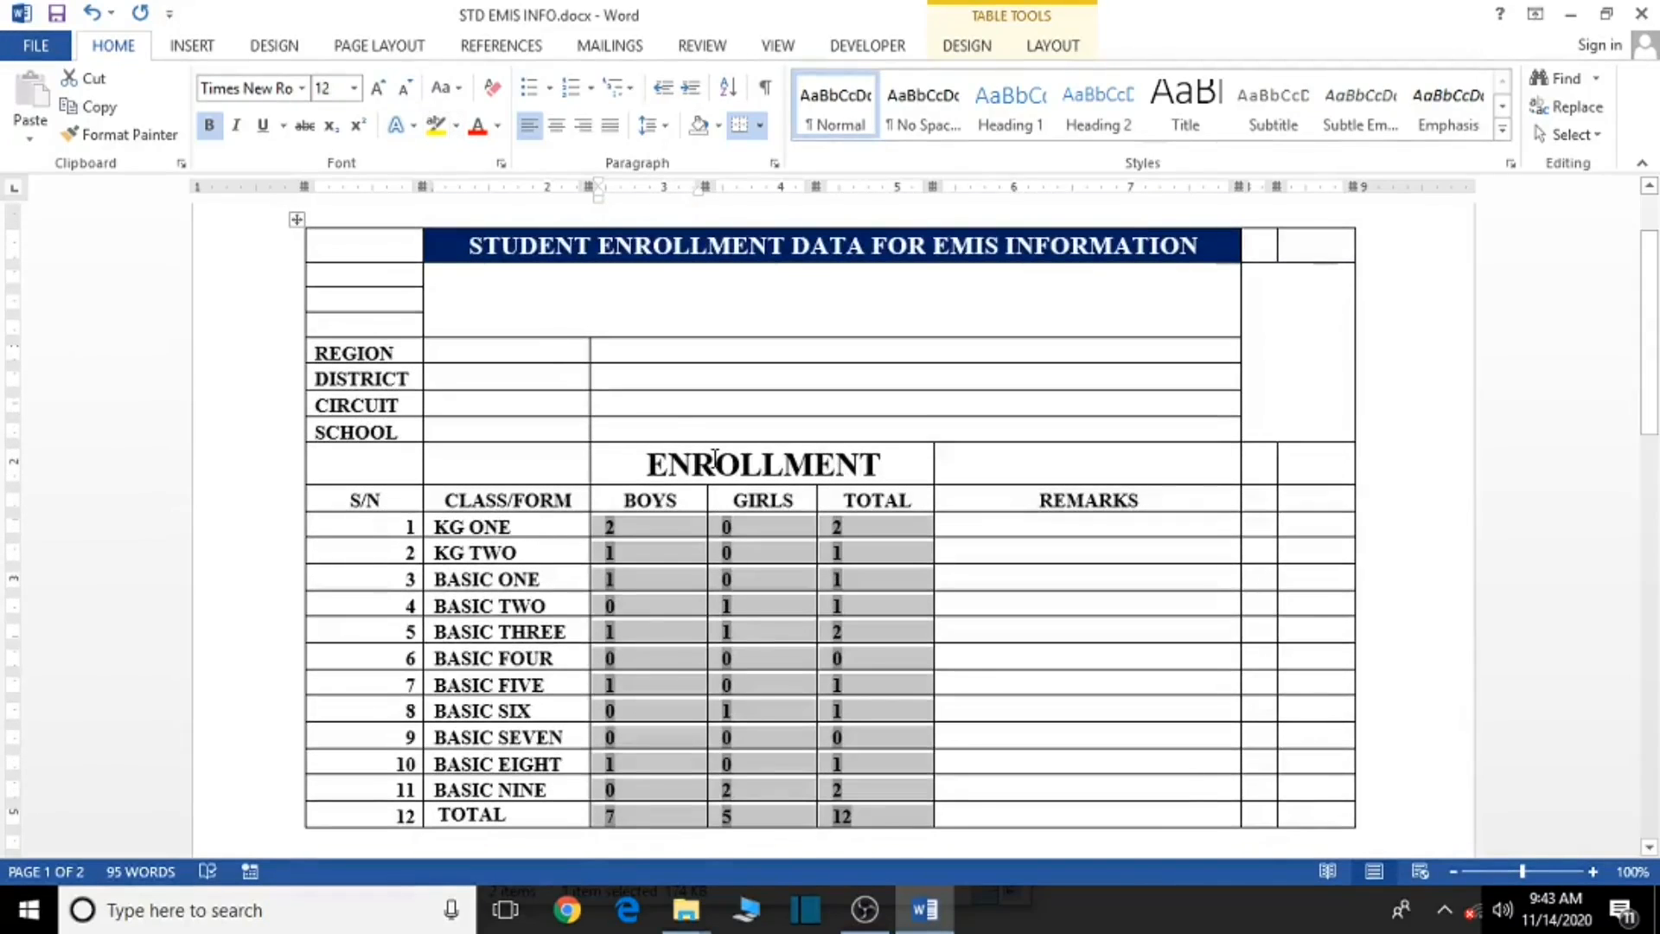
scroll(down, 3)
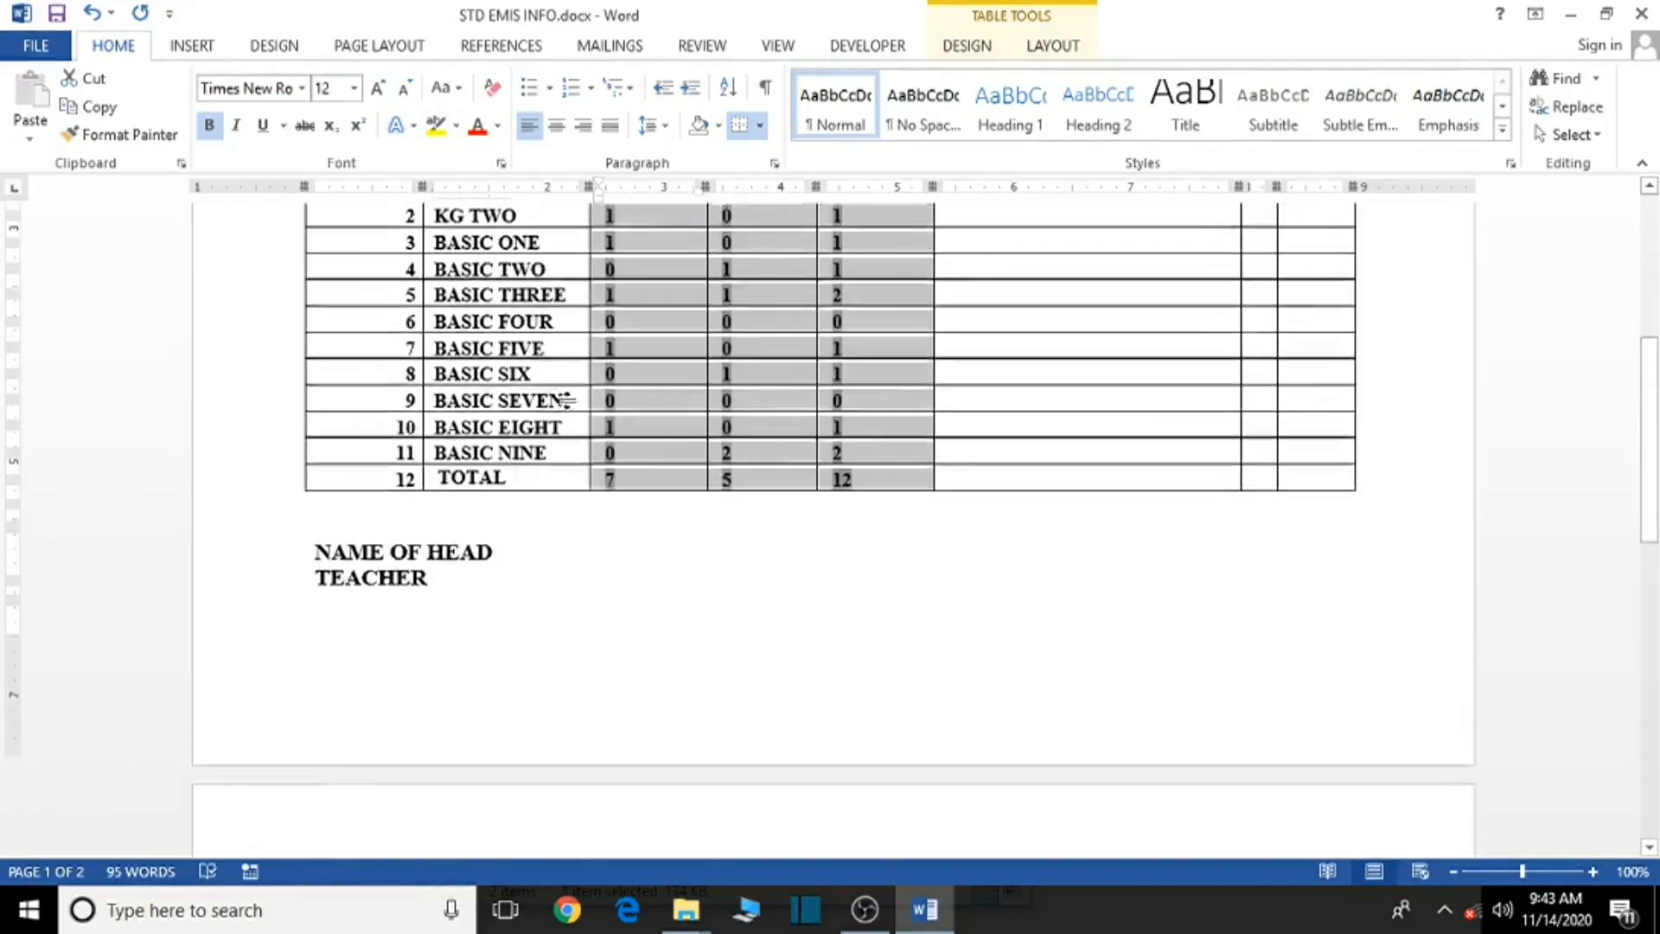
scroll(up, 3)
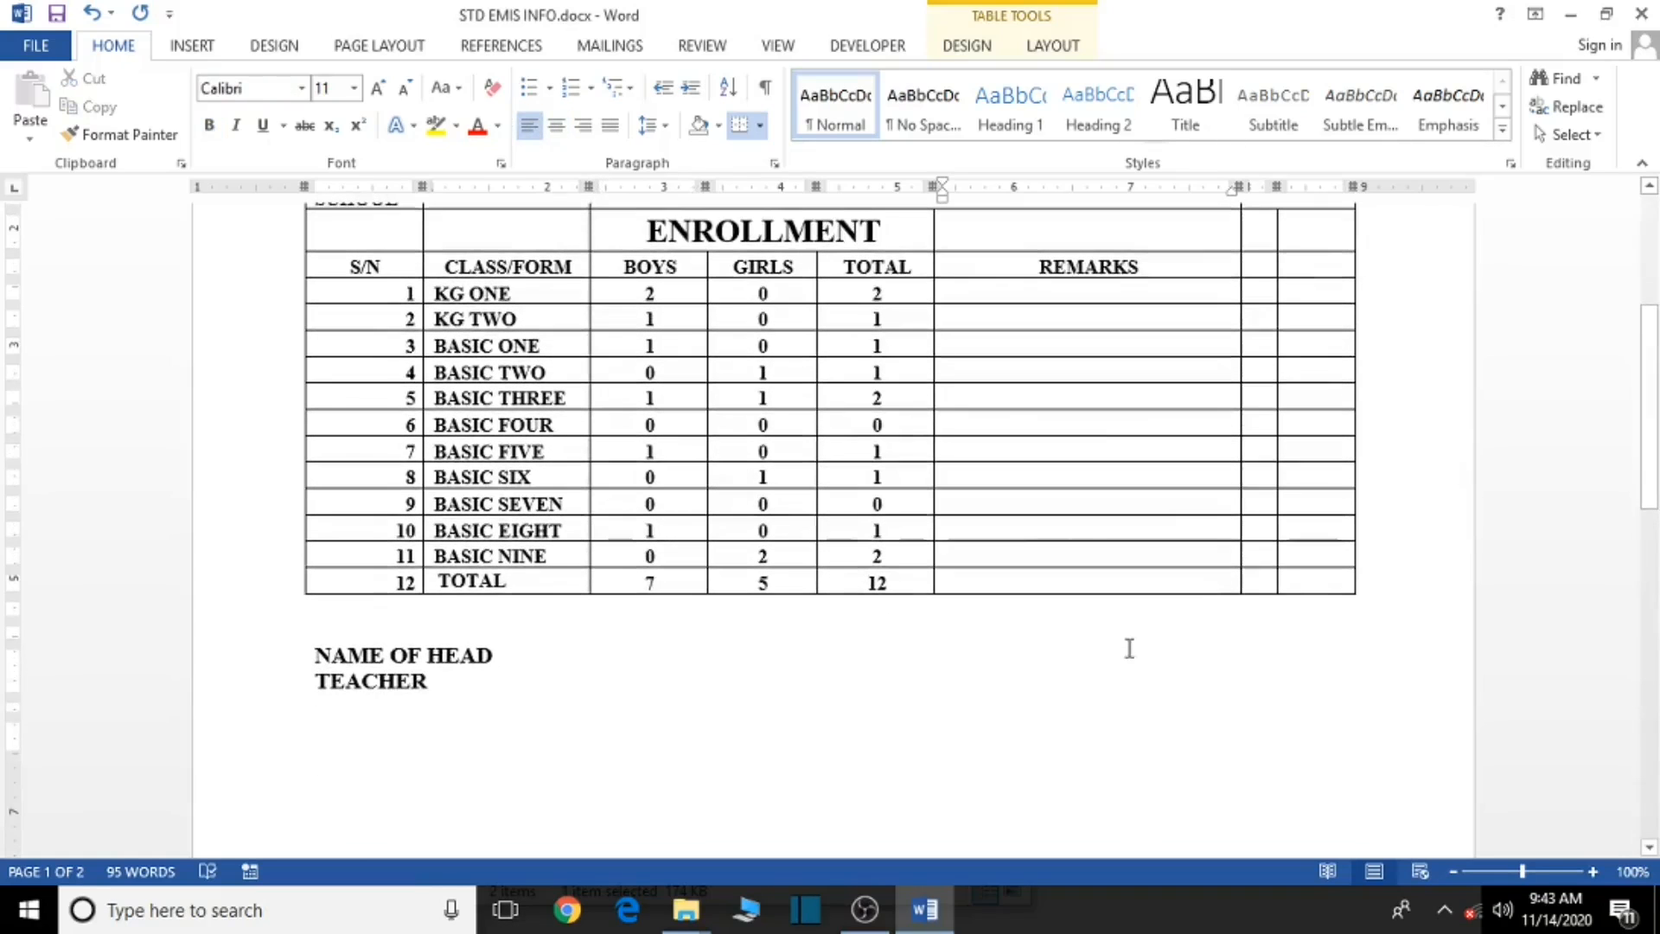
View the enrollment table in File > Print preview, then return to the document.
click(34, 45)
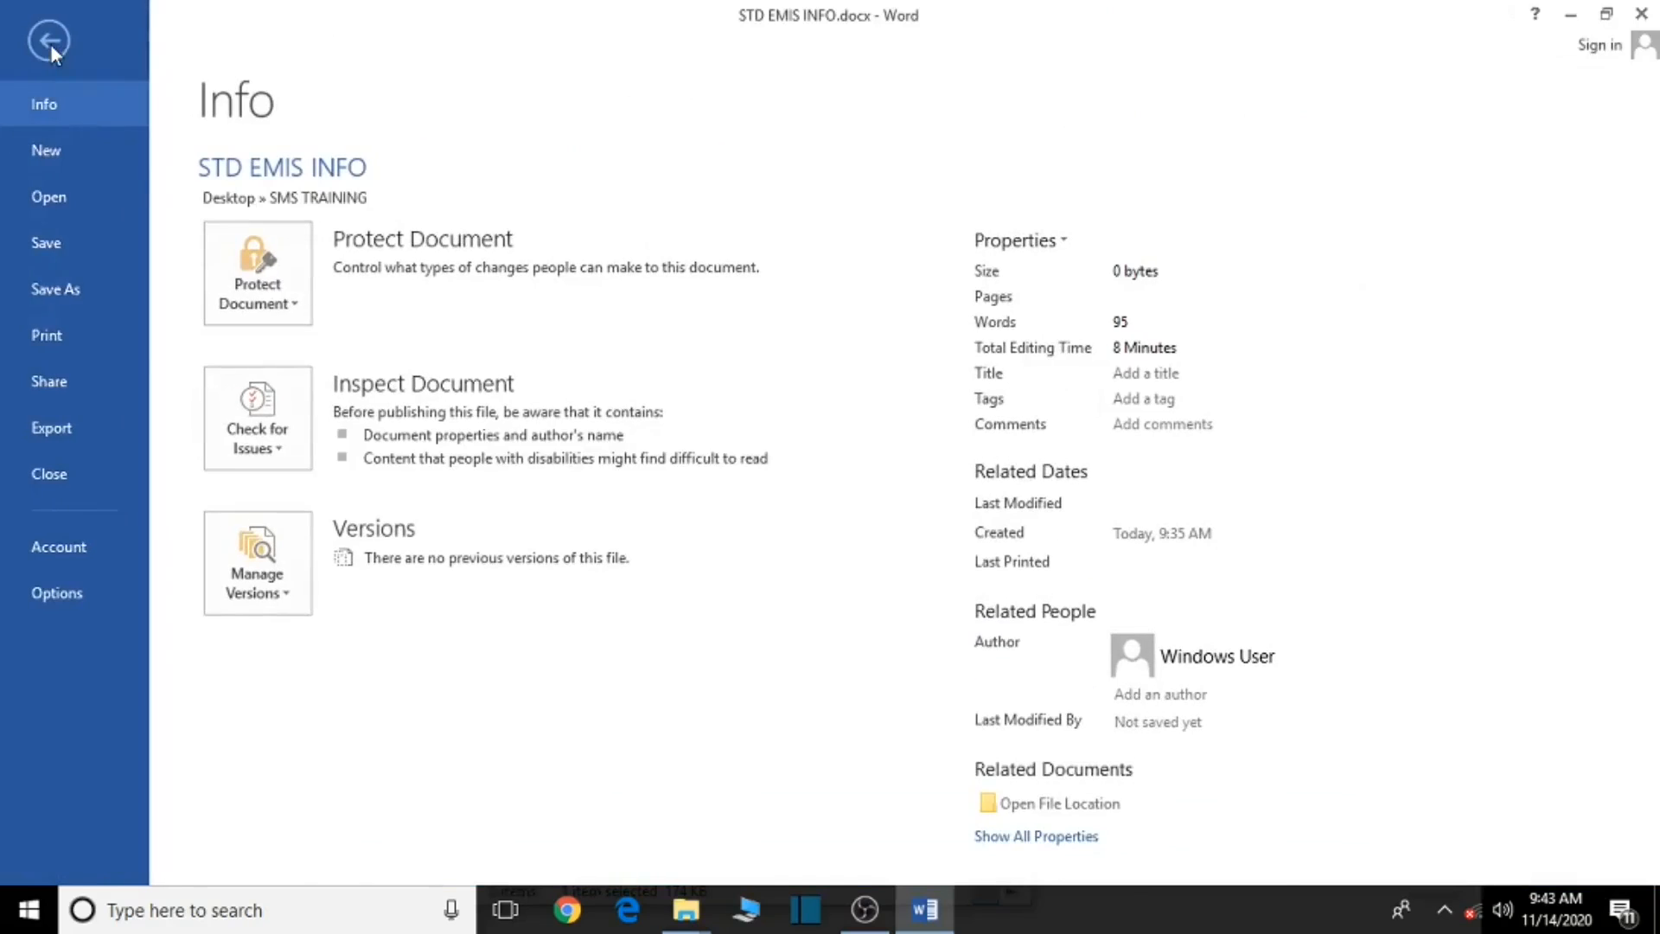
click(47, 336)
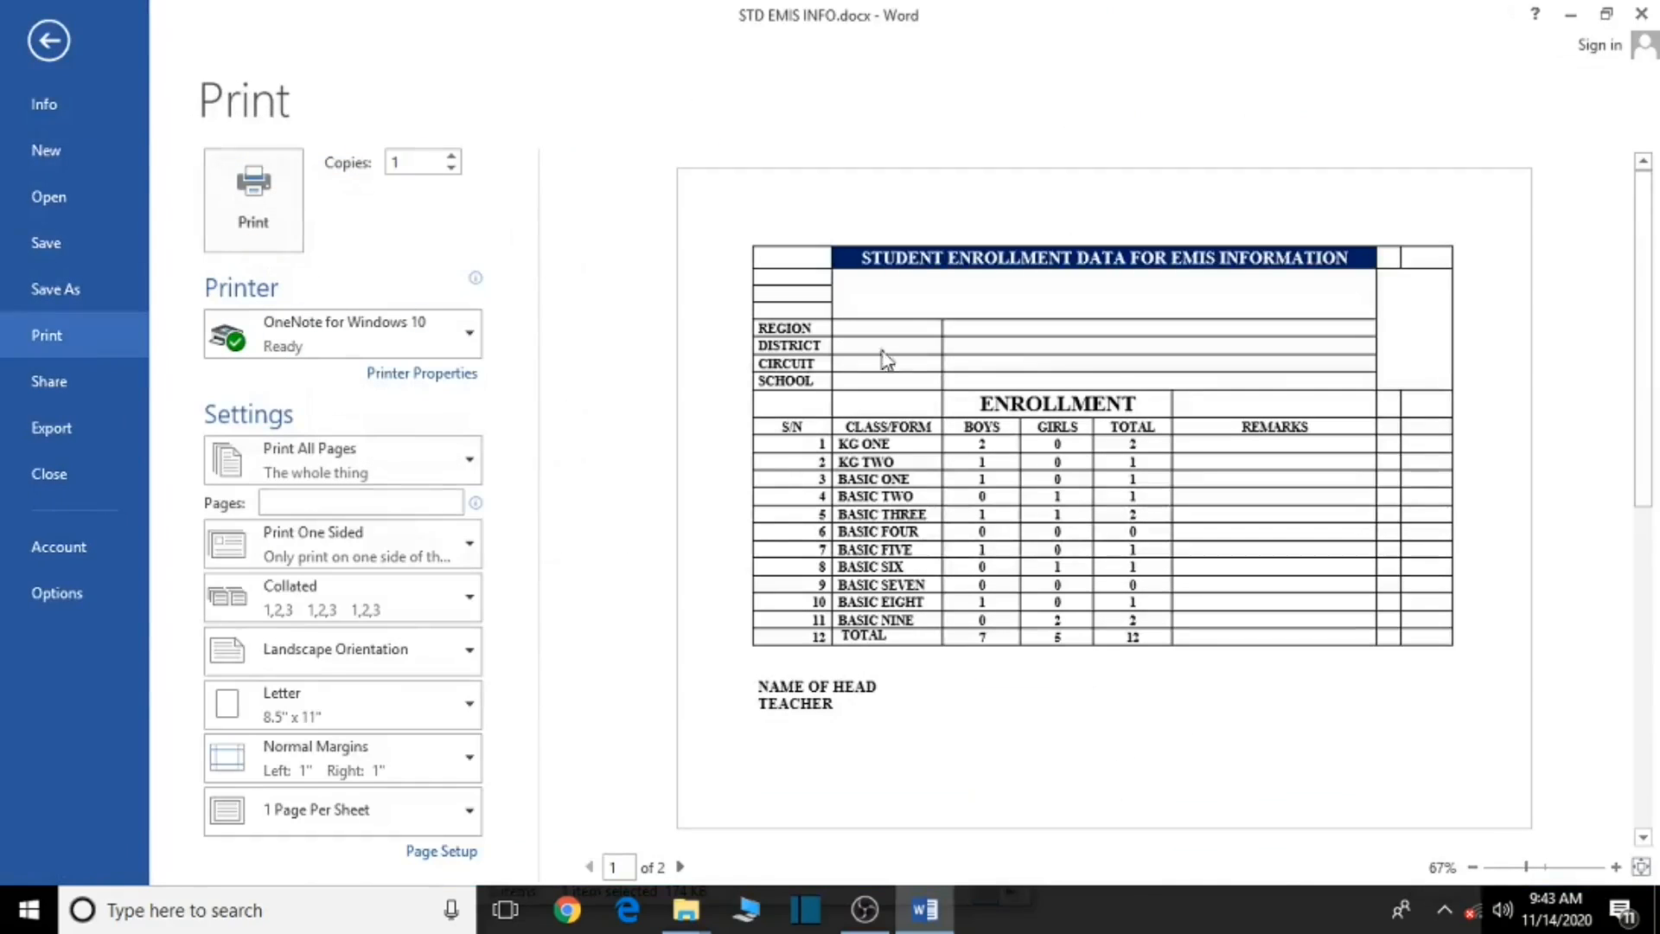
click(49, 39)
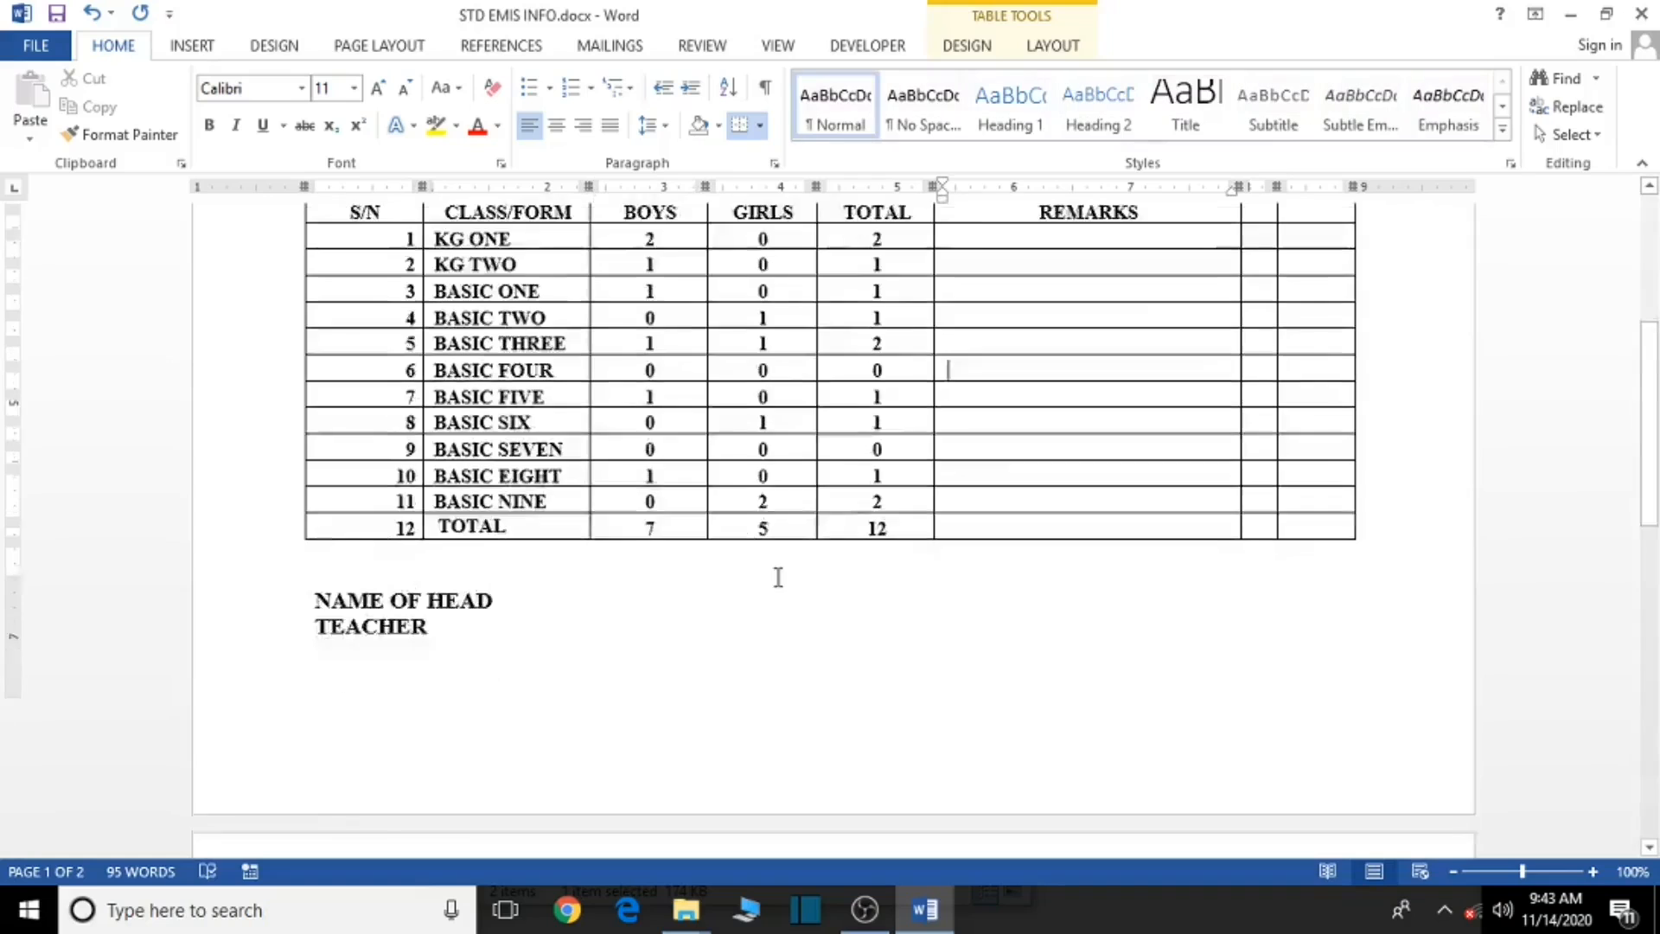
scroll(down, 3)
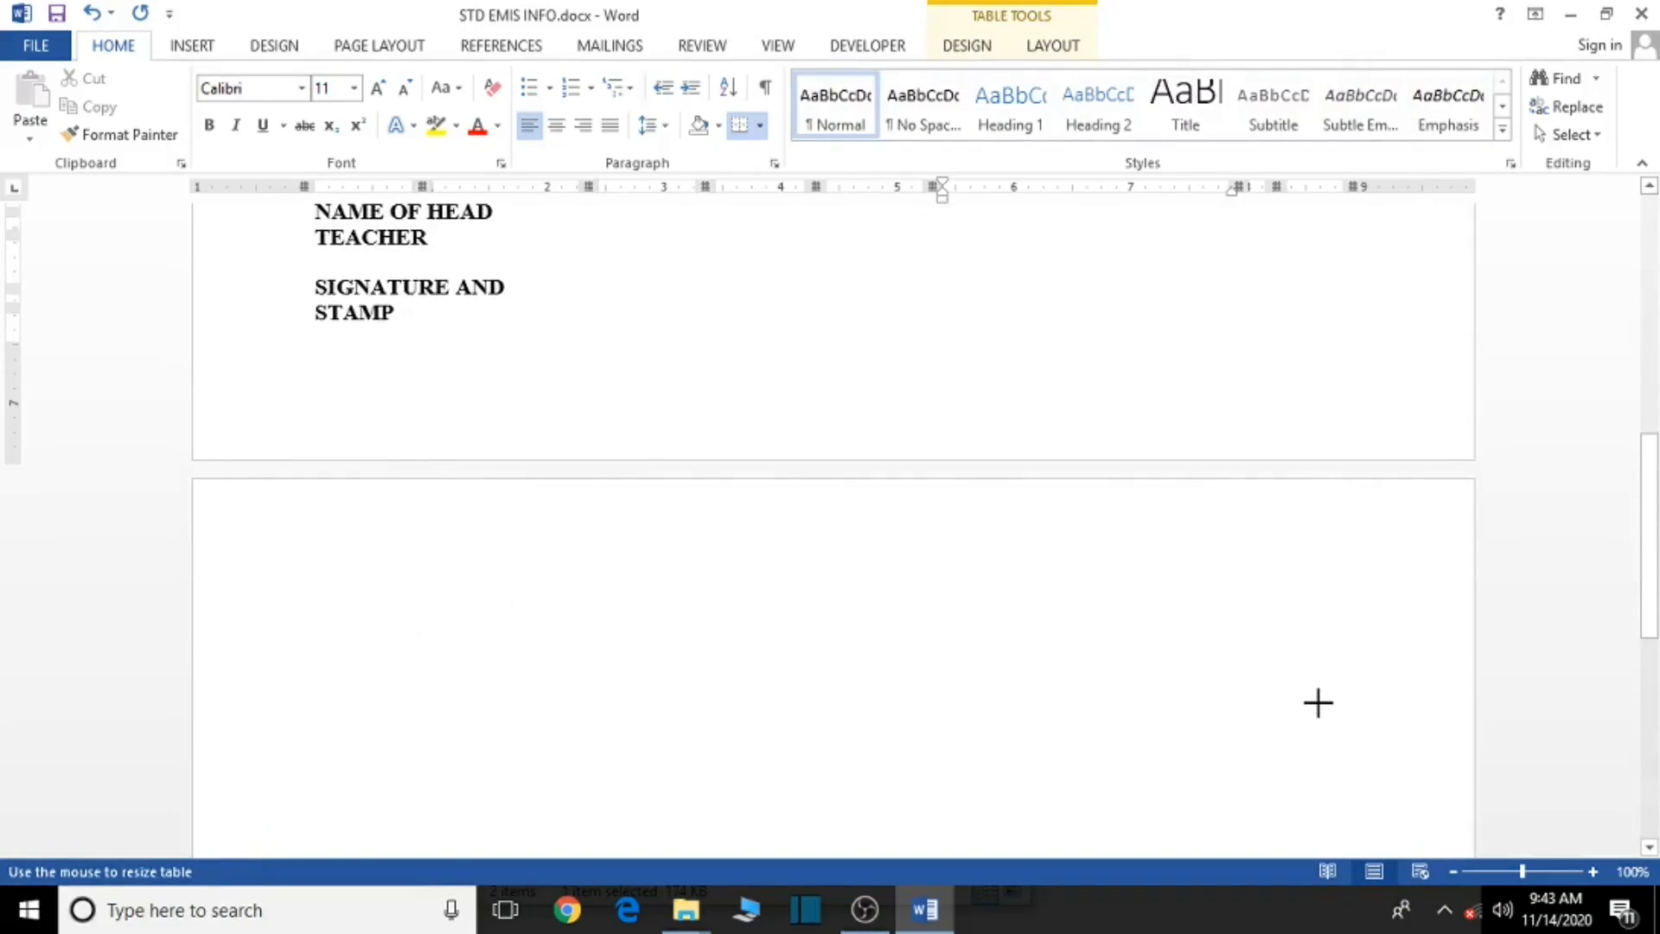
scroll(up, 3)
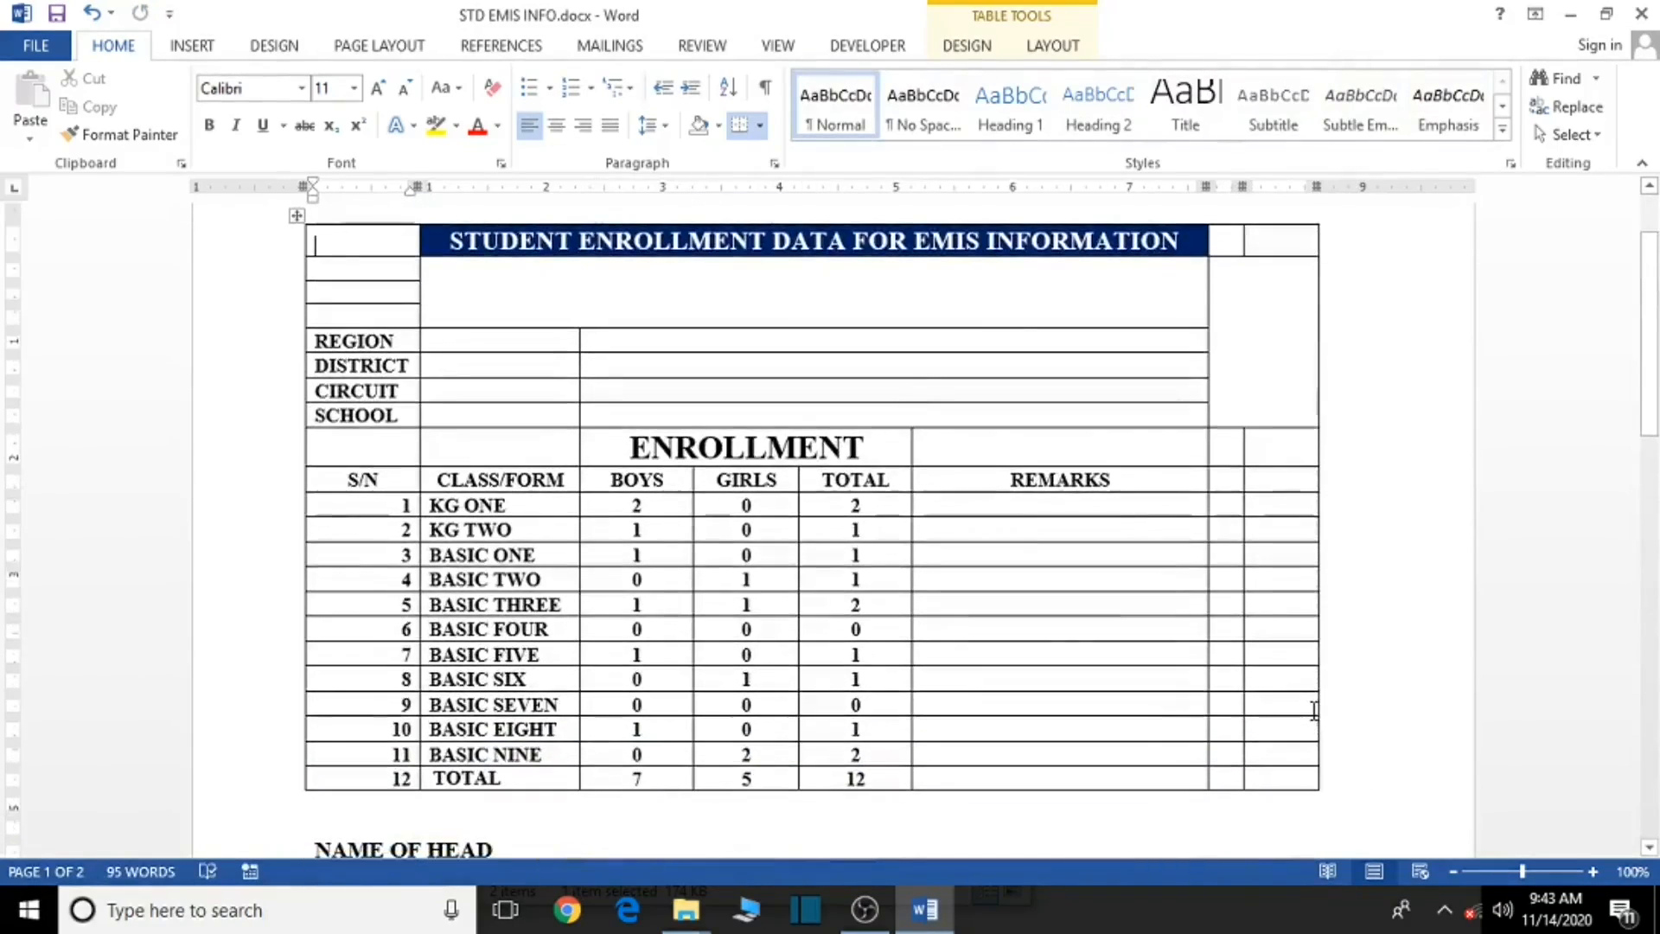
scroll(down, 3)
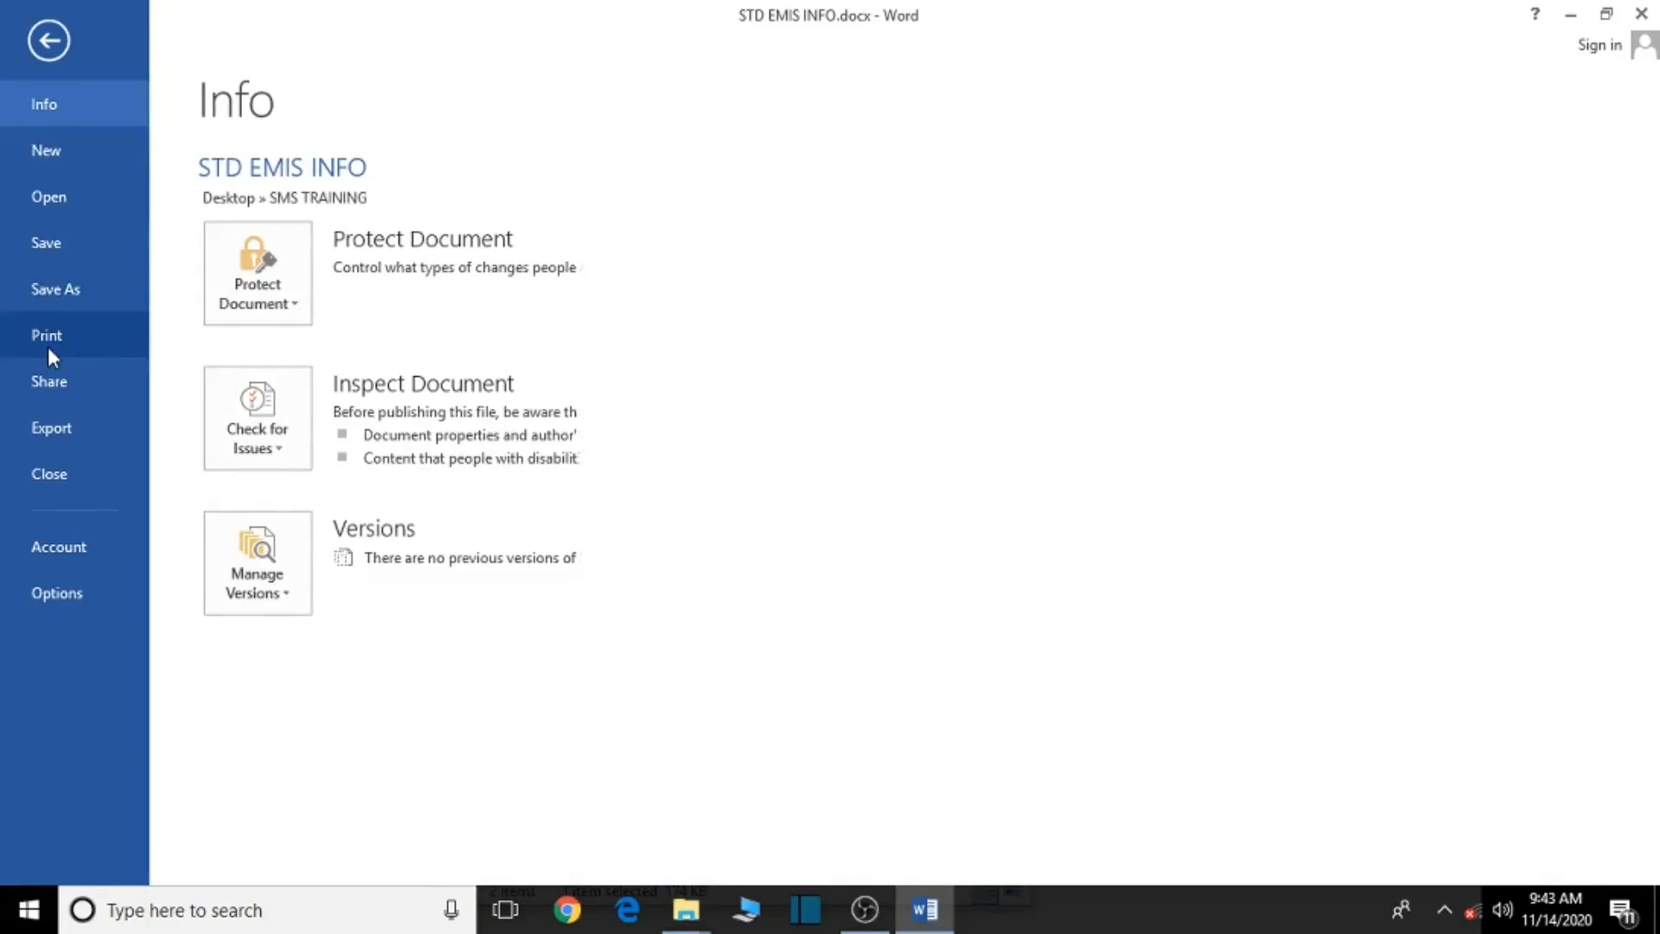
click(47, 334)
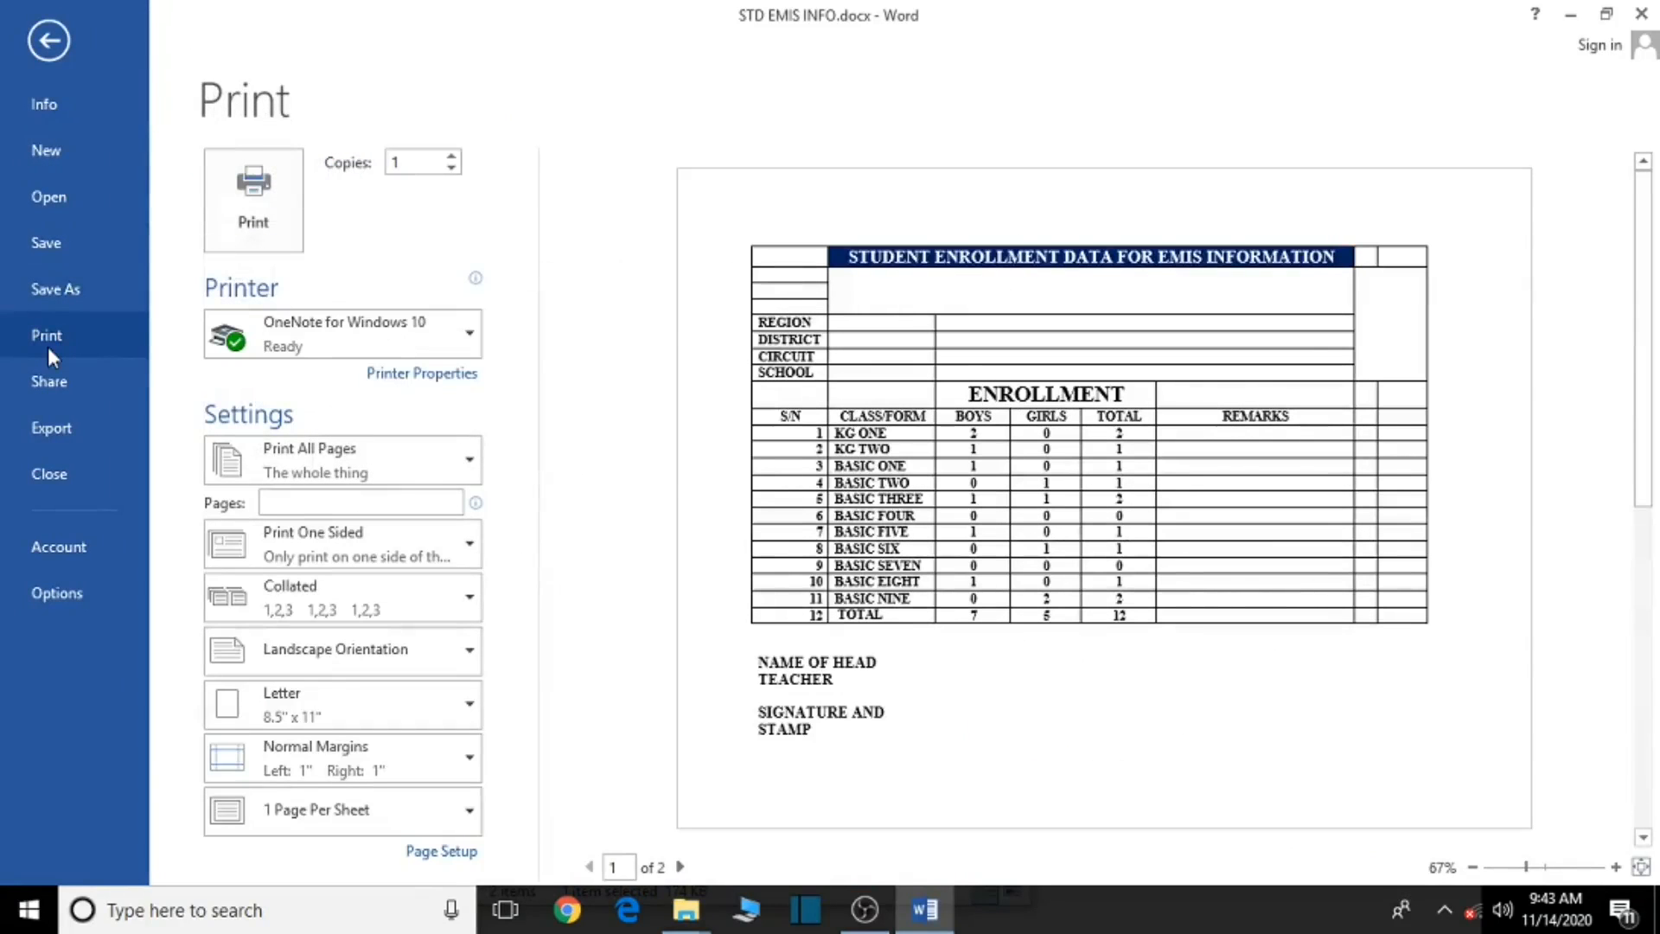
mouse_move(810, 419)
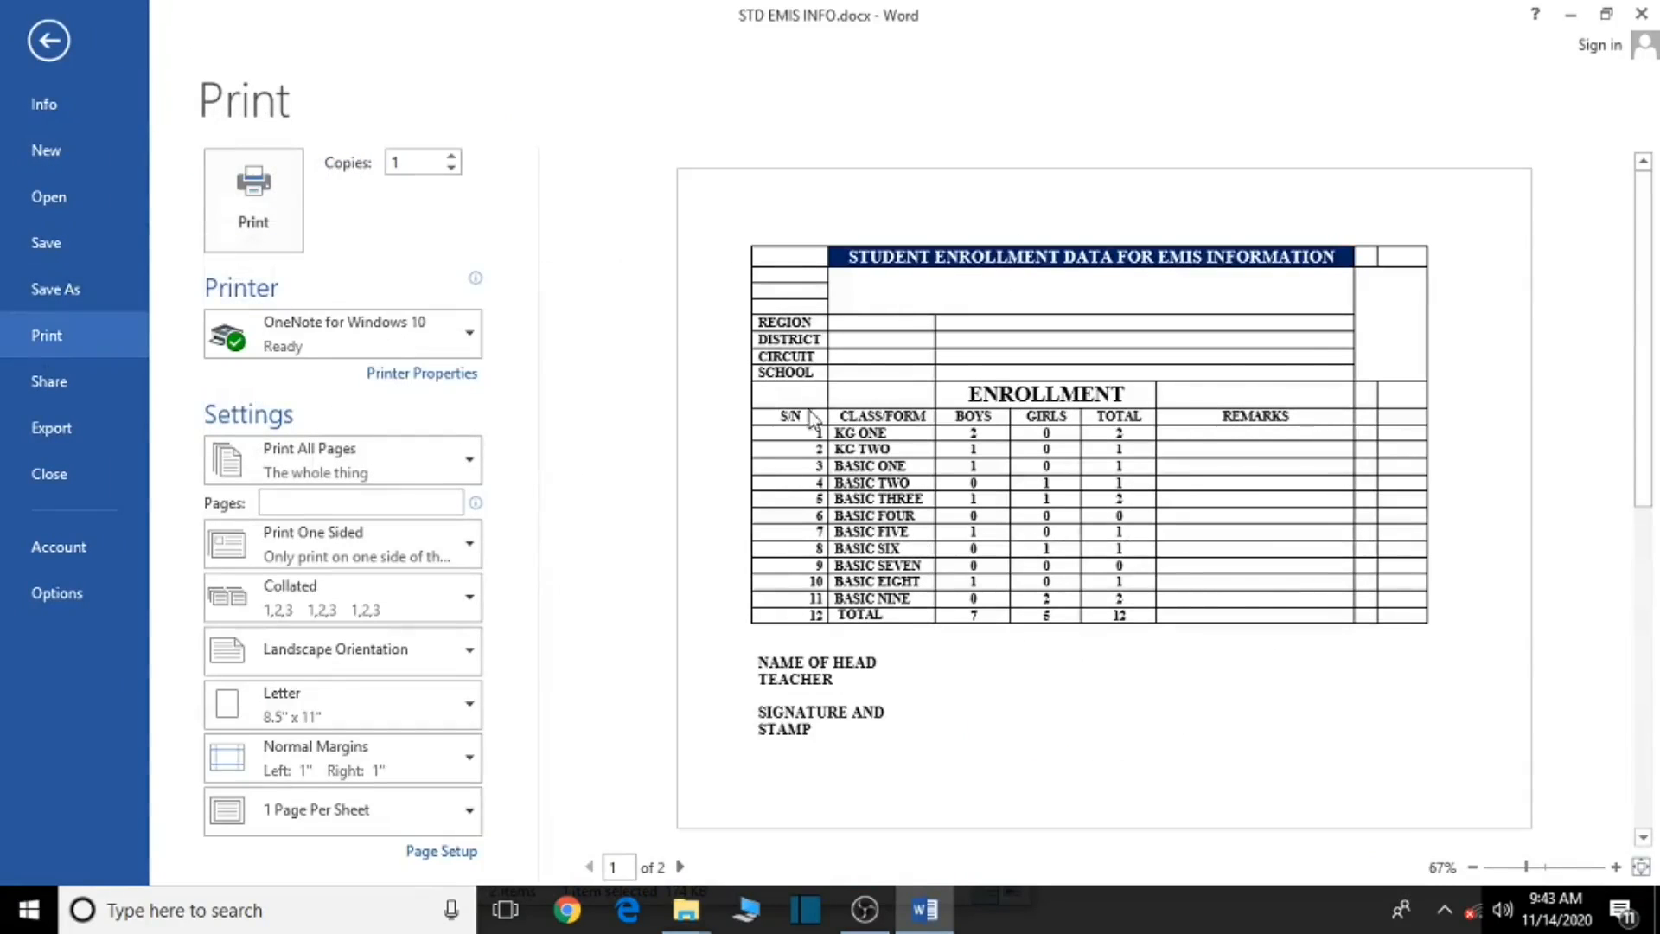
click(49, 39)
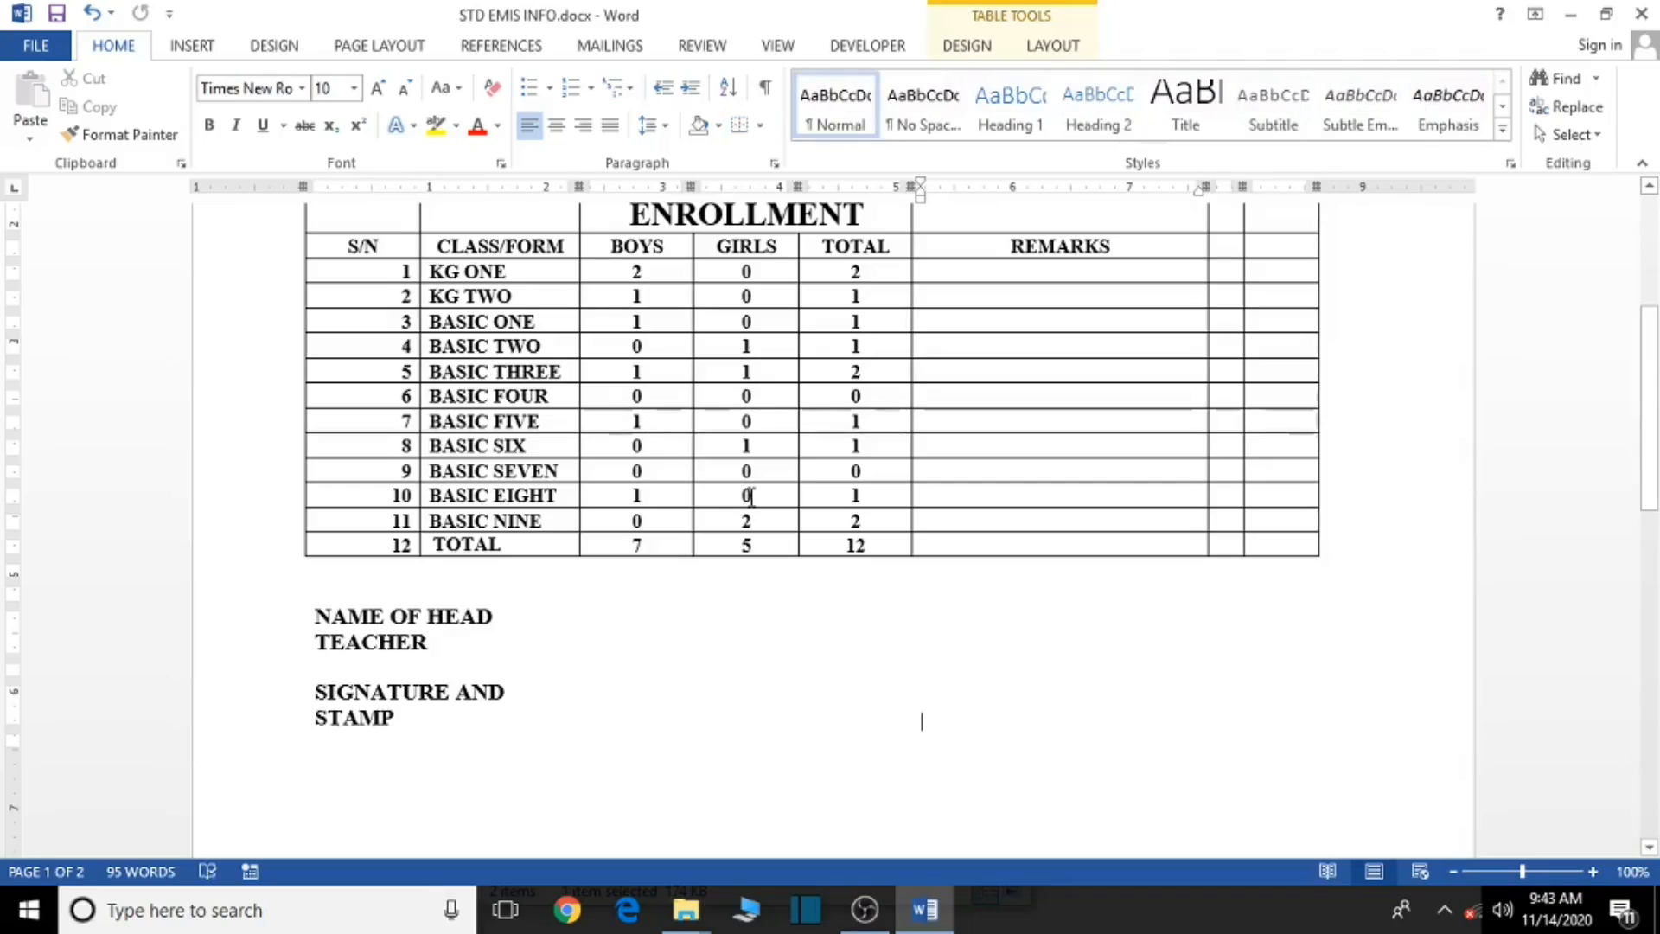
click(849, 572)
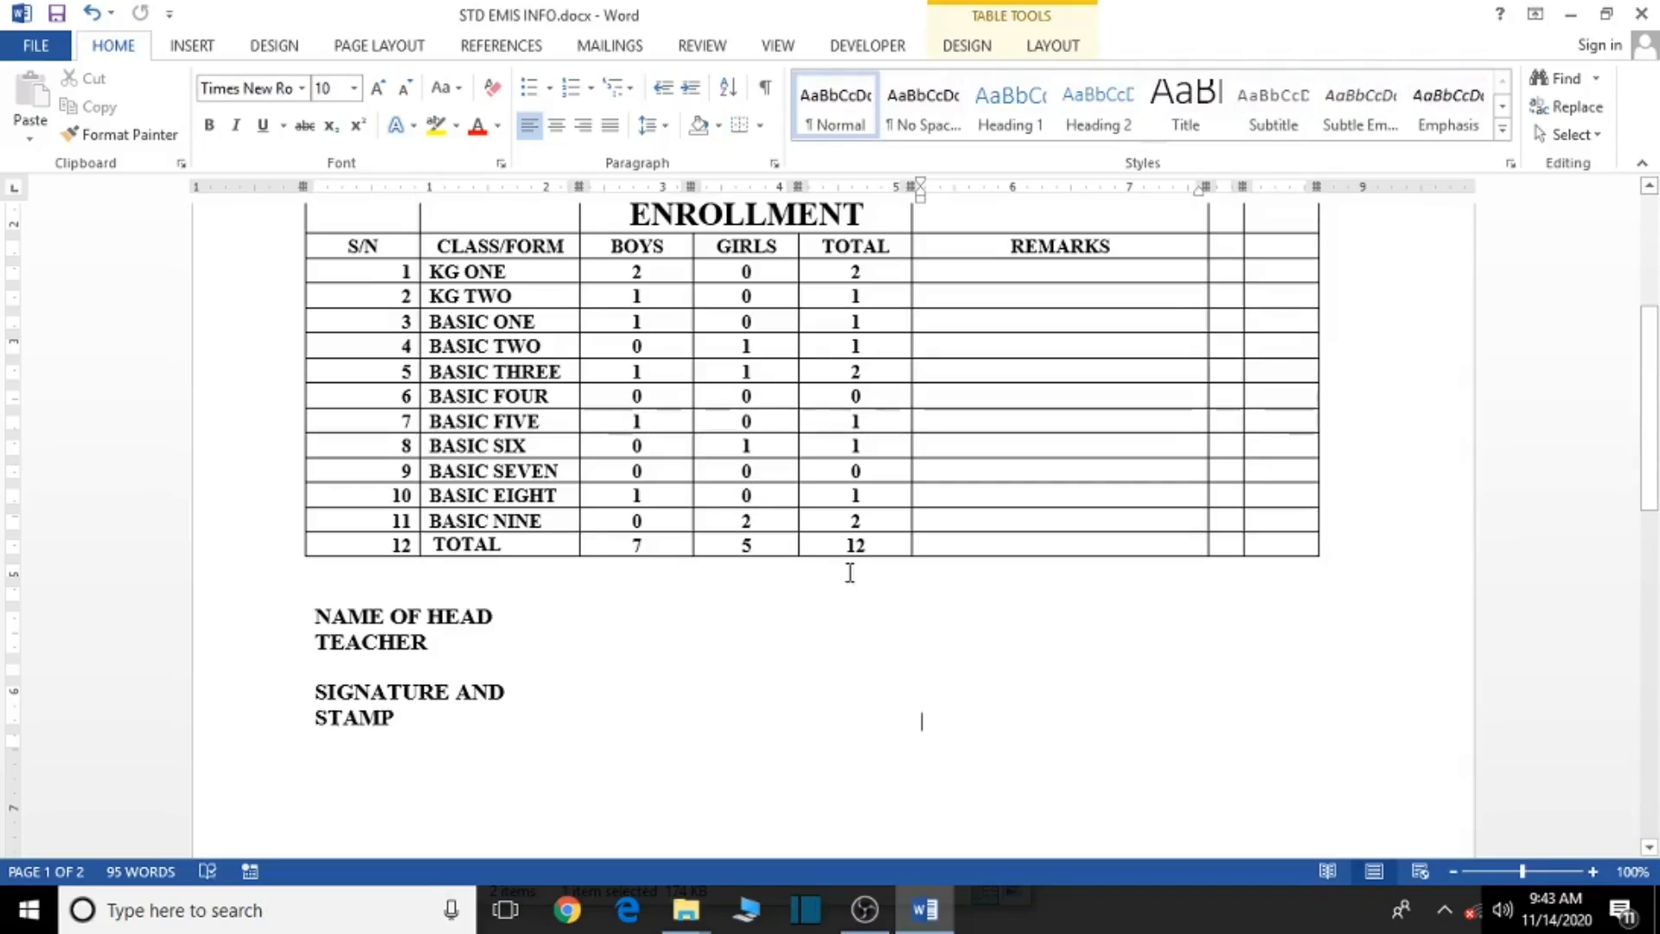
scroll(up, 3)
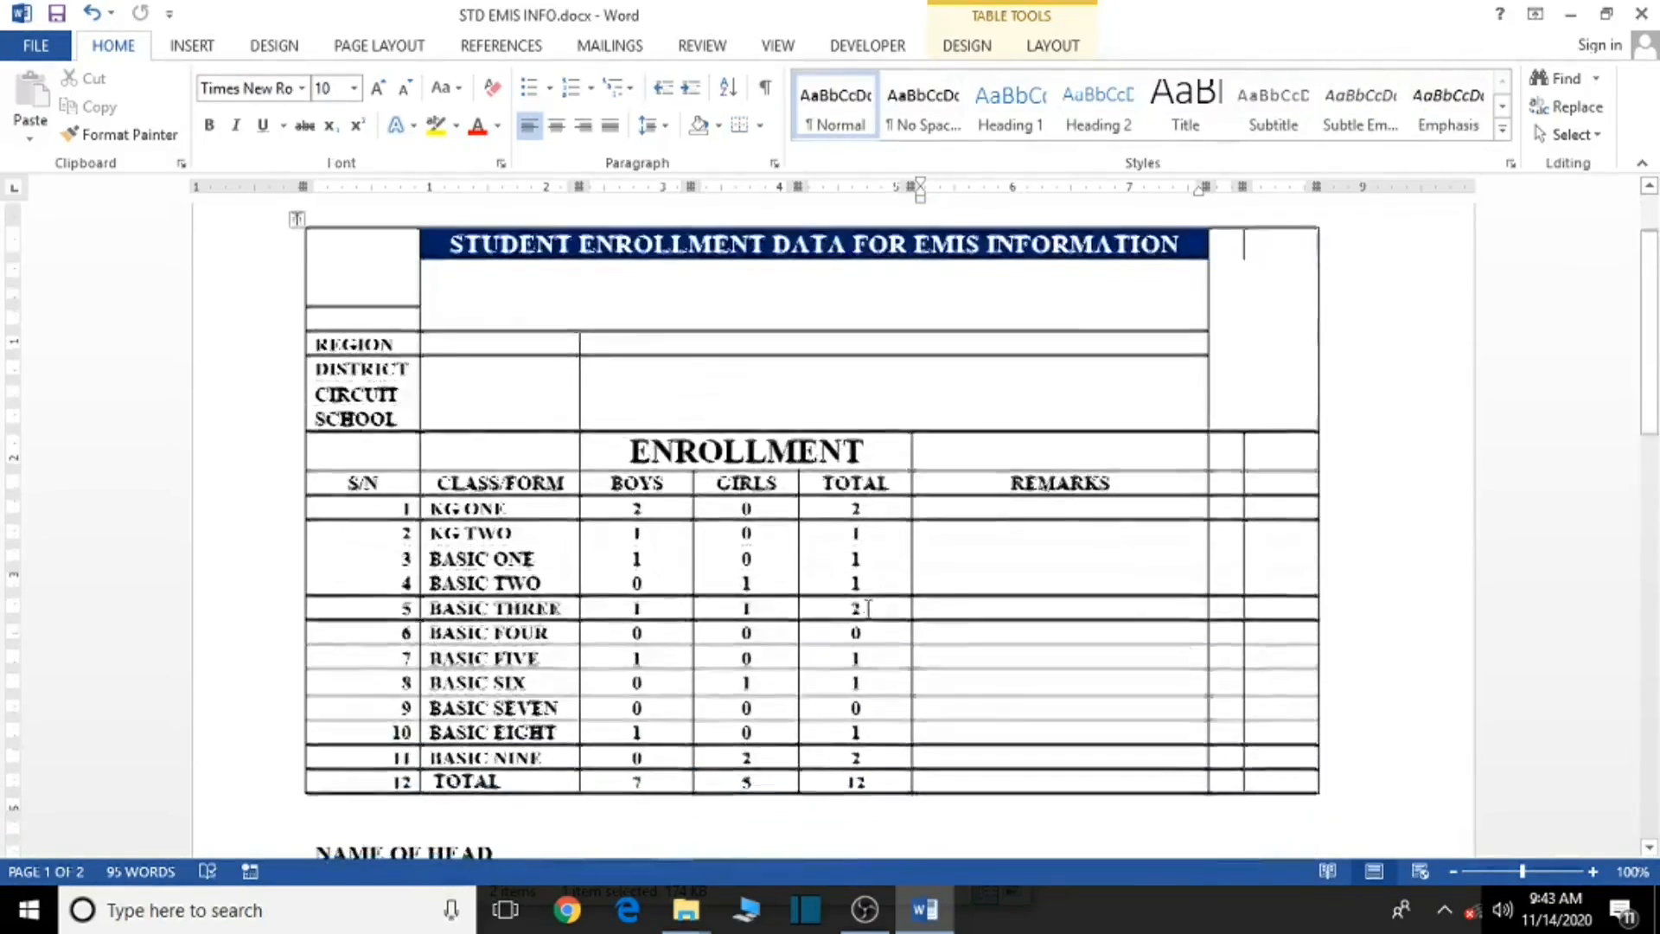
scroll(down, 3)
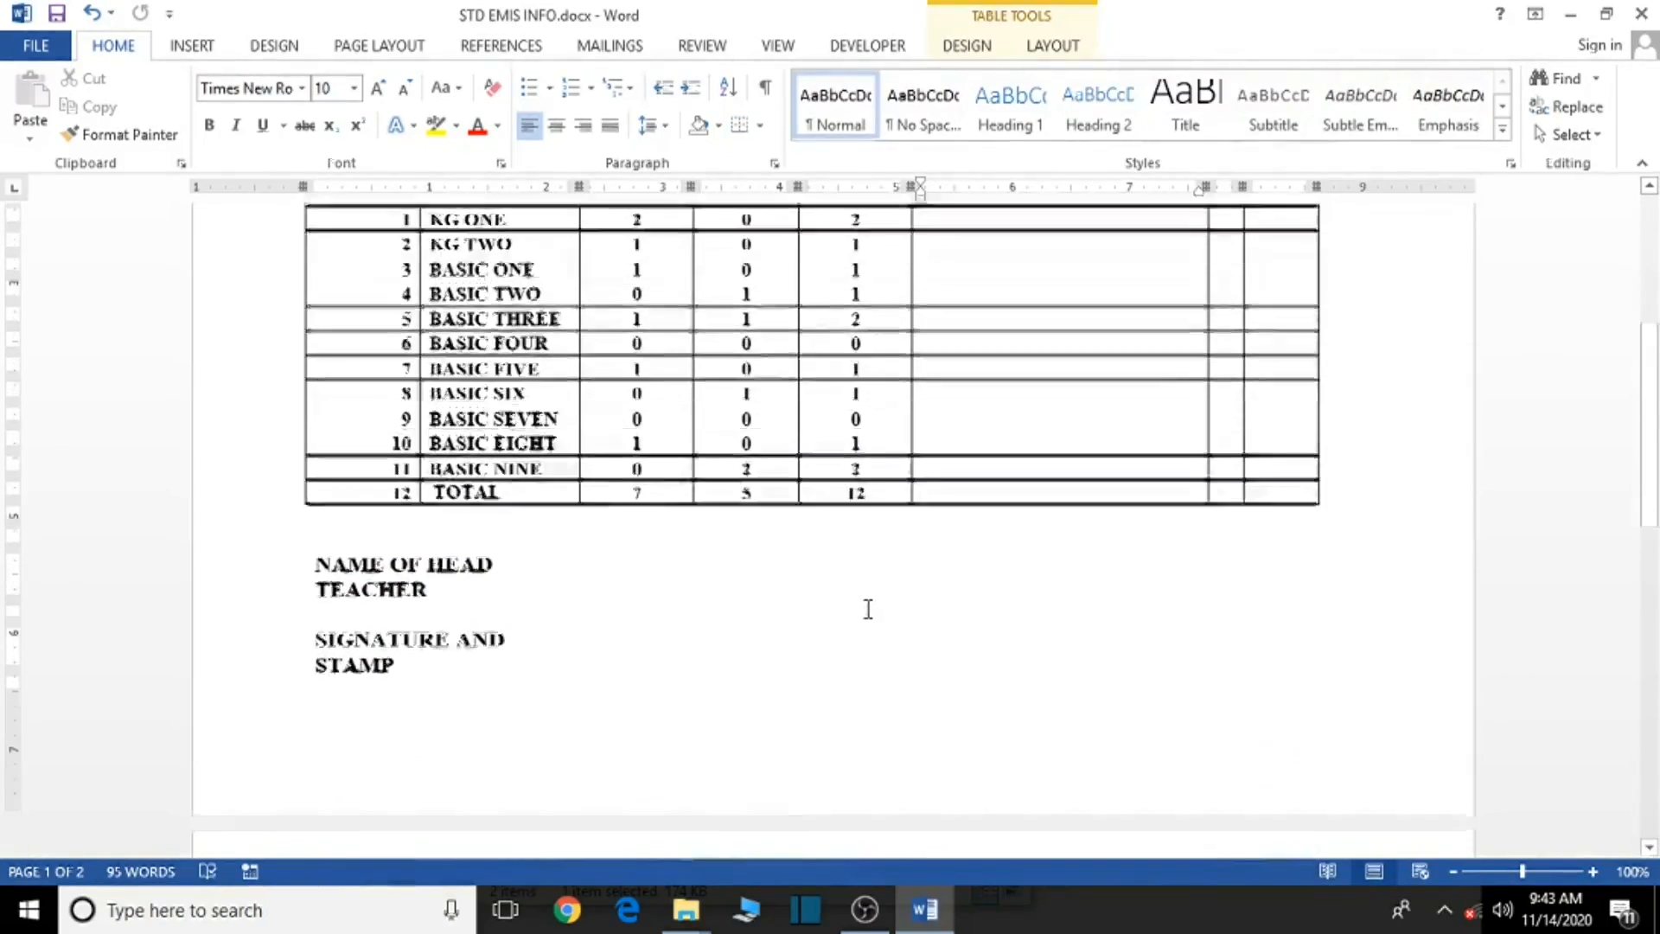